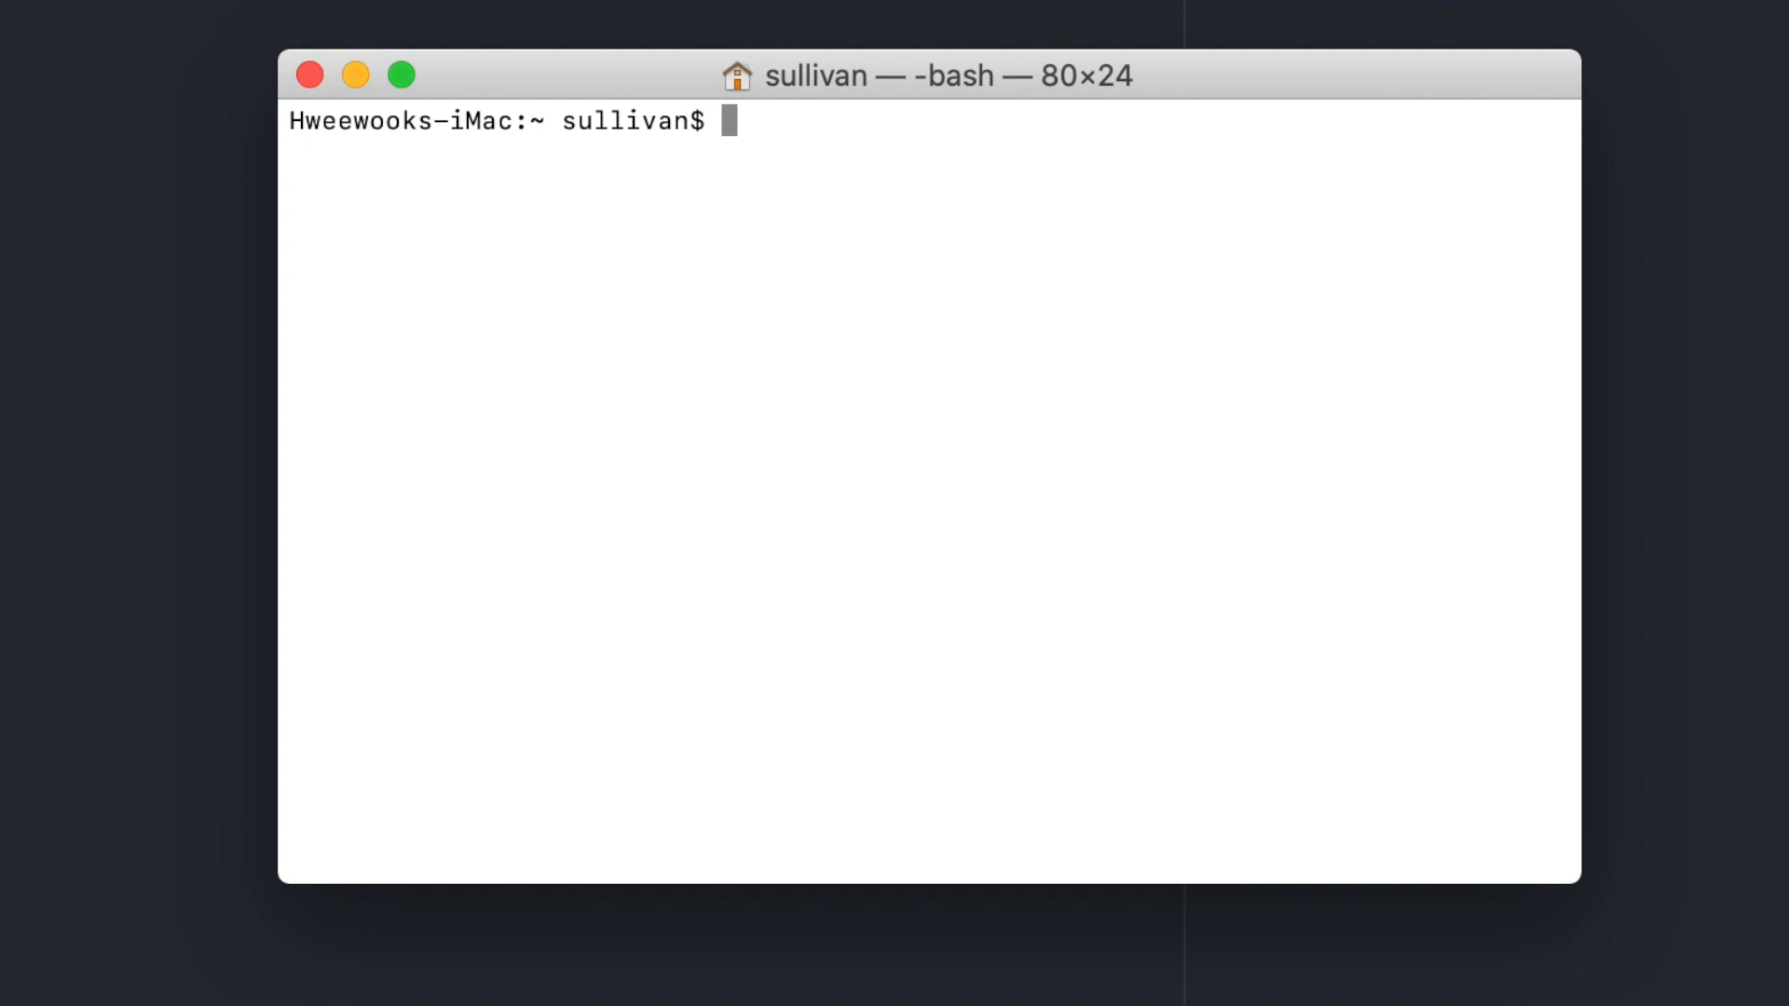
Type 'pip3 install selenium' at the Terminal bash prompt
type("p")
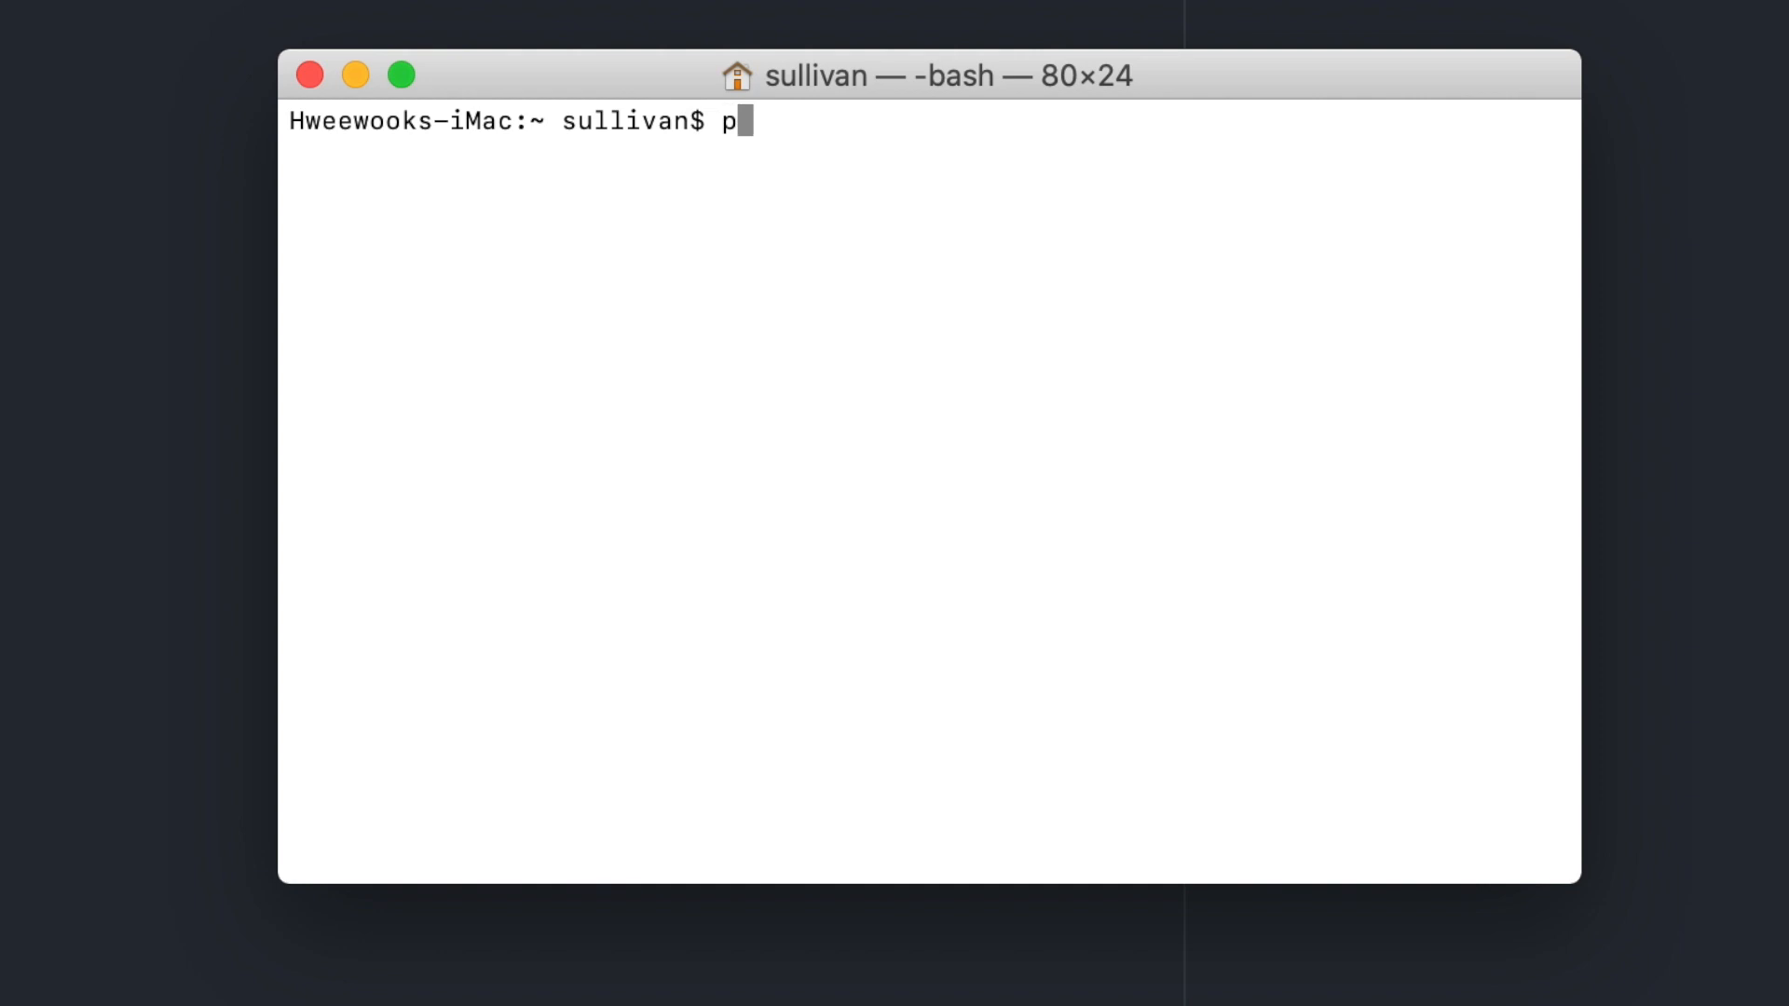
type("ip3 install seleniu")
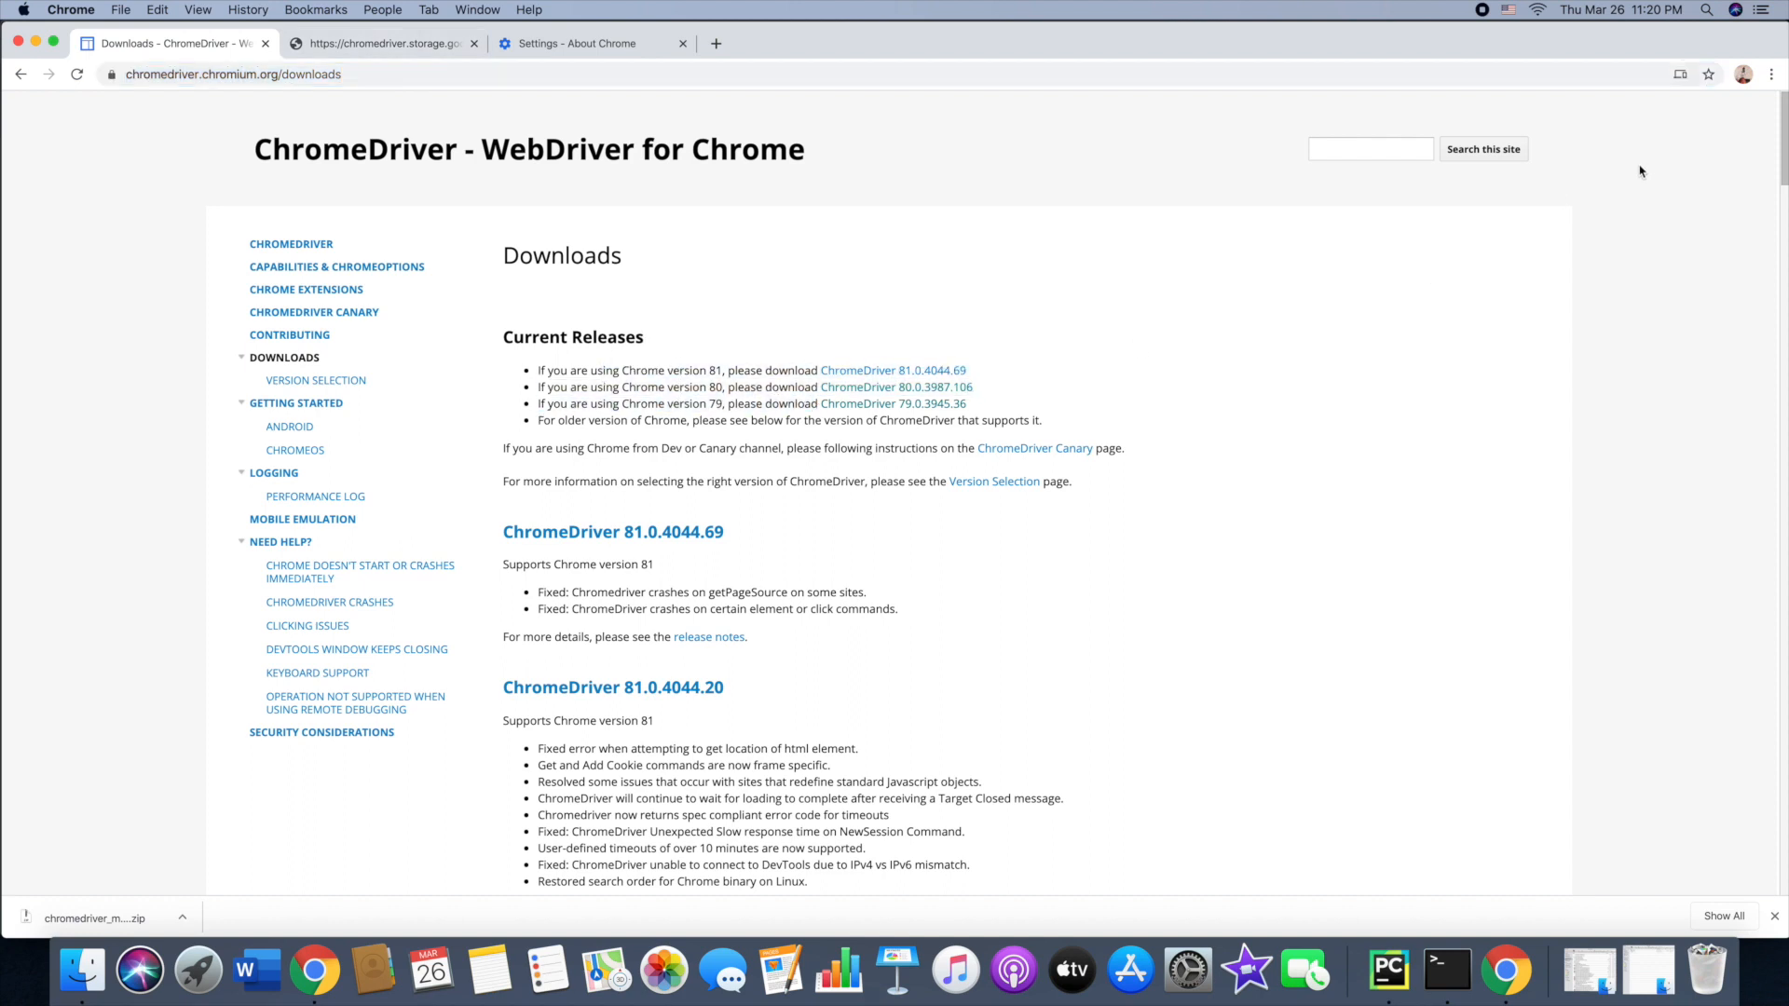
Open Chrome's Help > About Google Chrome page to check the installed version
left_click(1769, 74)
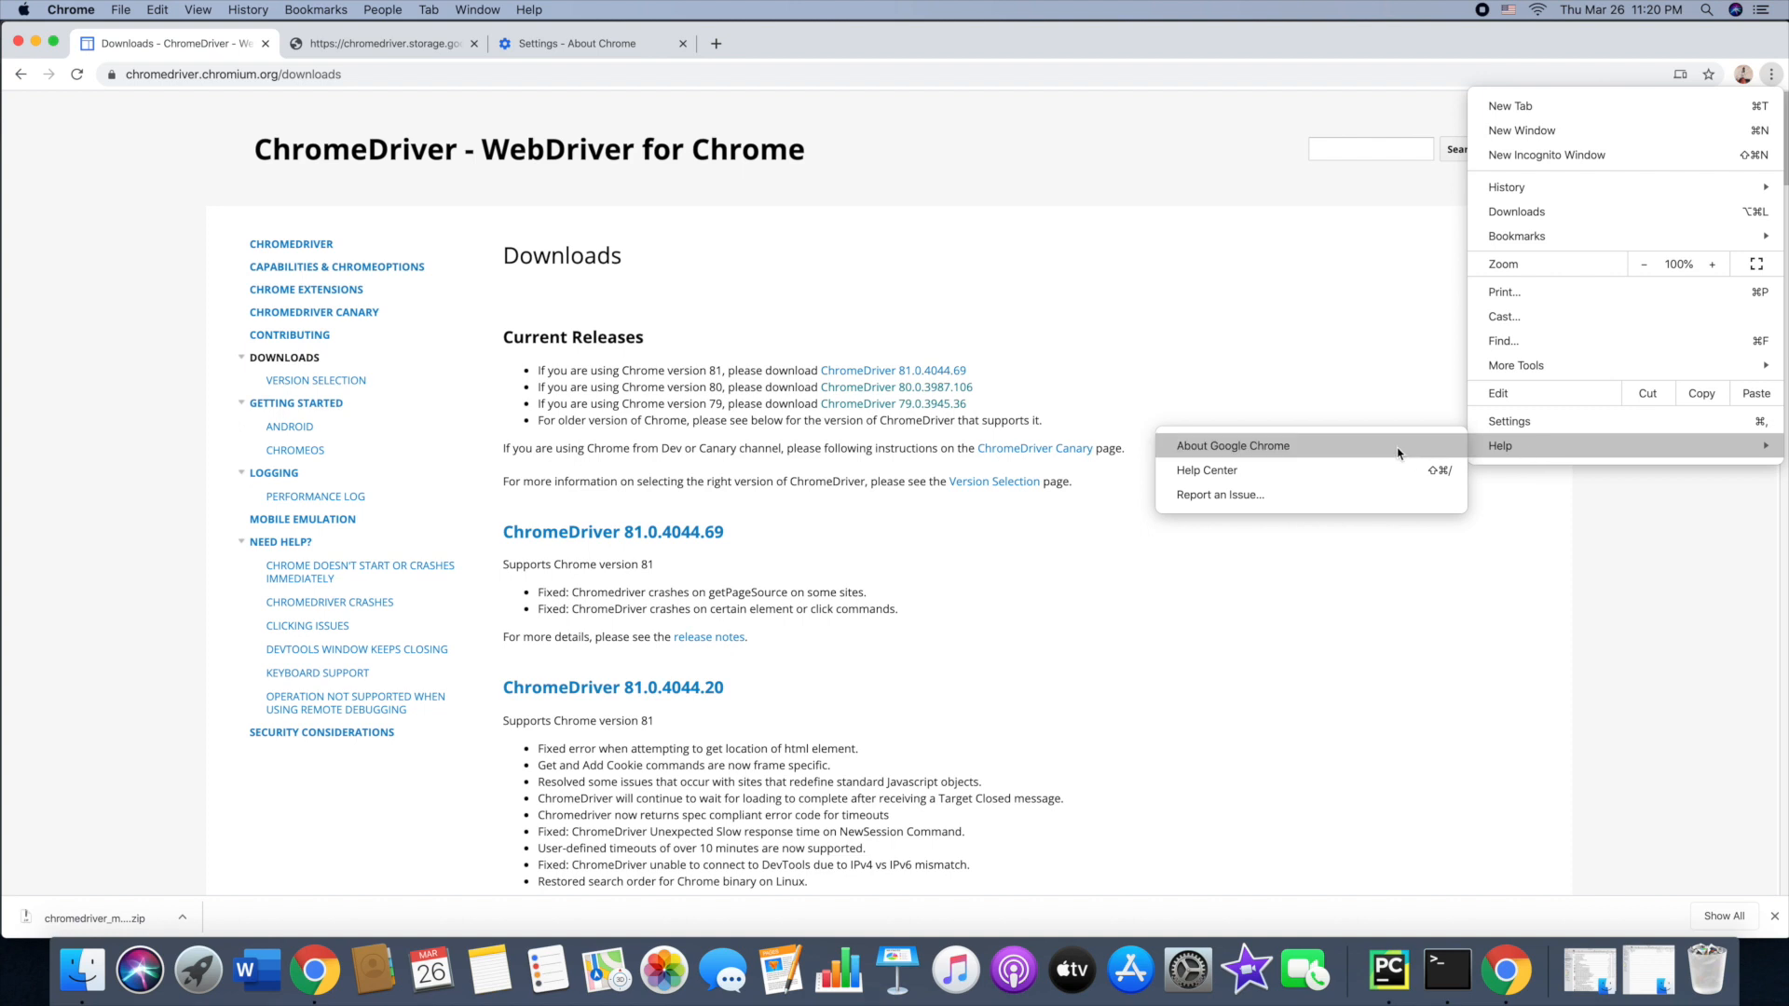
left_click(1231, 445)
type("impo")
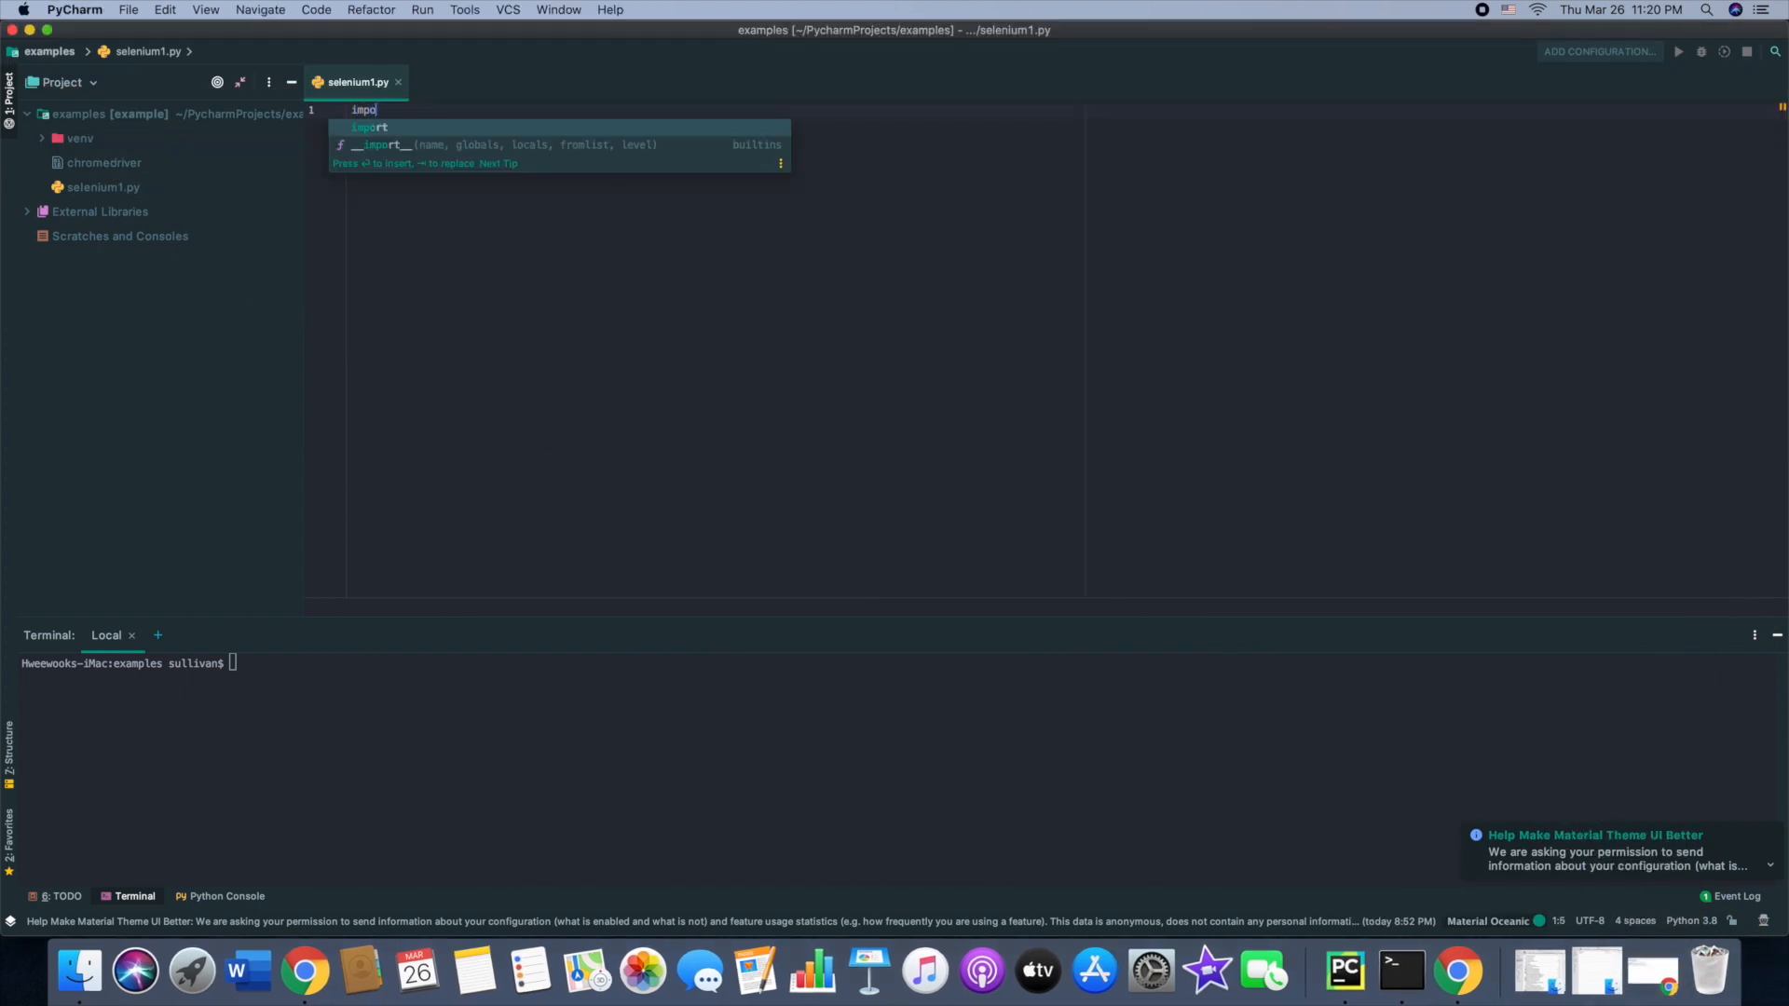
Import webdriver from selenium and import os in selenium1.py
type("from_selenium")
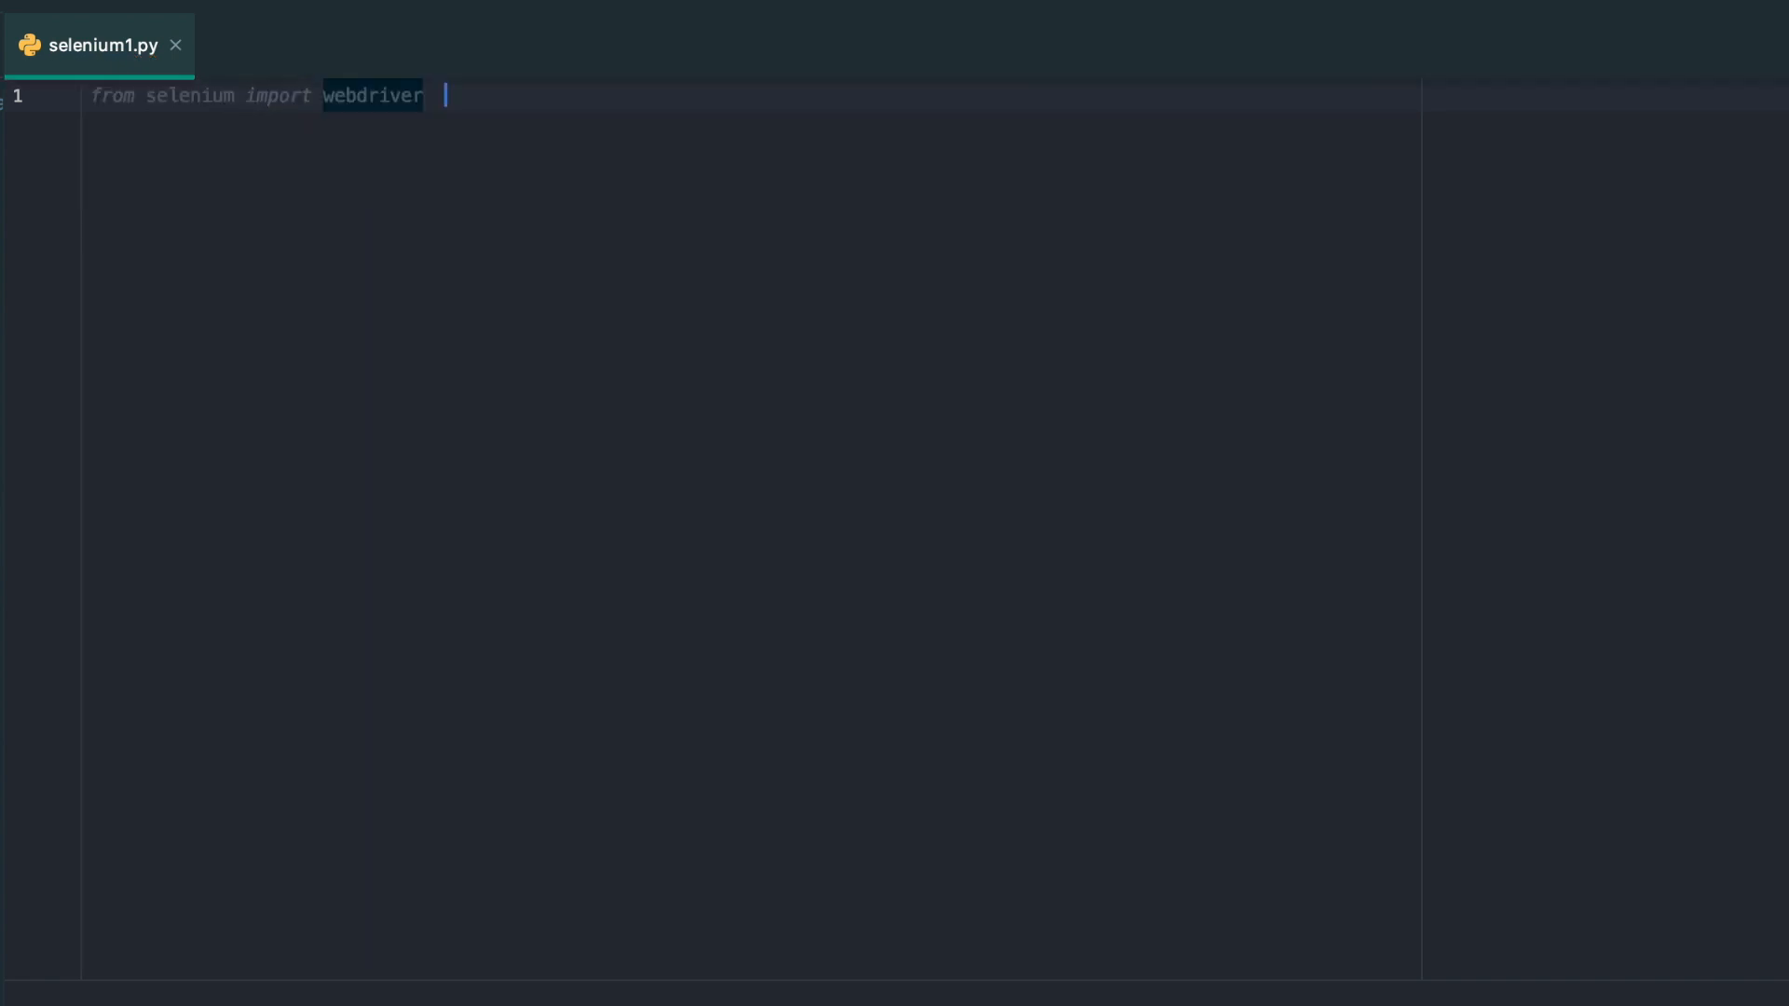
type("f")
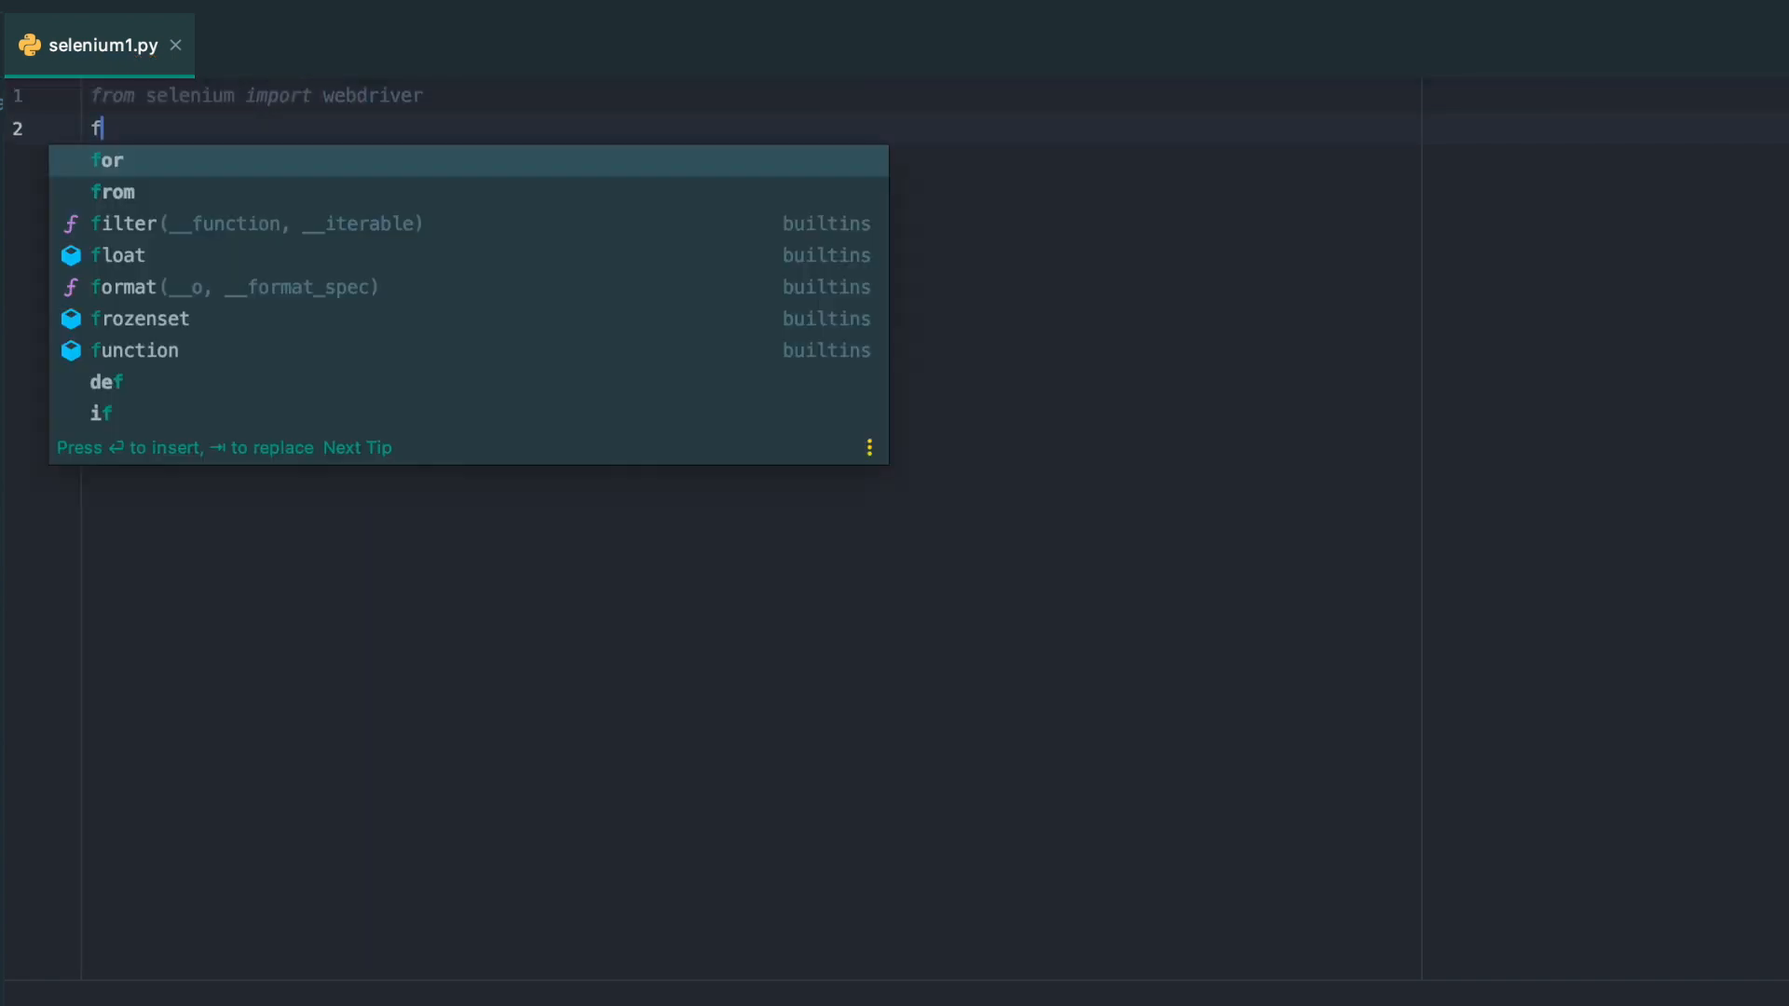
type("import osi")
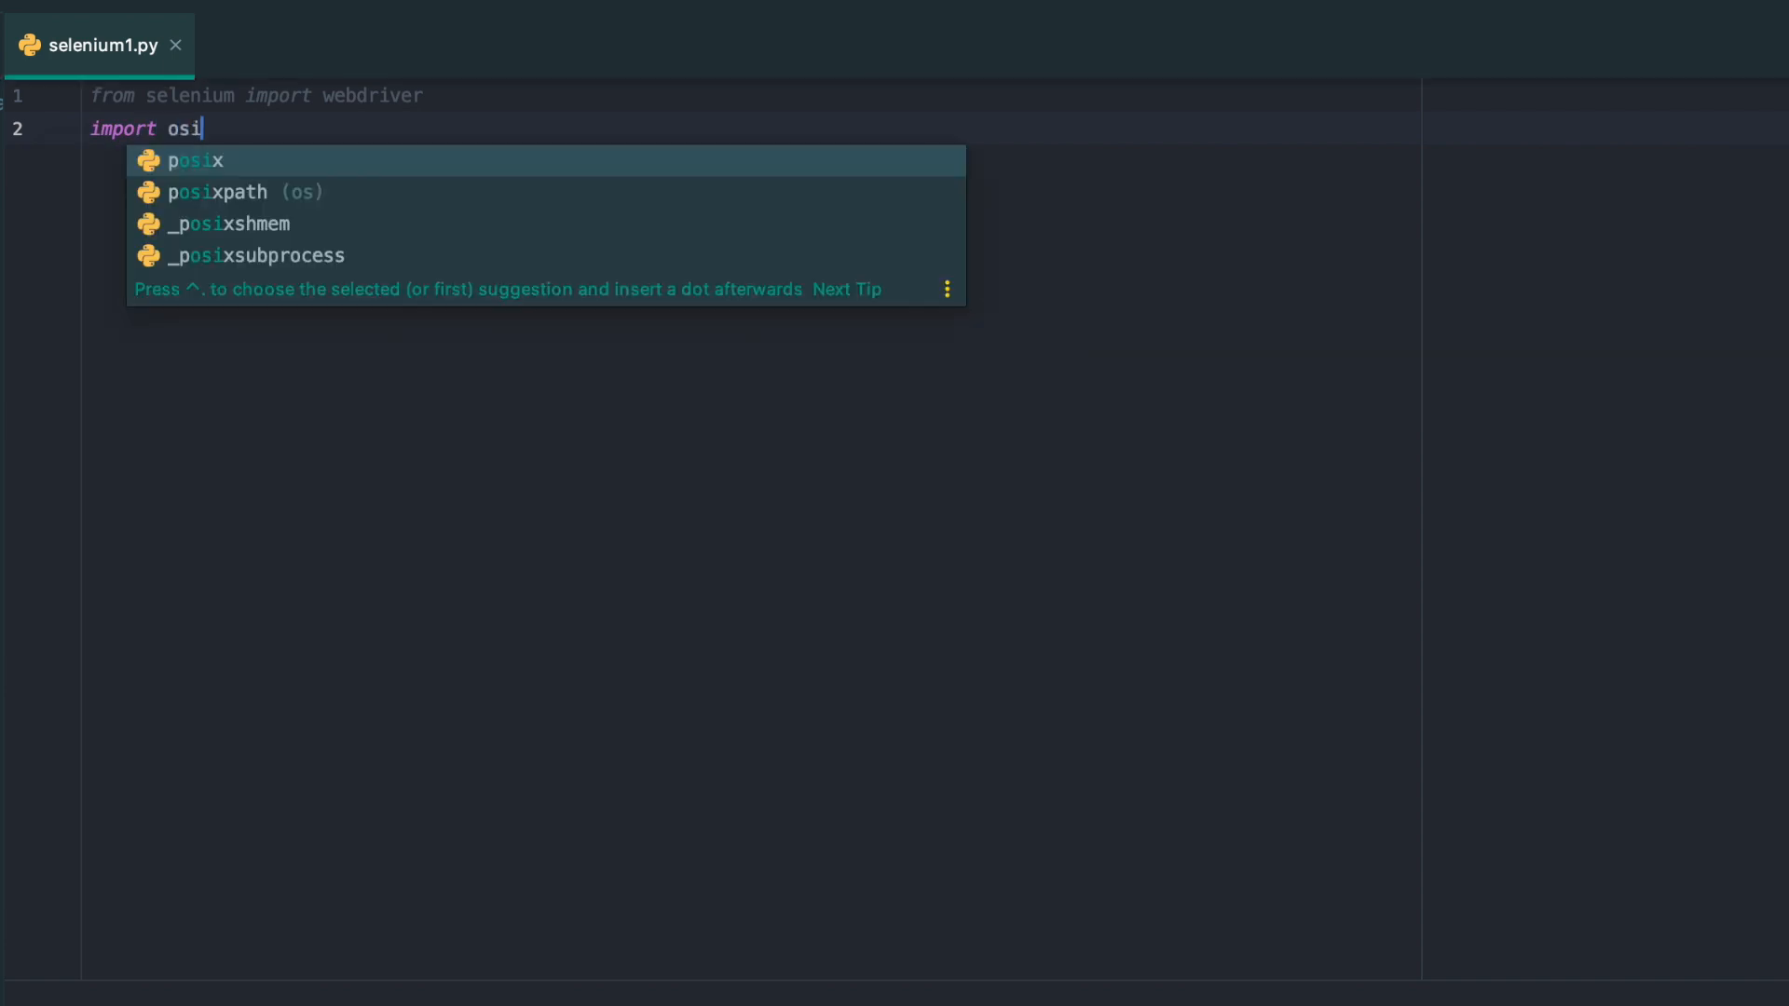
key("enter")
type("driver =")
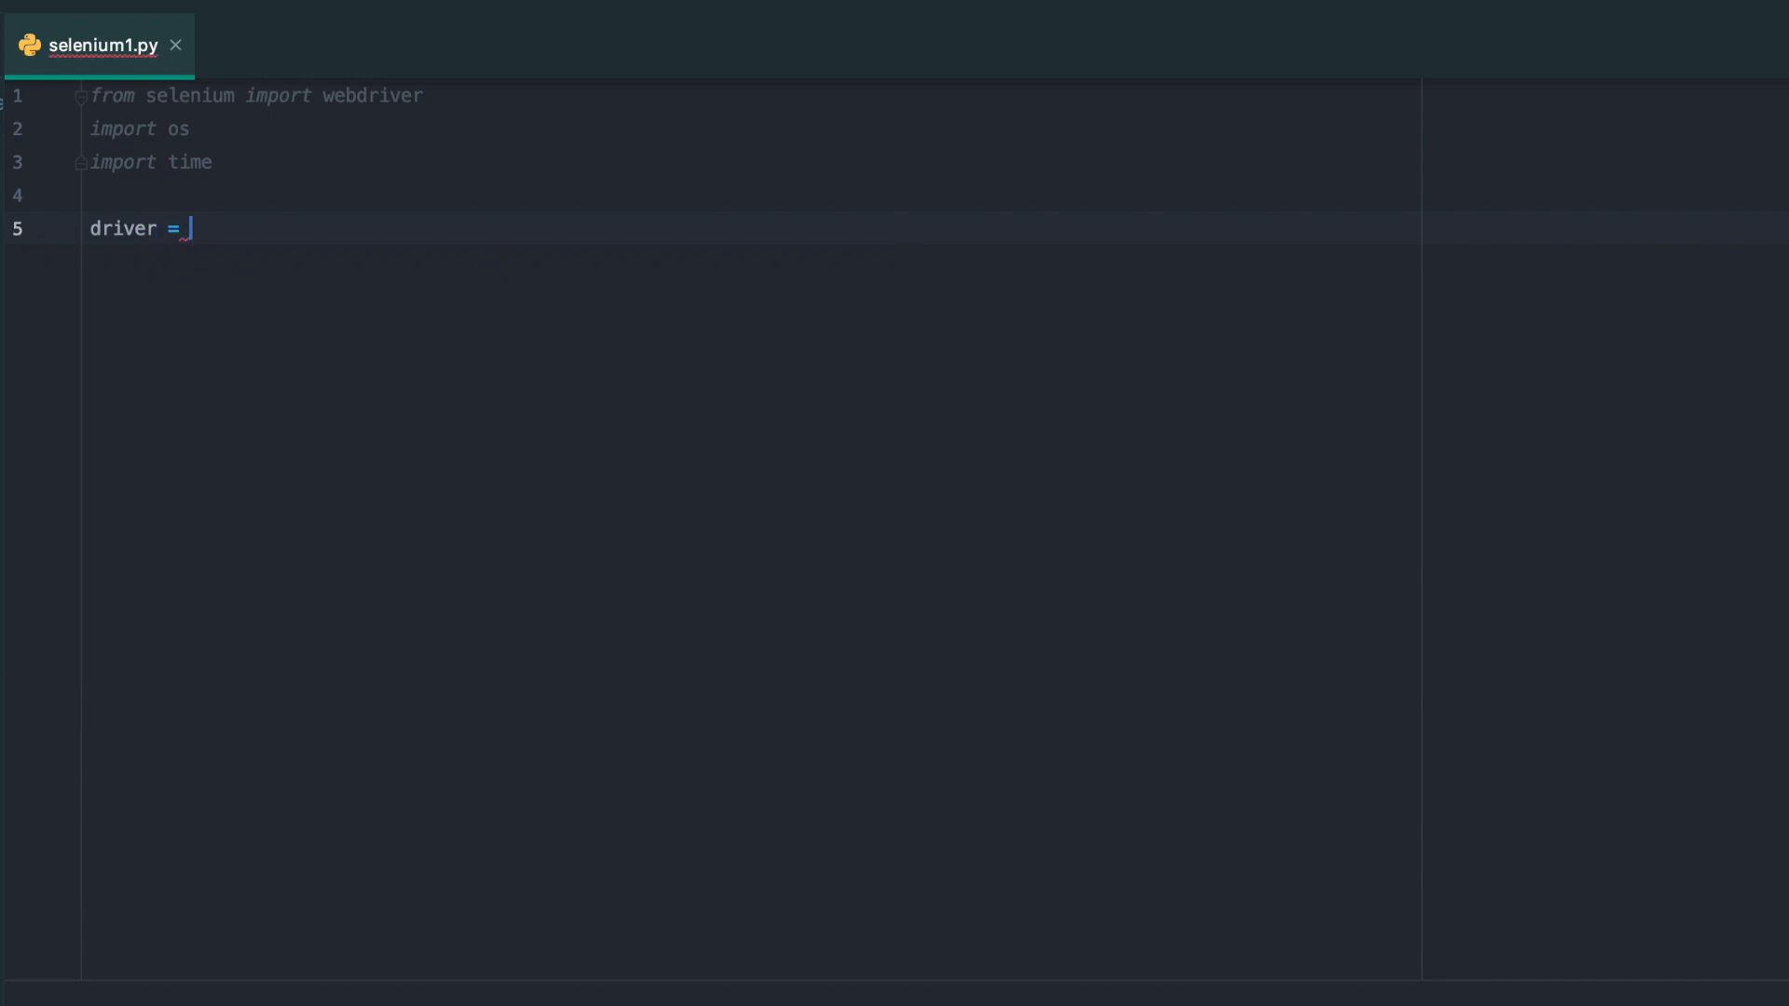
Create driver = webdriver.Chrome() and set chromedriver_path from os.getcwd()
type("d")
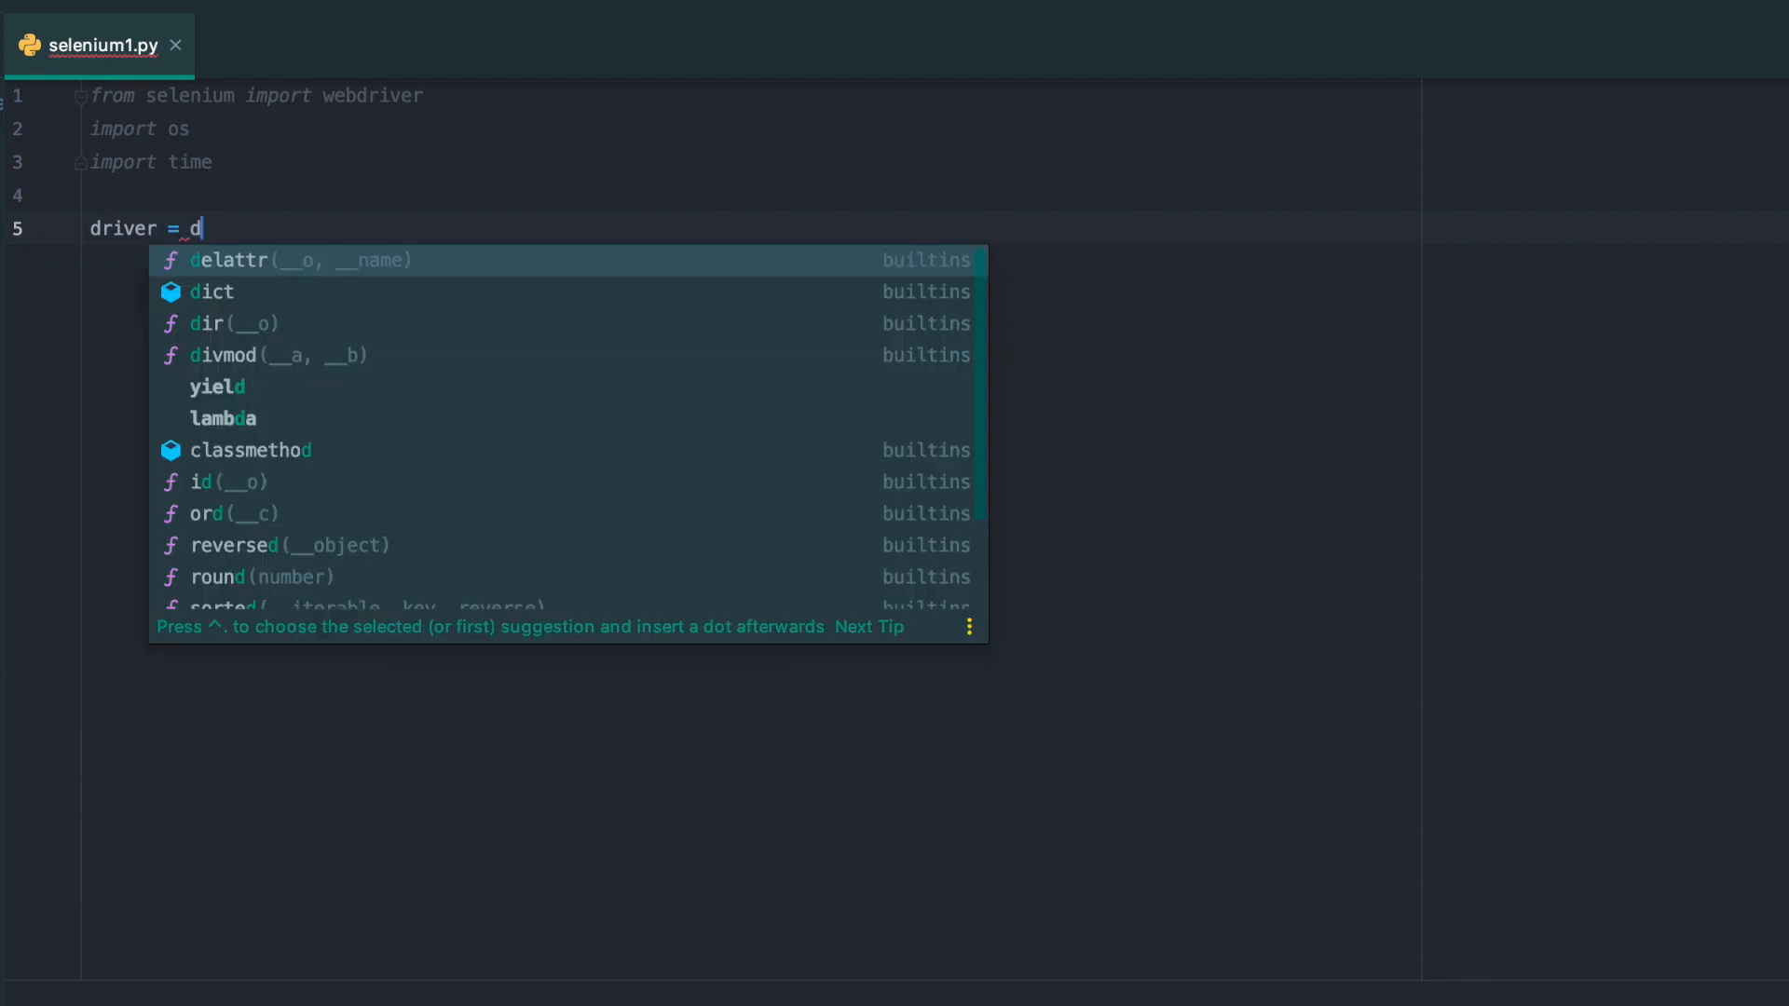
type("webdriver.Chrome")
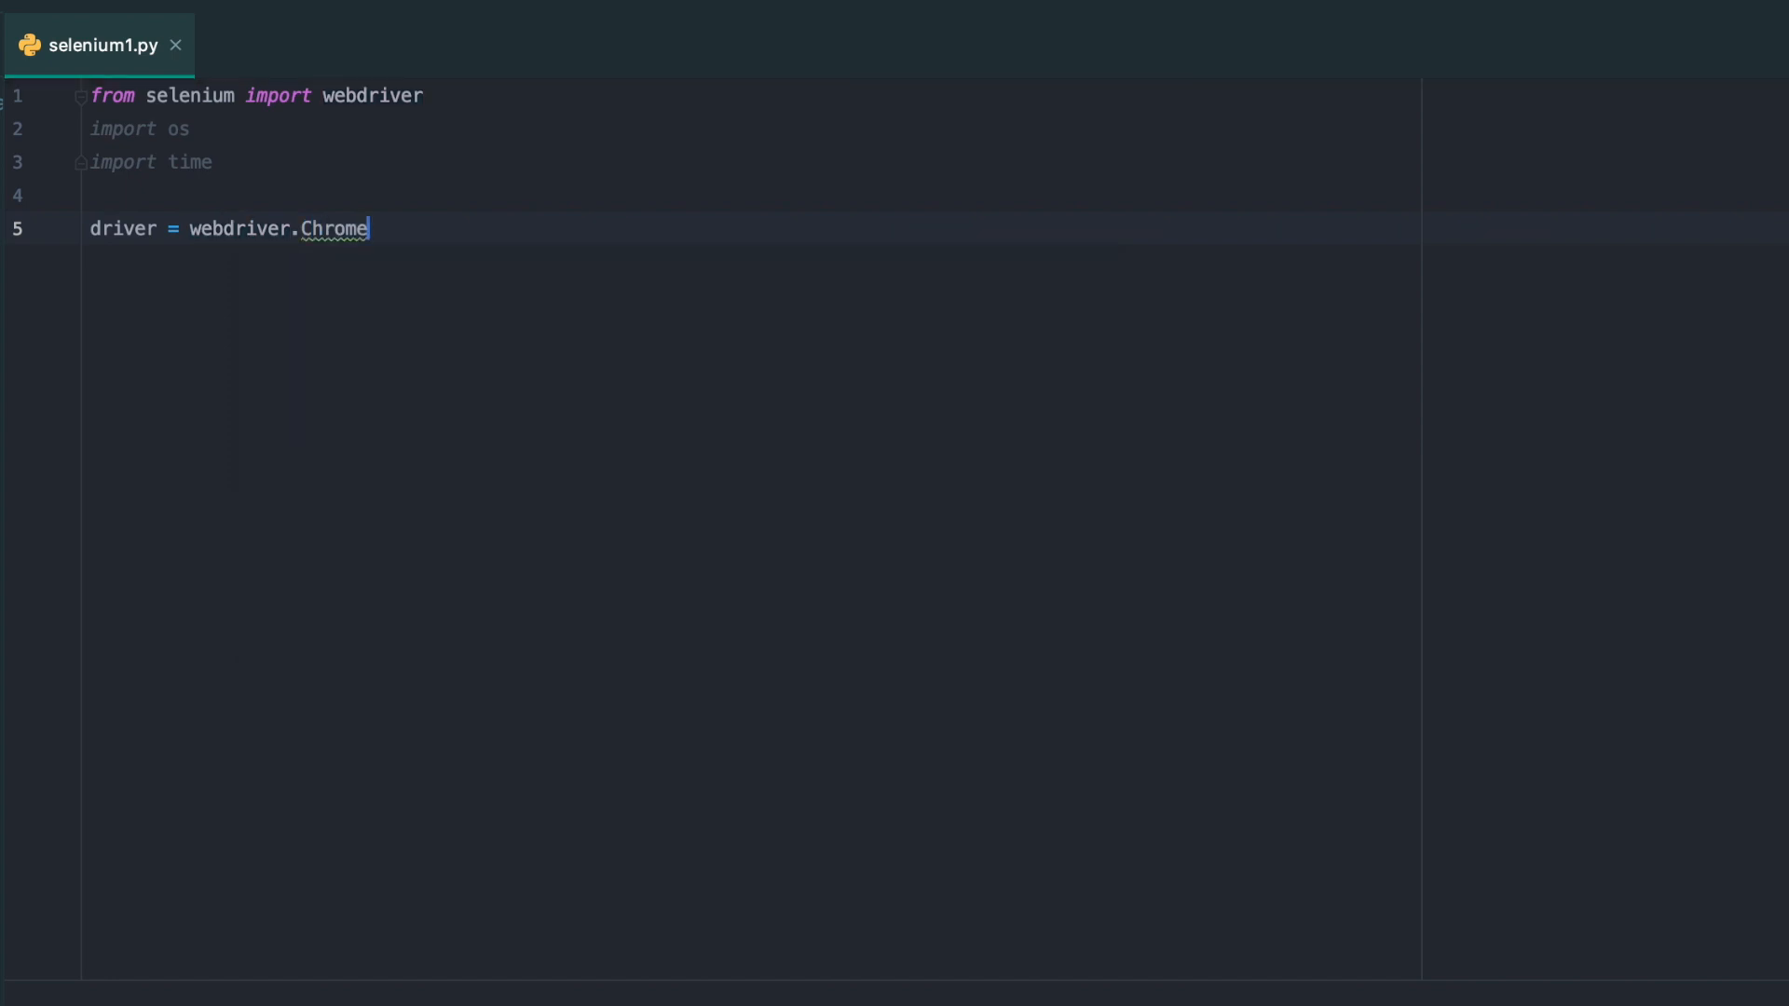
type("()")
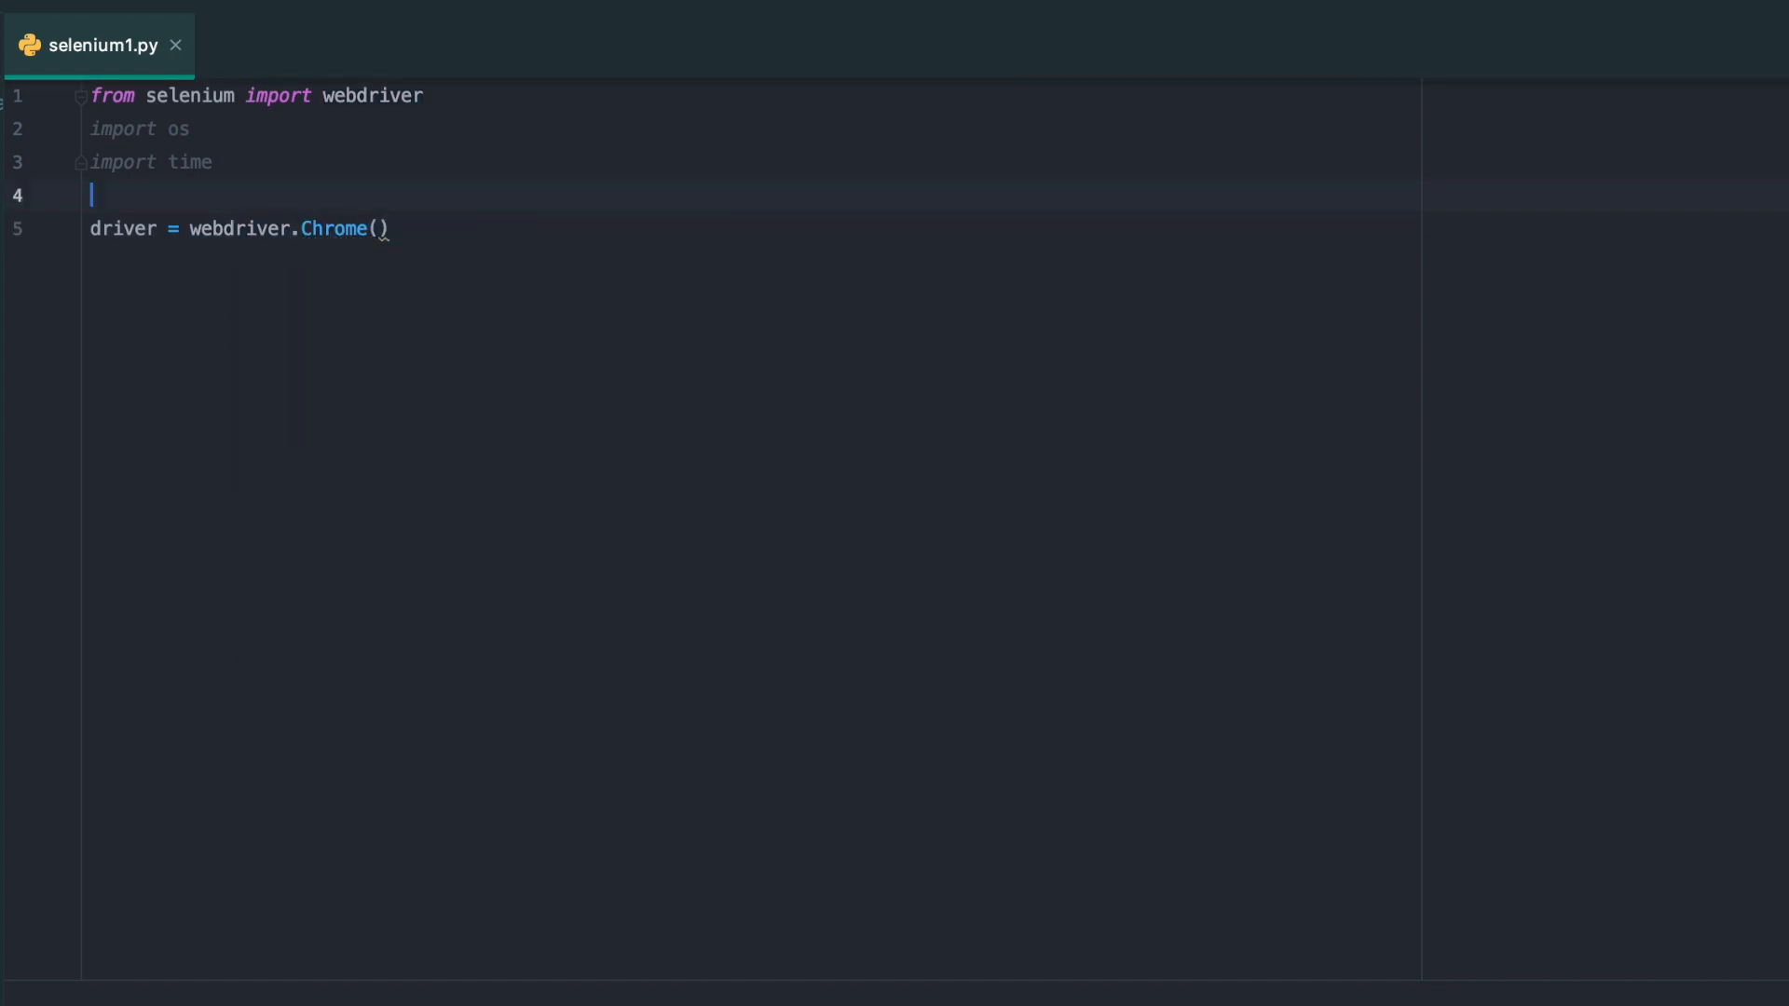
key("enter")
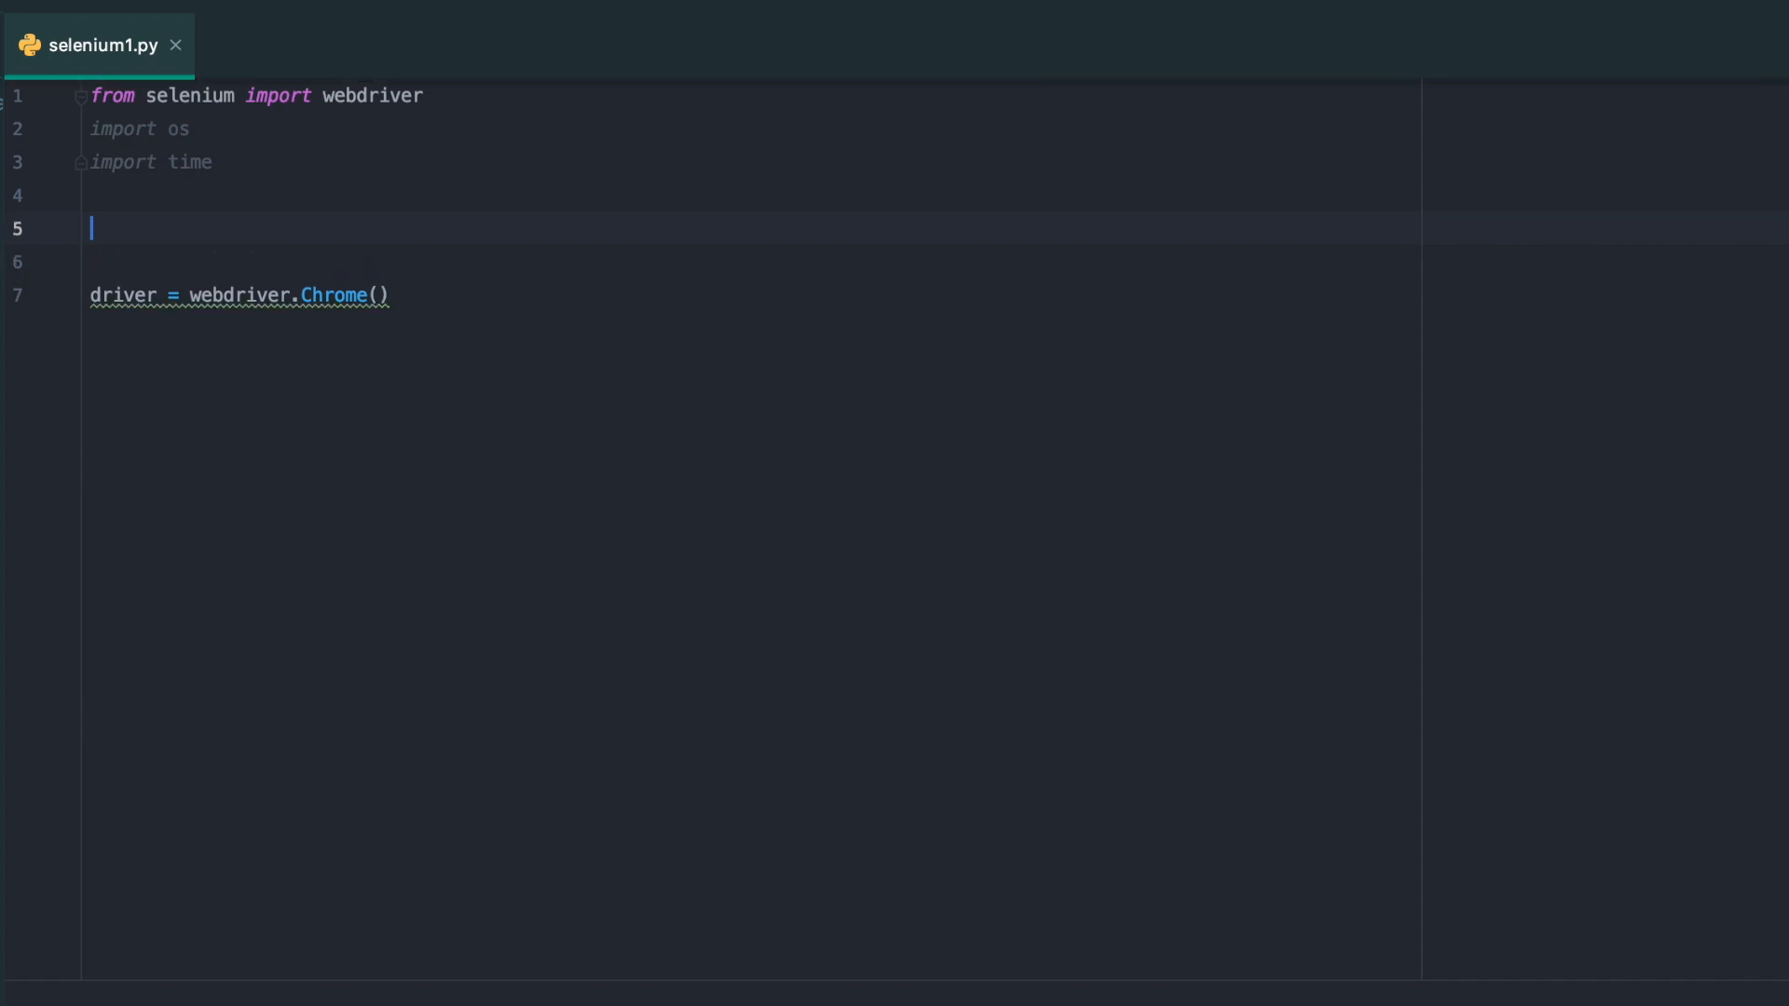
type("chrome")
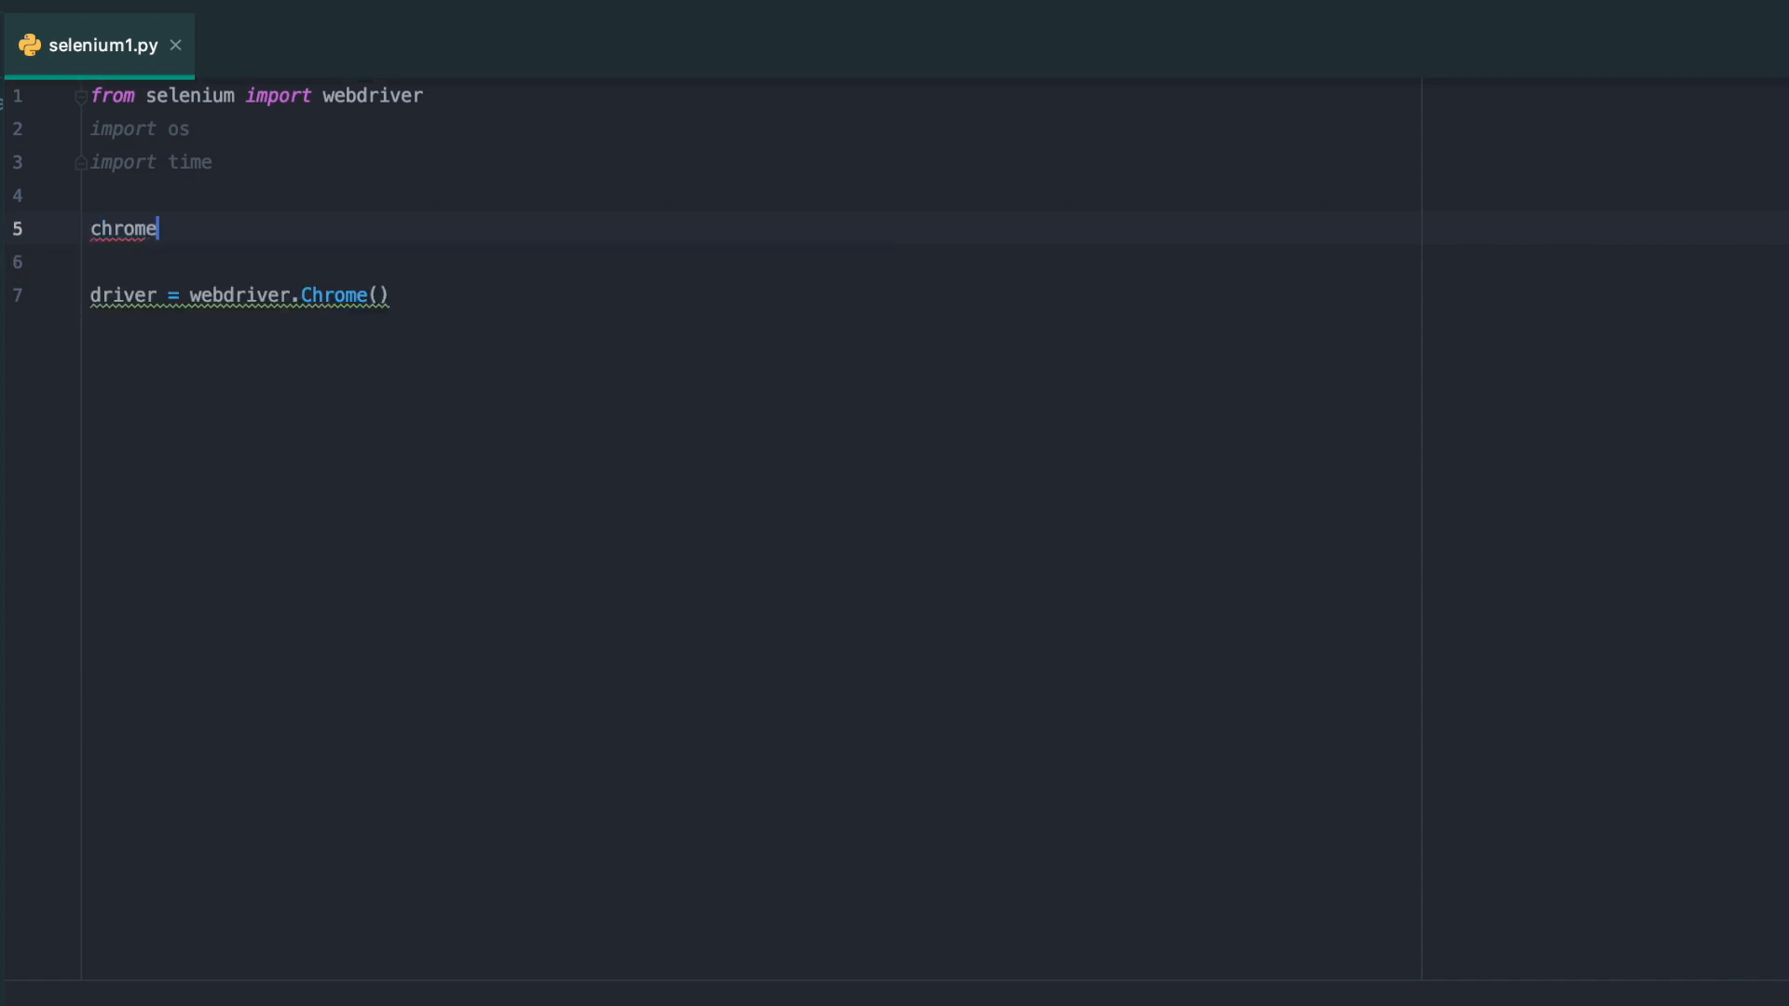
type("driver =")
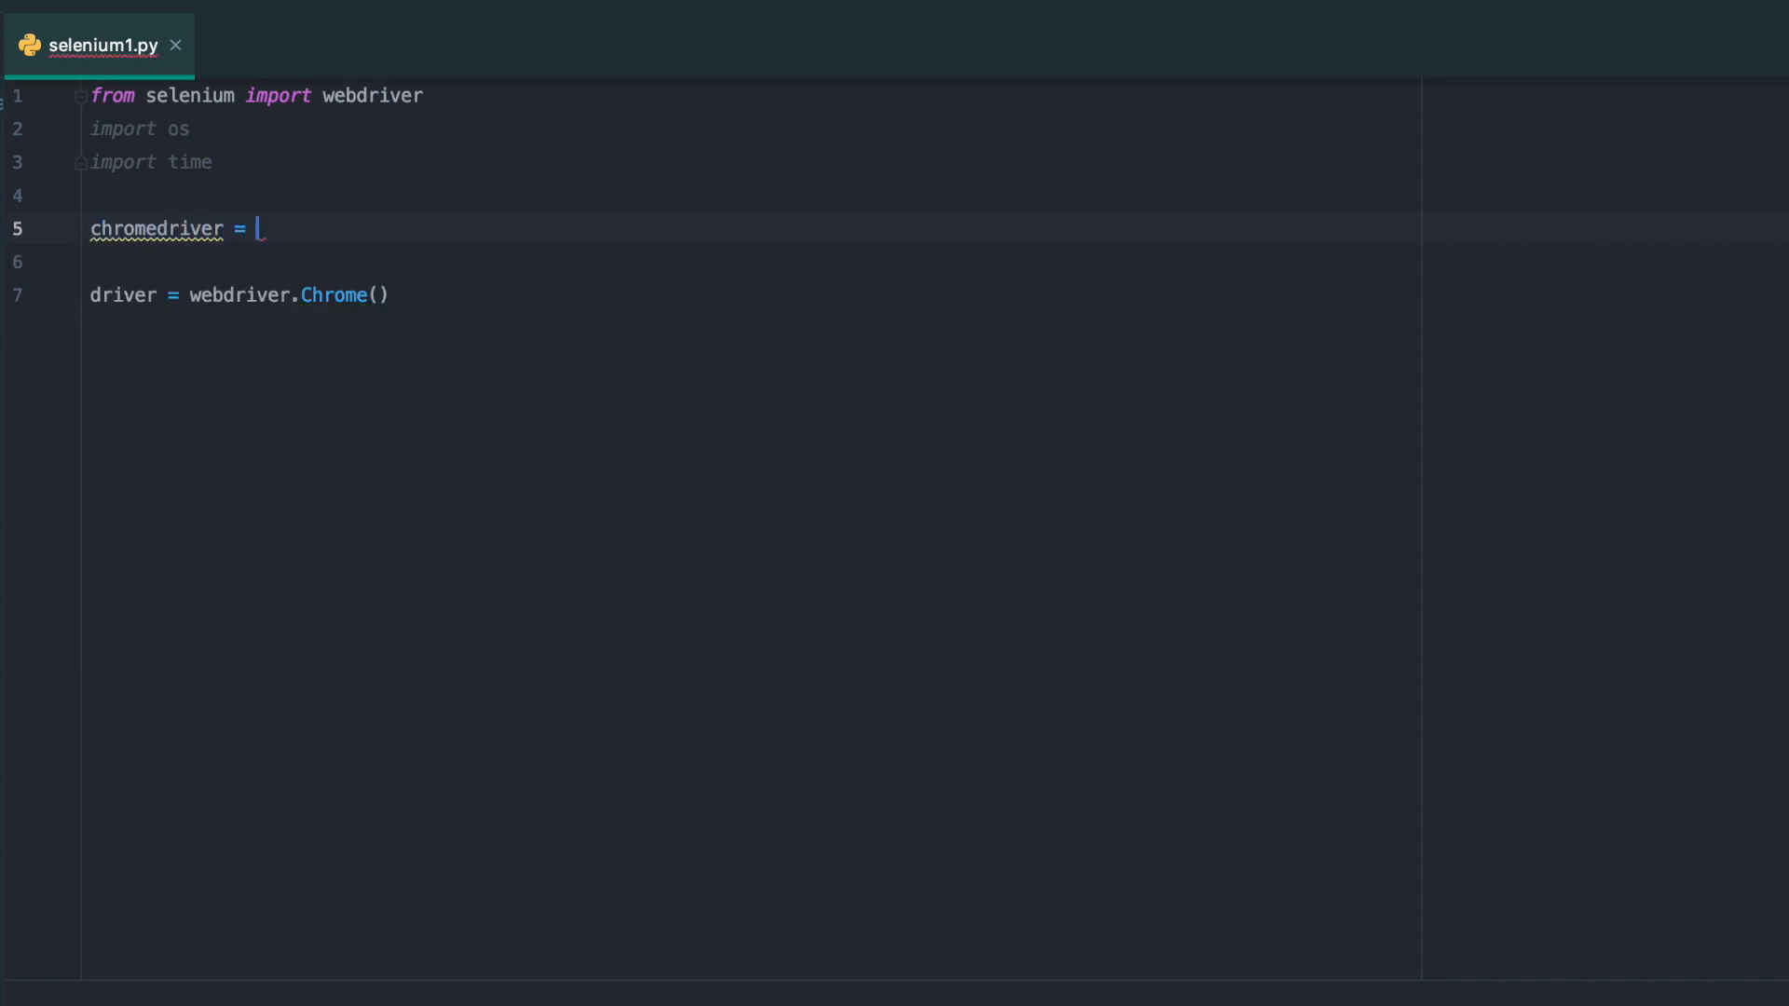
type("_pat")
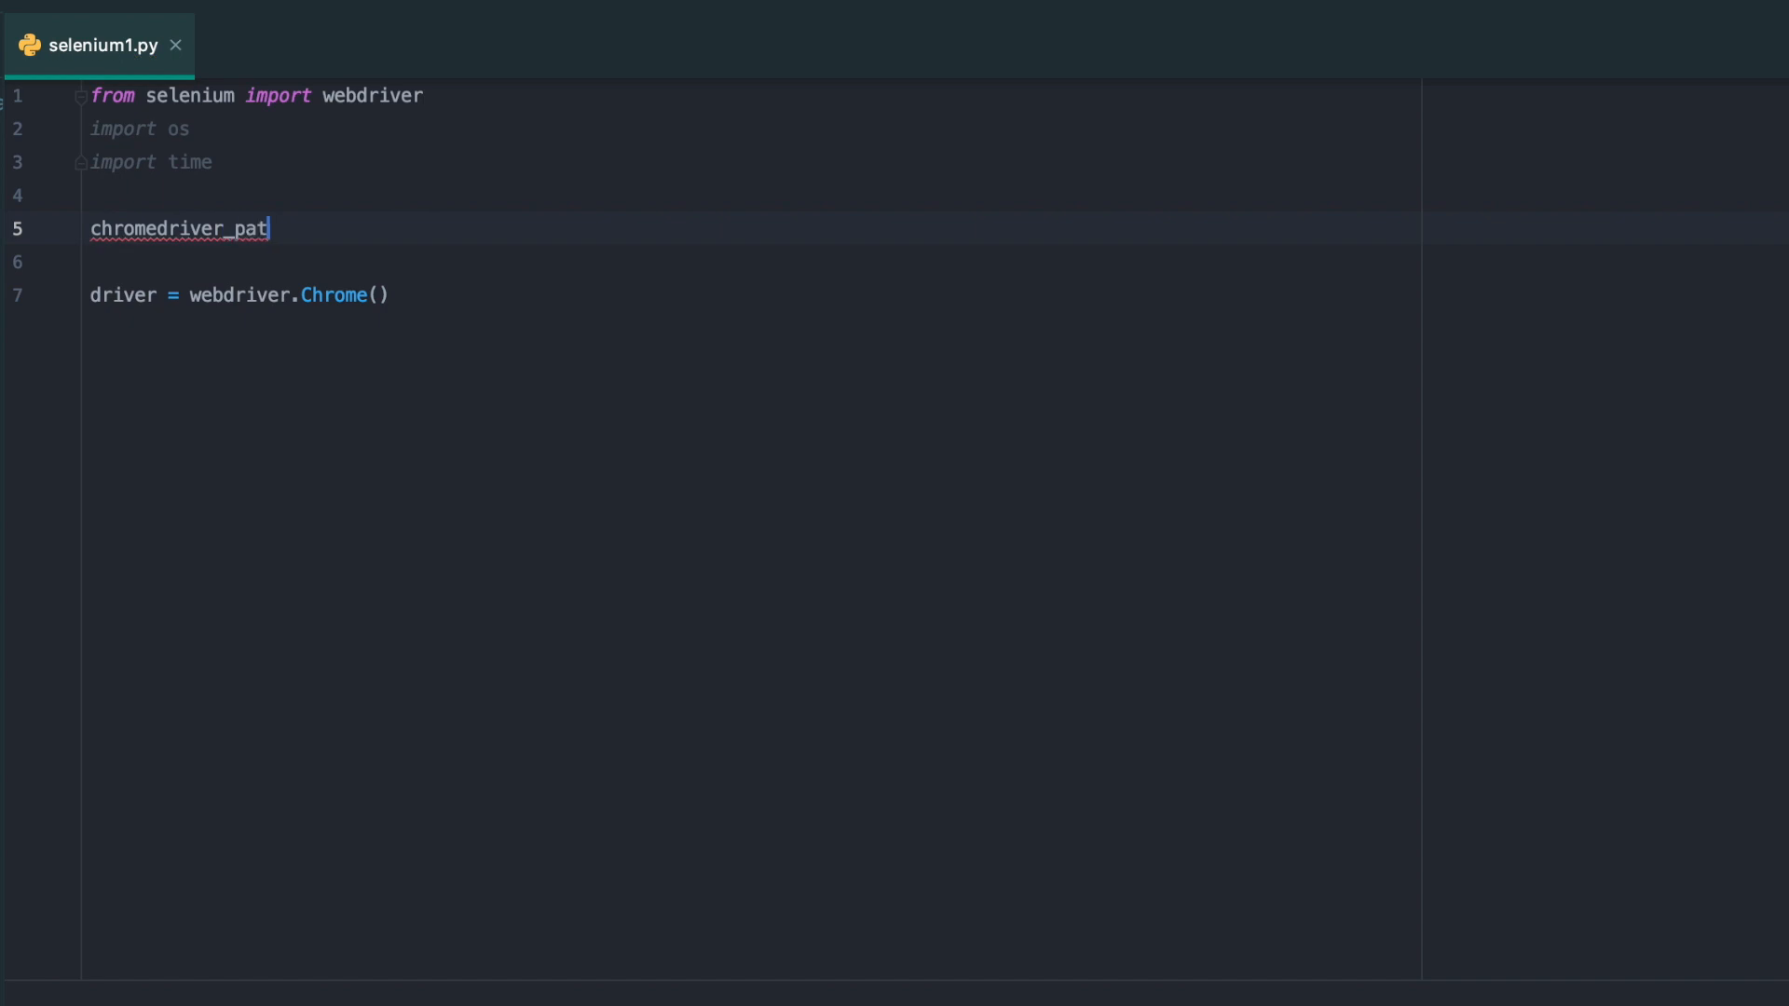
type("h = d")
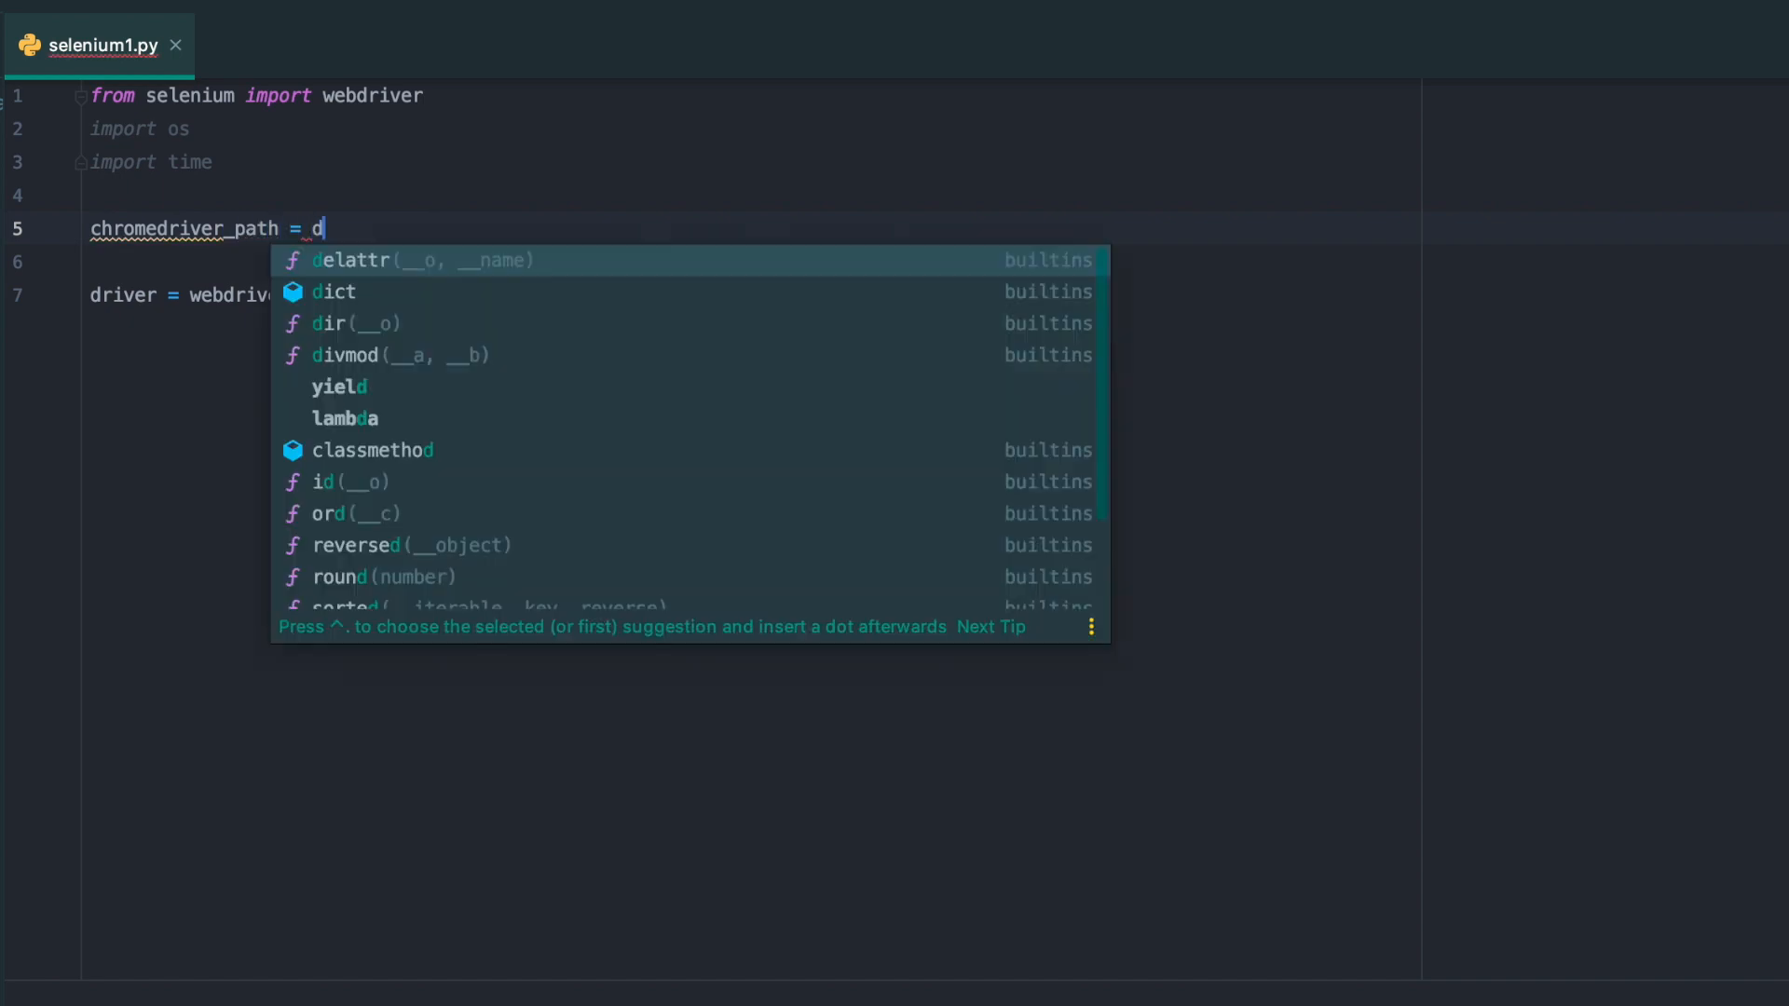
type("os.getcwd() +")
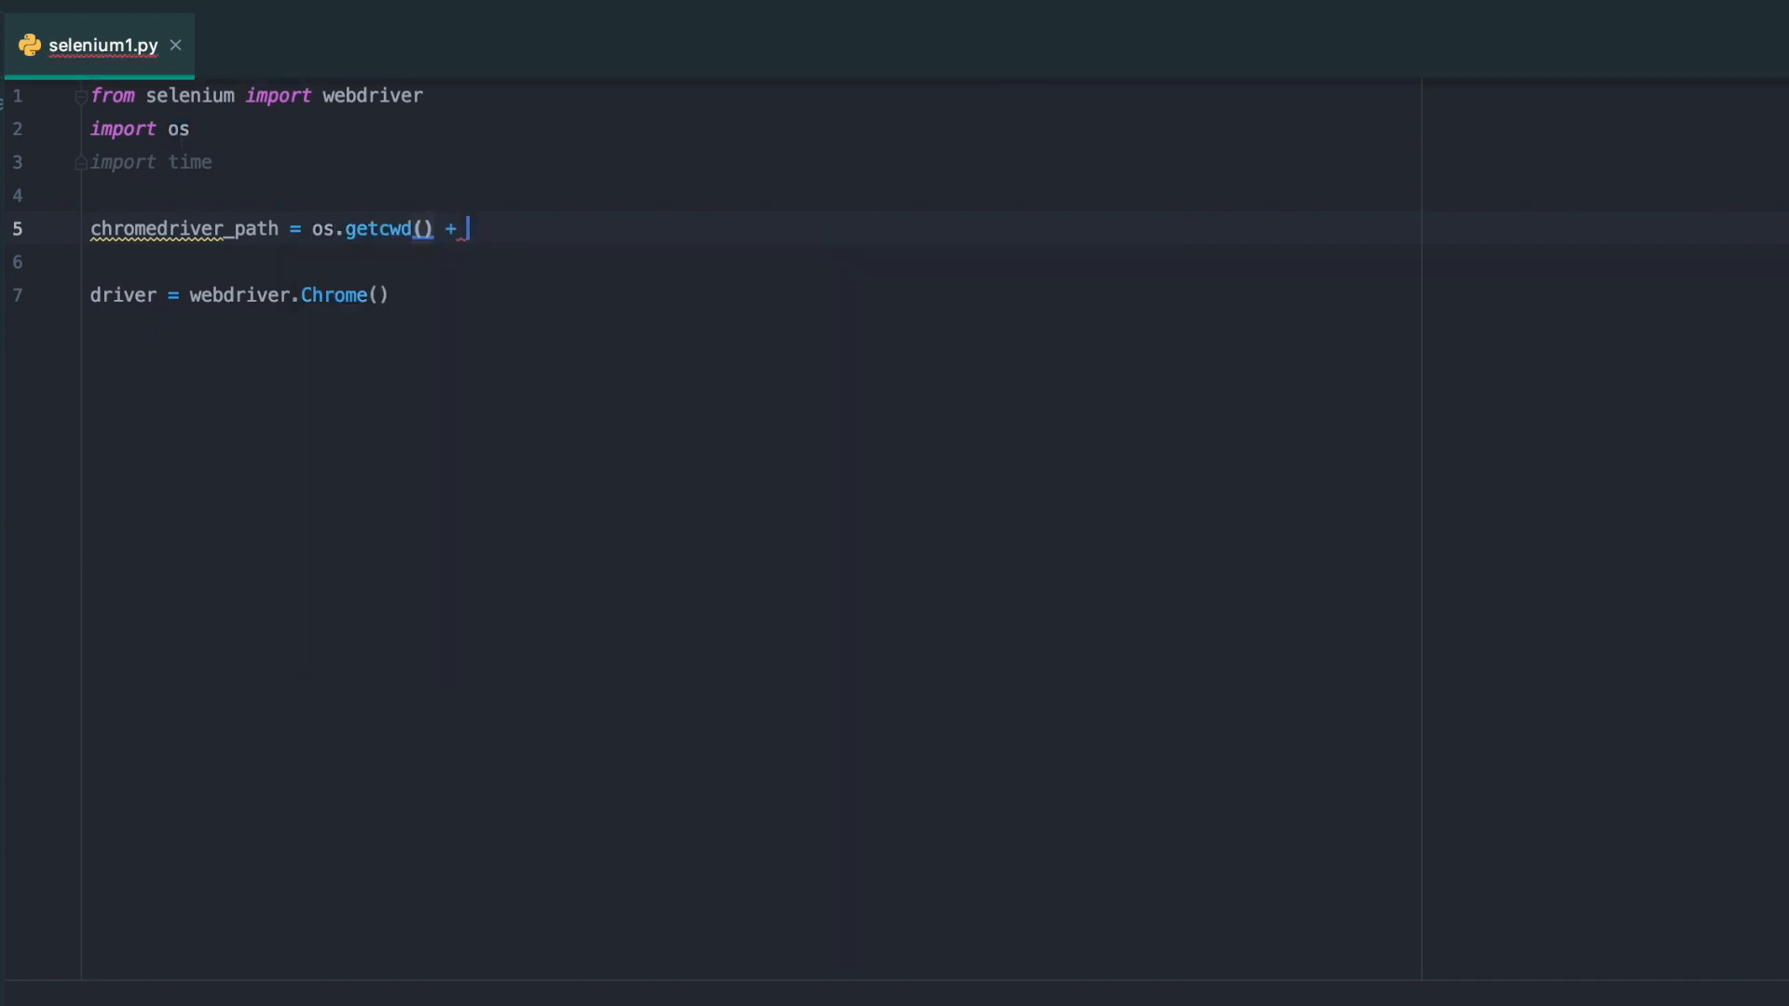
Append '\chromedriver' to the path, pass it as executable_path, and begin driver.get
type("'/")
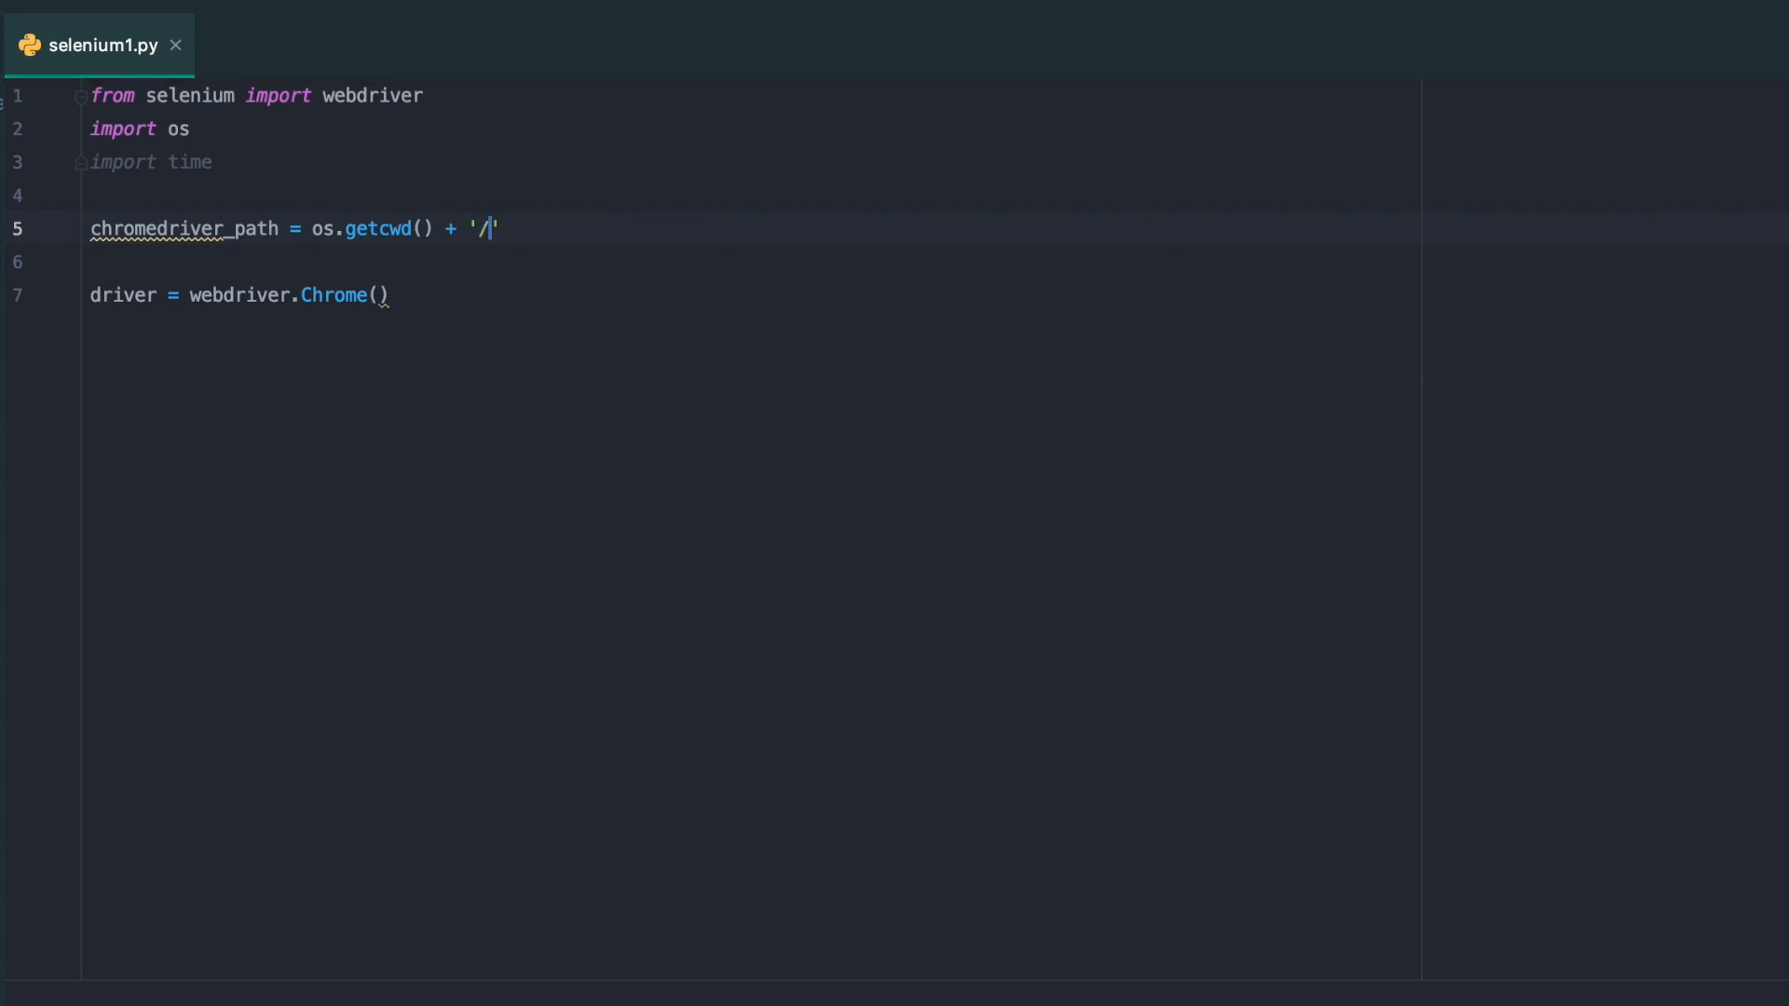
type("\\")
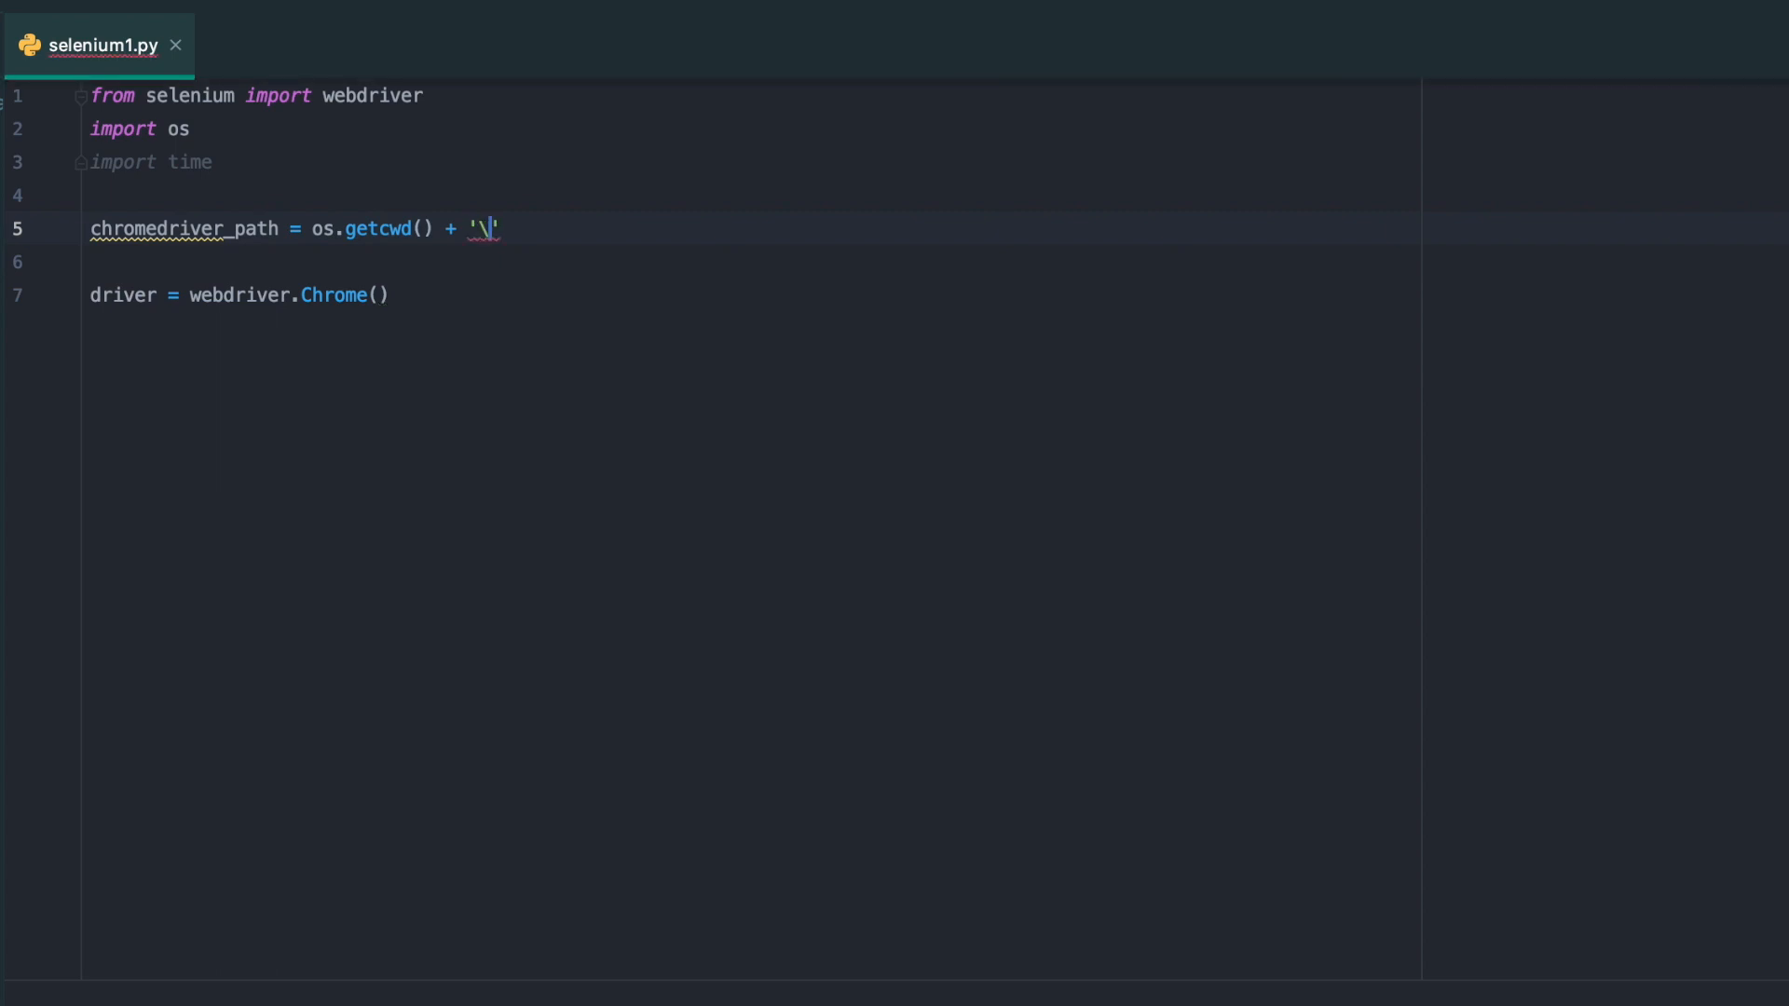
type("chrome")
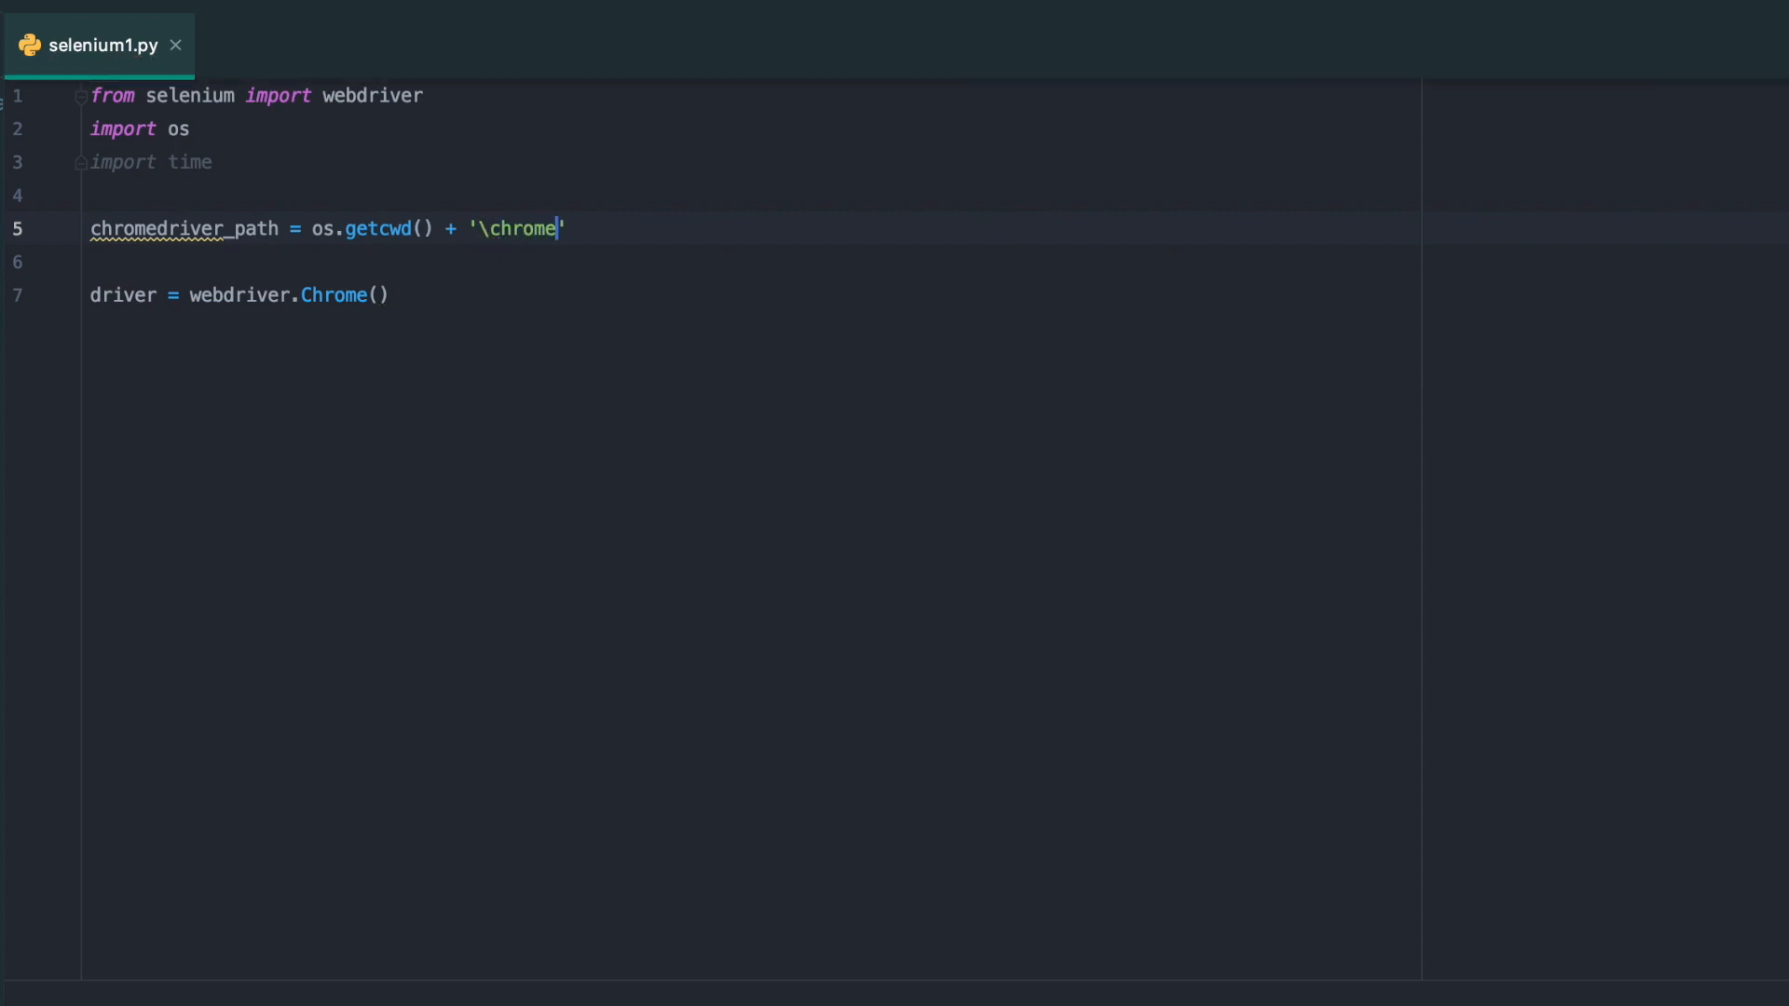
type("driver")
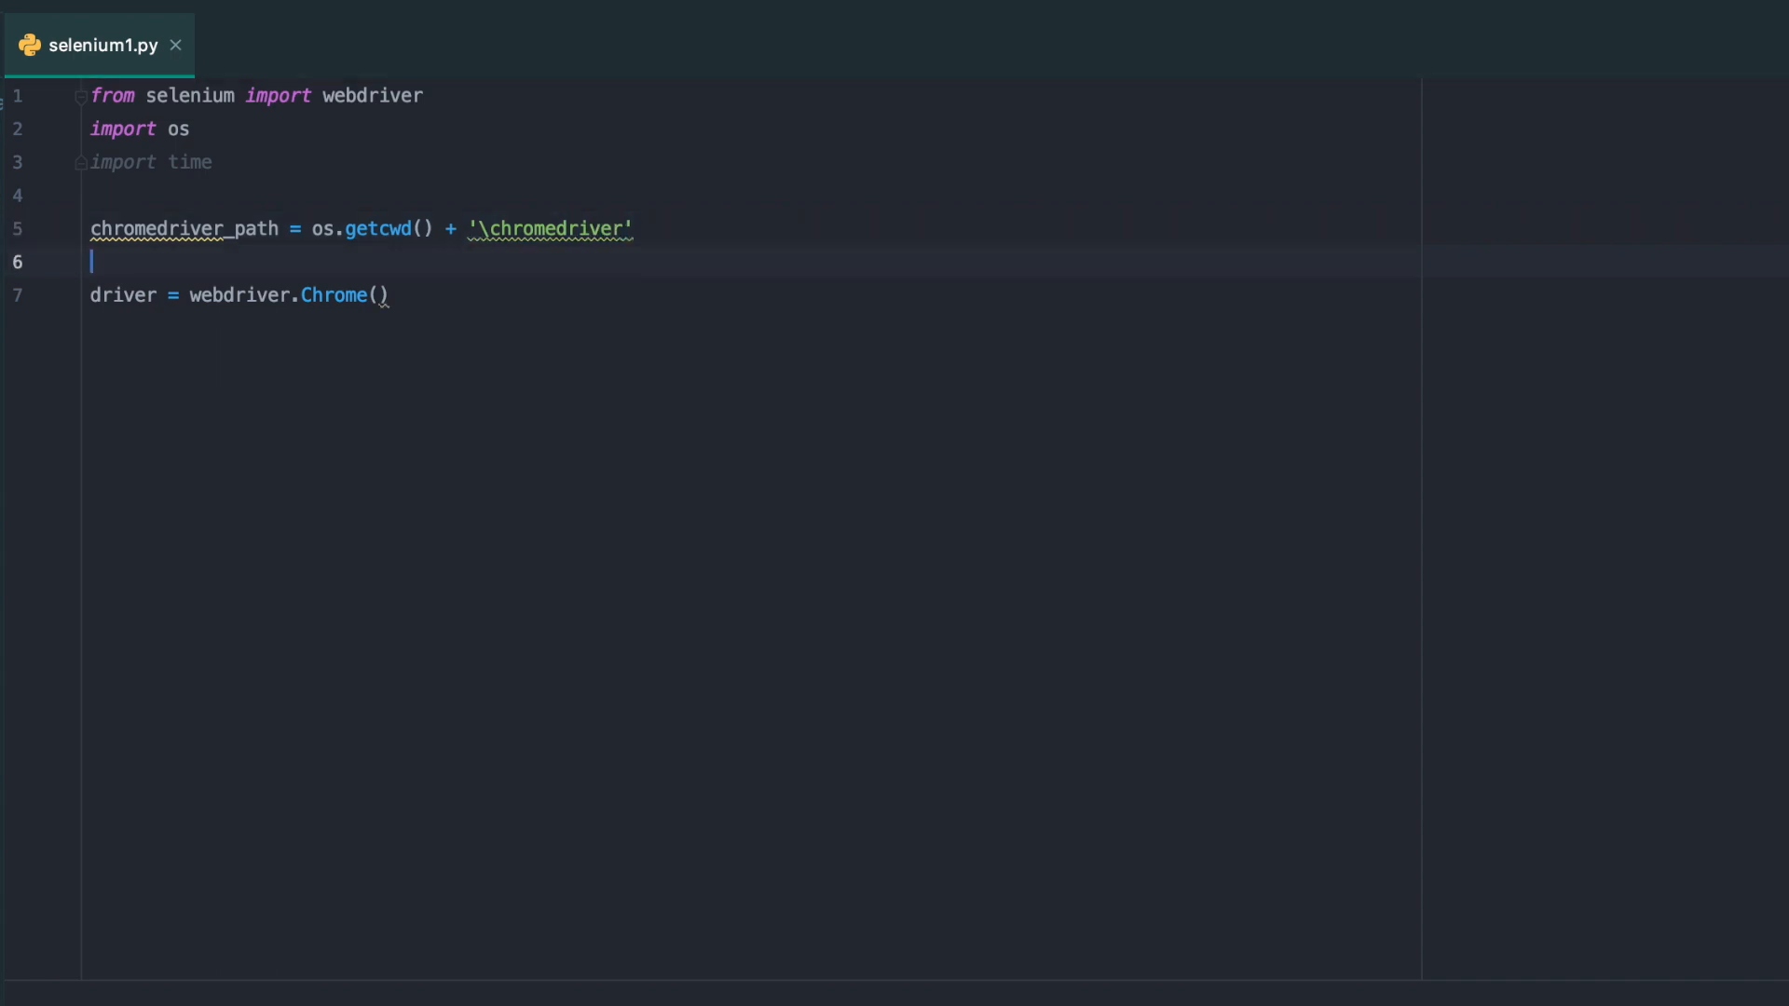
type("executable_path=")
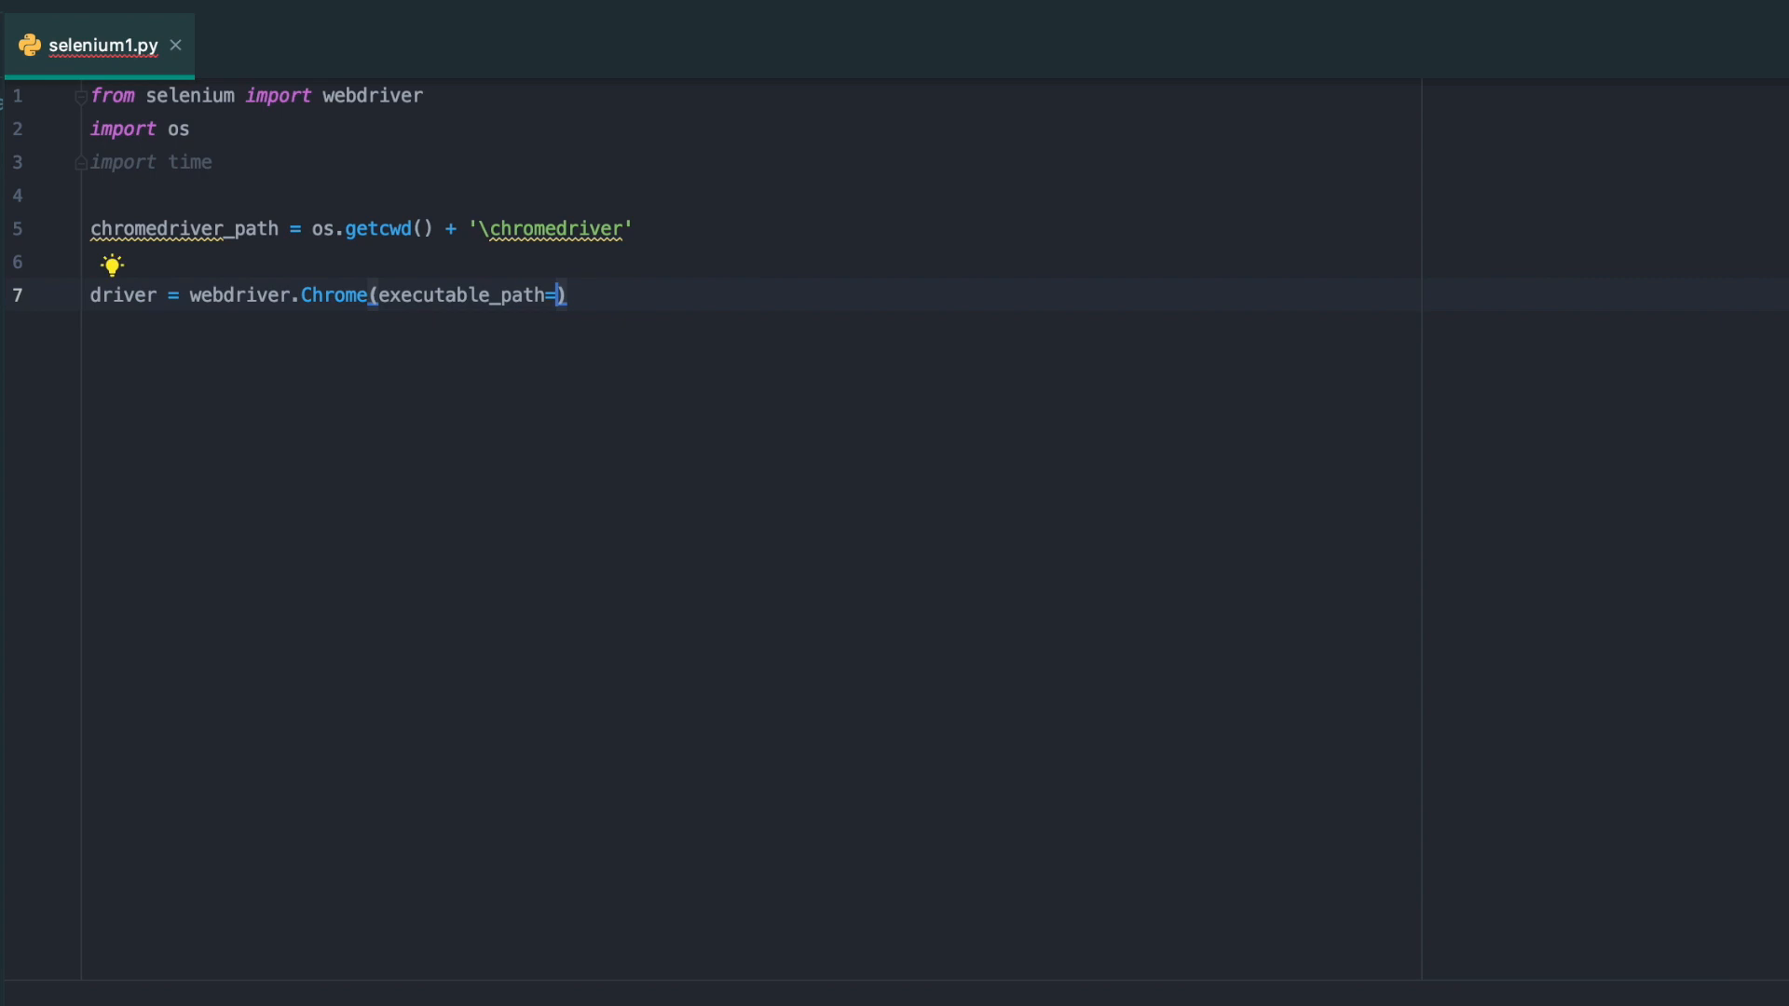
type("chromedriver_path")
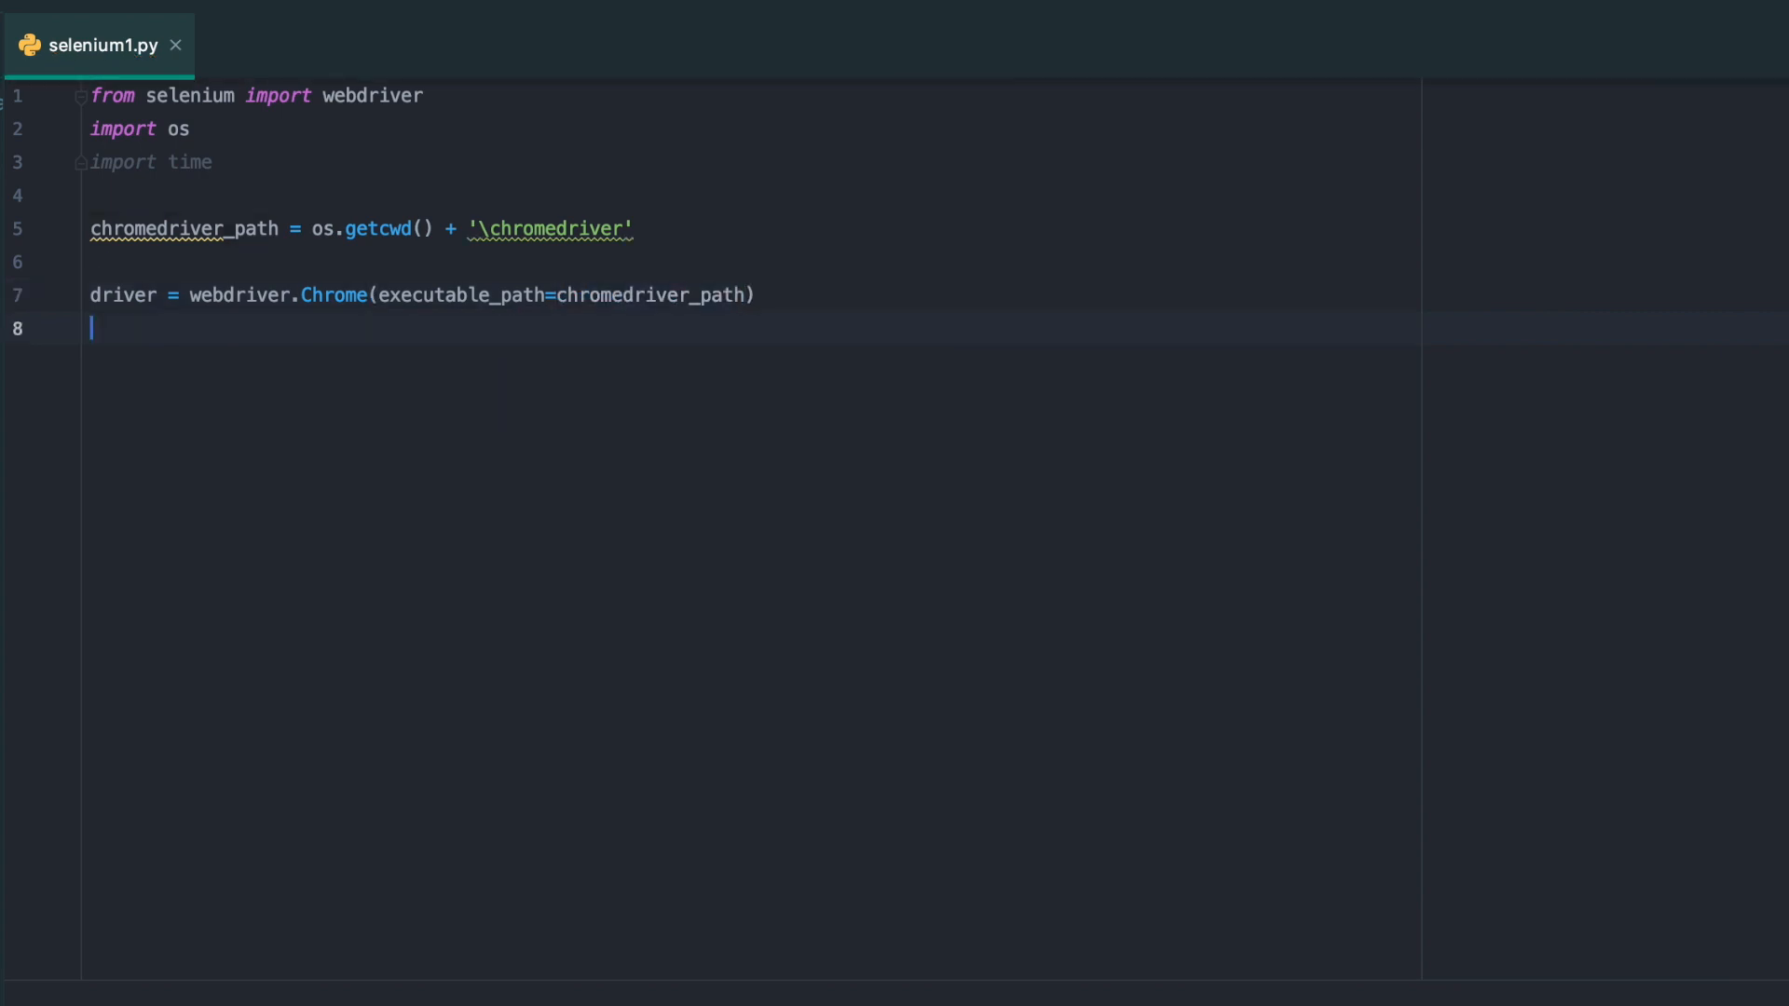
type("driver.get")
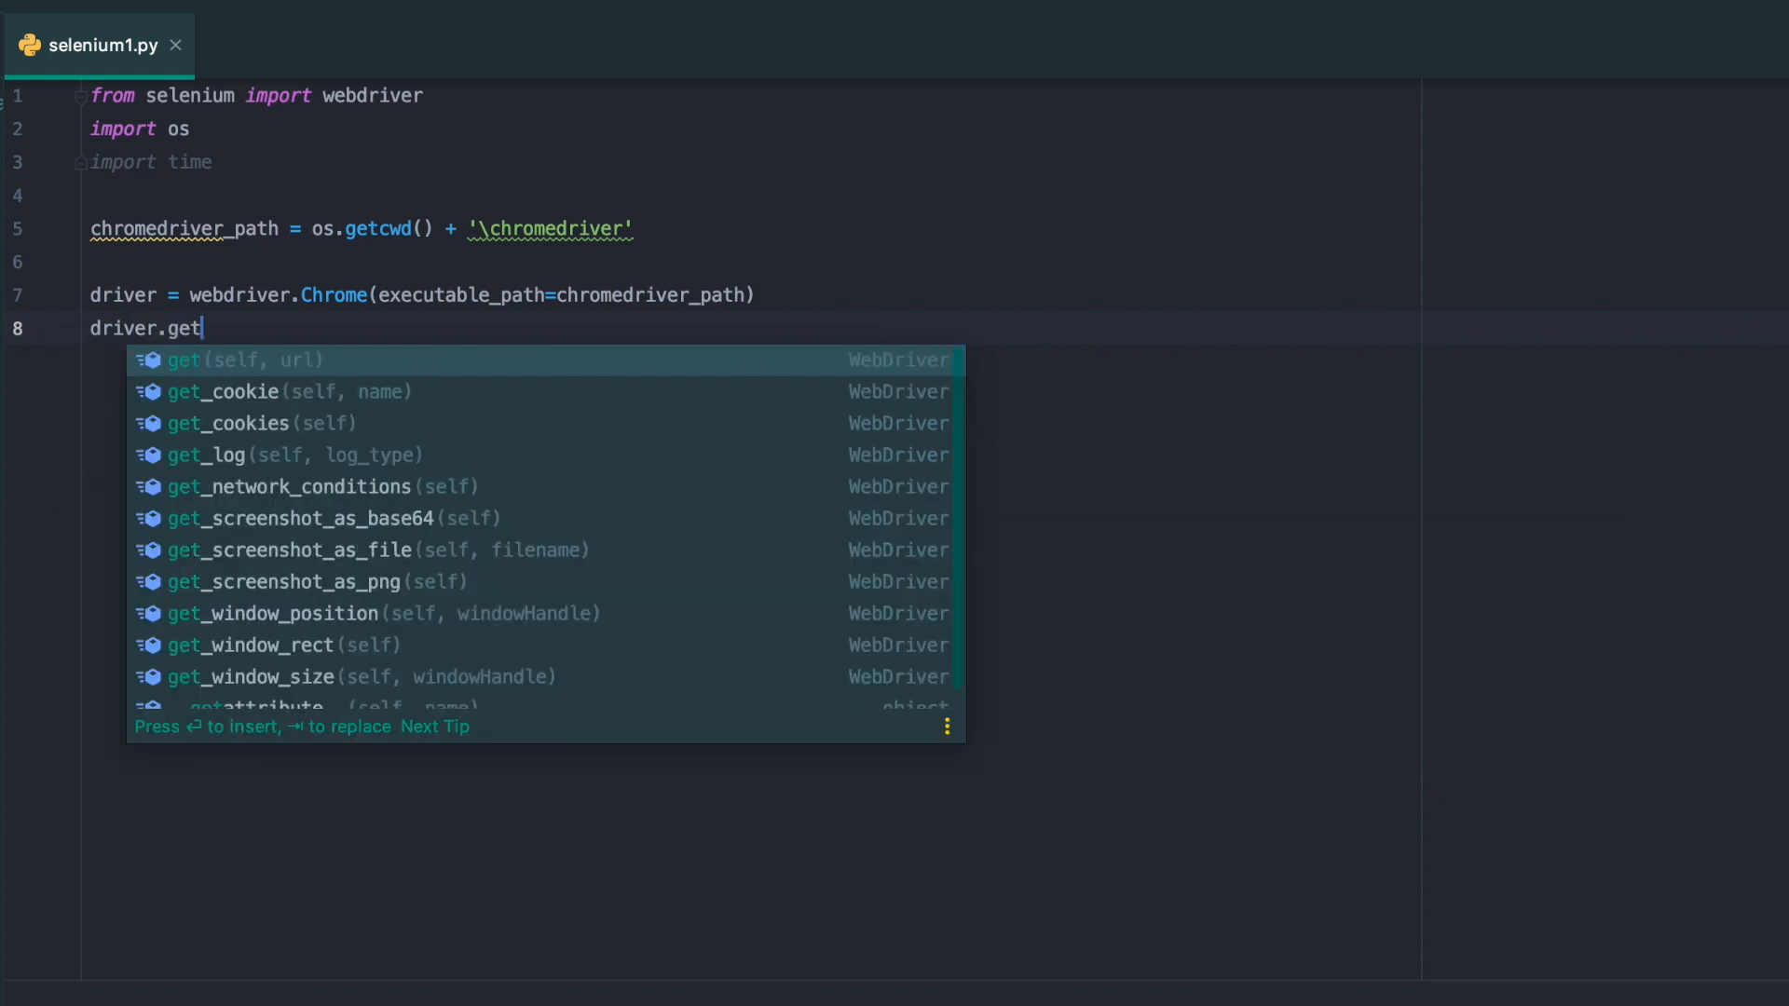
key("Enter")
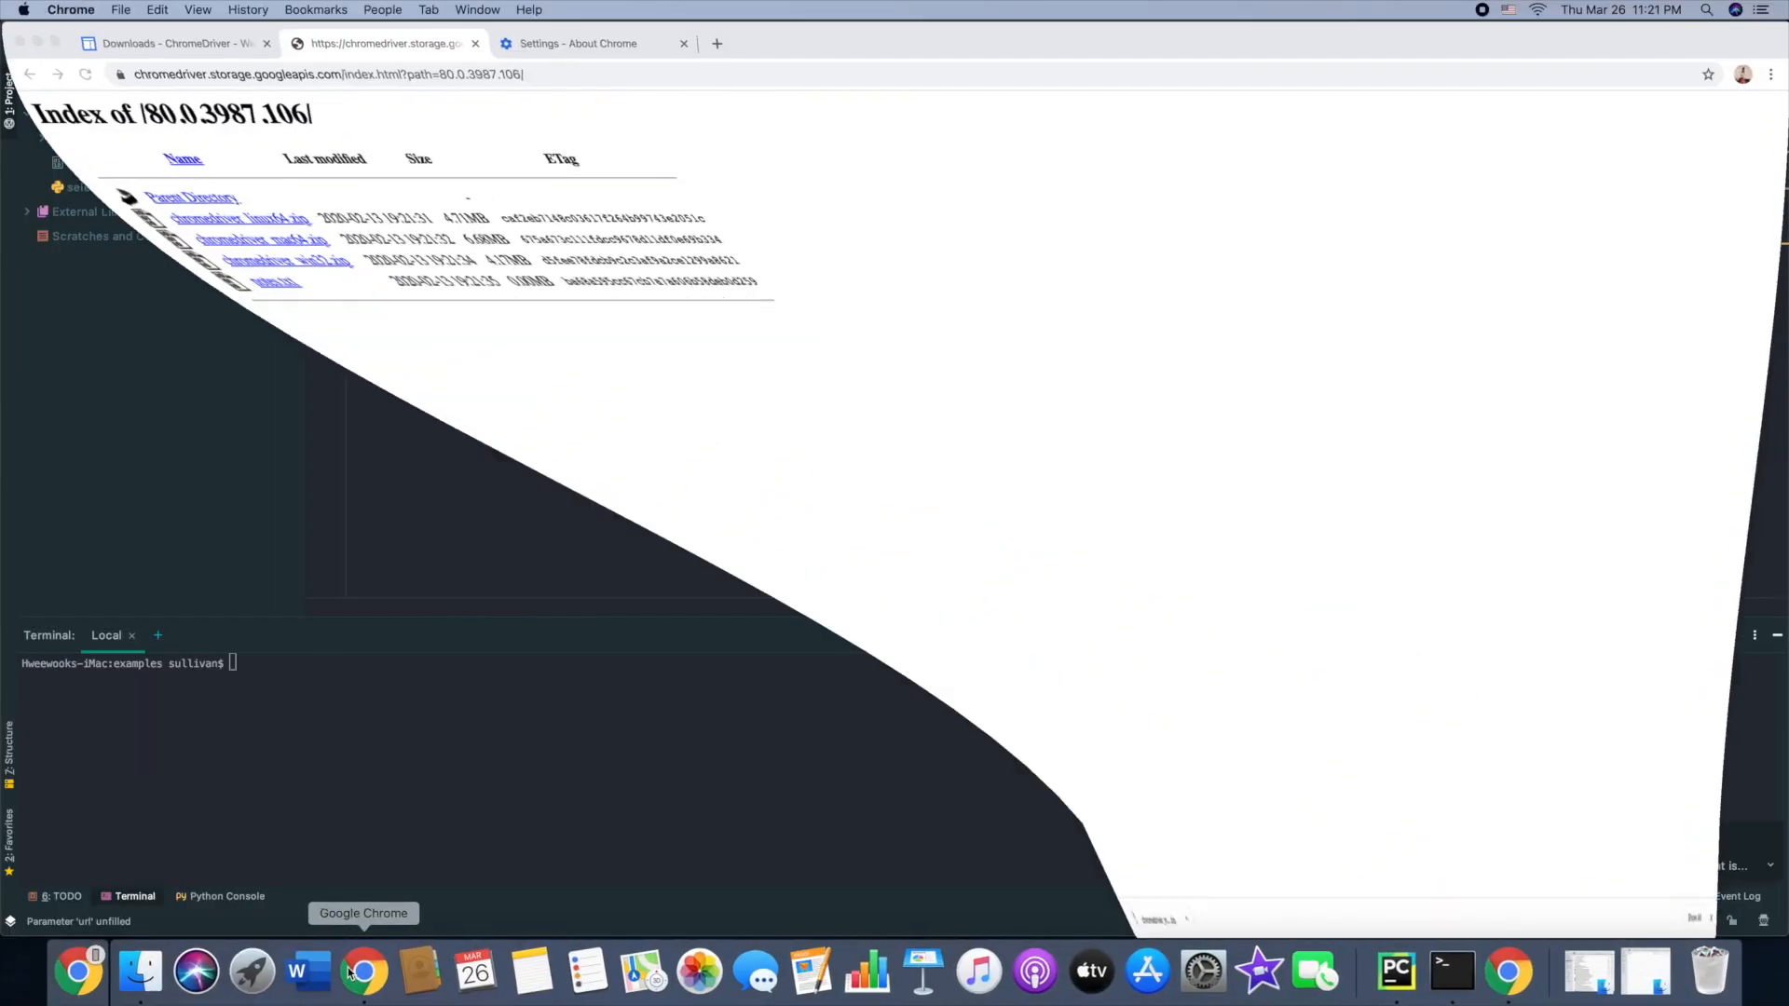
Search 'covid stats', open worldometers.info/coronavirus, and scroll to the country table
left_click(576, 44)
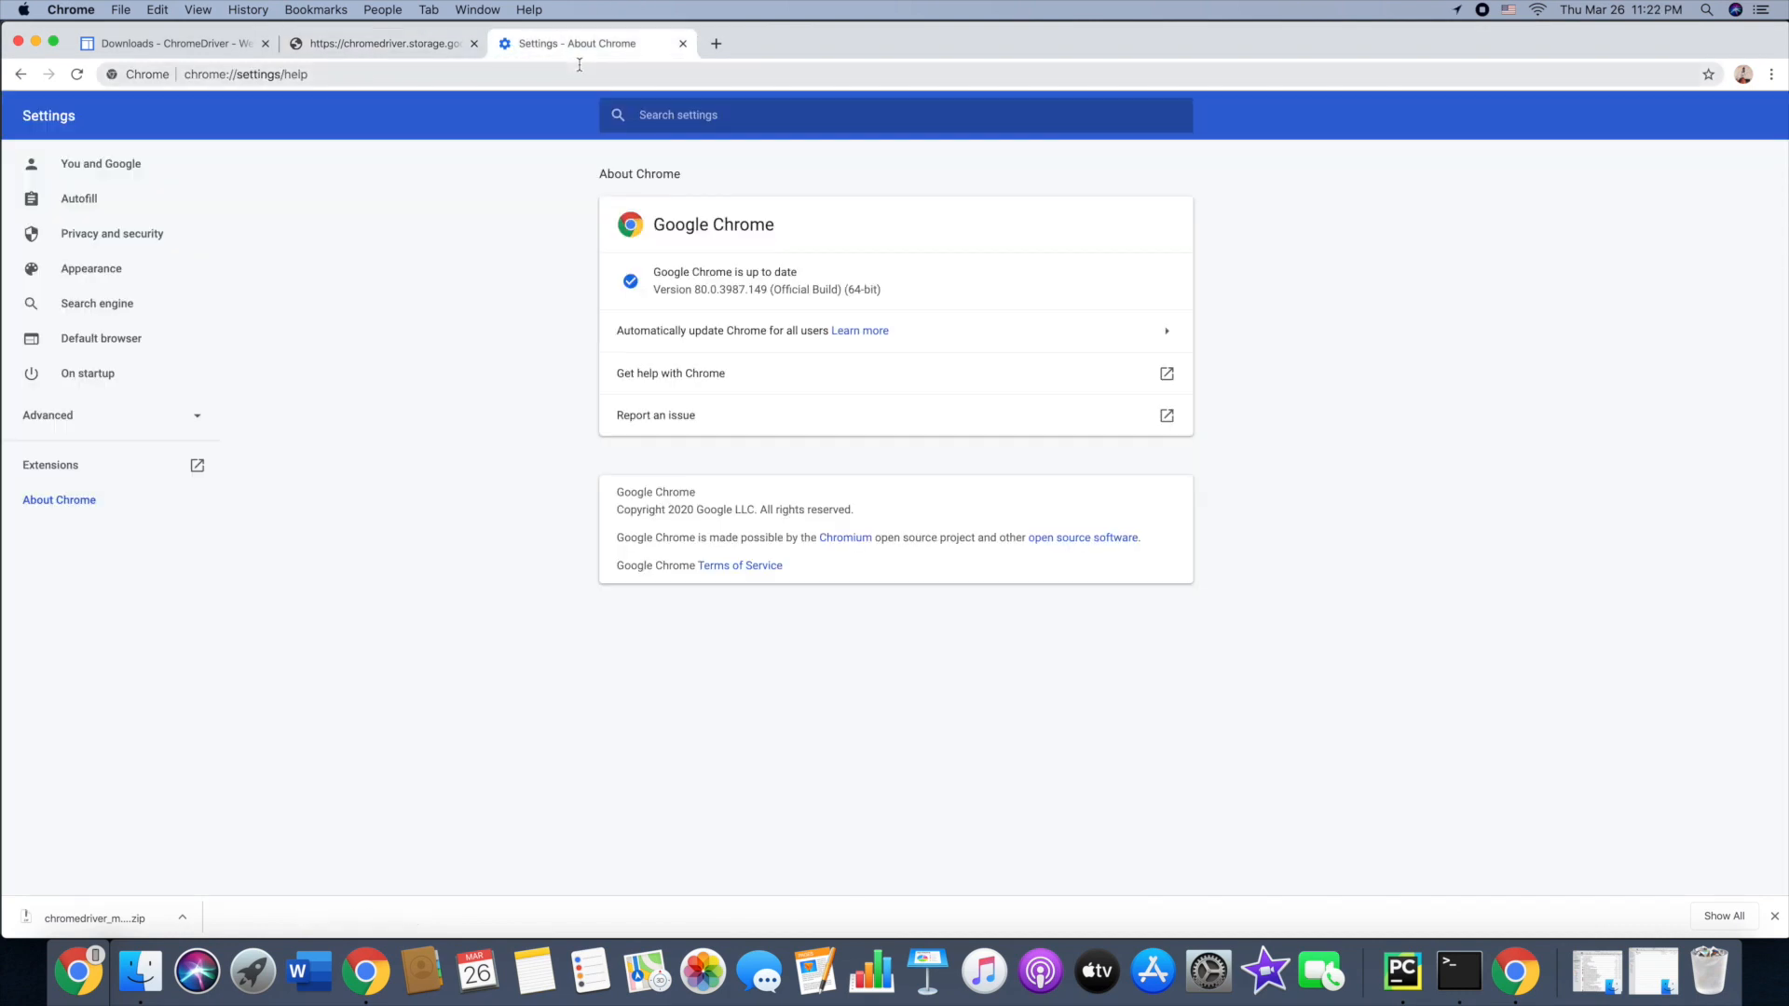
type("covid stats")
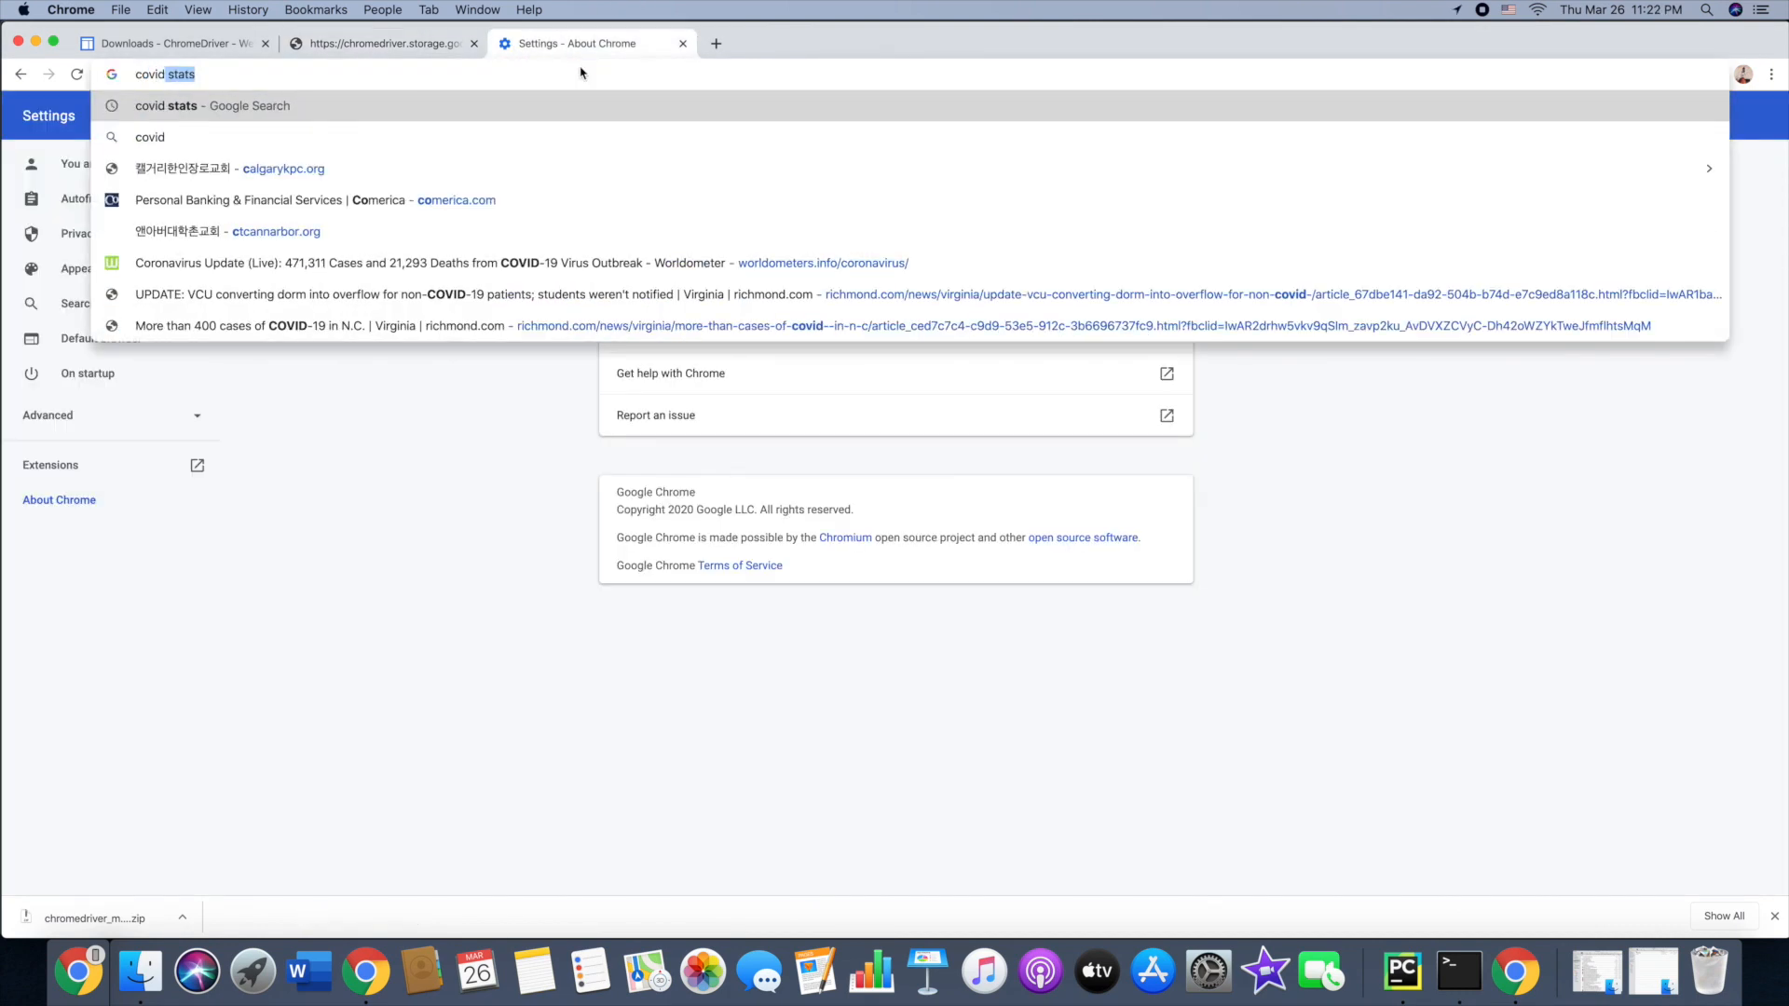
left_click(520, 264)
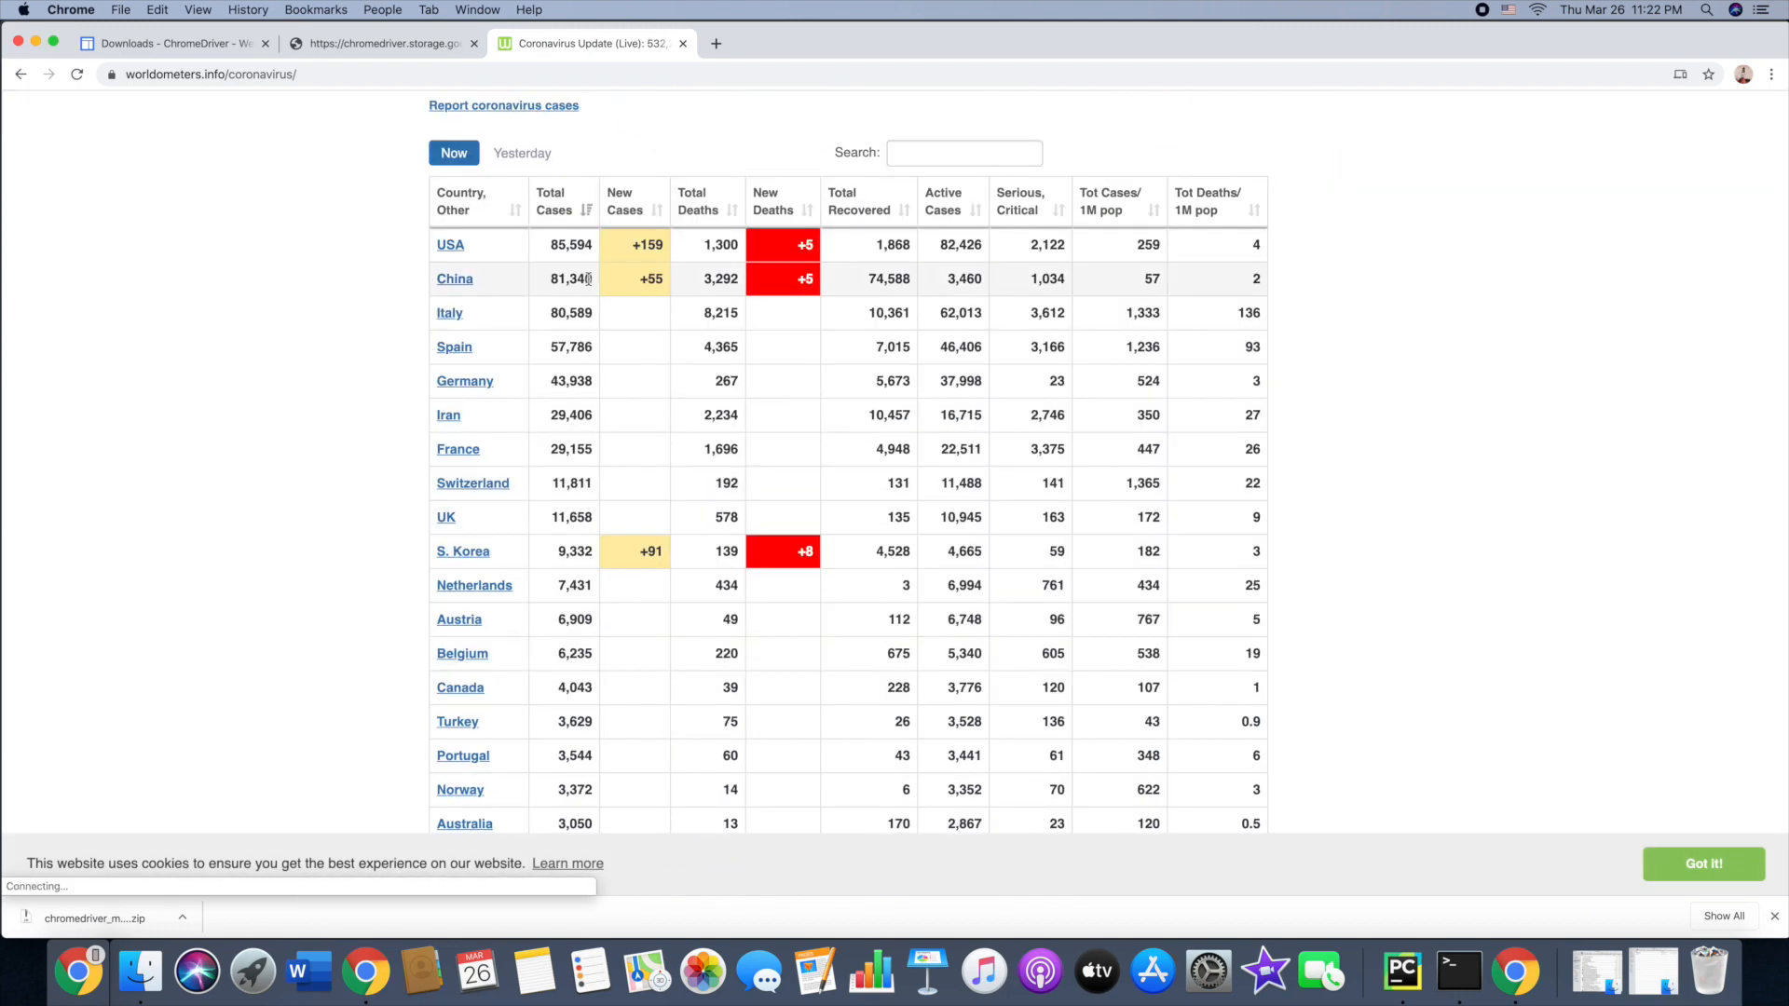
scroll("up", 3)
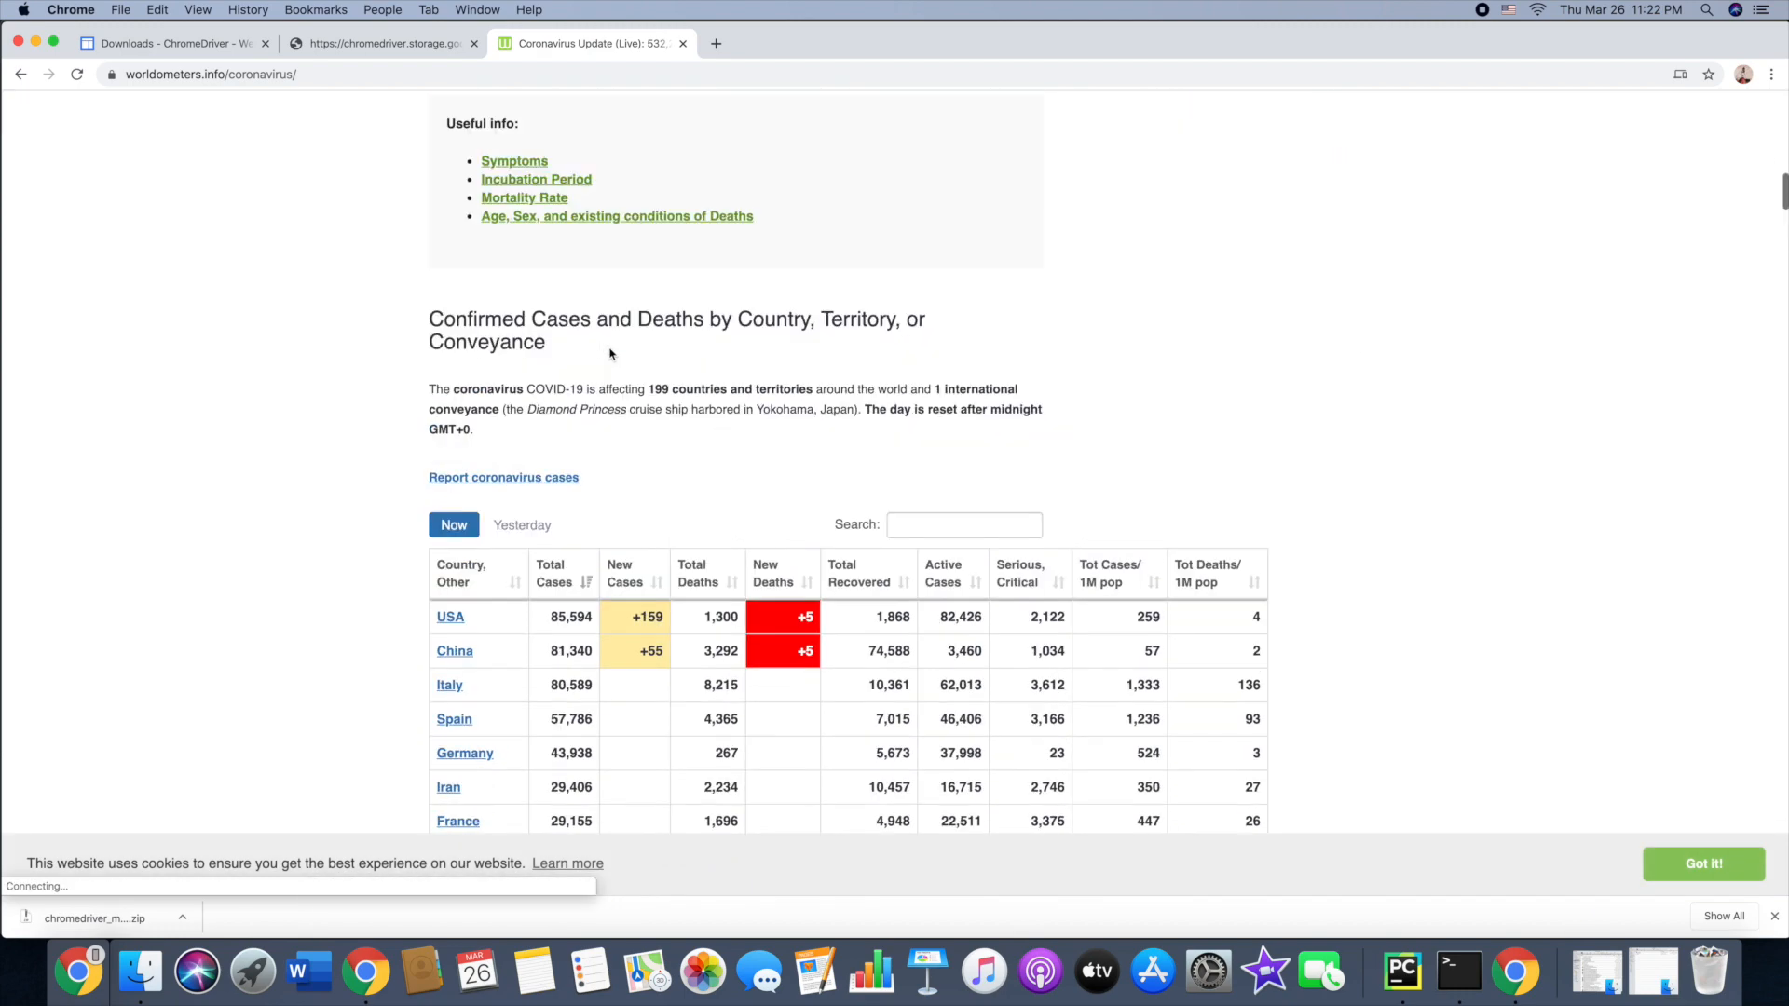
scroll("down", 3)
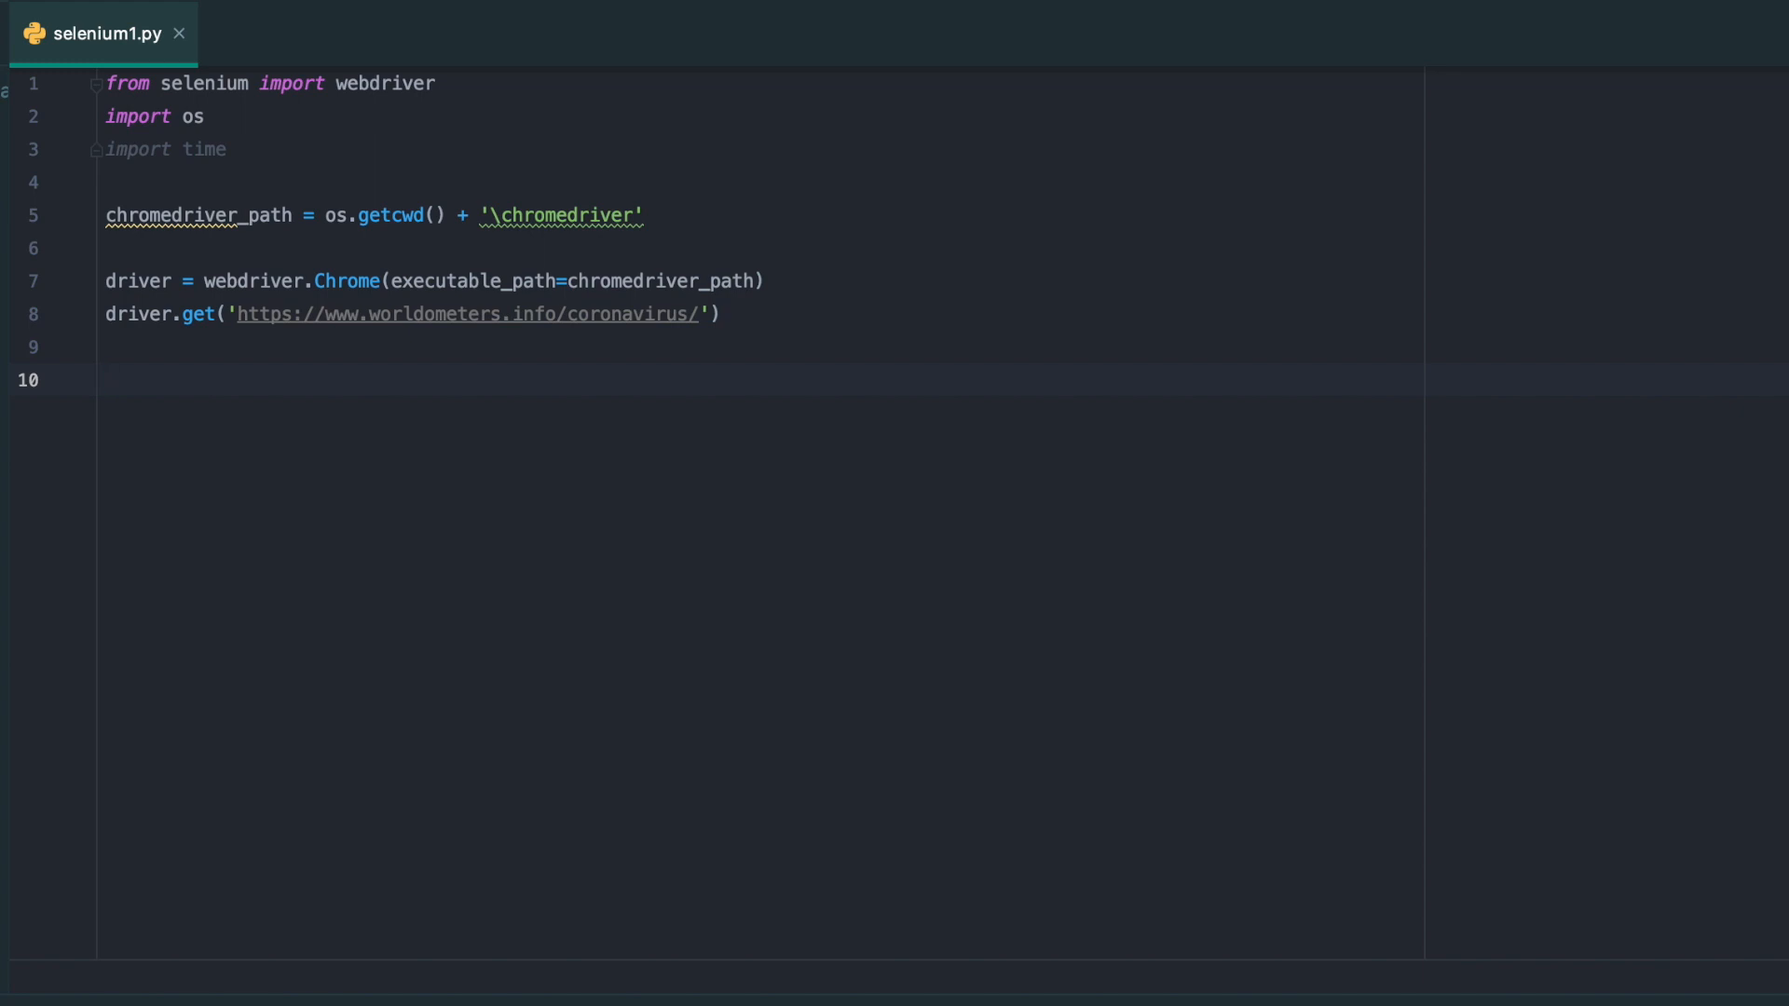
Add driver.close() after driver.get, with a blank line before it
type("driver.close(")
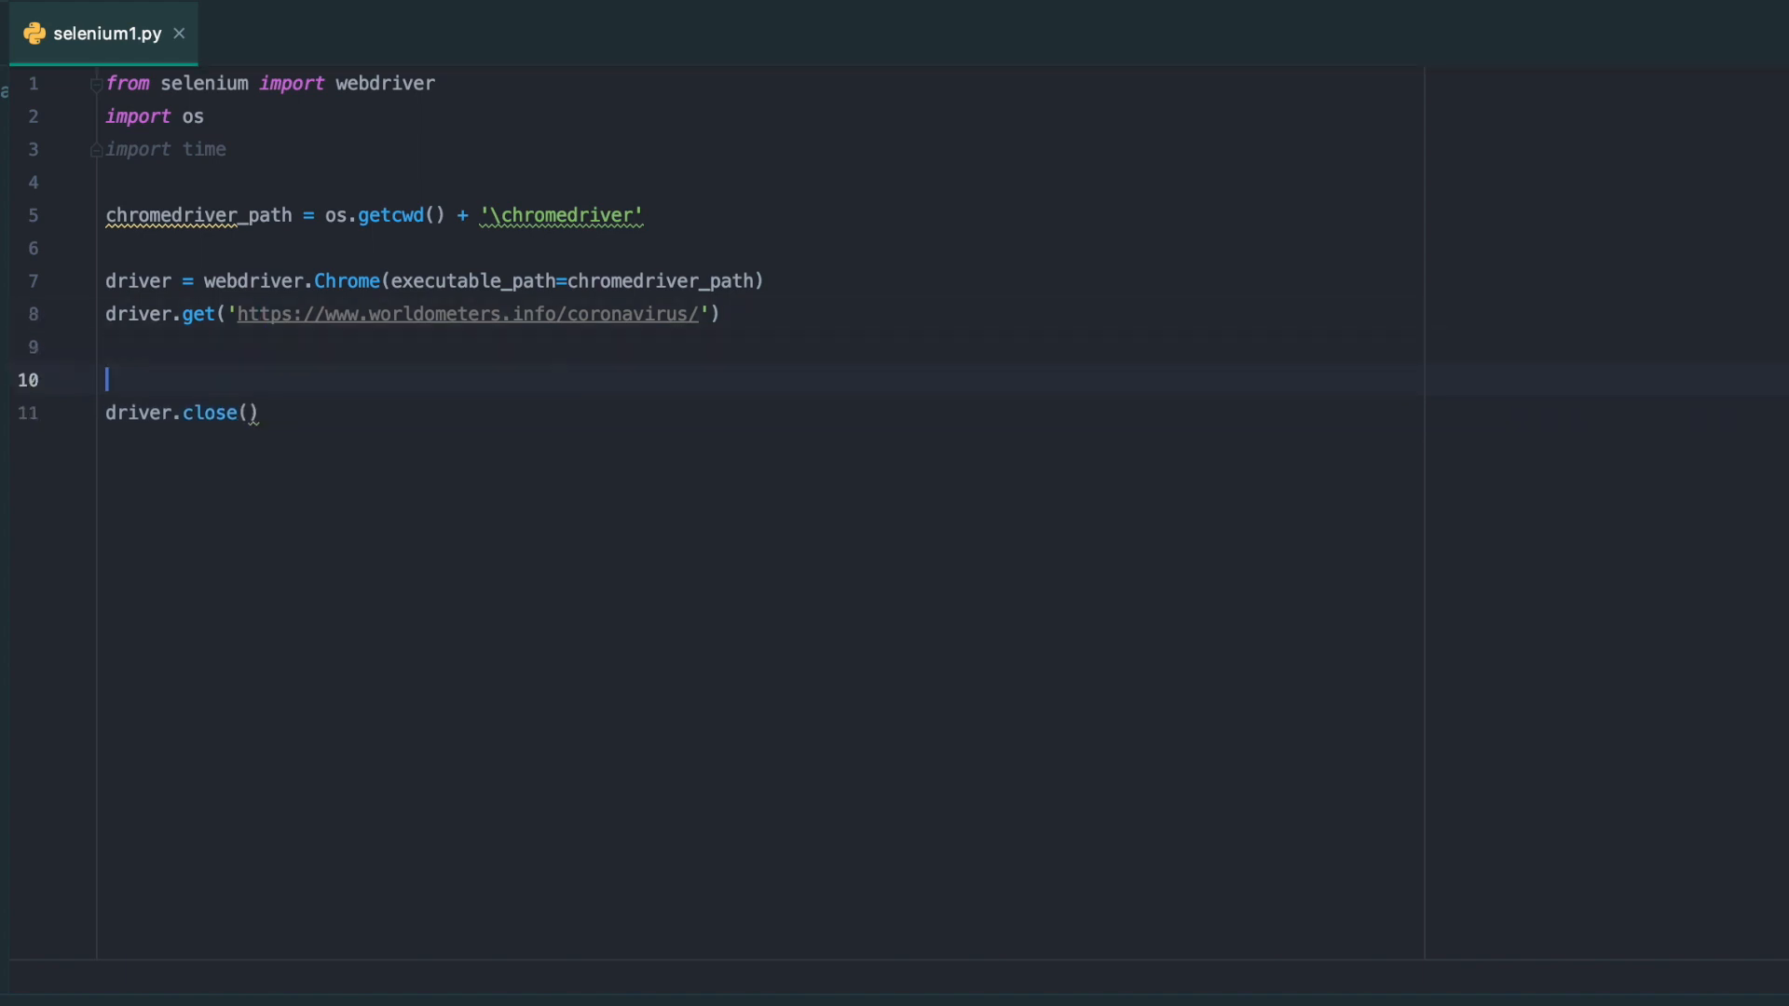
key("enter")
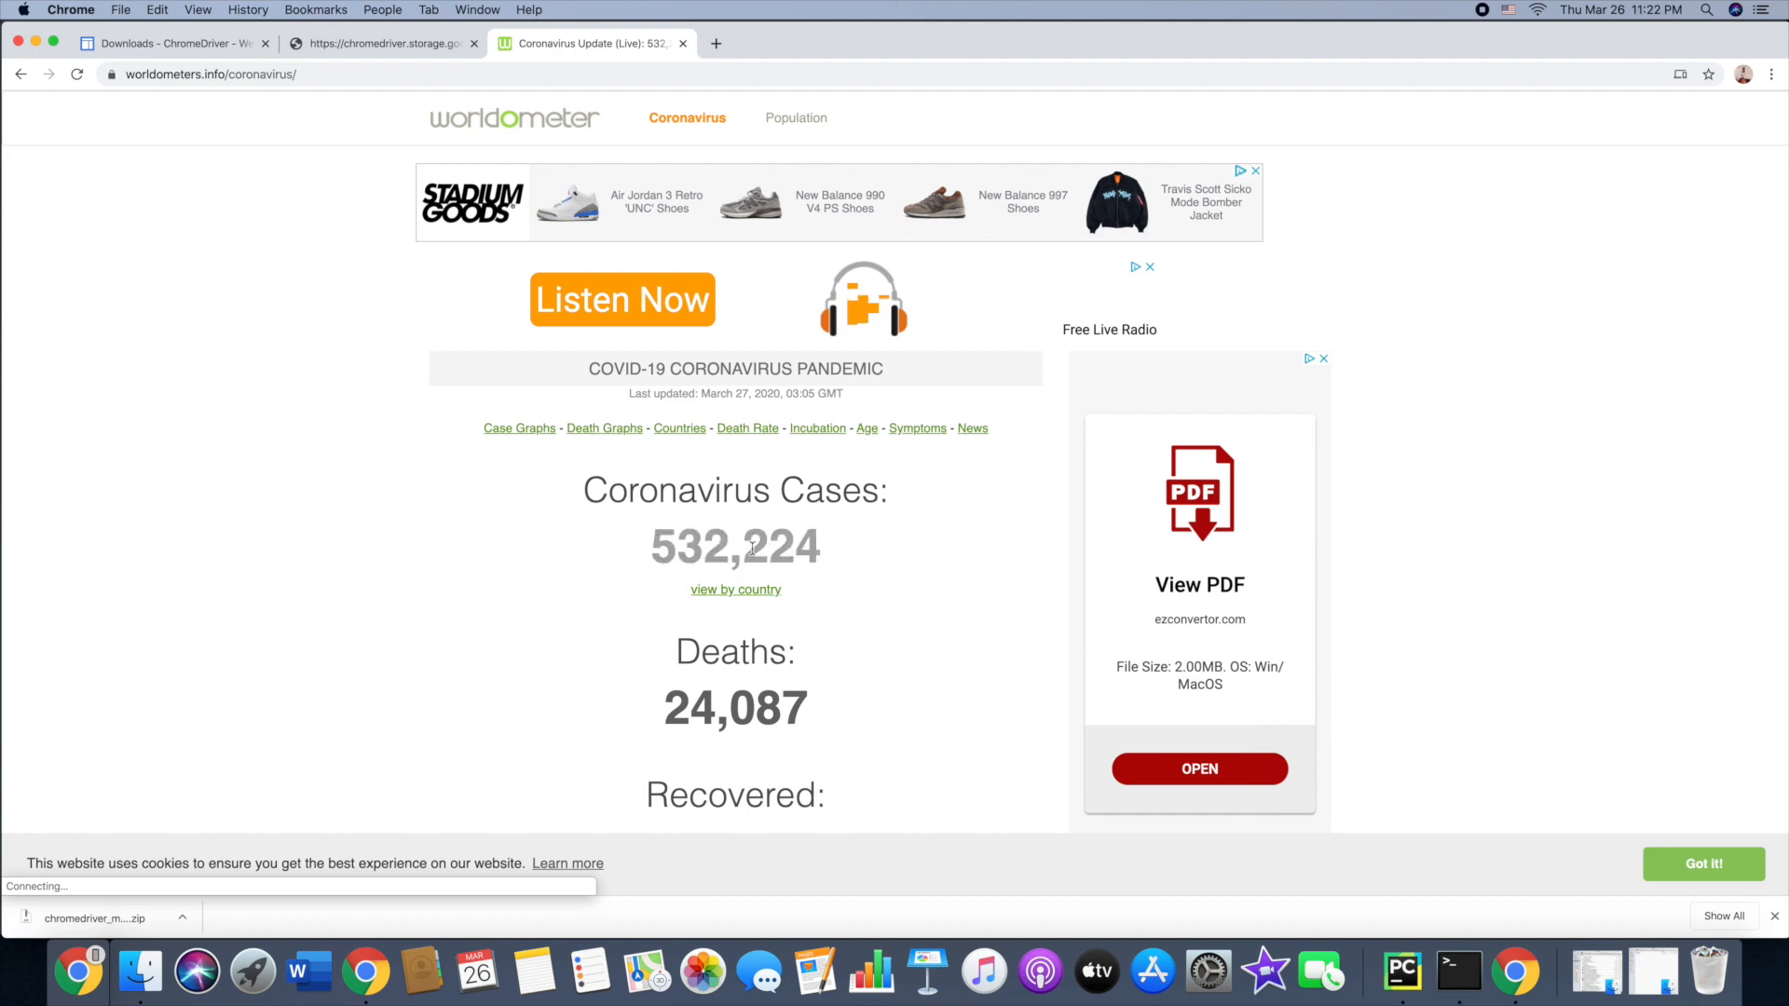
Inspect the 532,224 cases figure to reveal its span in the maincounter-number div
right_click(735, 545)
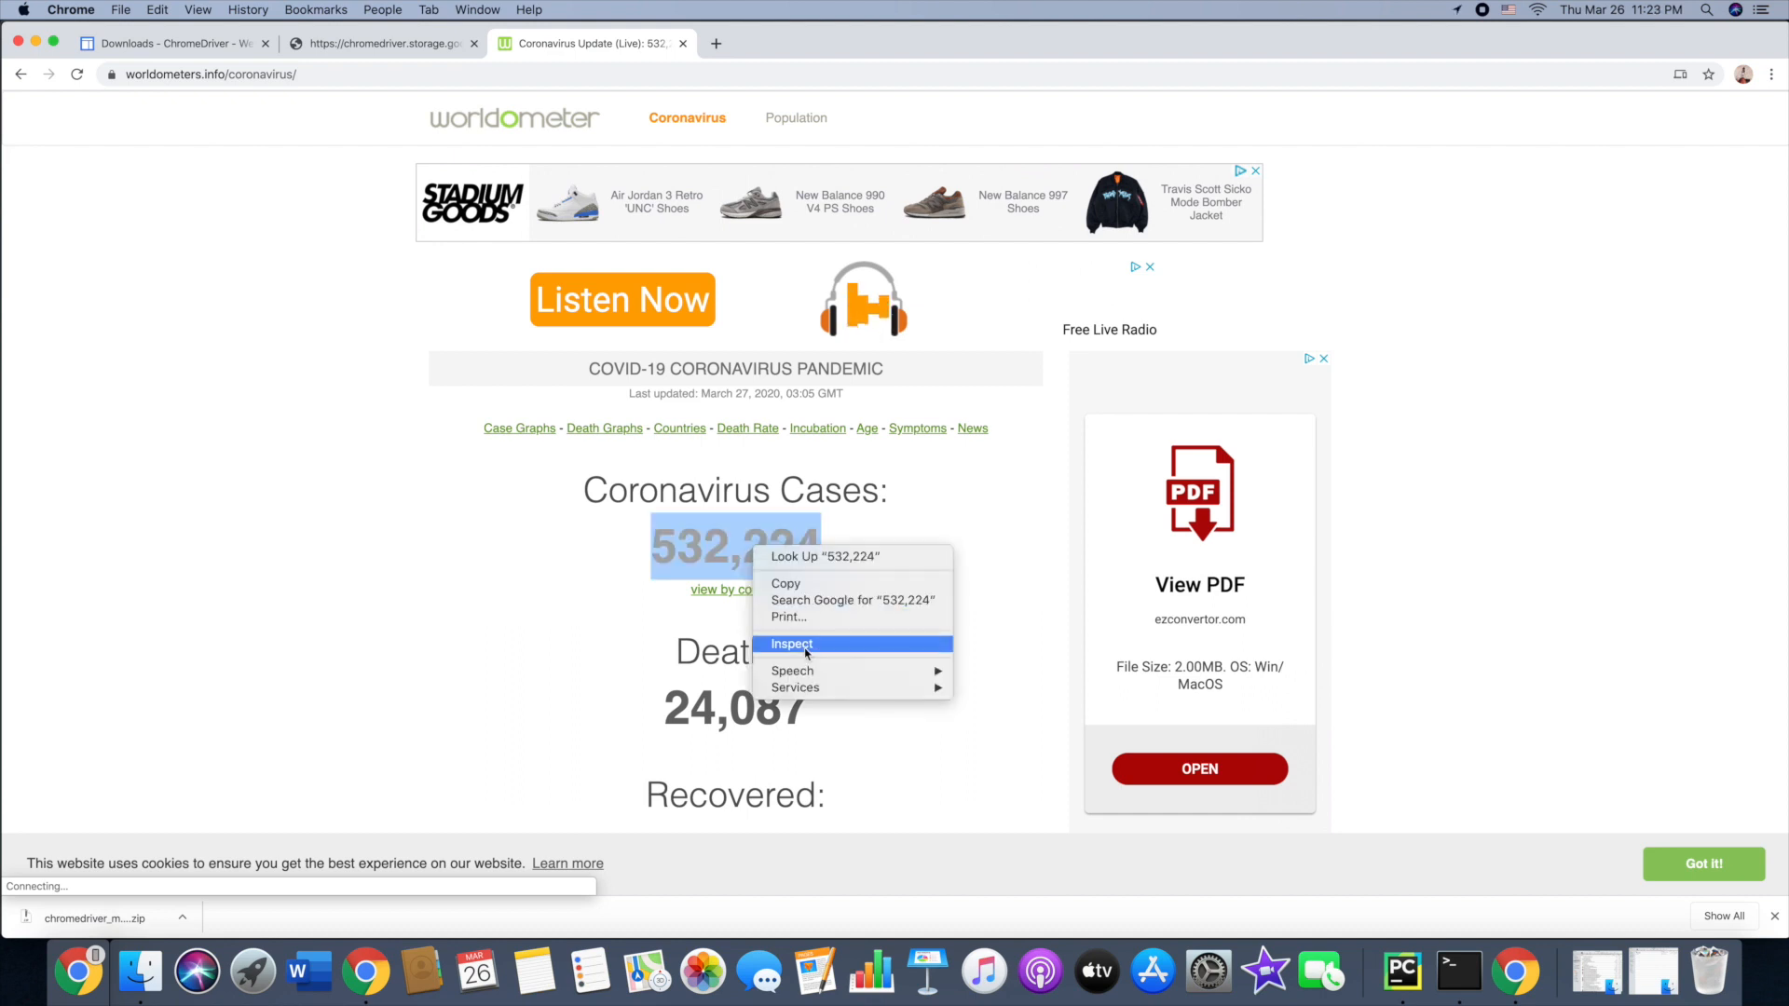
left_click(792, 644)
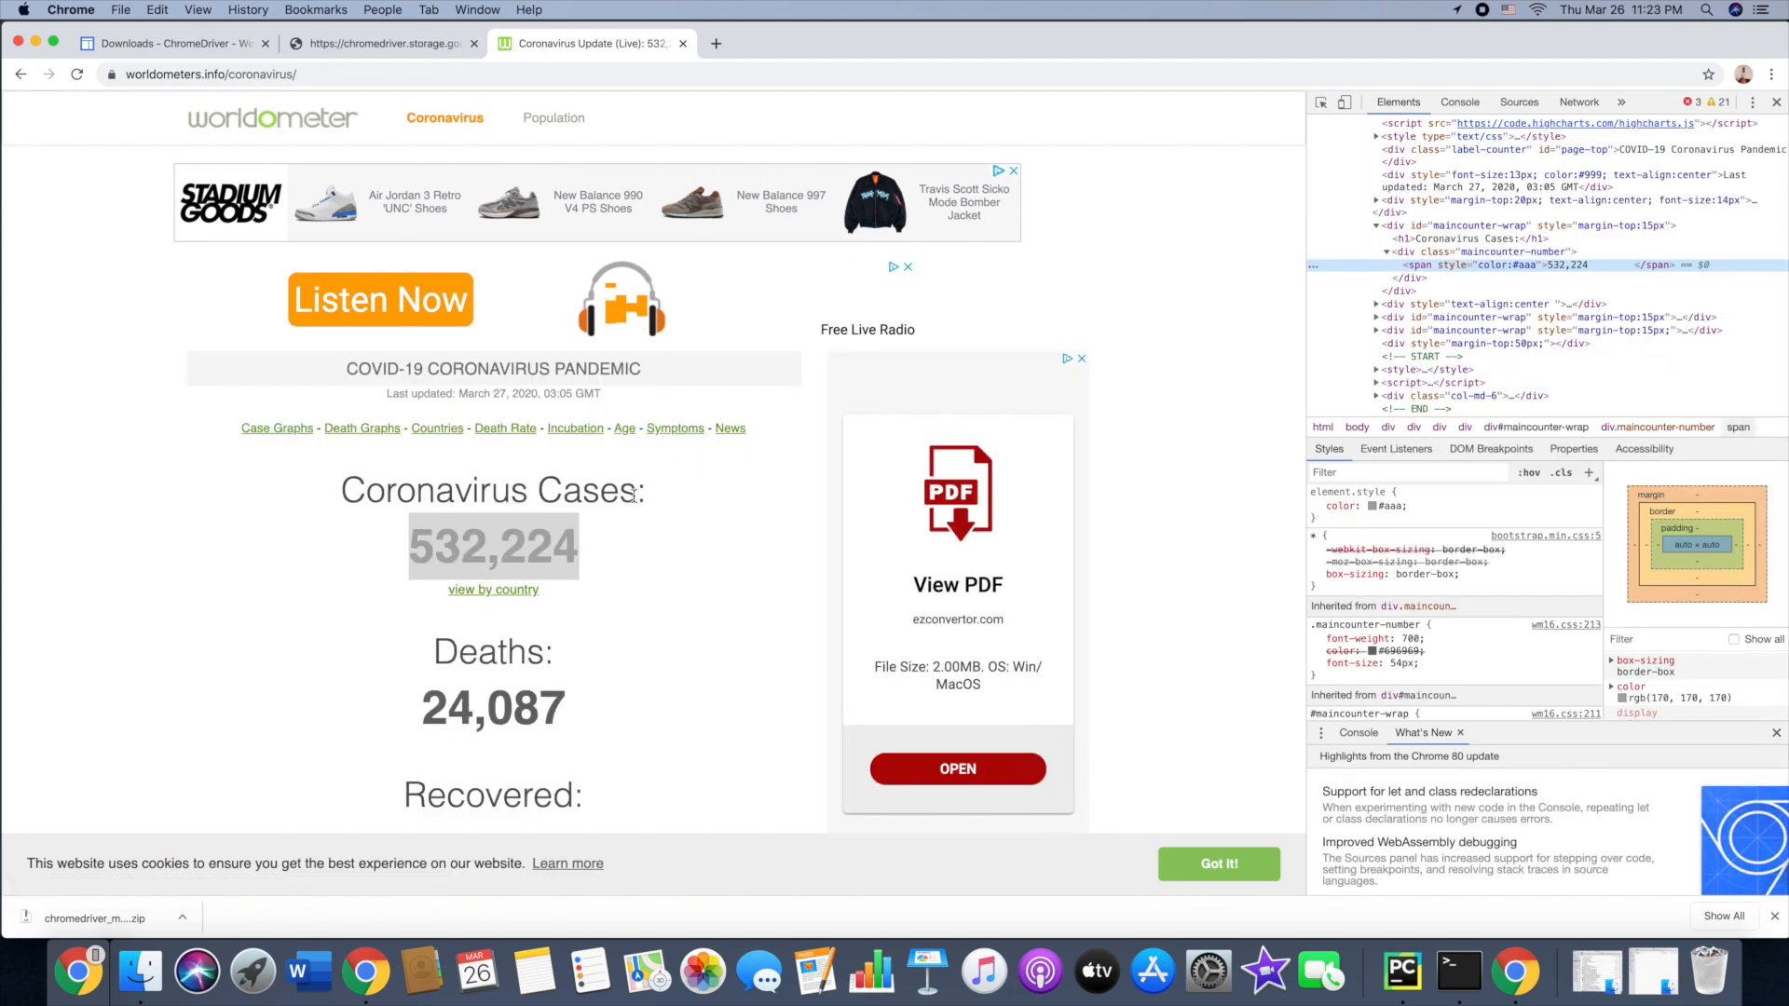
right_click(493, 545)
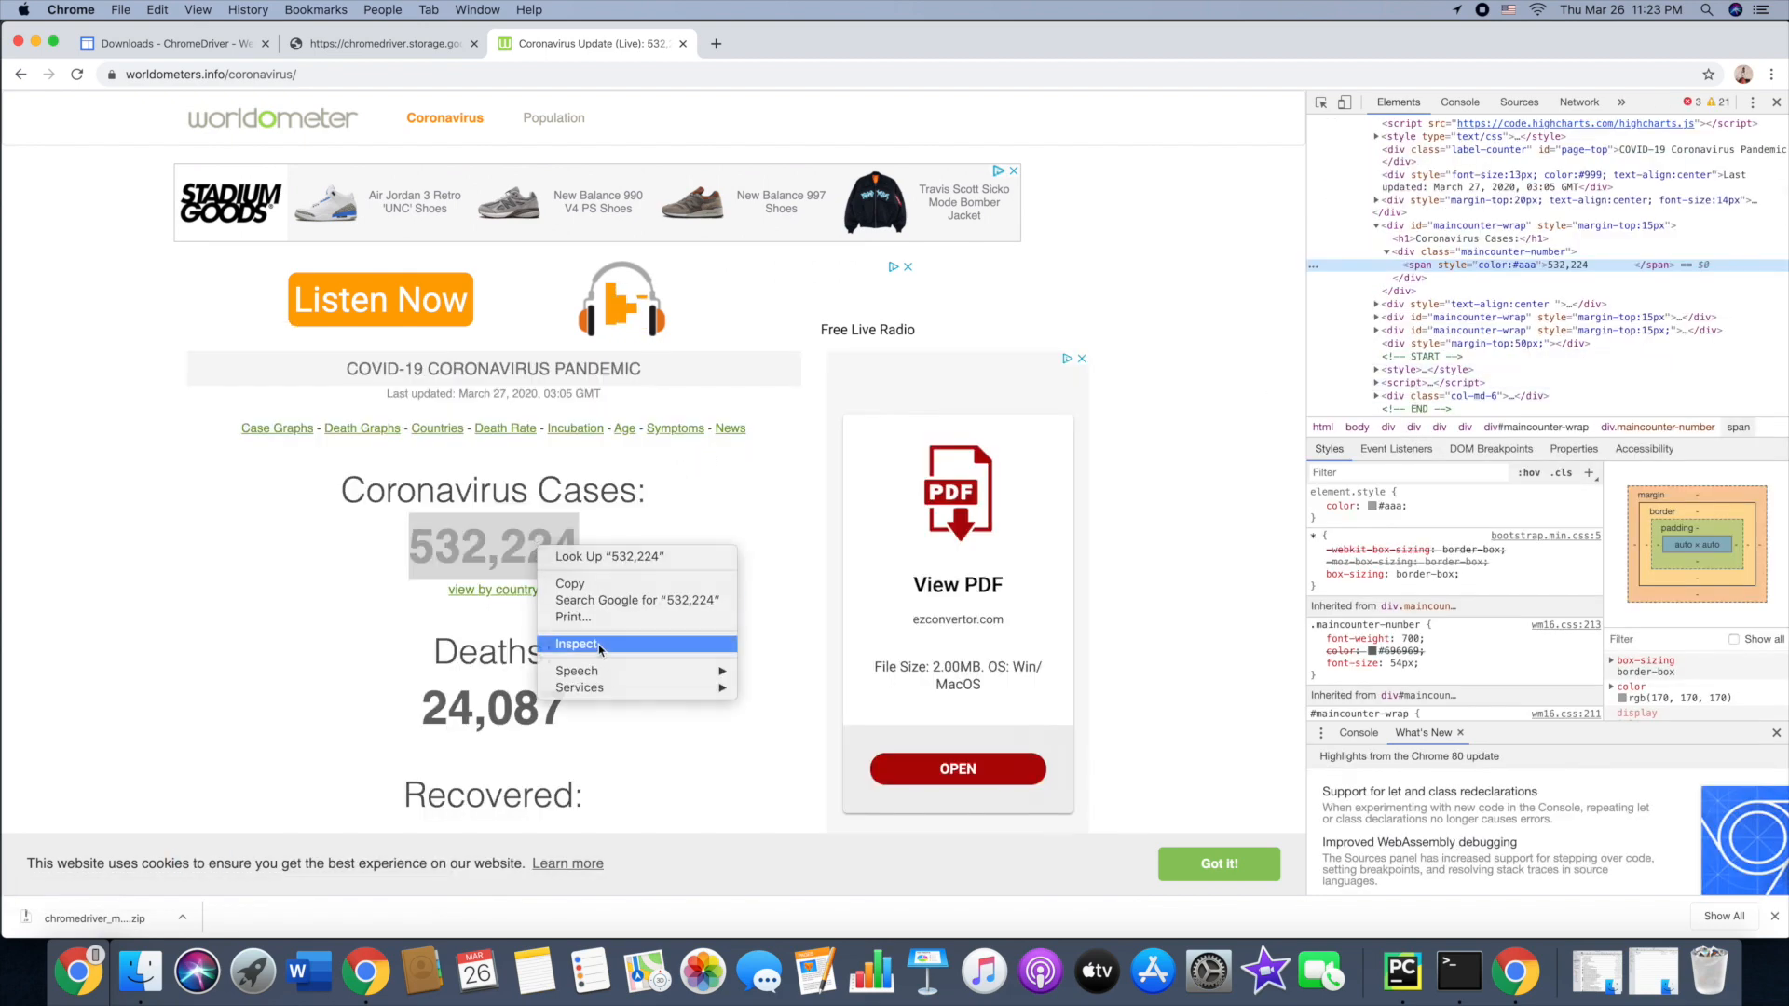
left_click(578, 642)
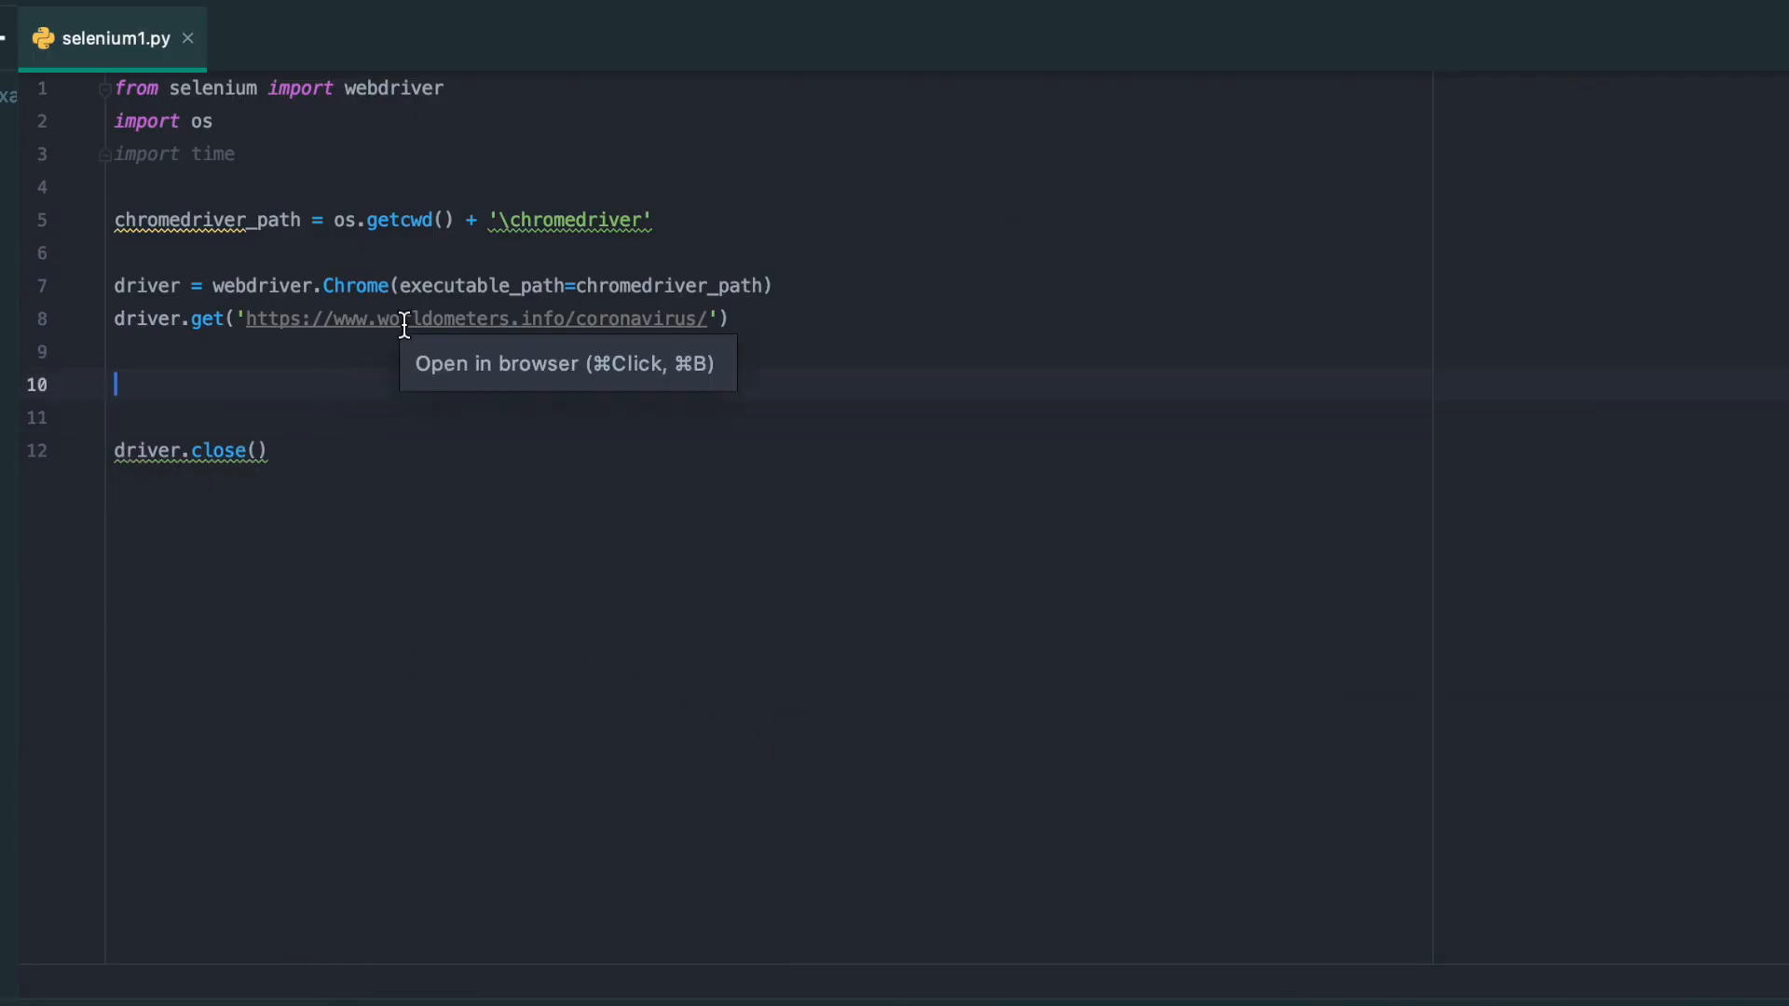
type("total_cases")
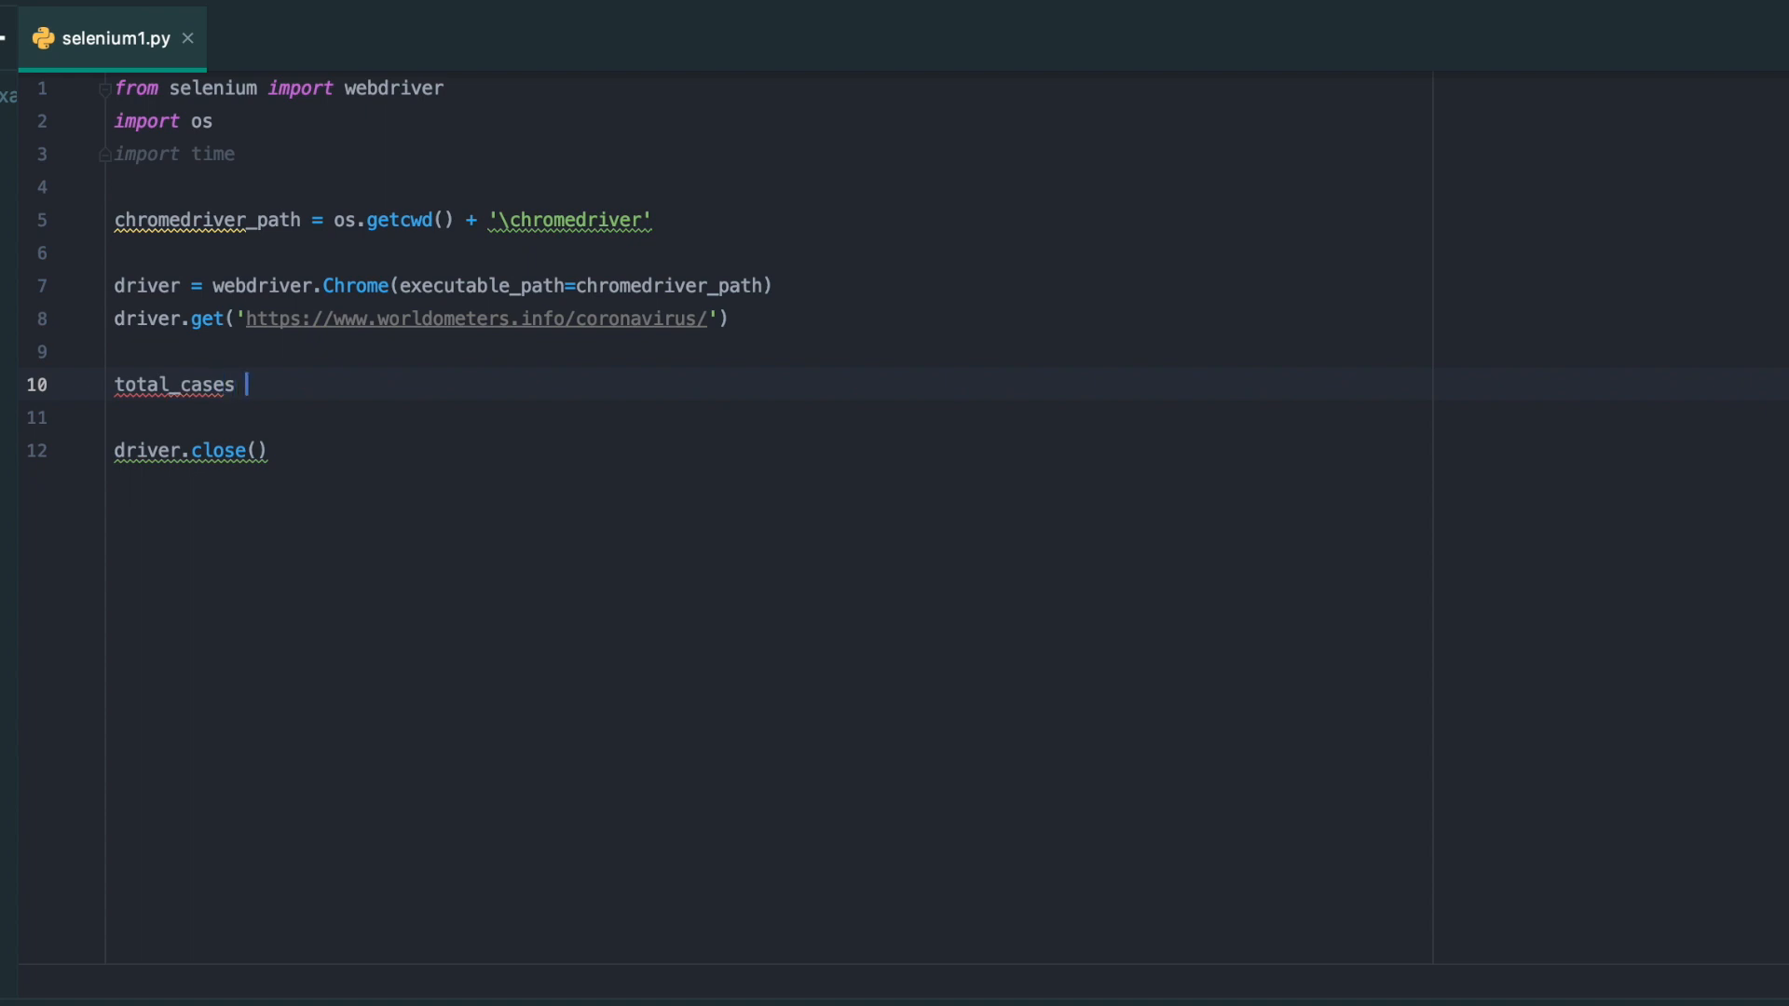
type("=")
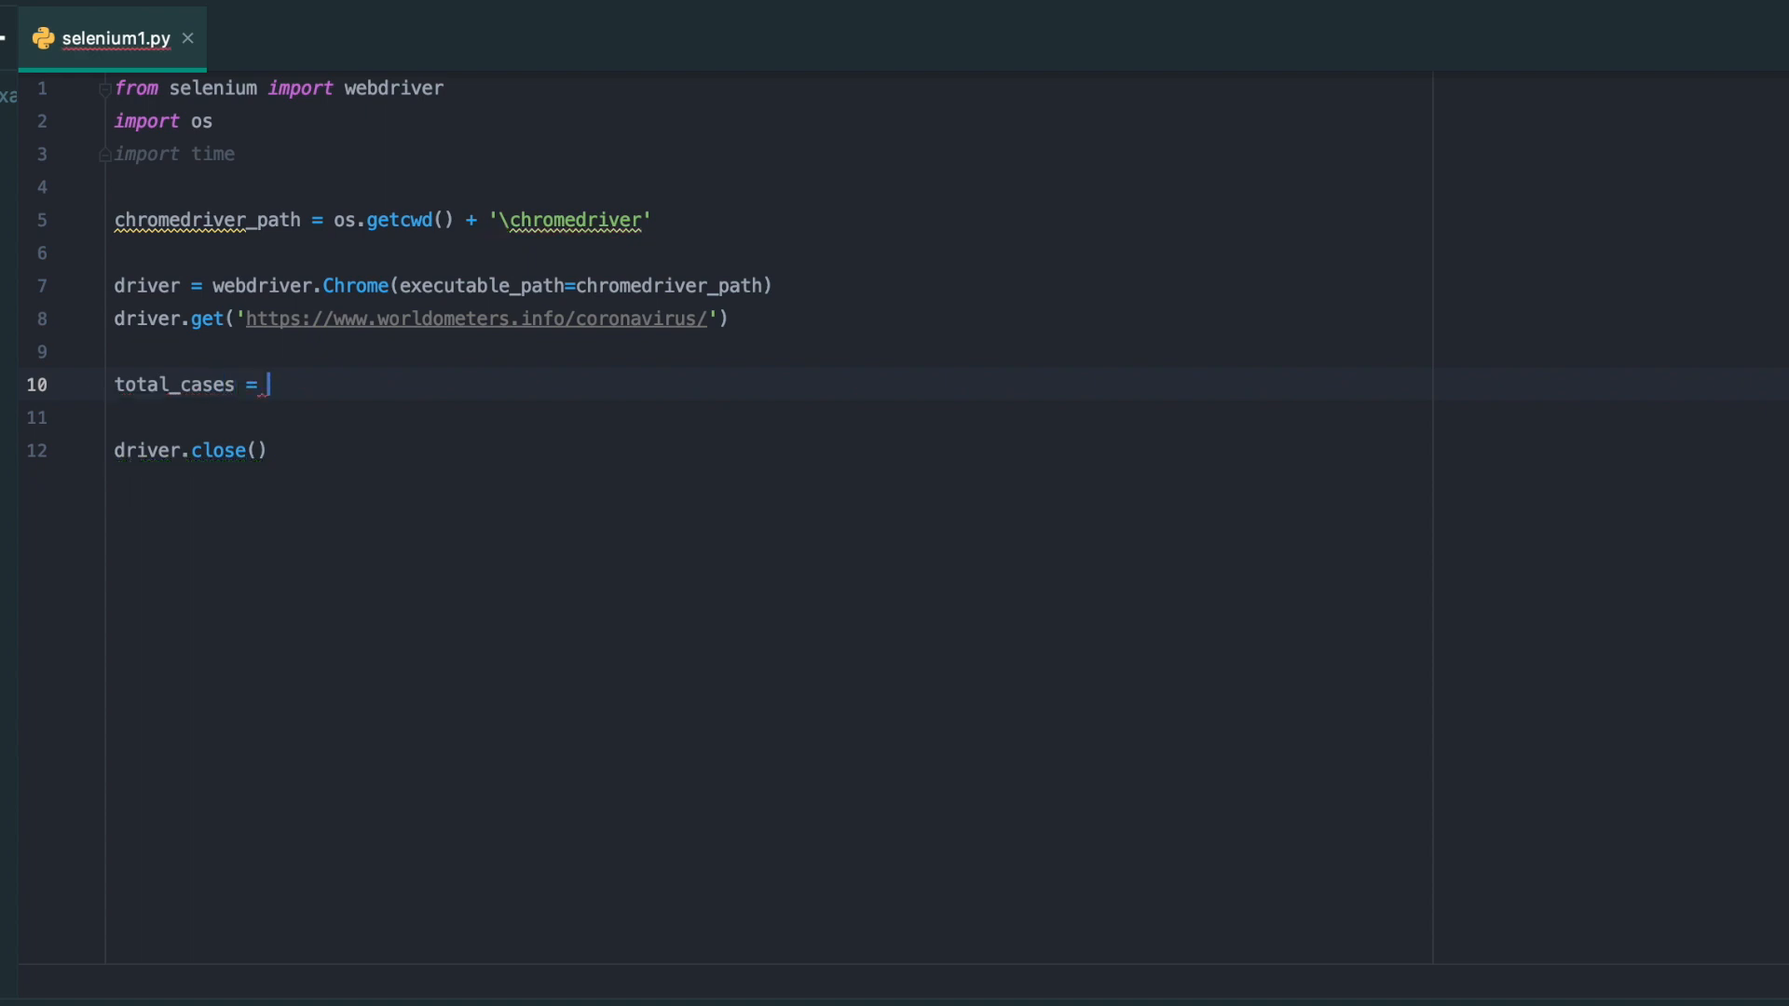
type("driver.find_element_by_xpath(")
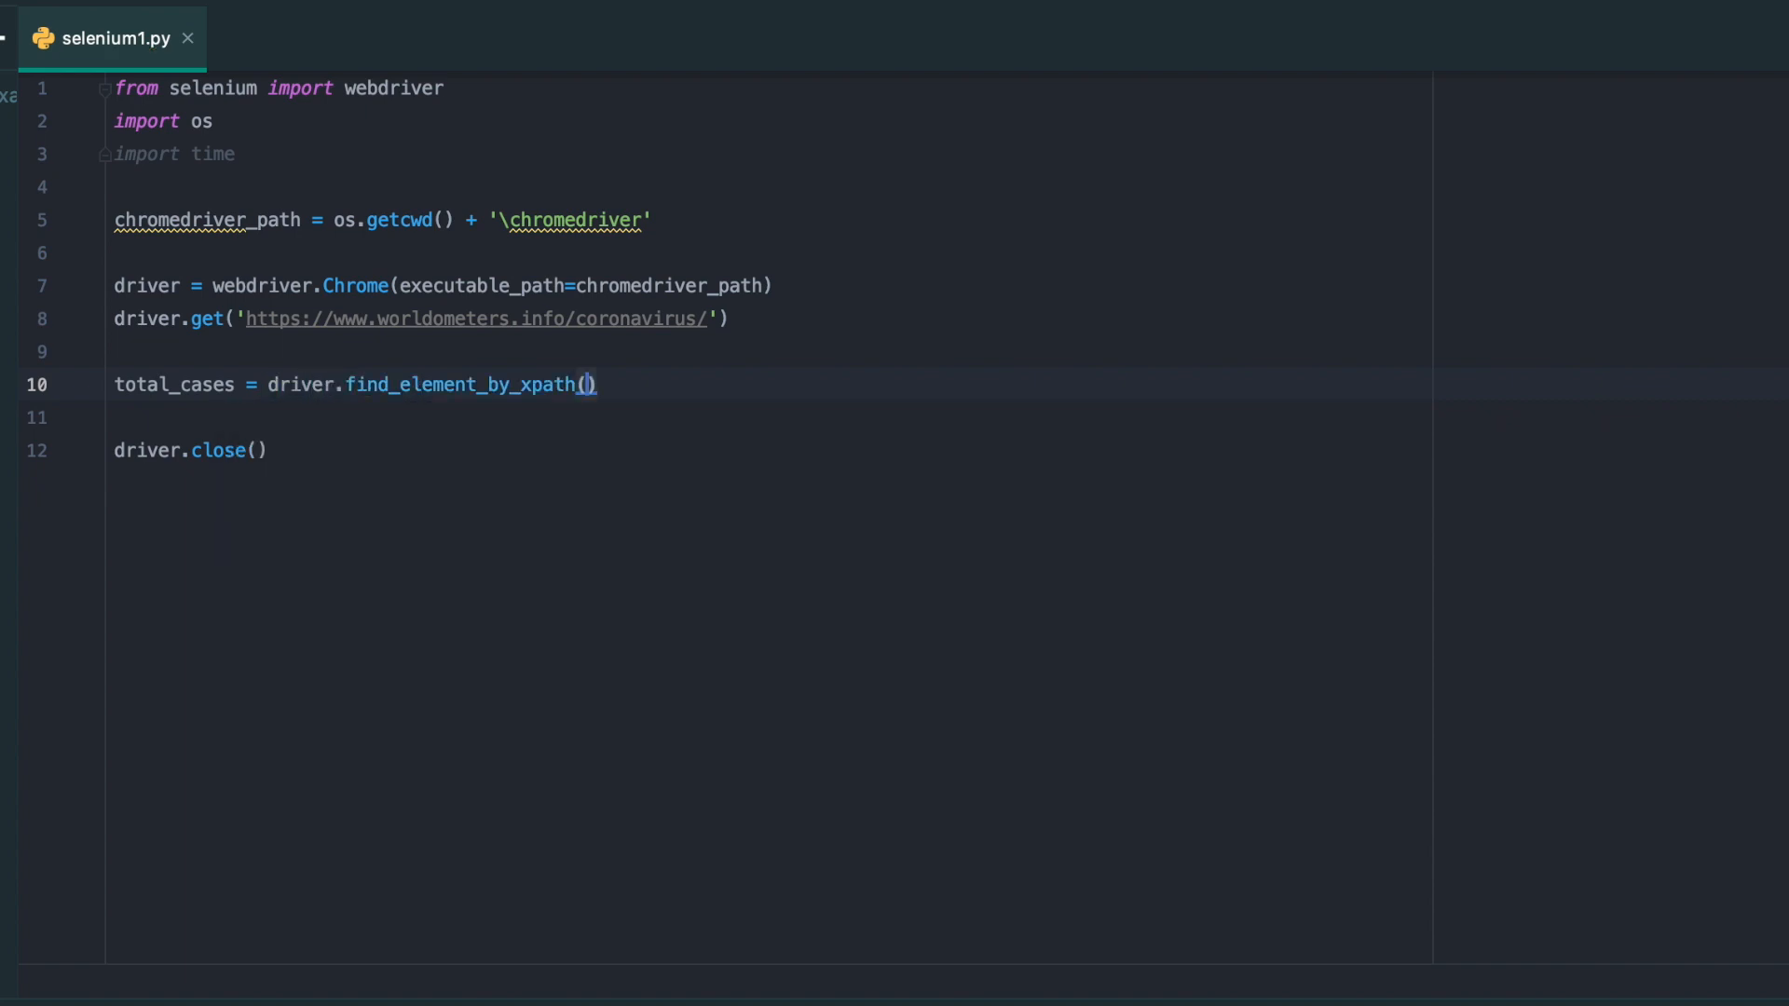
type("'//*[@id=\"maincounter-wrap\"]/div/span'")
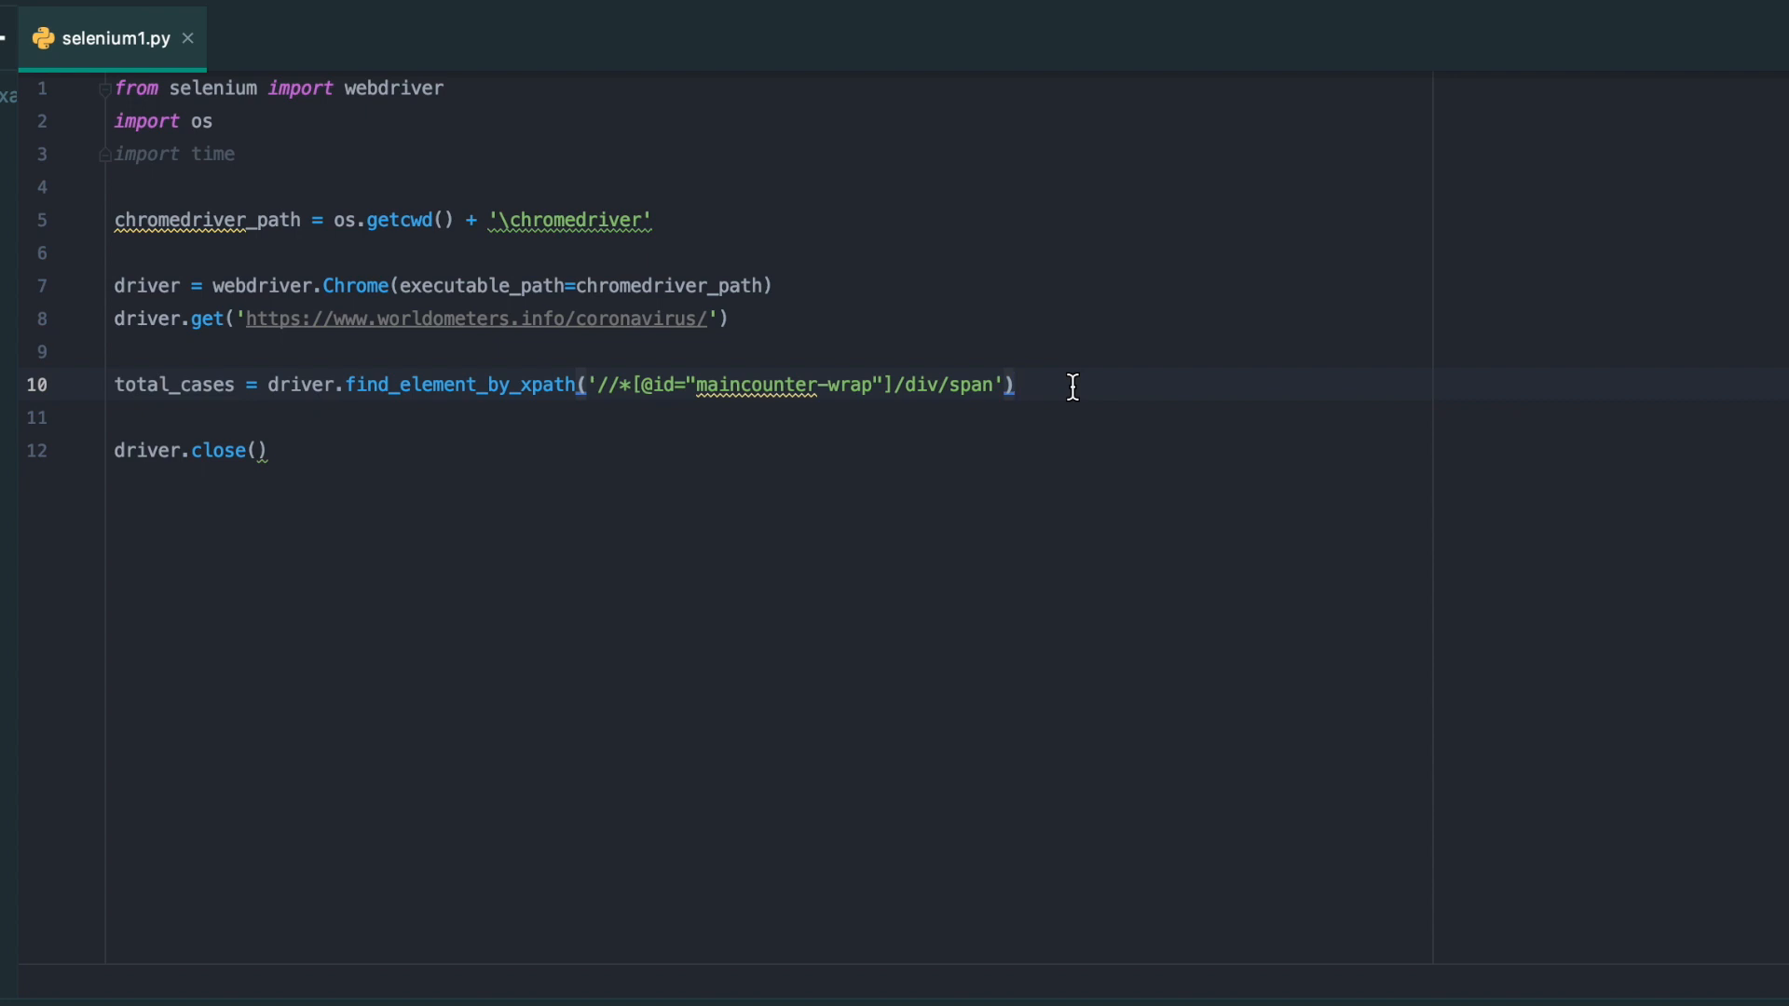
type(".text")
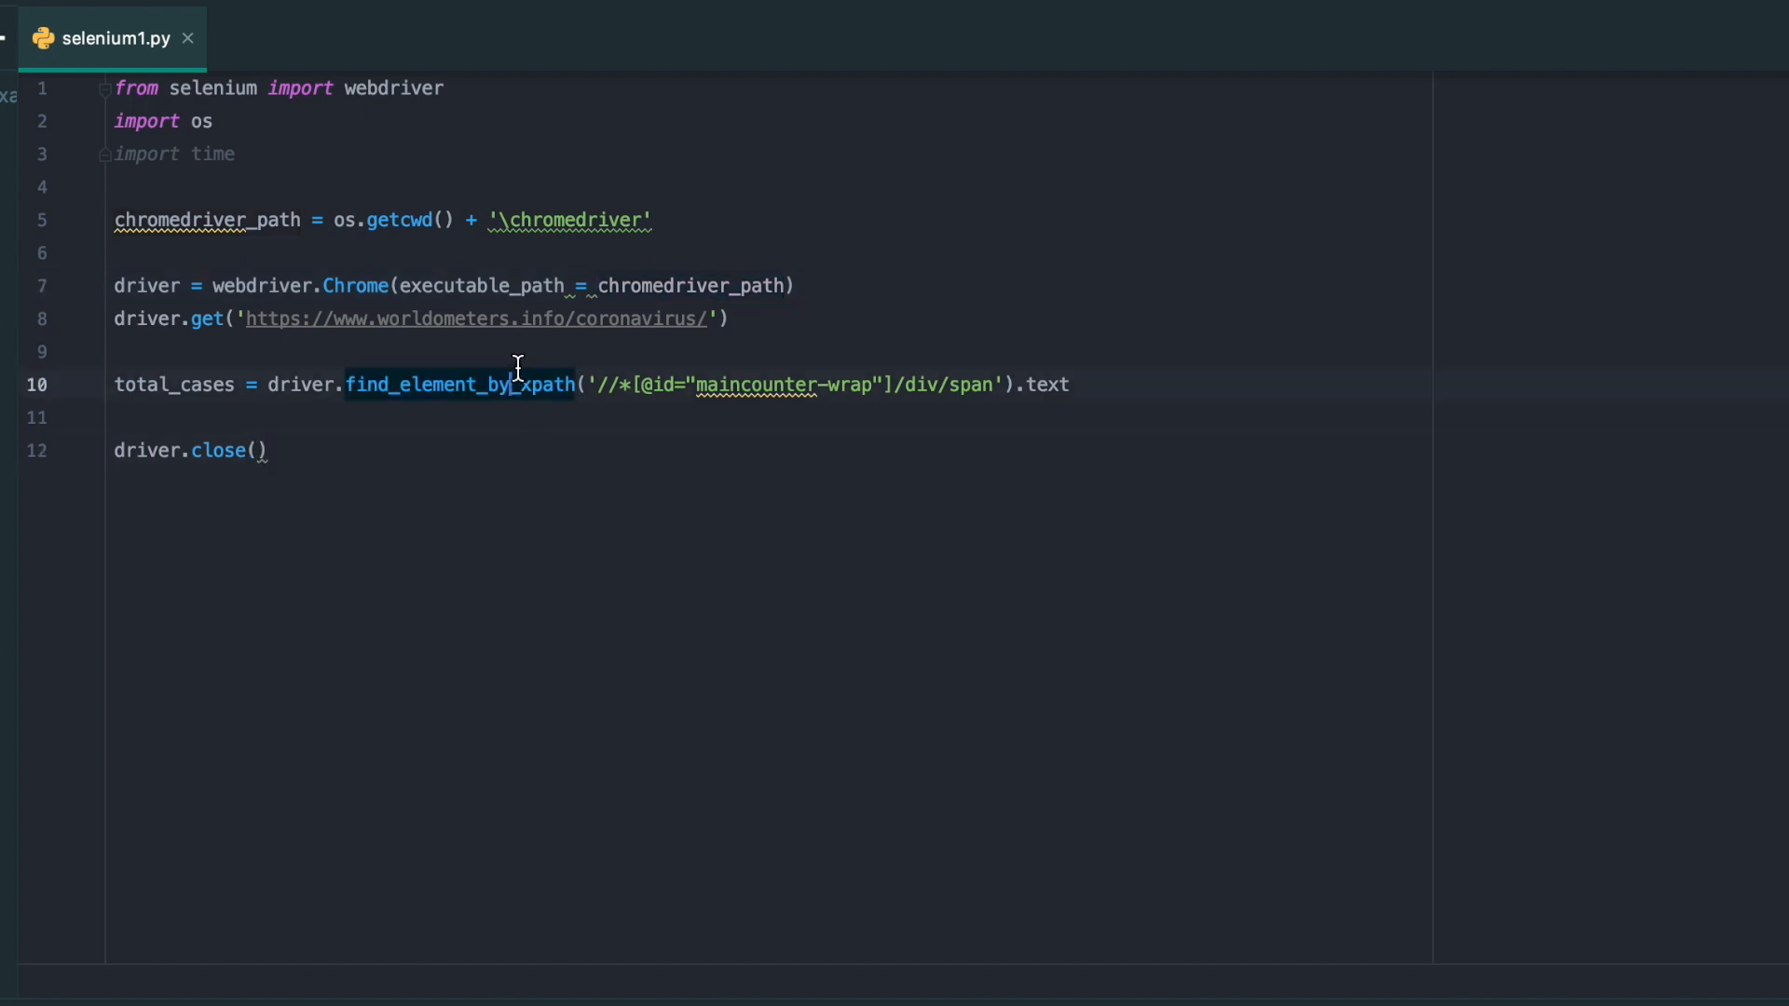
Add time.sleep(5) above the lookup and remove the extra blank line
type("t")
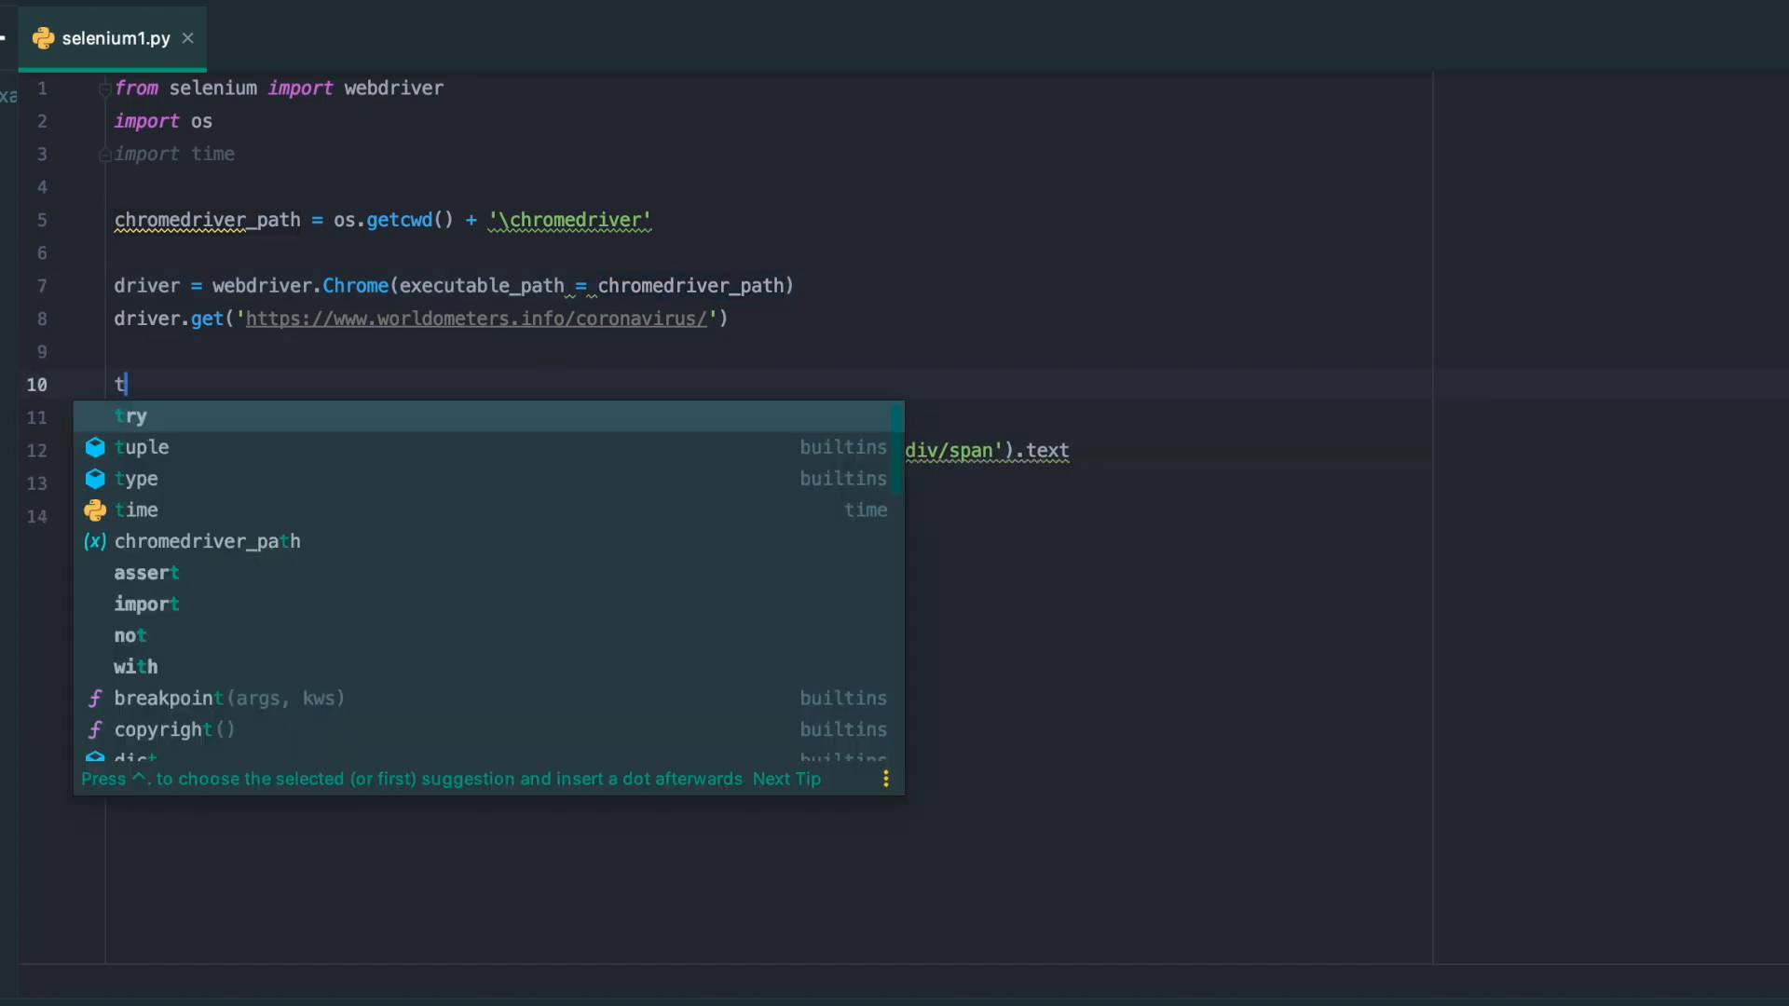
type("ime.slee")
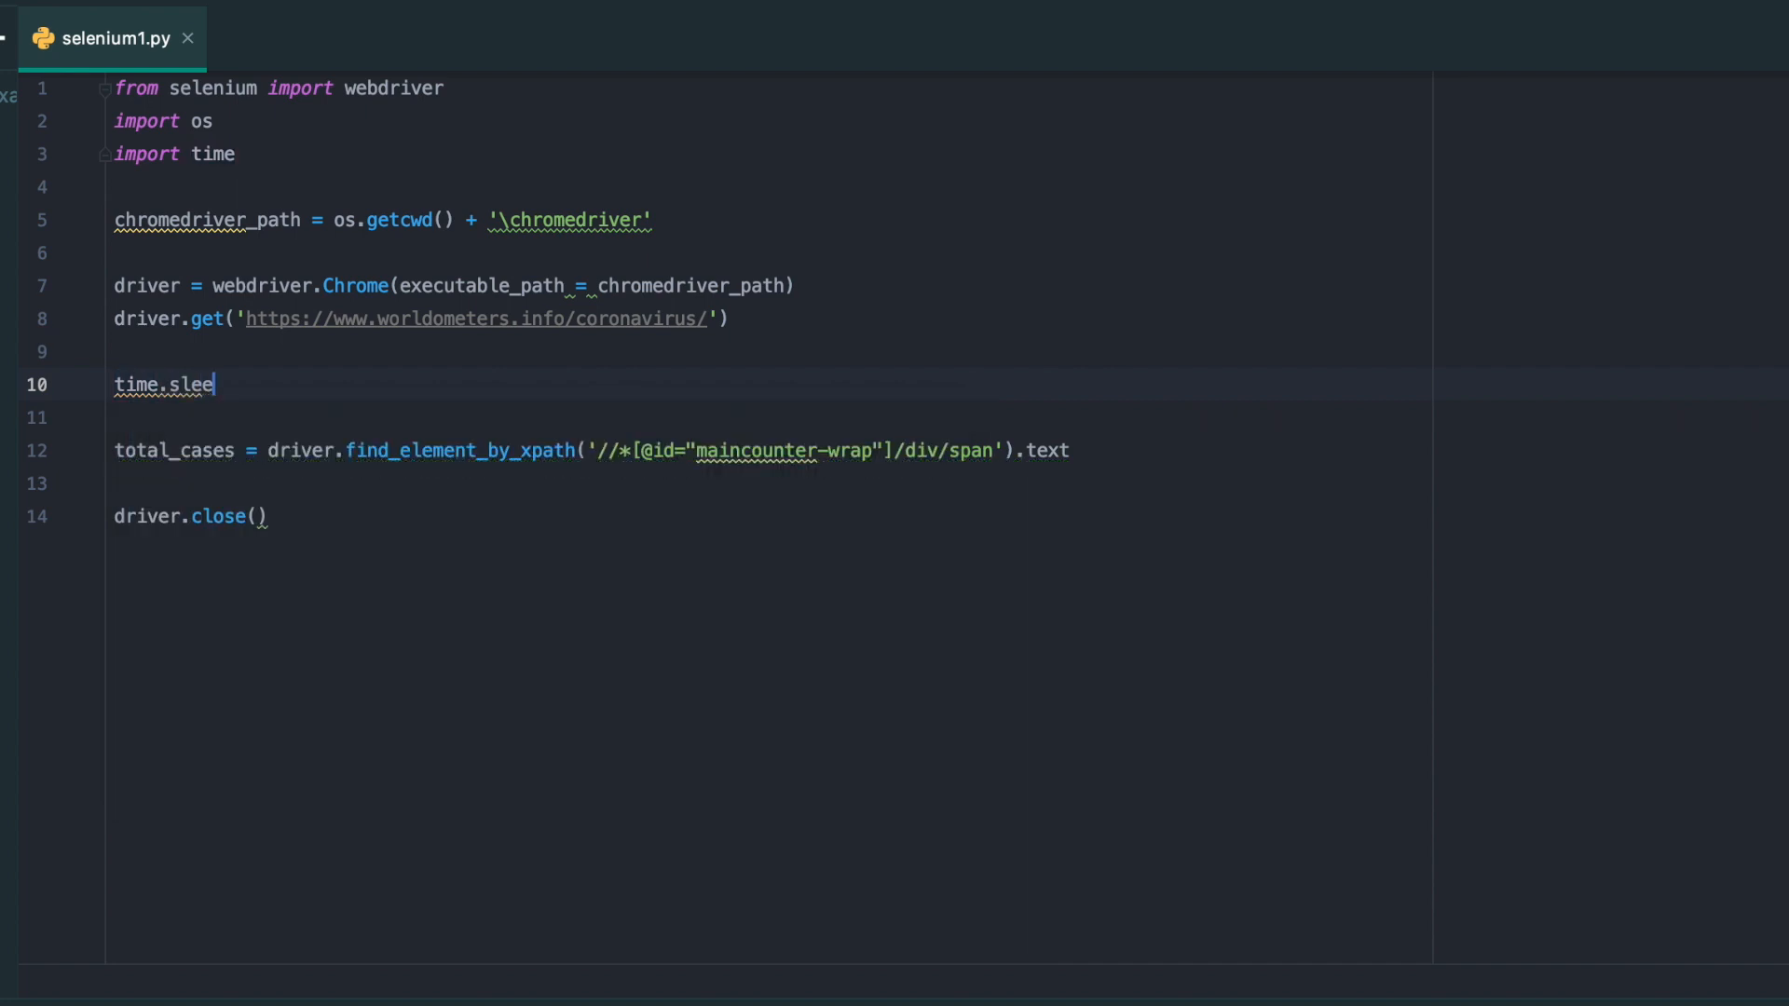
type("p(5)")
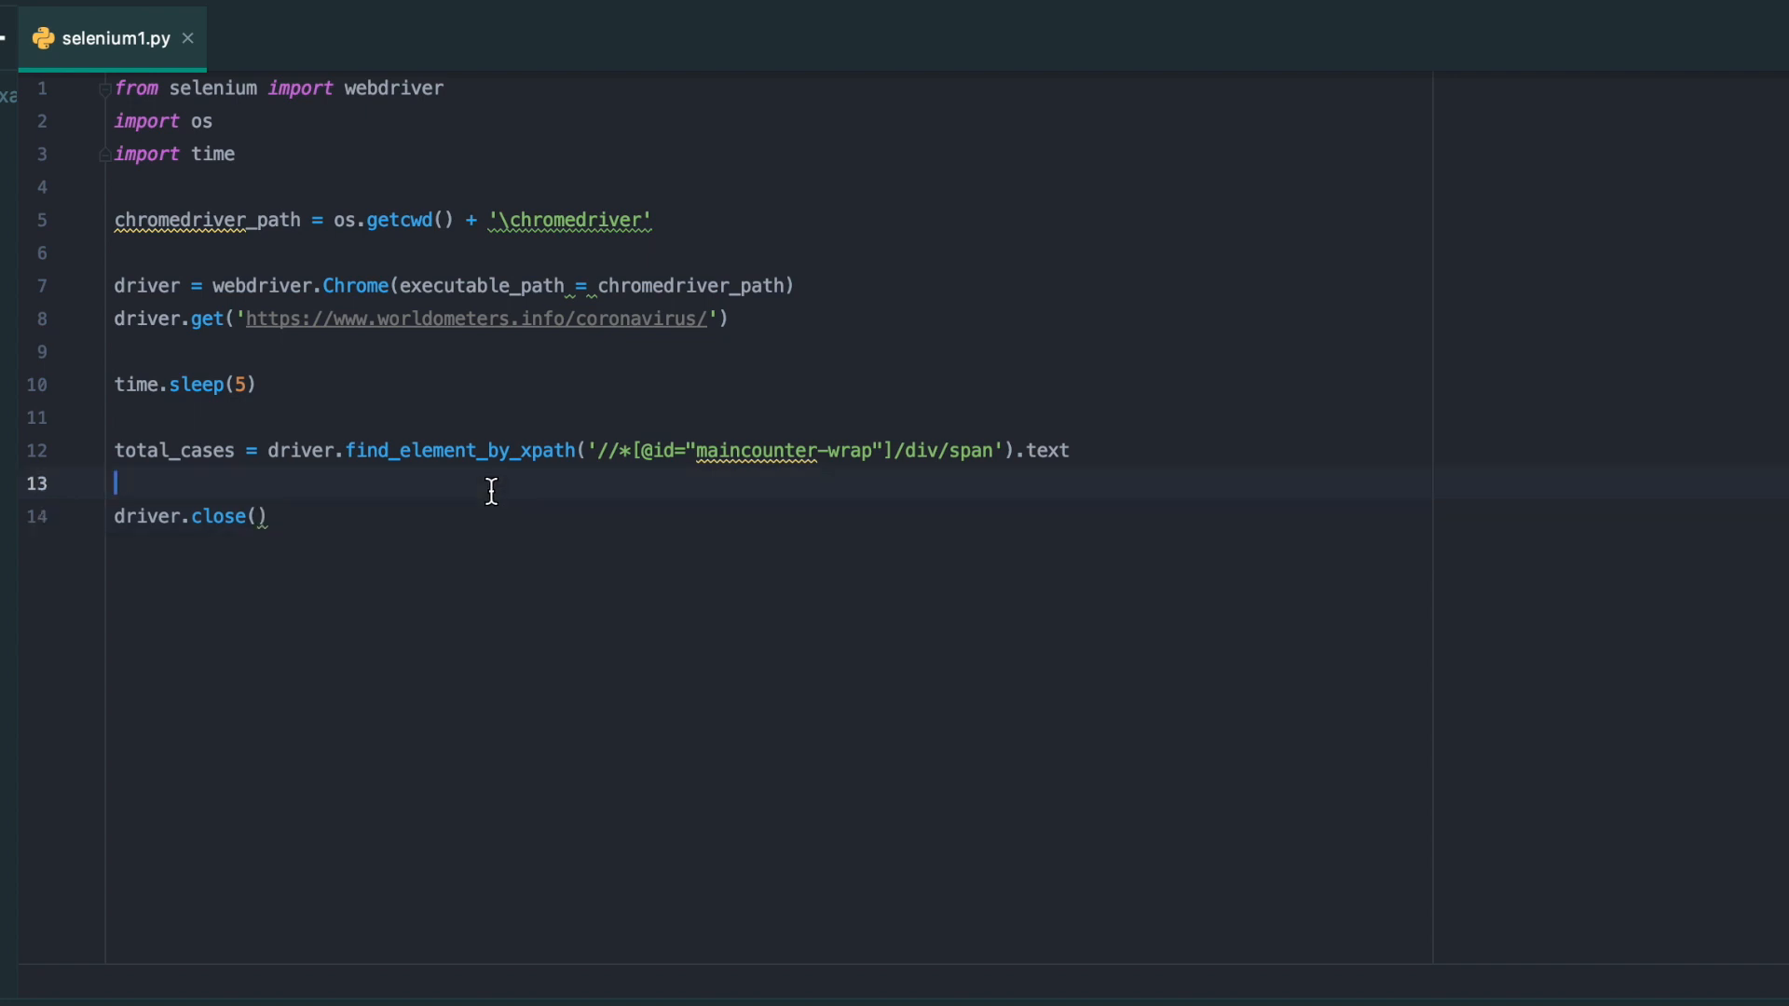
key("Backspace")
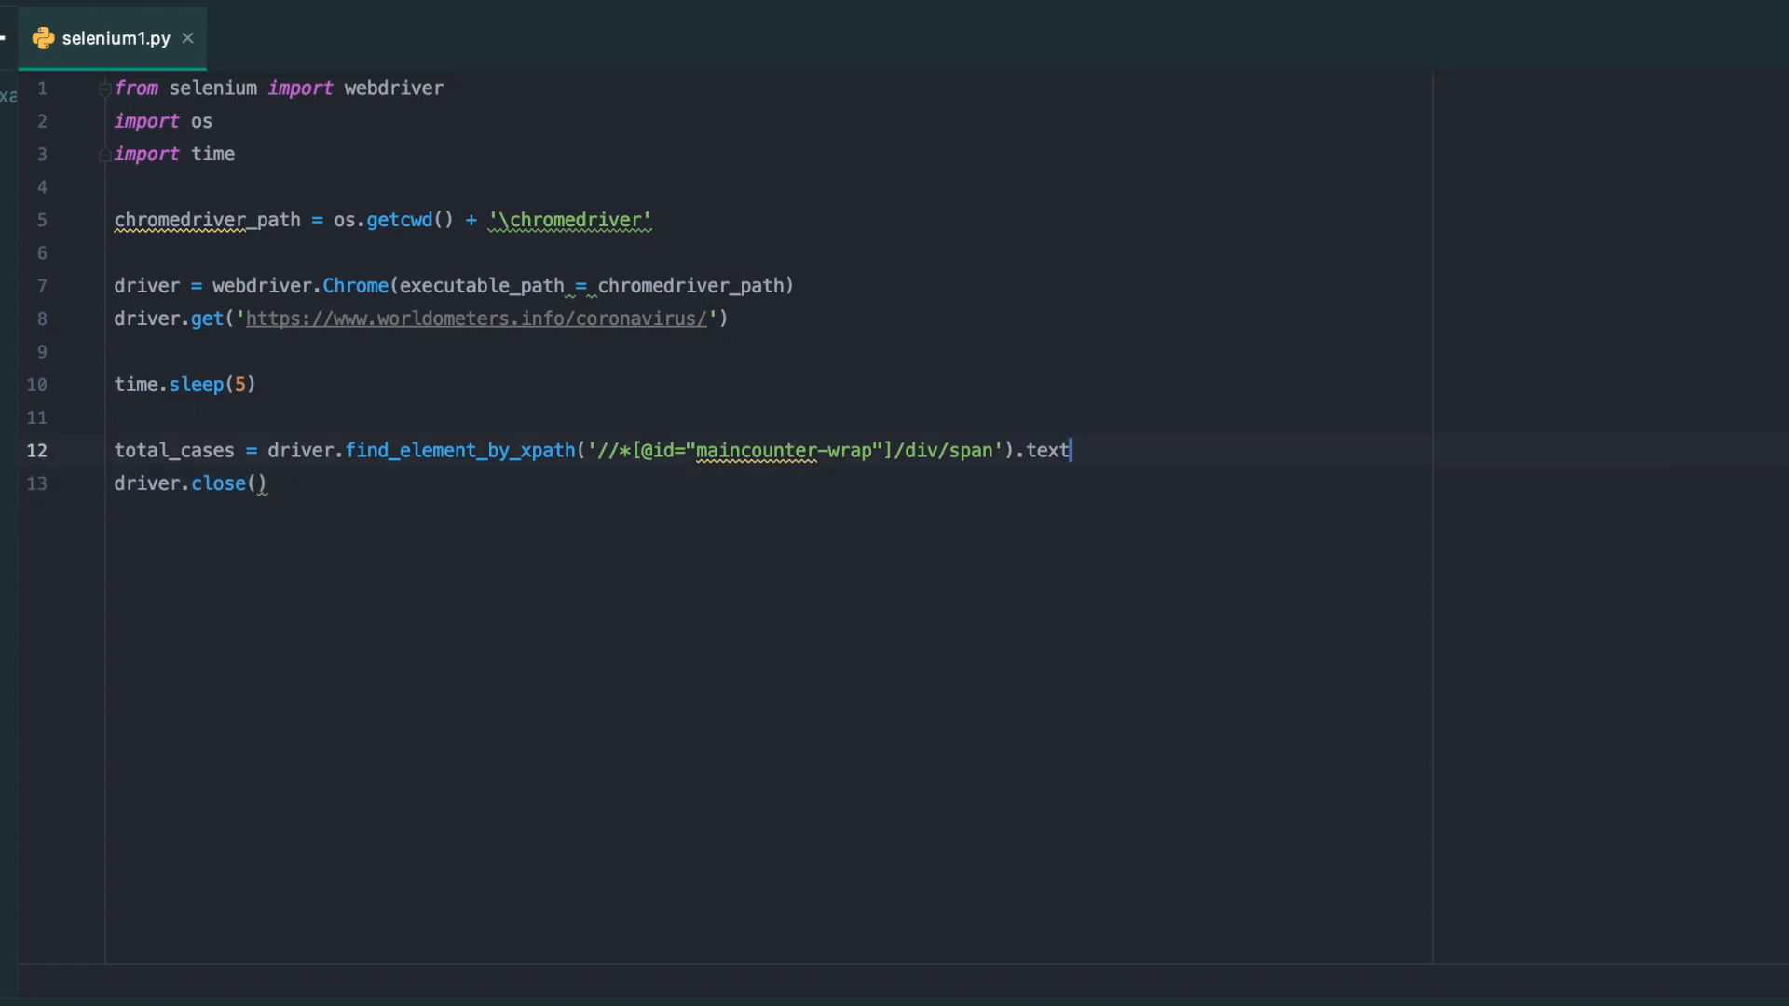
Print 'total cases: {}'.format(total_cases), then open PyCharm's Terminal
key("enter")
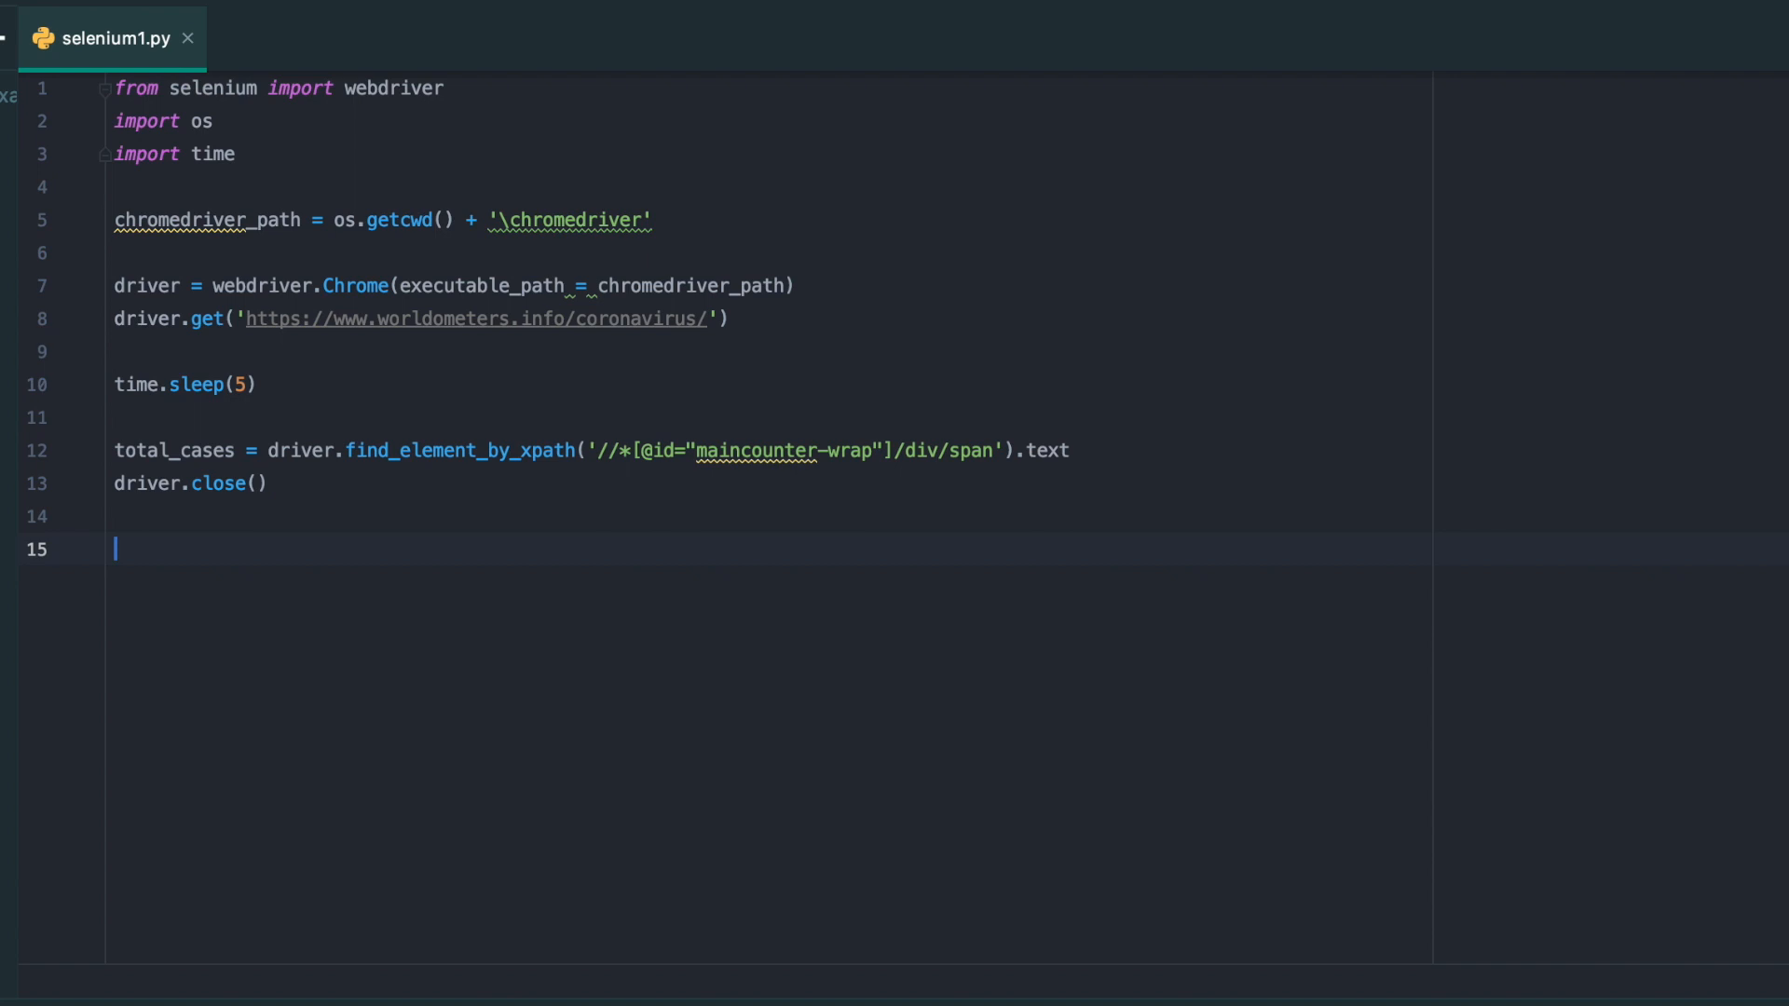
type("print(")
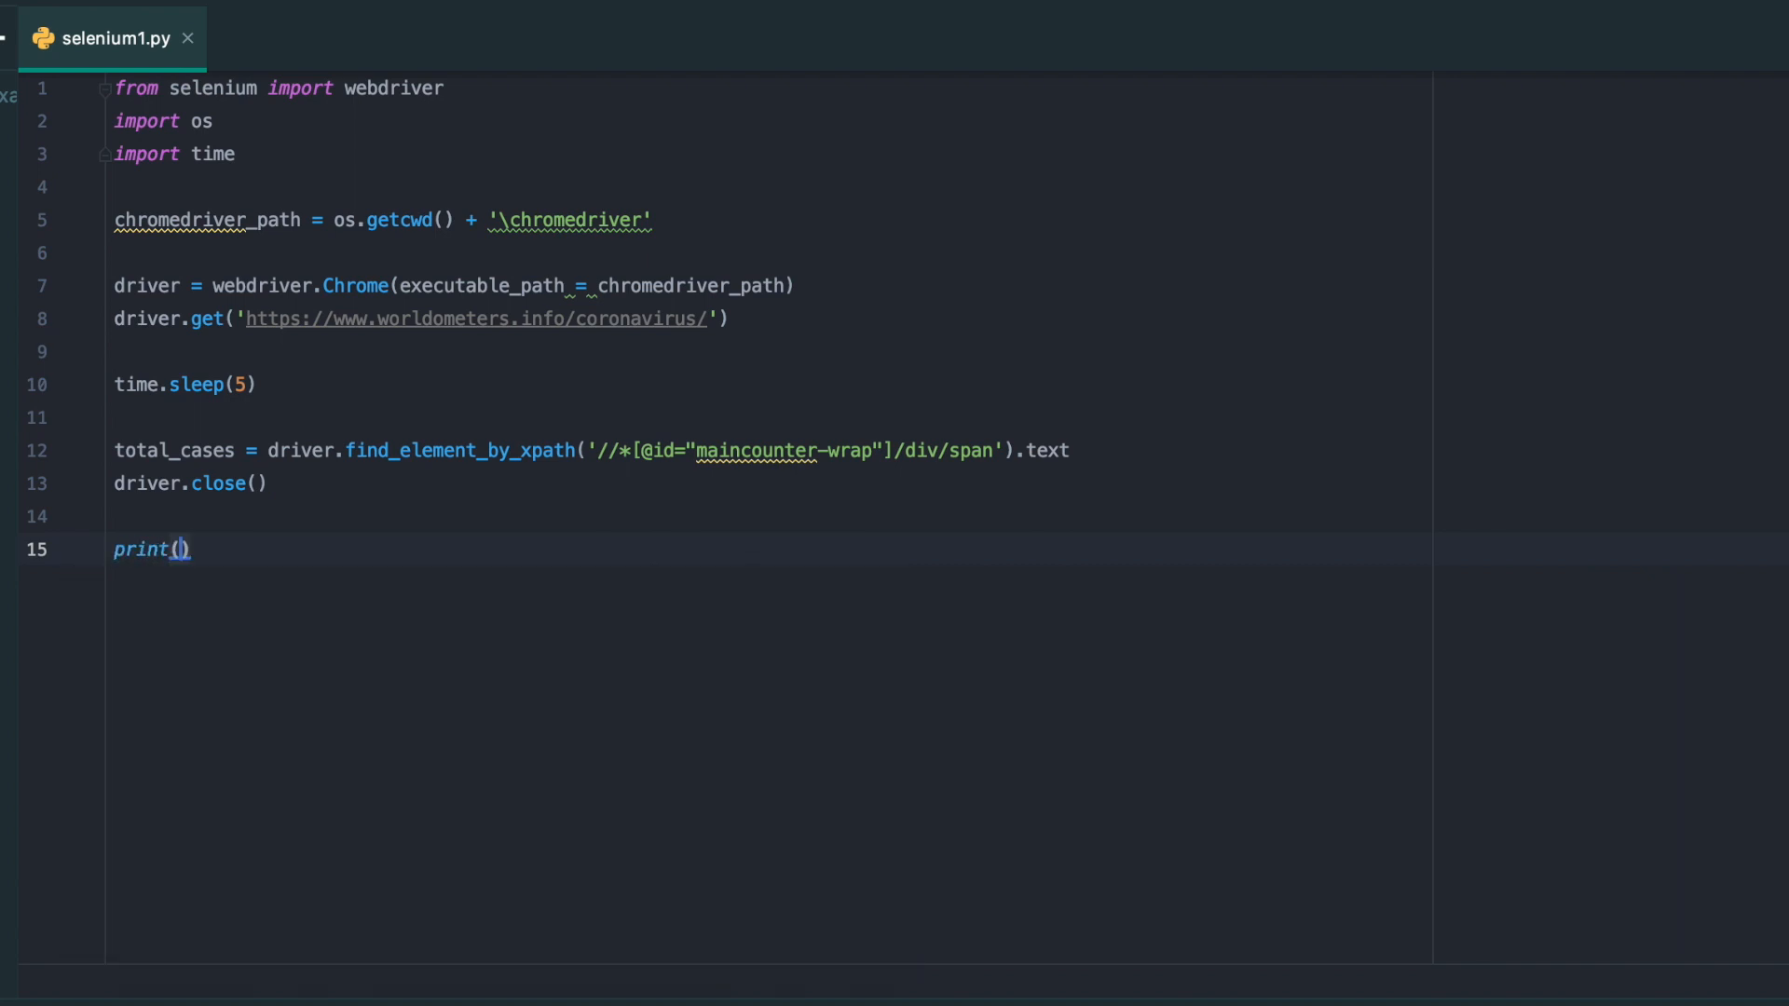
type("'t'")
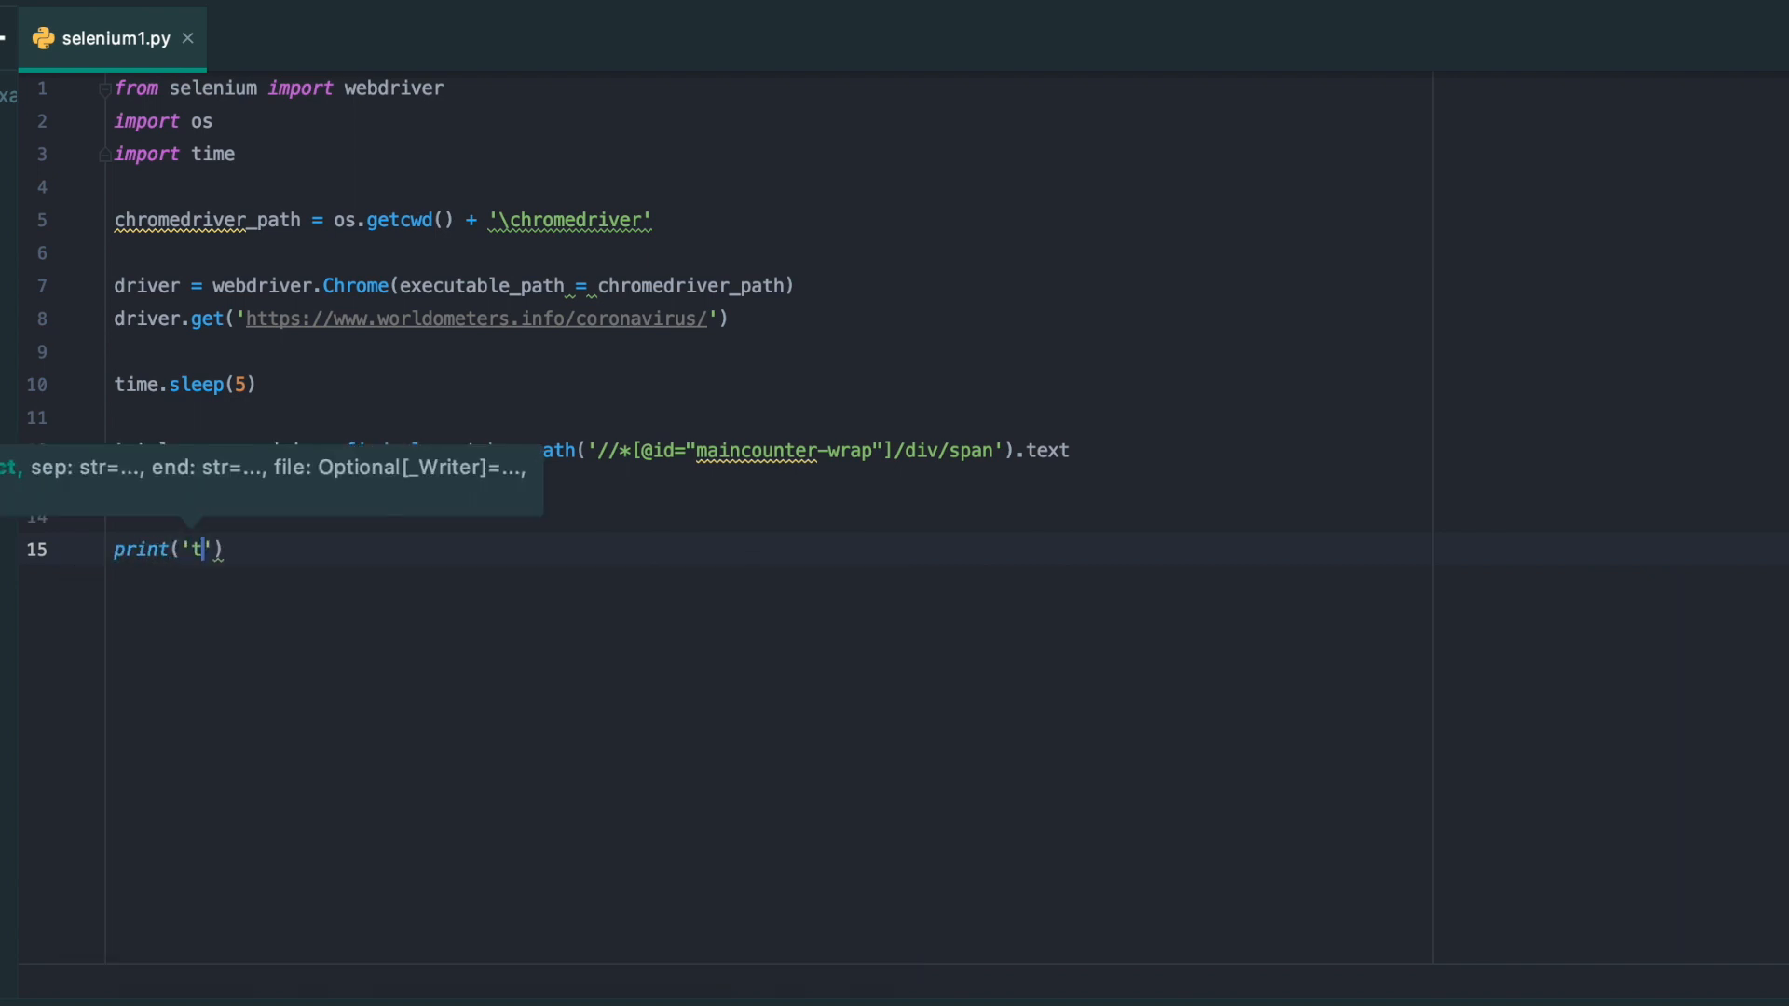
type("otal cases:")
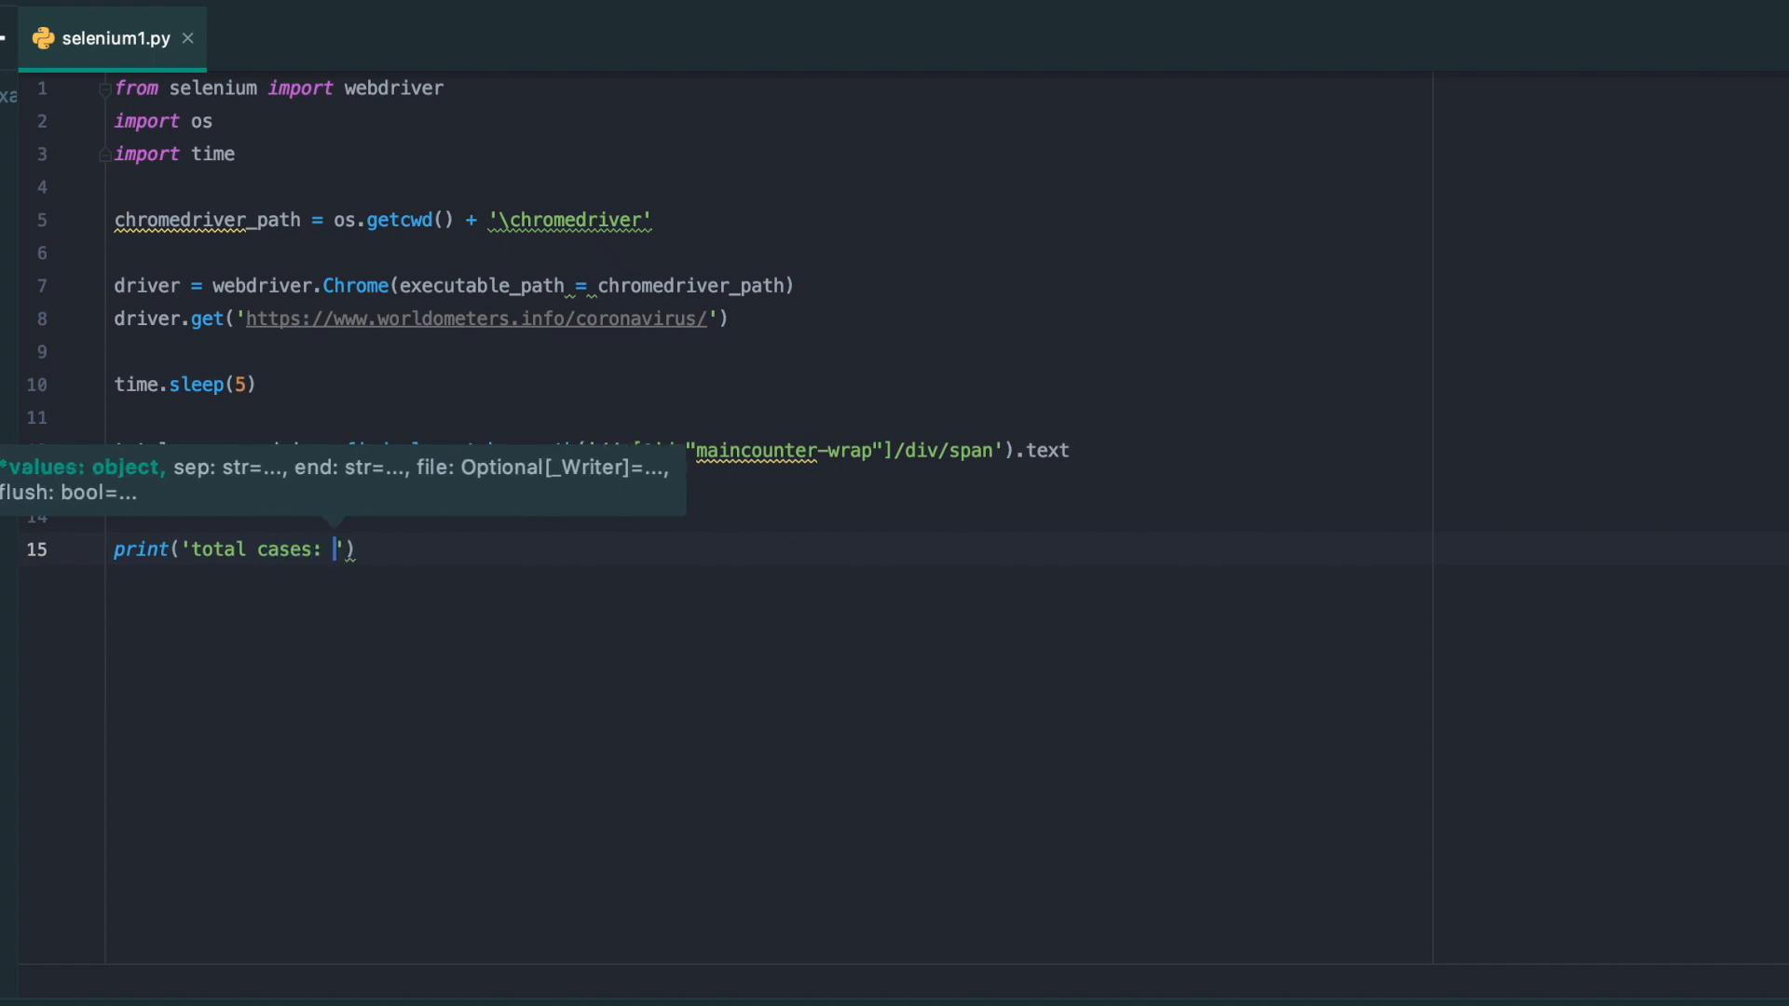
type("{}")
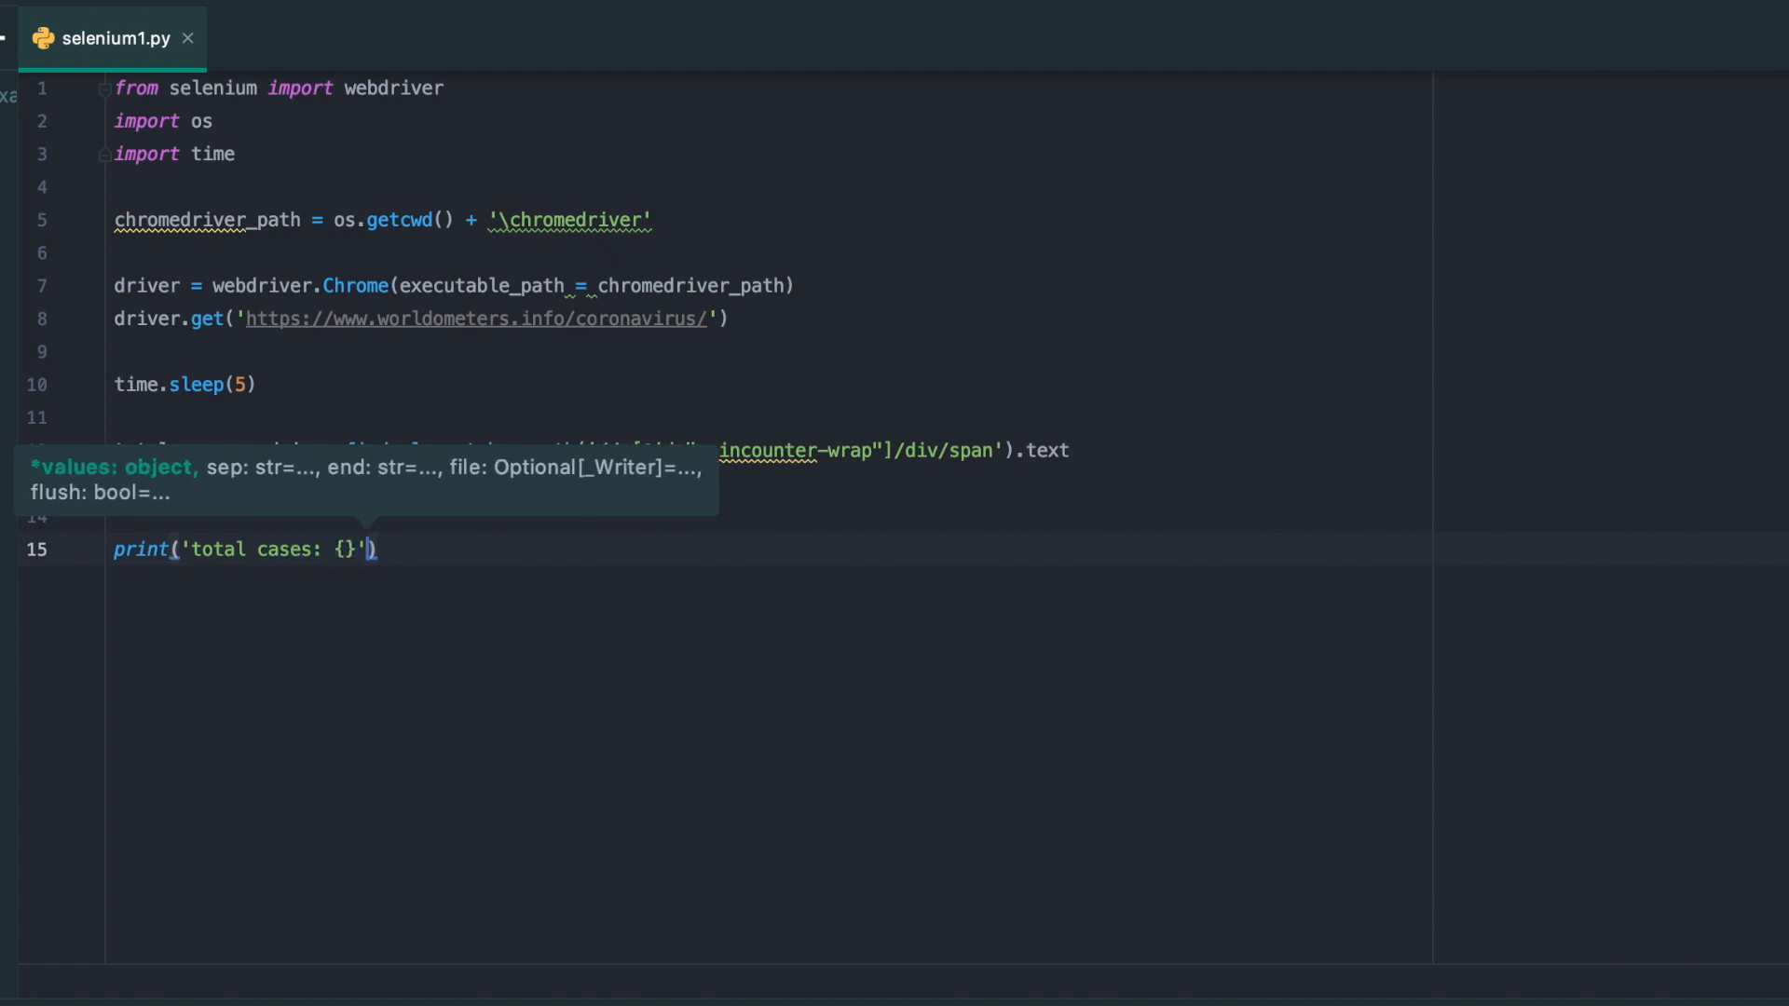
type(".format(")
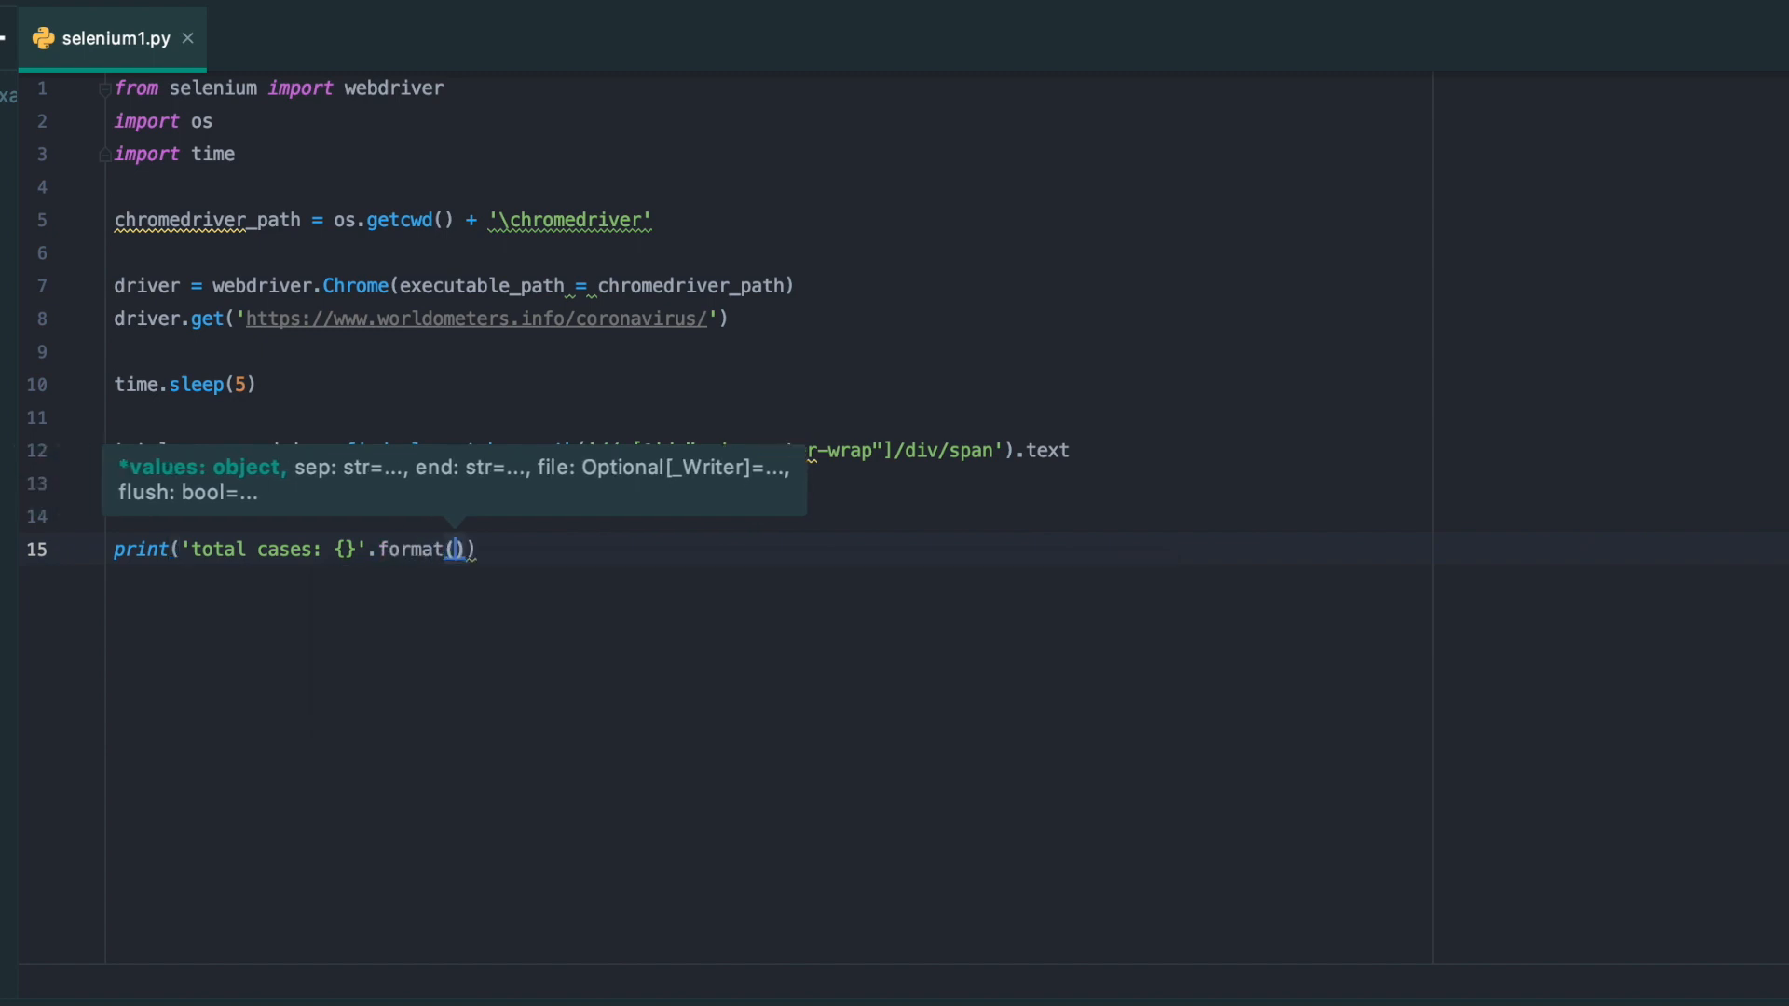
type("to")
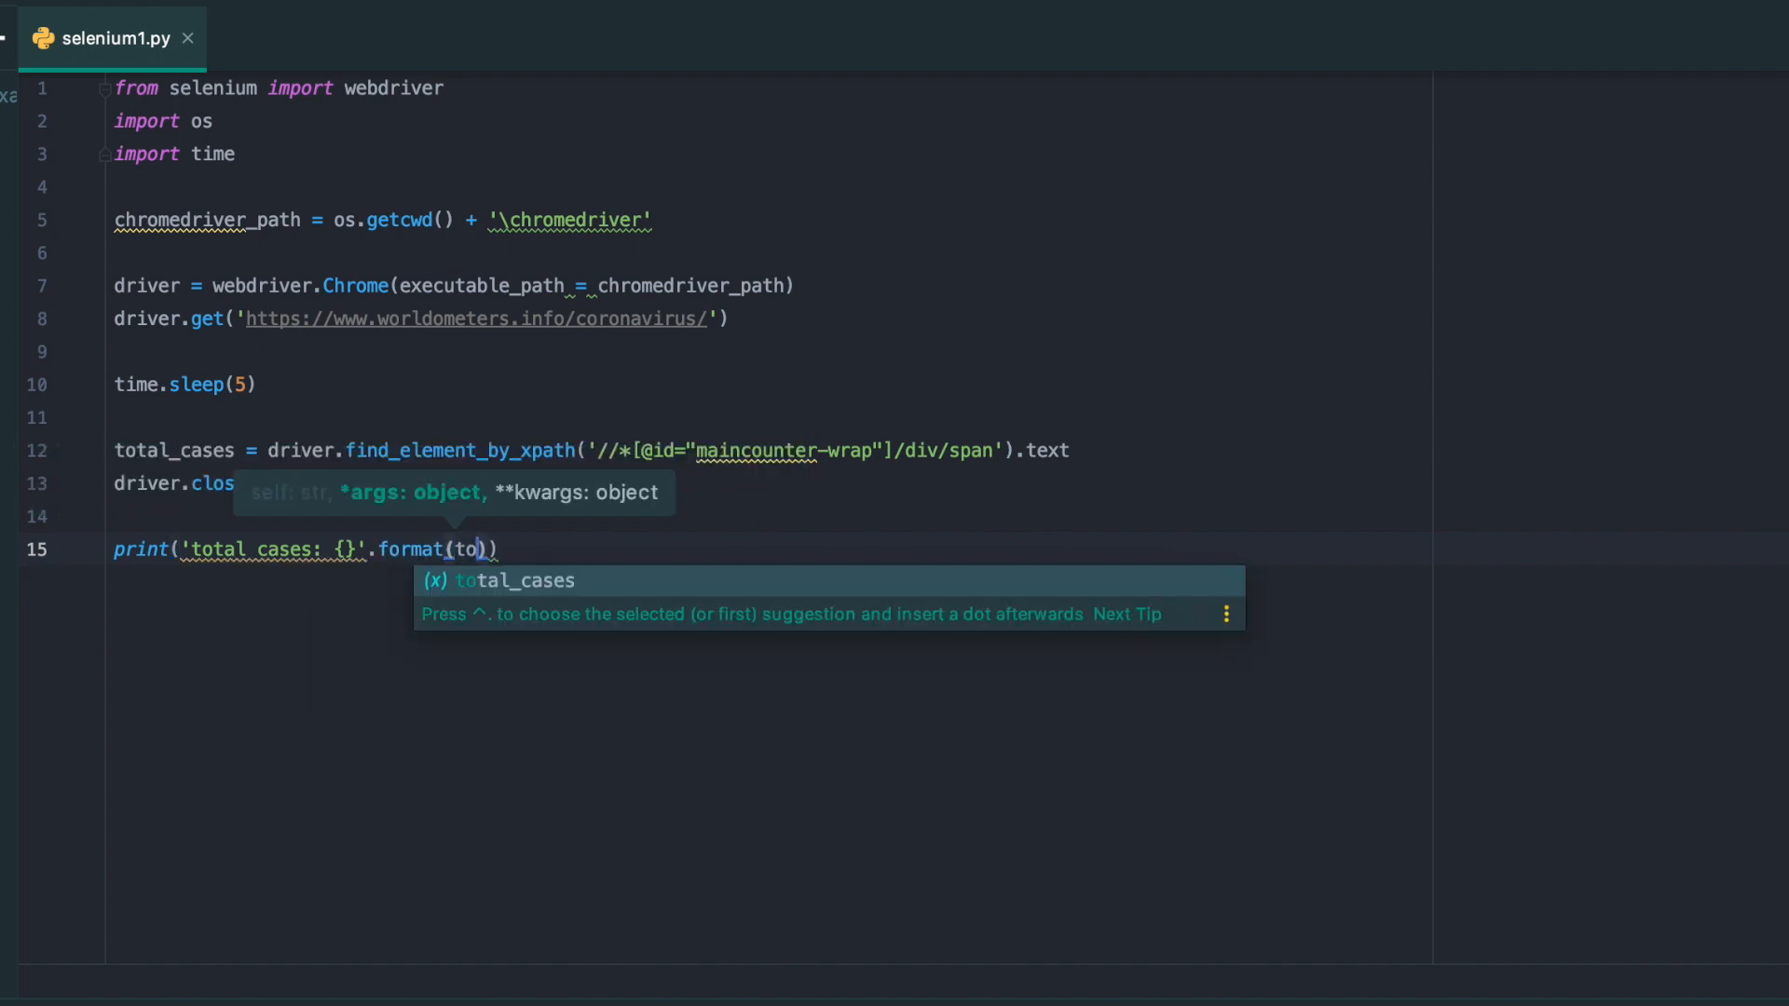
key("Tab")
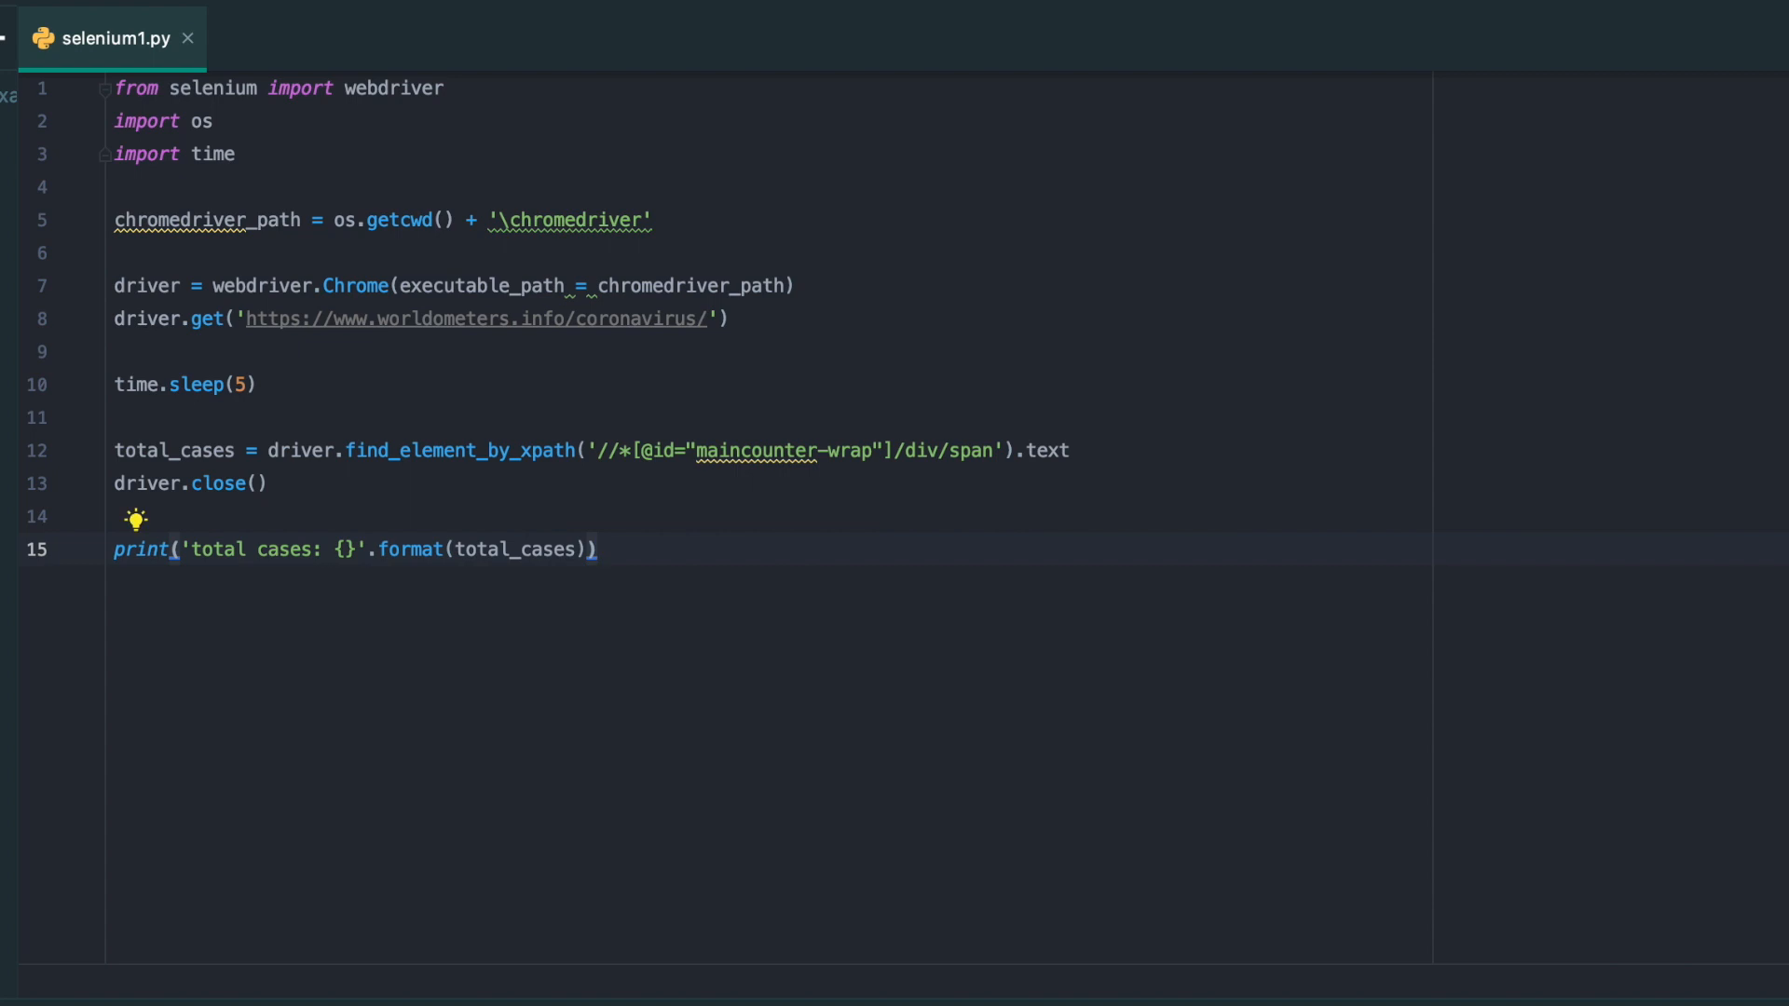
mouse_move(319, 228)
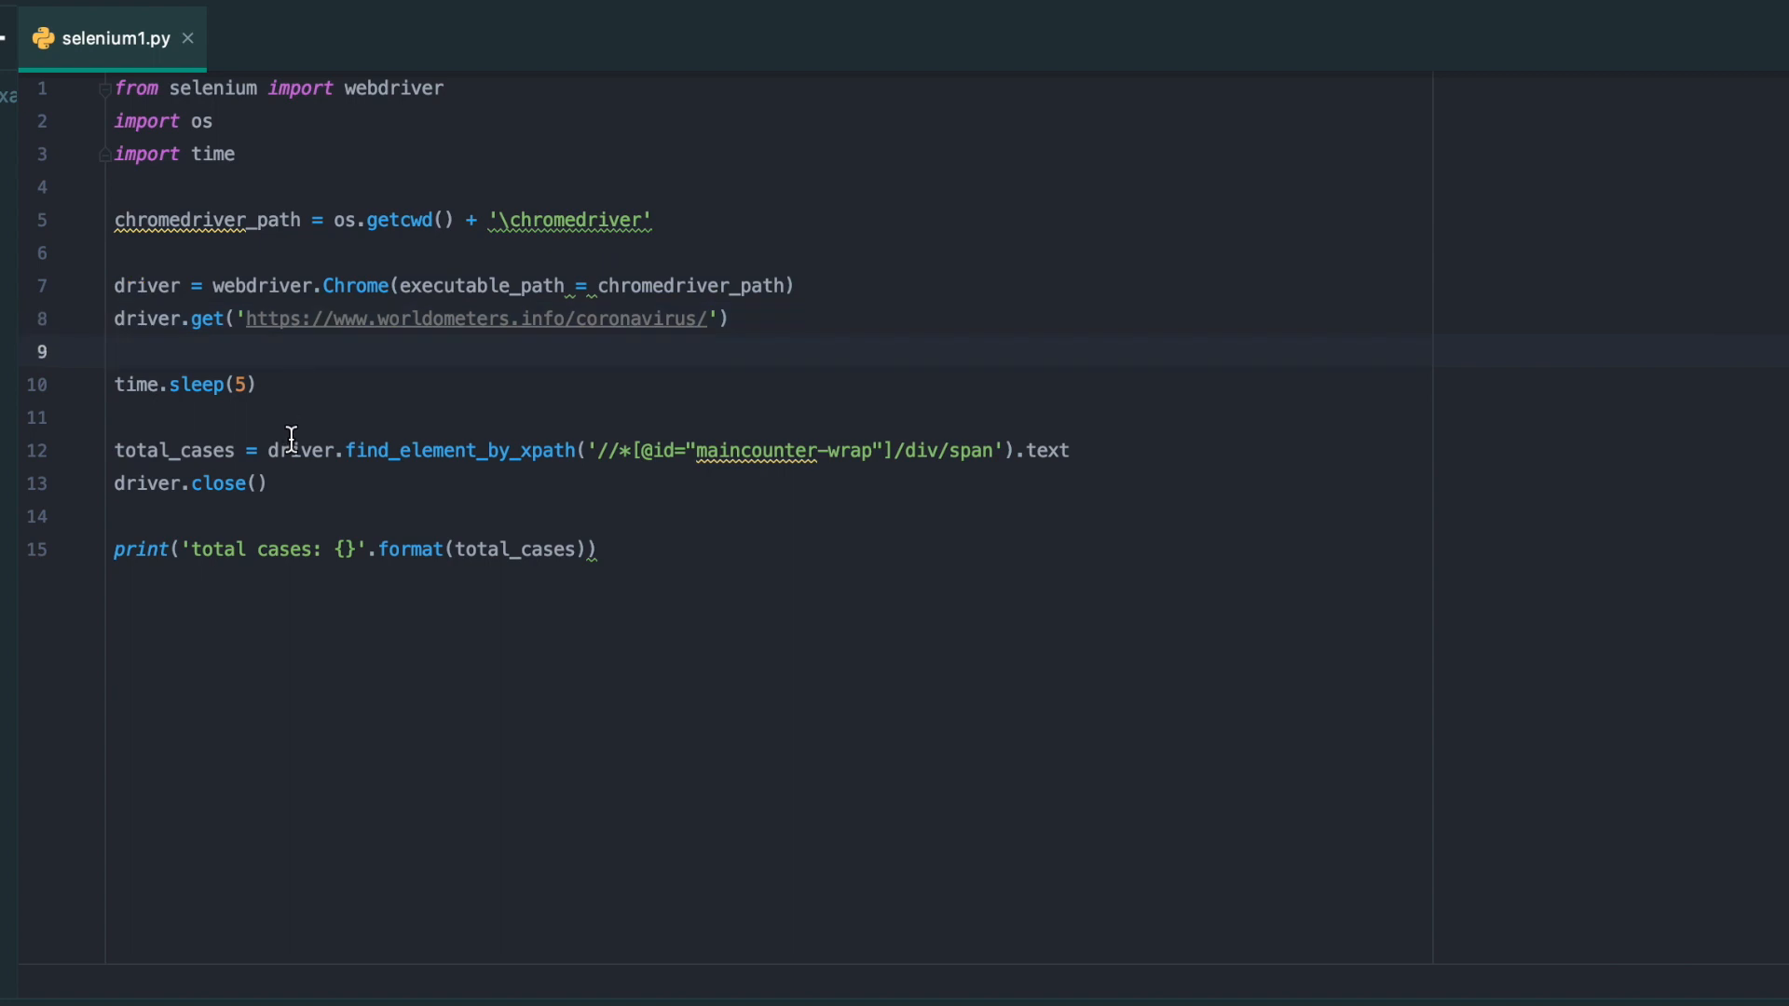
left_click(255, 549)
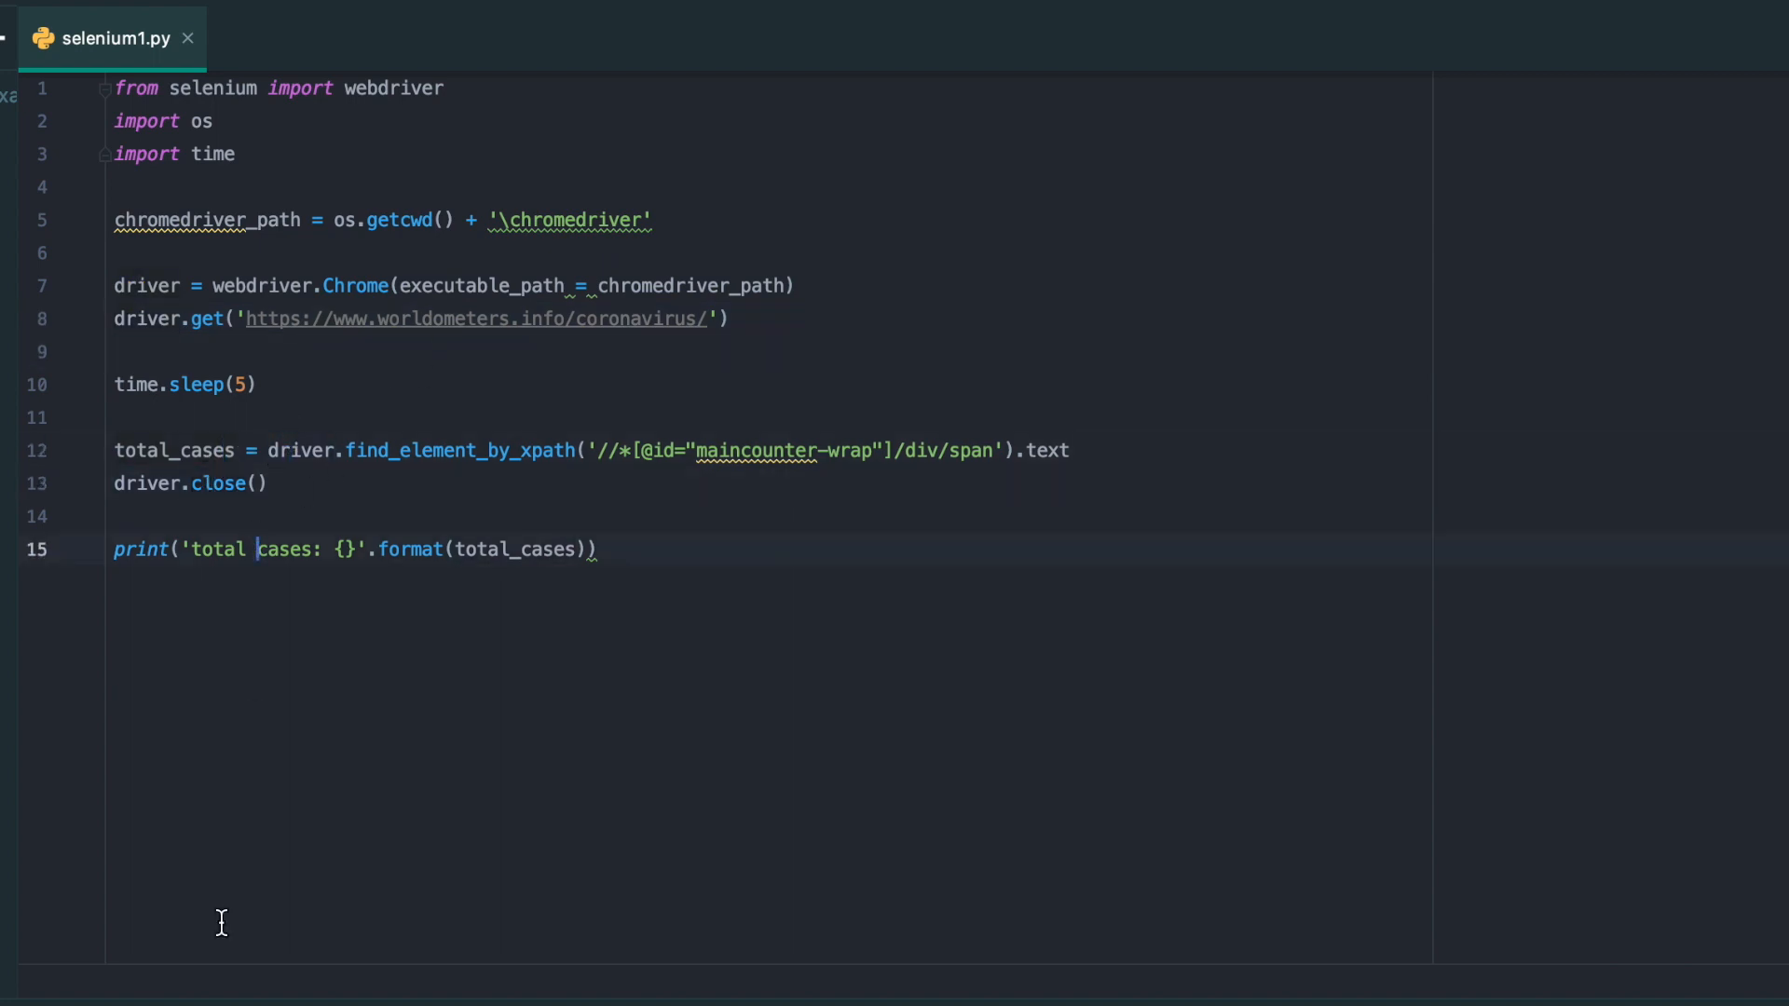
left_click(347, 722)
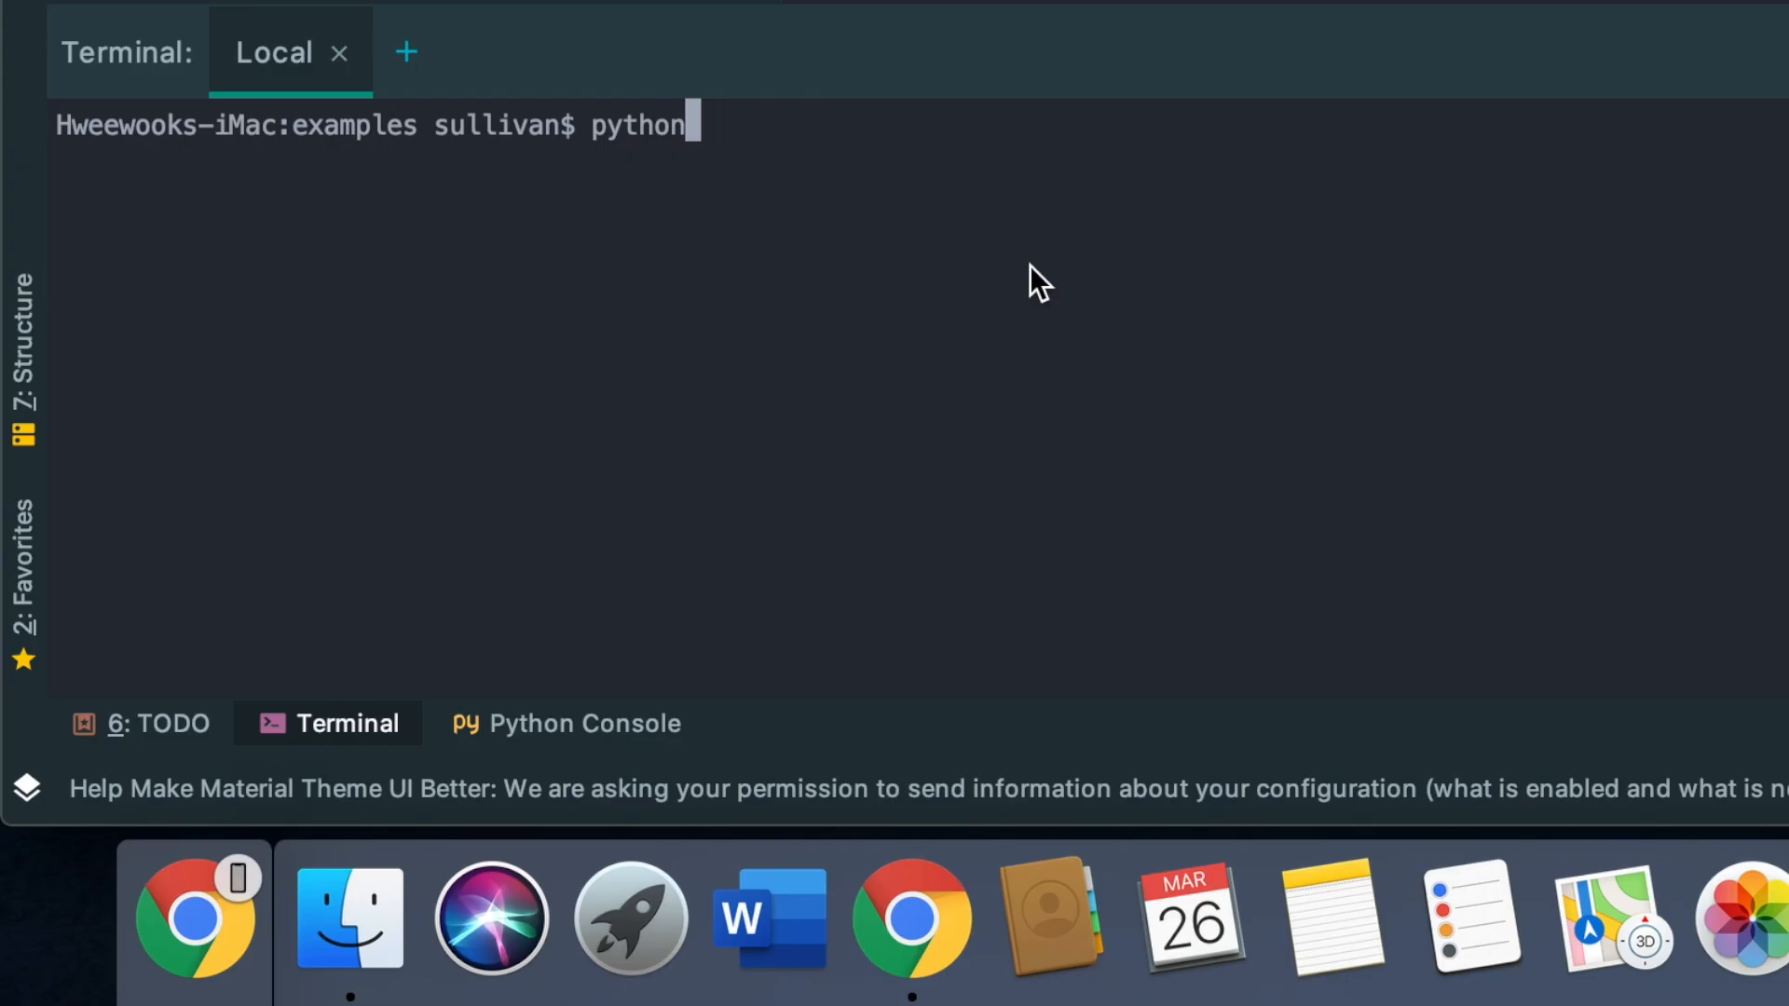
Run python3 selenium1.py in the Terminal, printing total cases: 532,224
type("3 se")
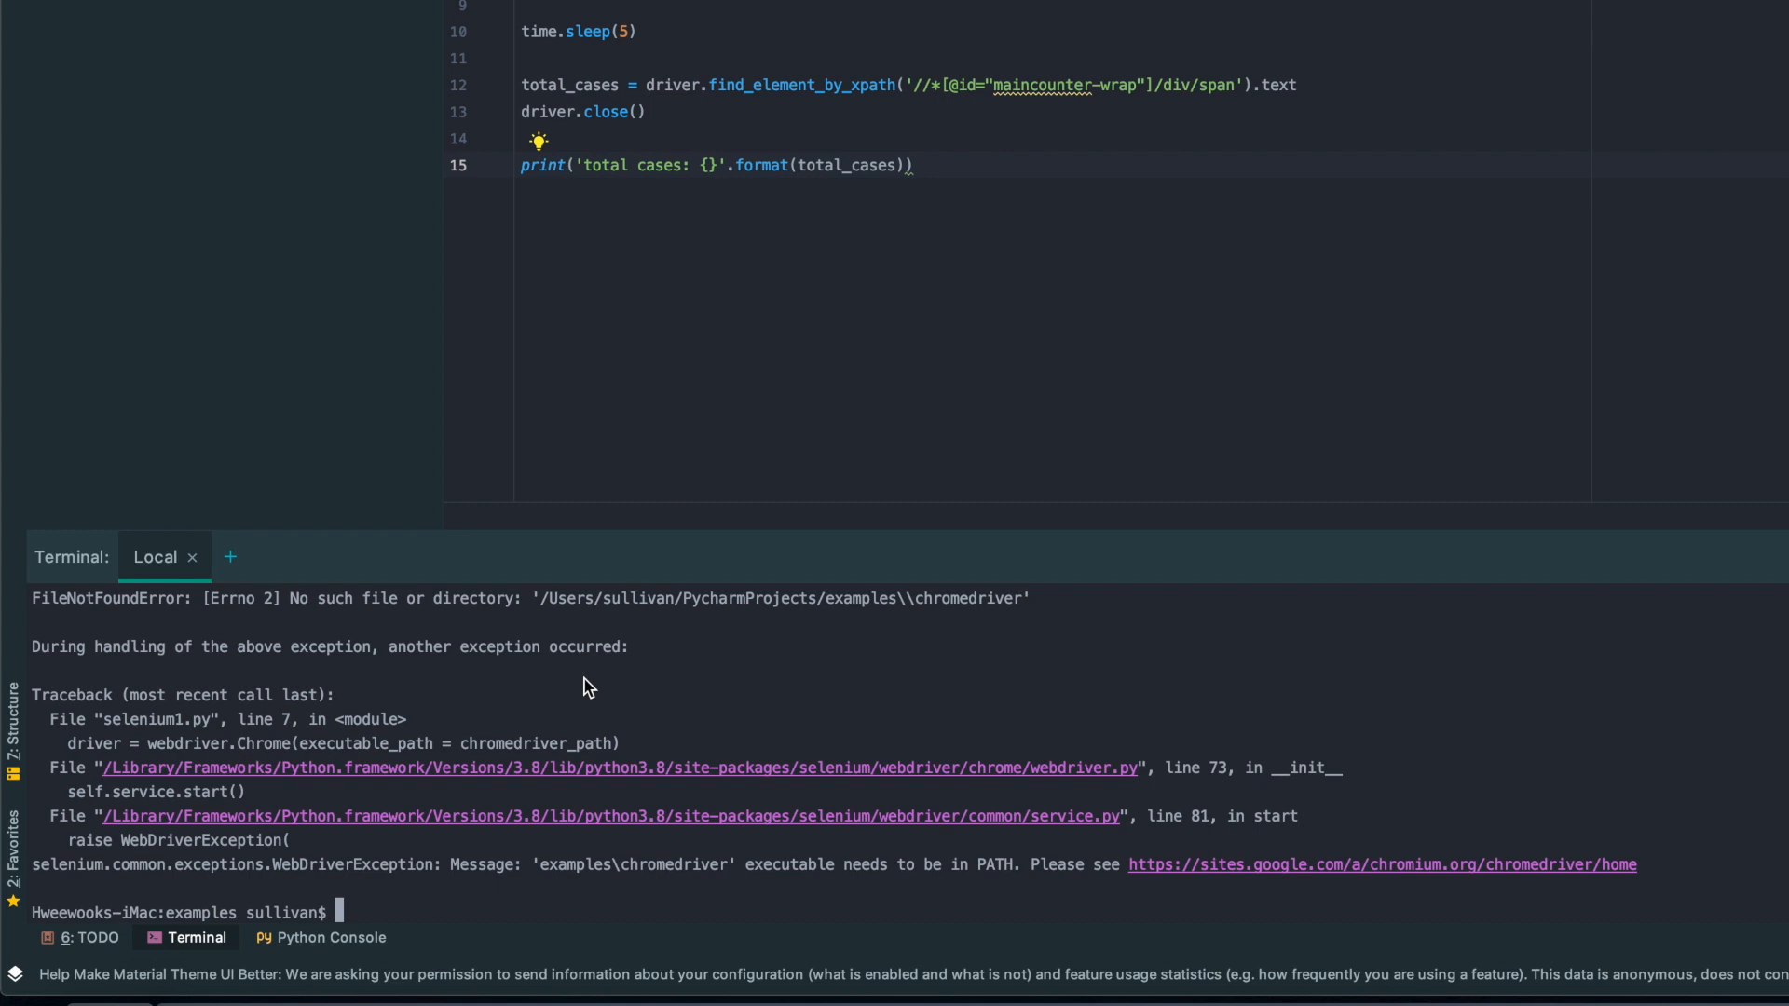
mouse_move(569, 885)
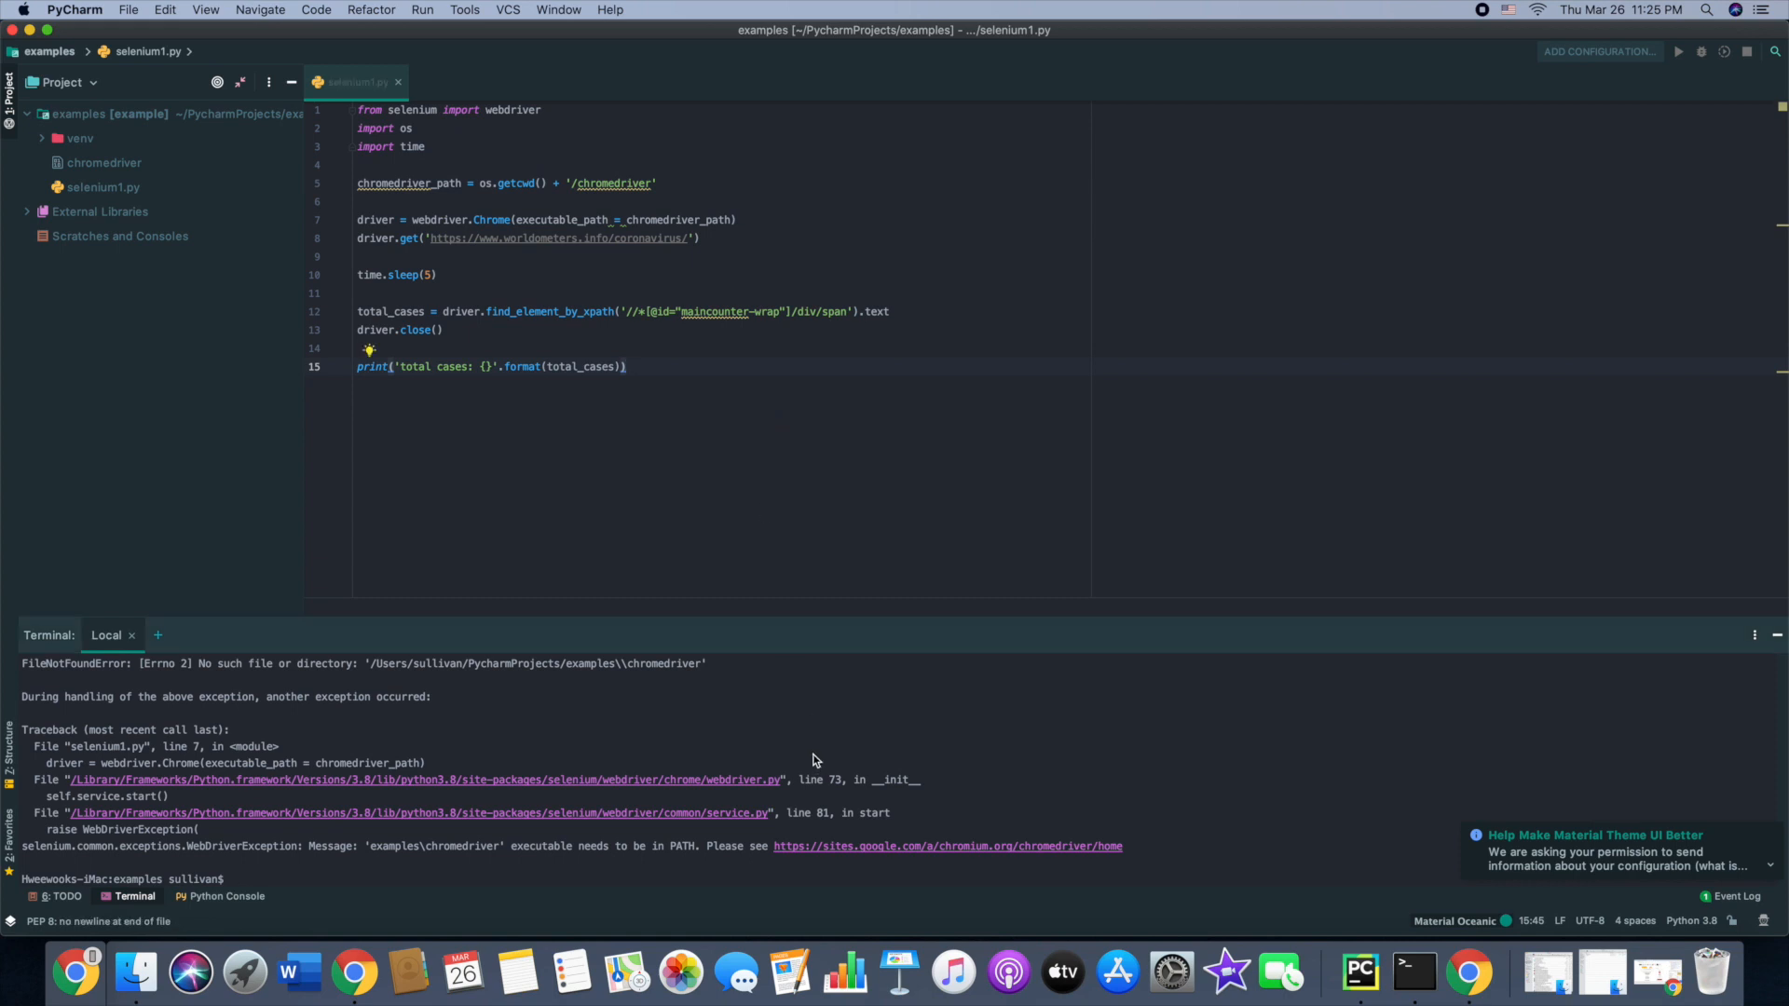
type("python3 selenium1.py")
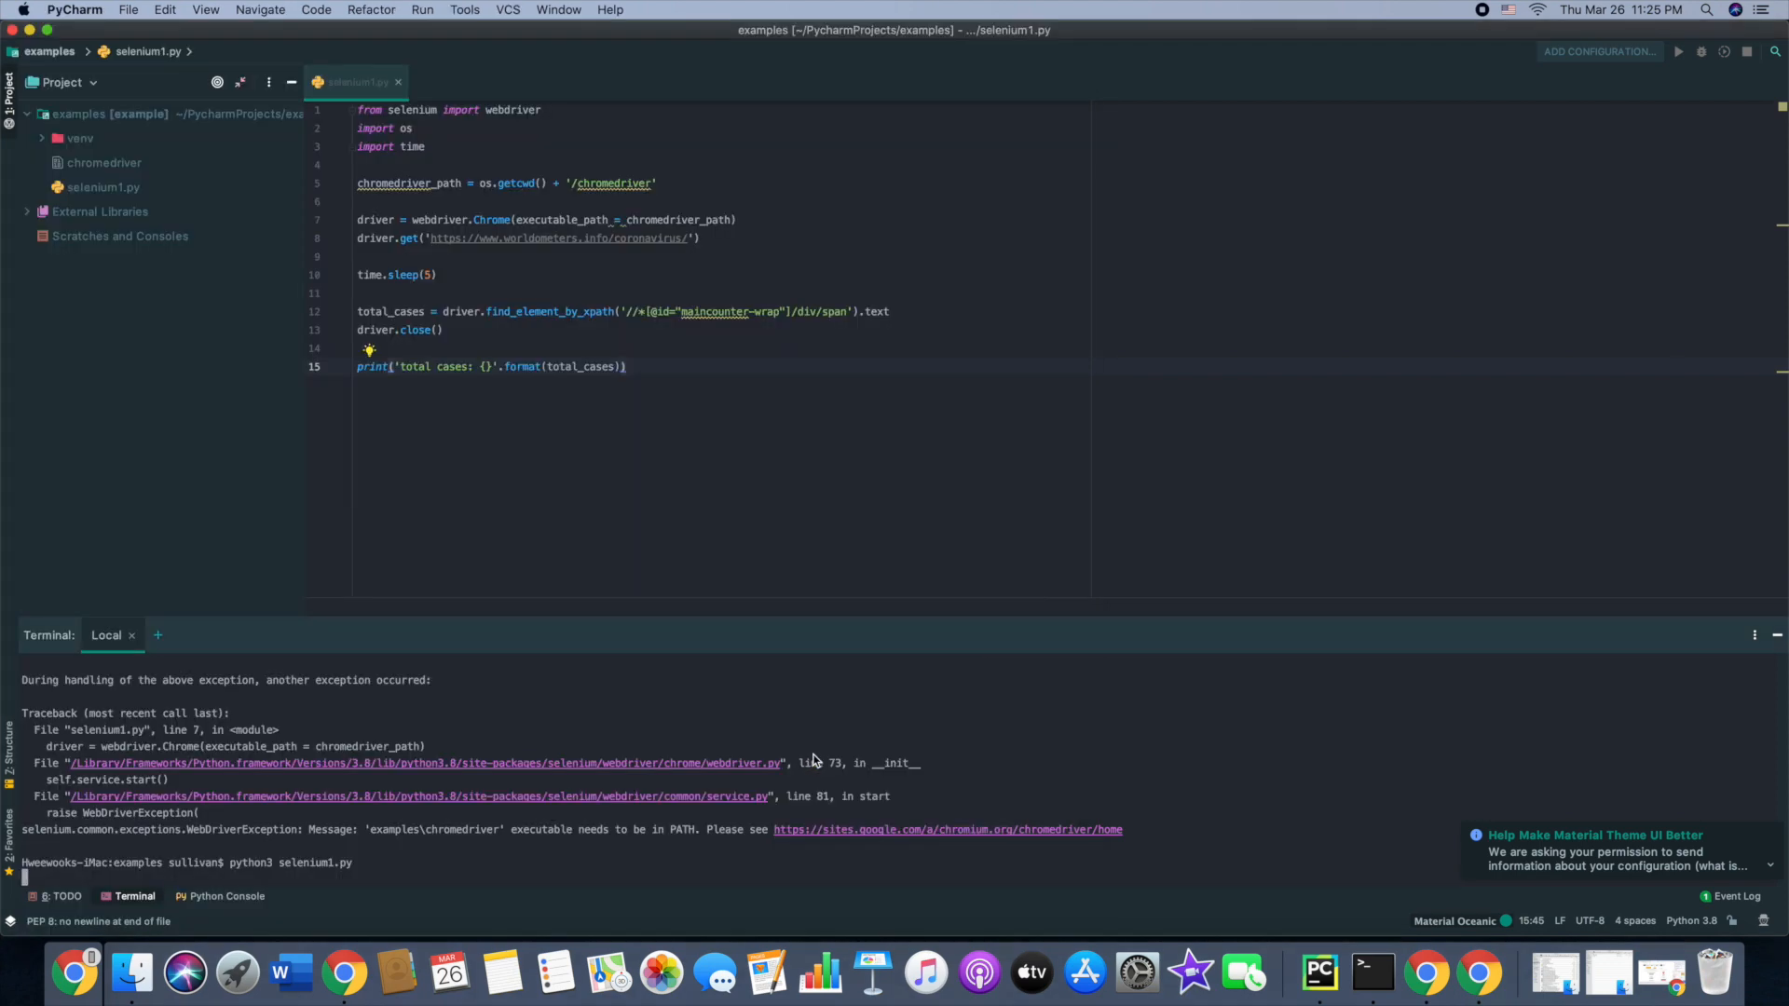
key("enter")
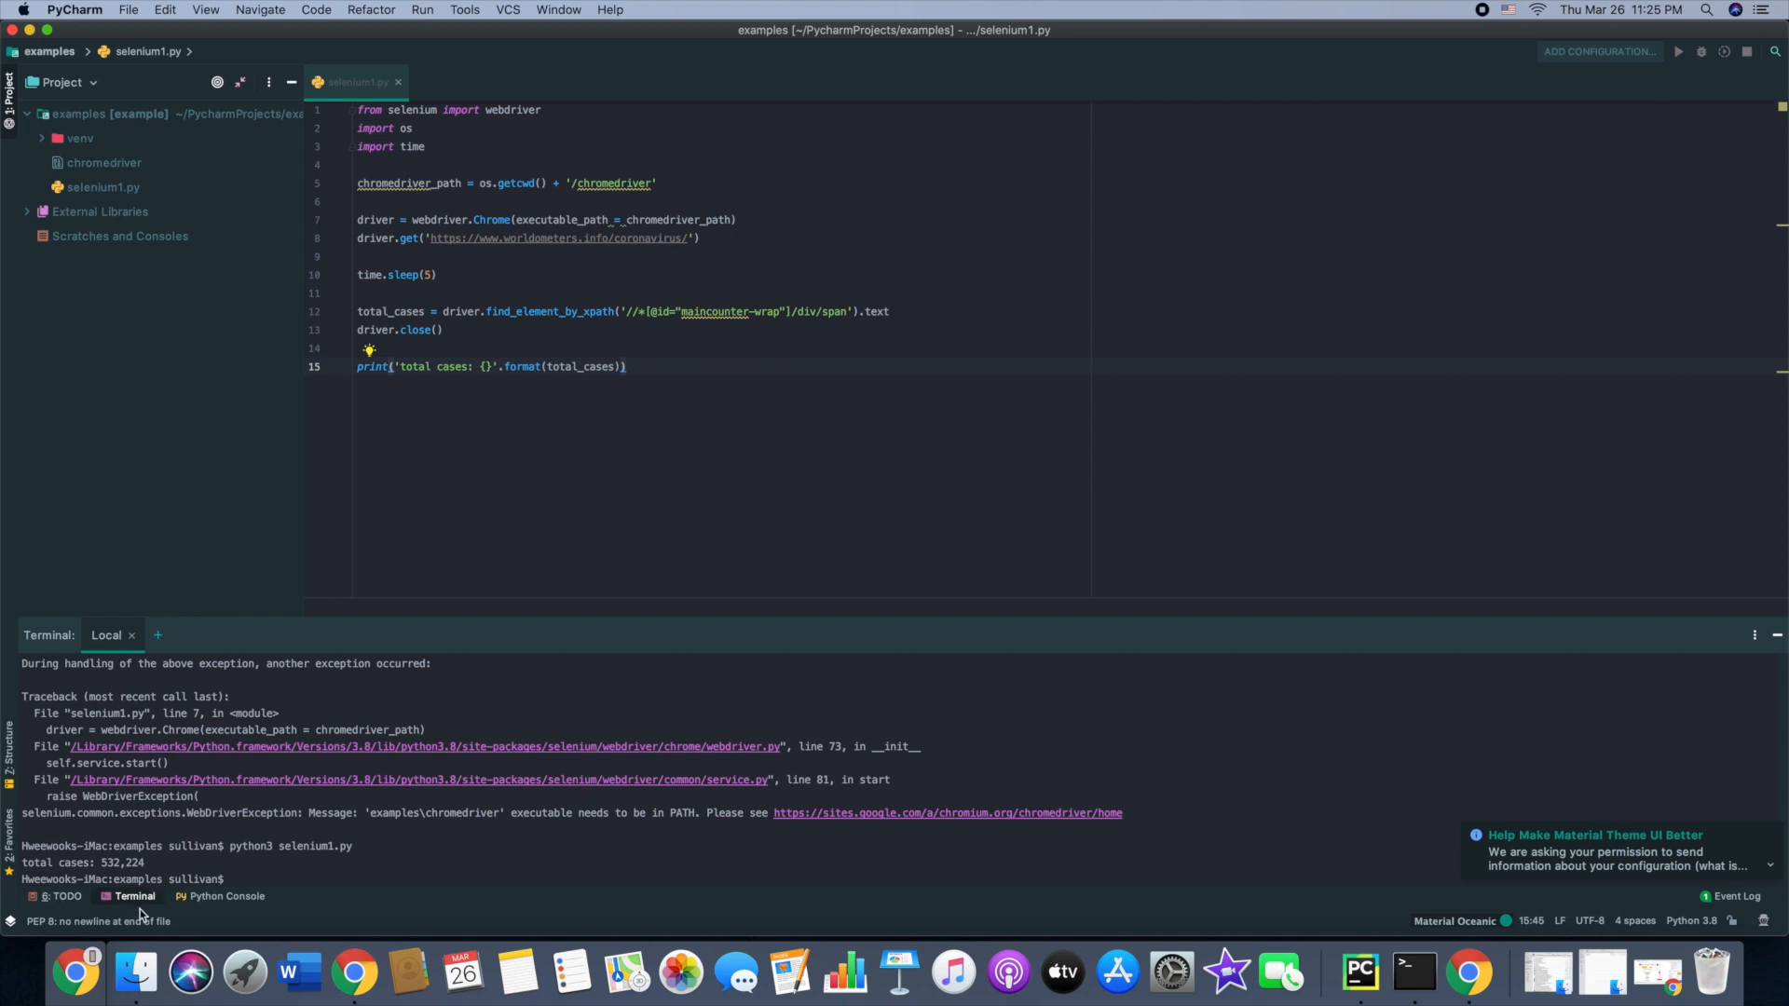
mouse_move(112, 873)
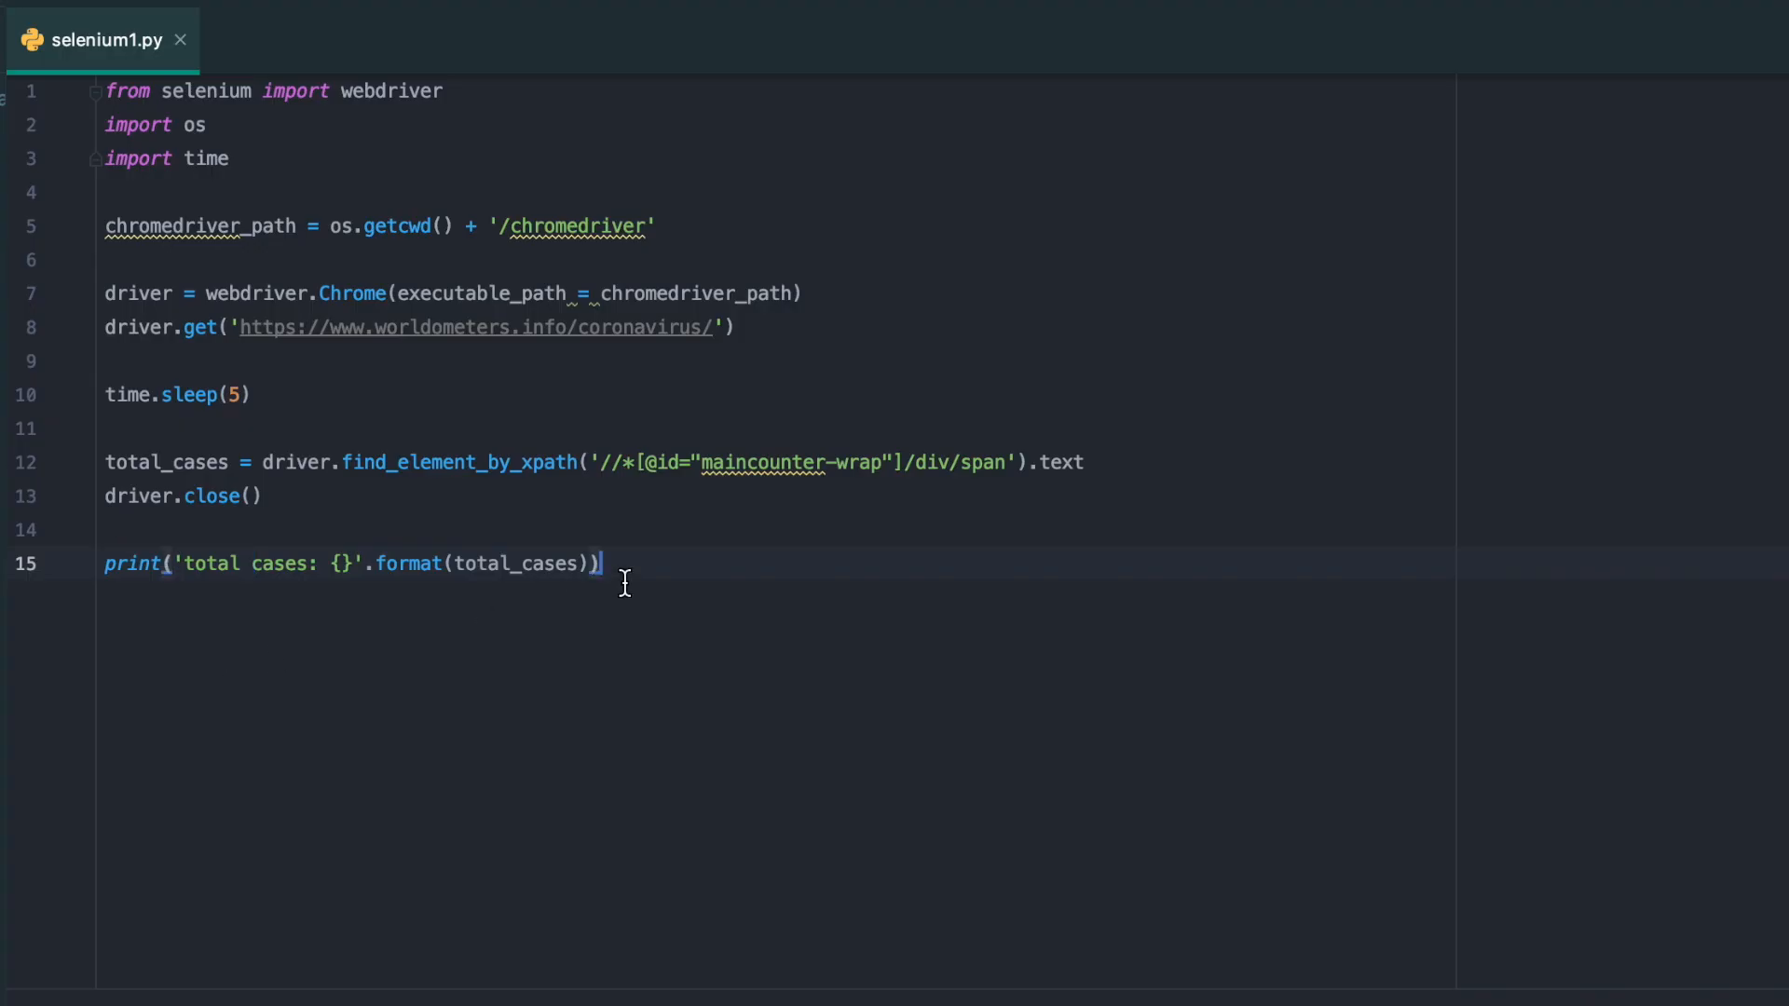
mouse_move(360, 327)
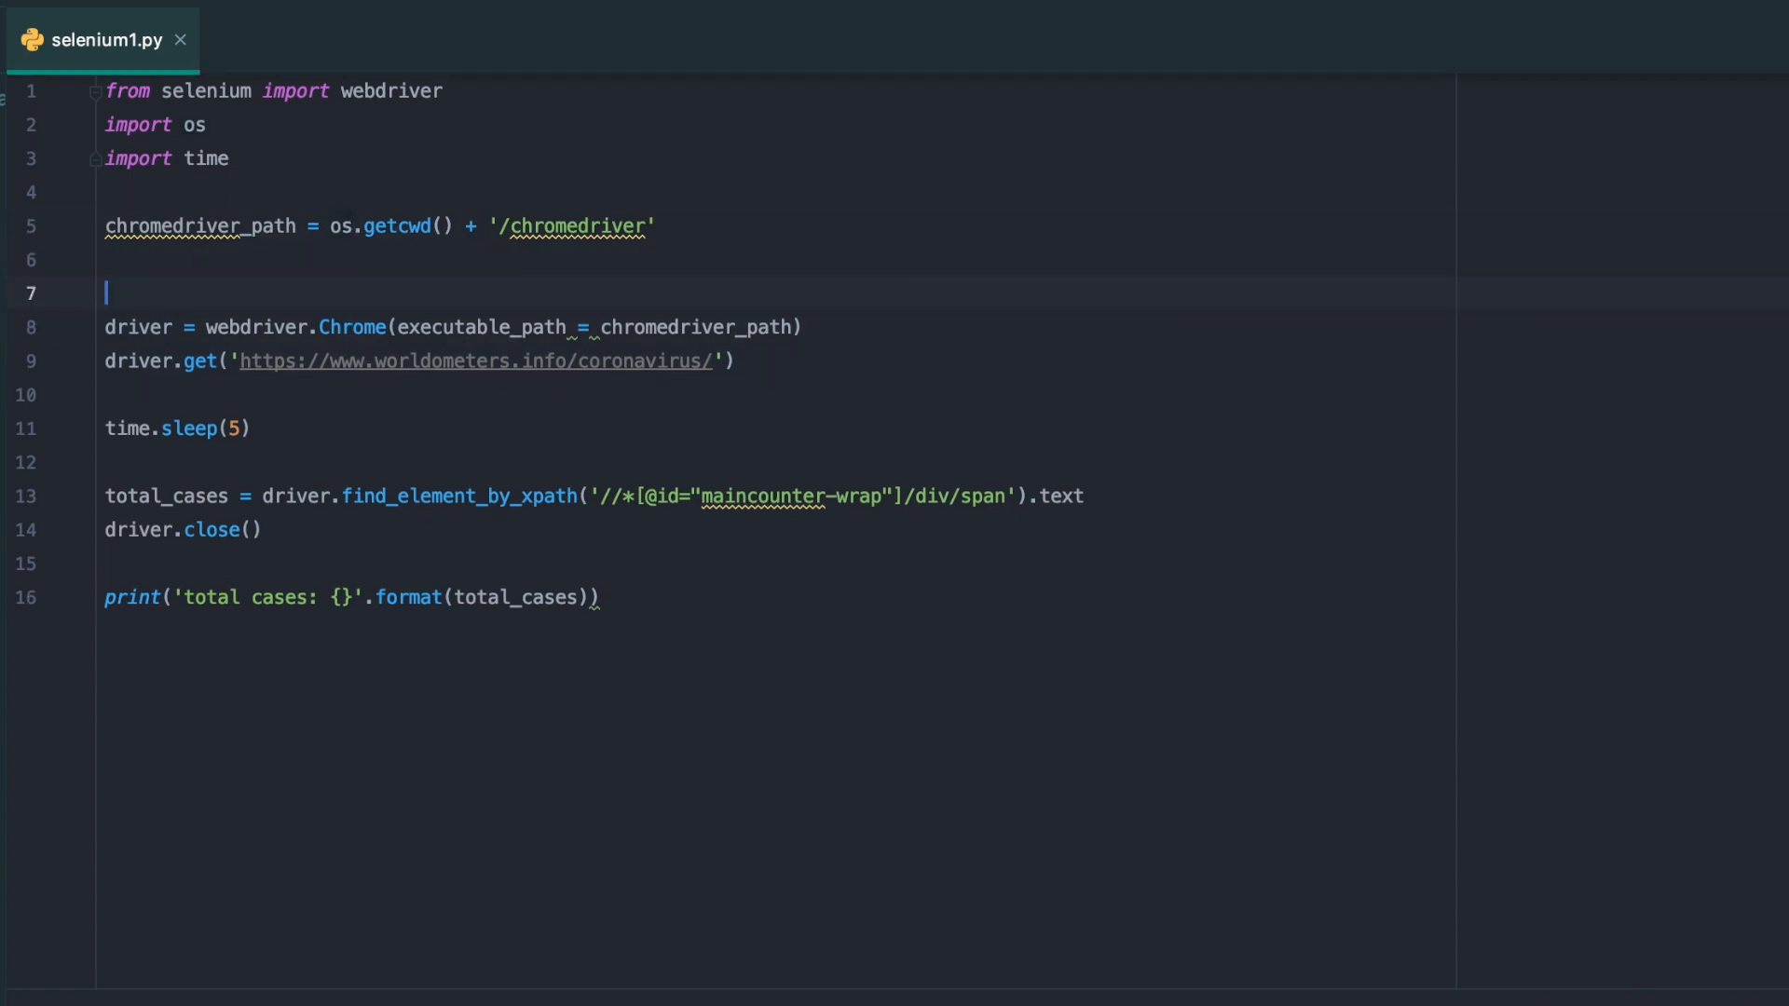
Add country = 'S. Korea' below chromedriver_path and begin a driver. line
type("country =")
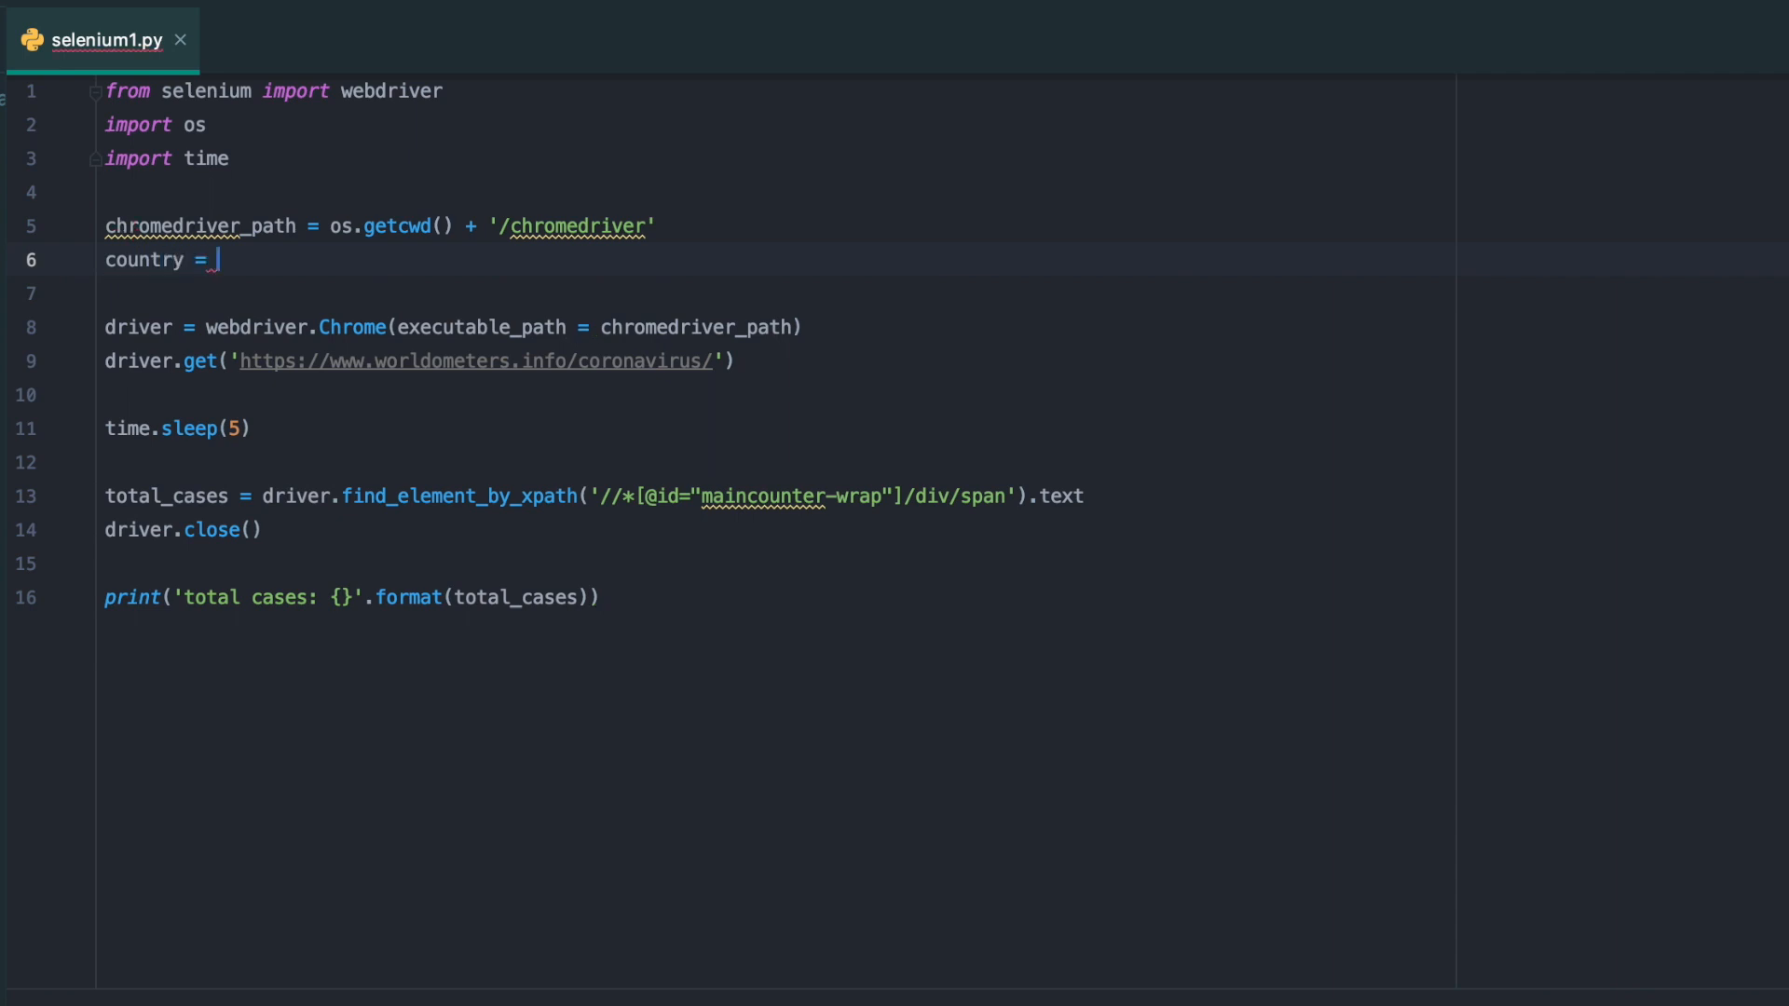
type("''")
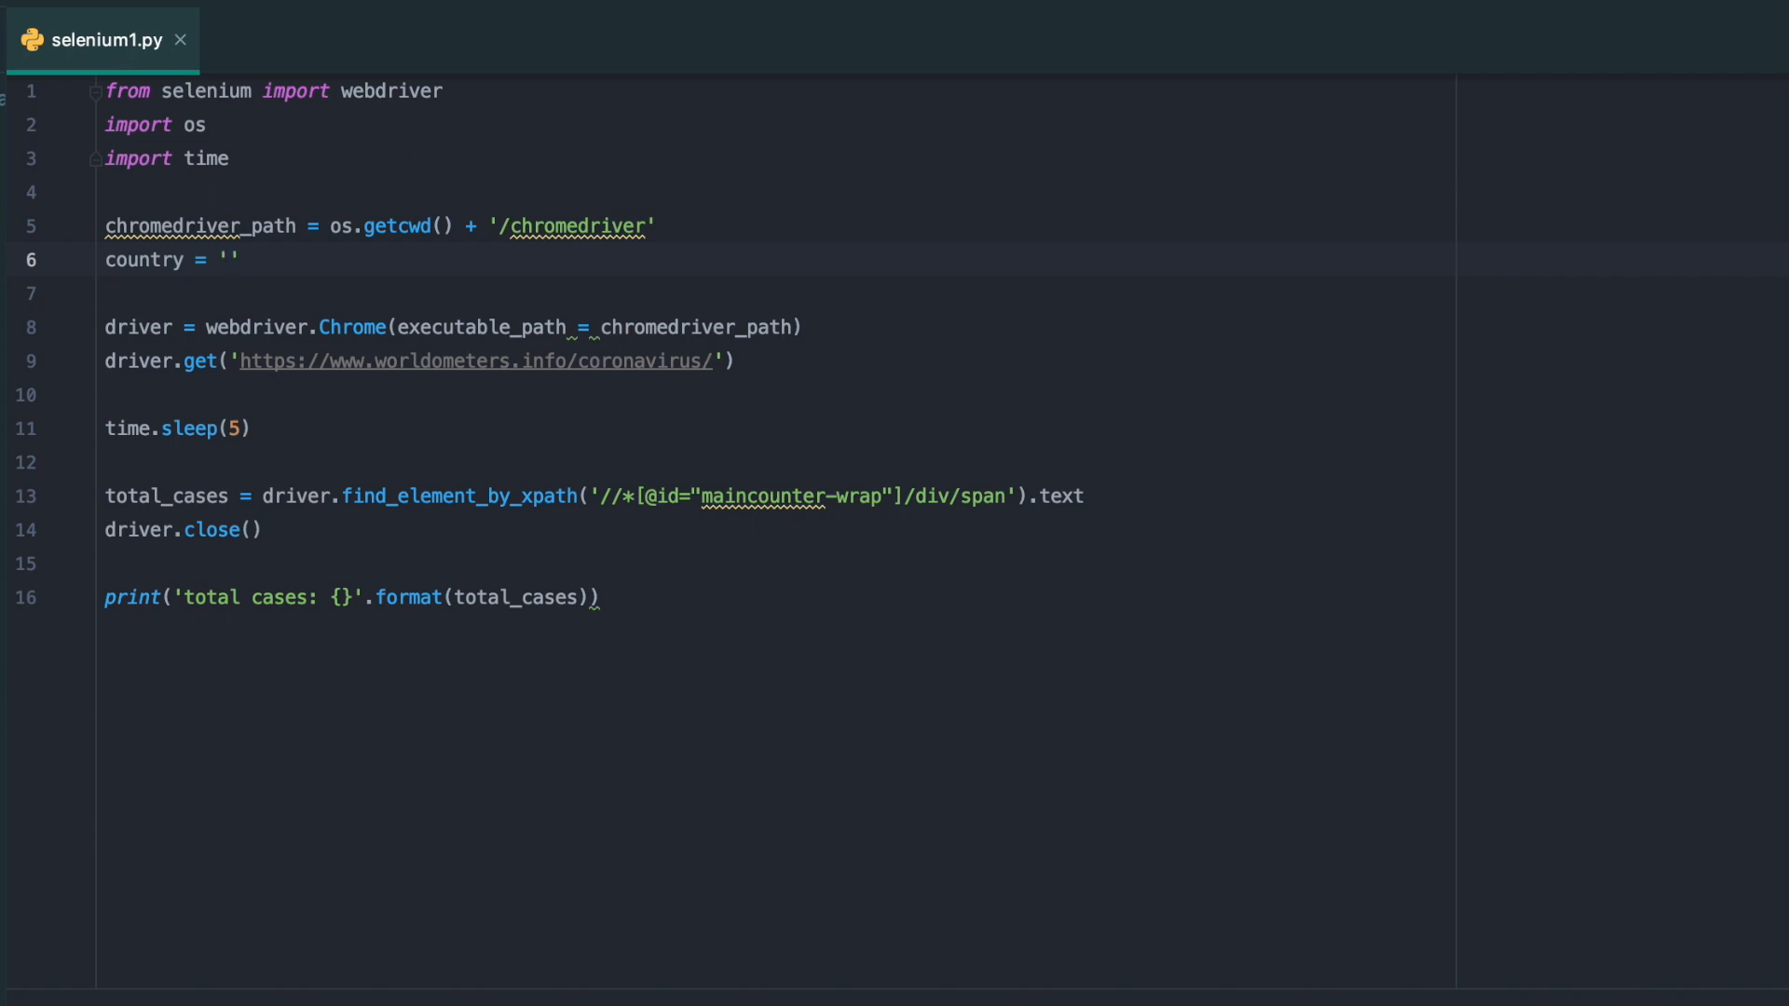
type("S. Korea")
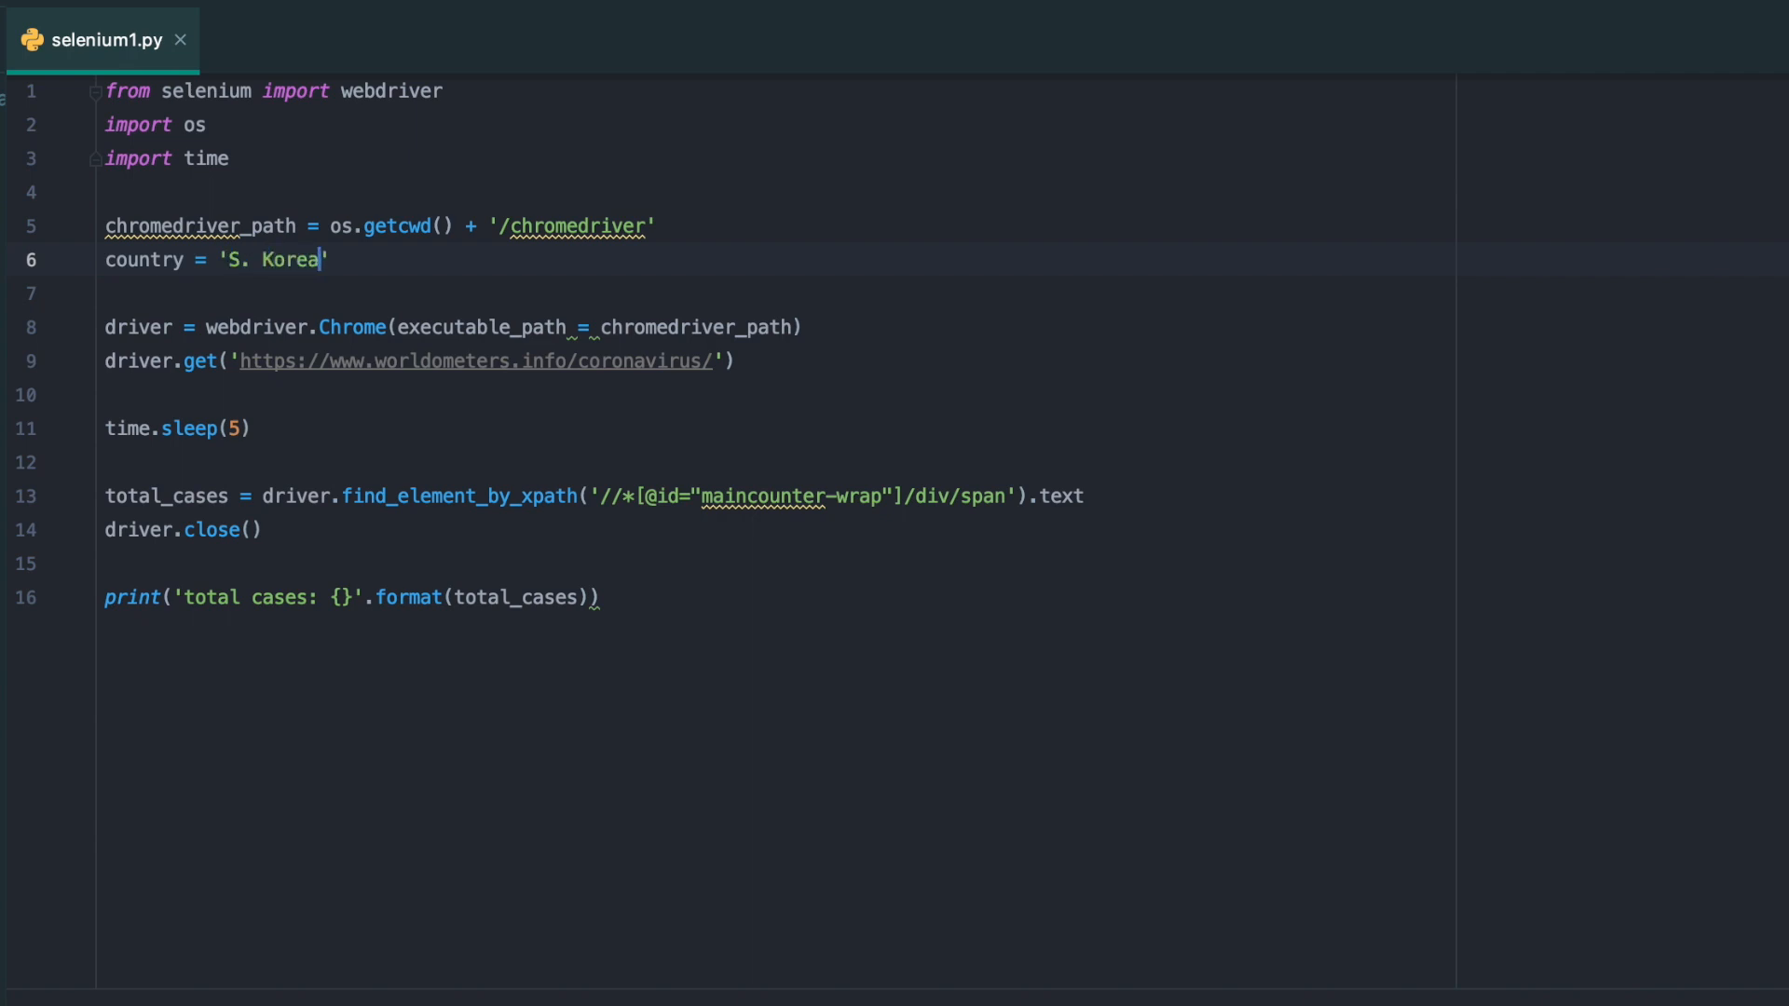
type("driver.")
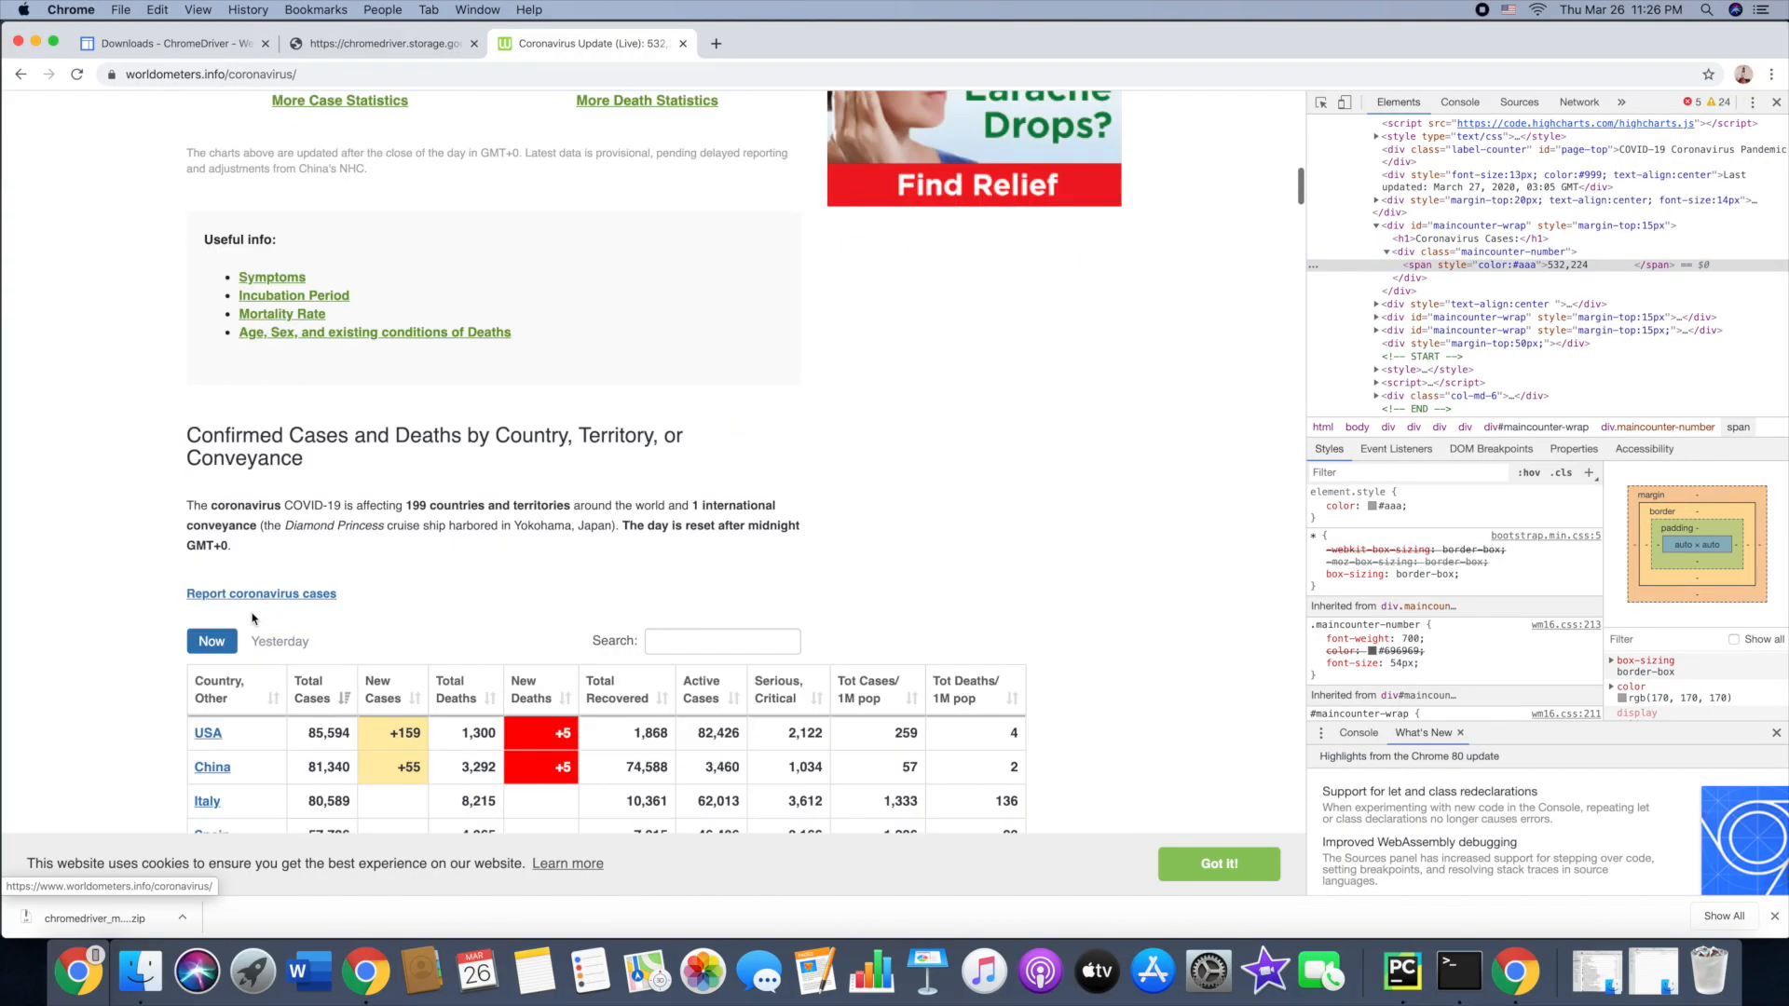
Scroll the worldometers page down to the country table of cases and deaths
scroll("down", 3)
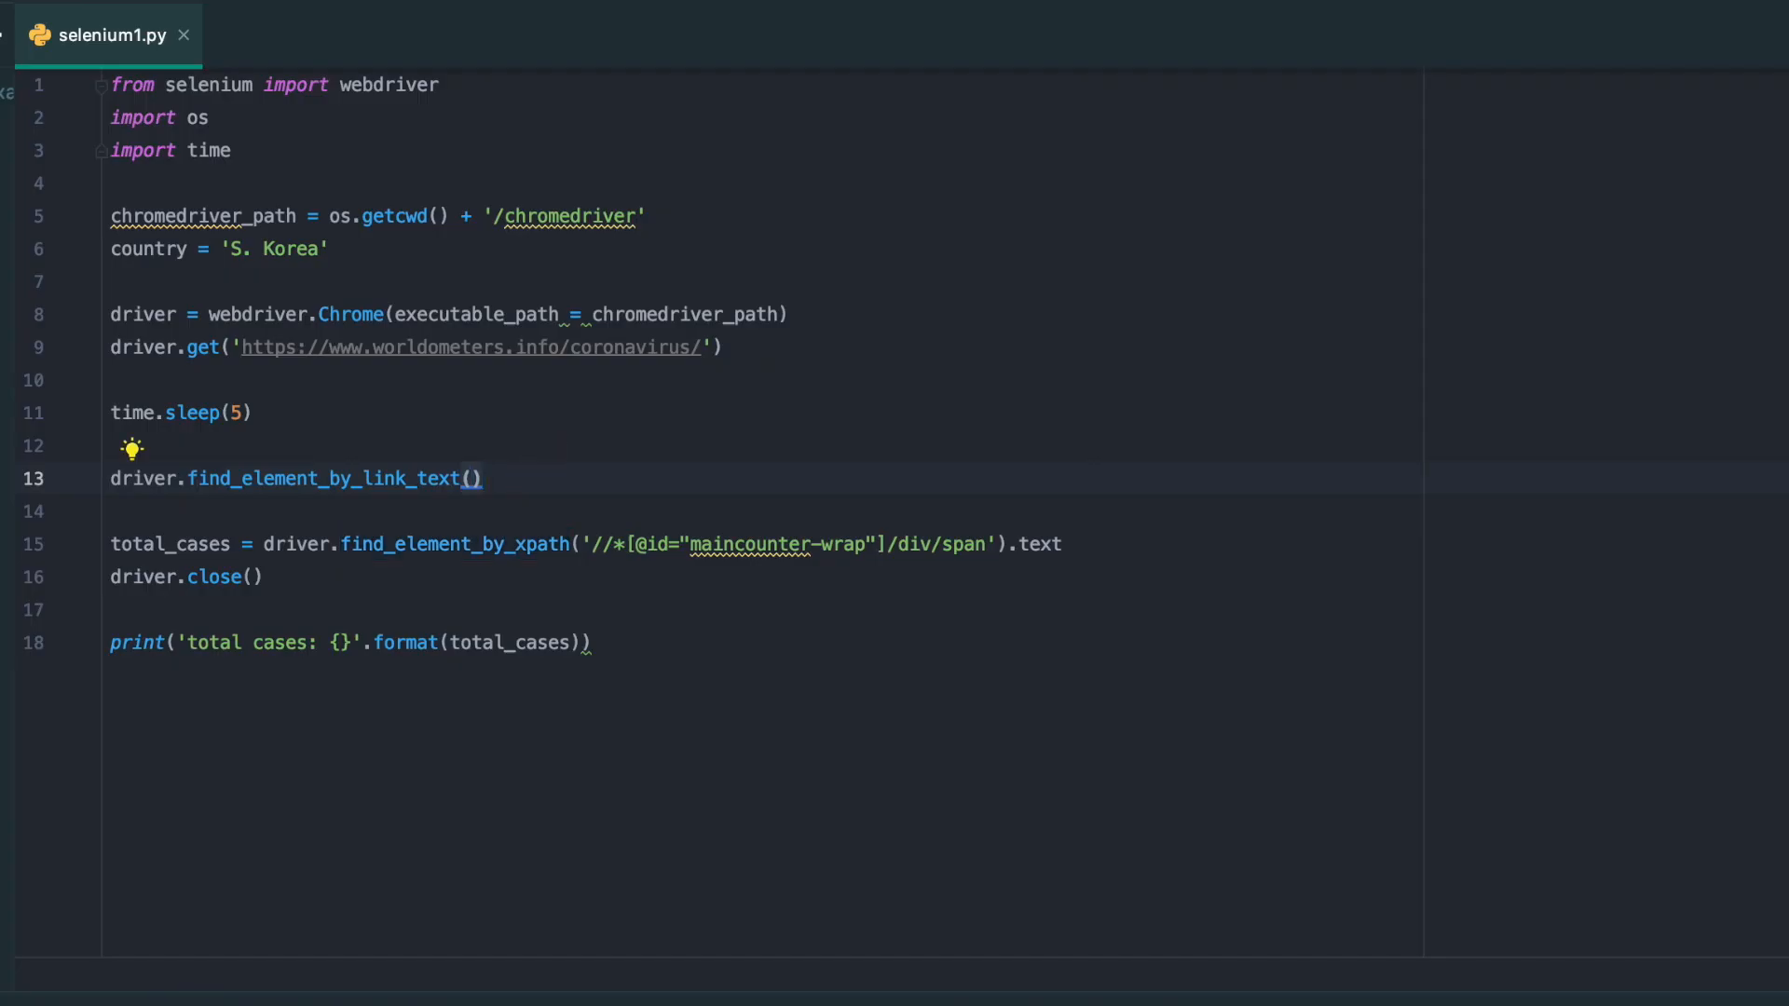
Pass country to find_element_by_link_text and add time.sleep(5) beneath it
type("''")
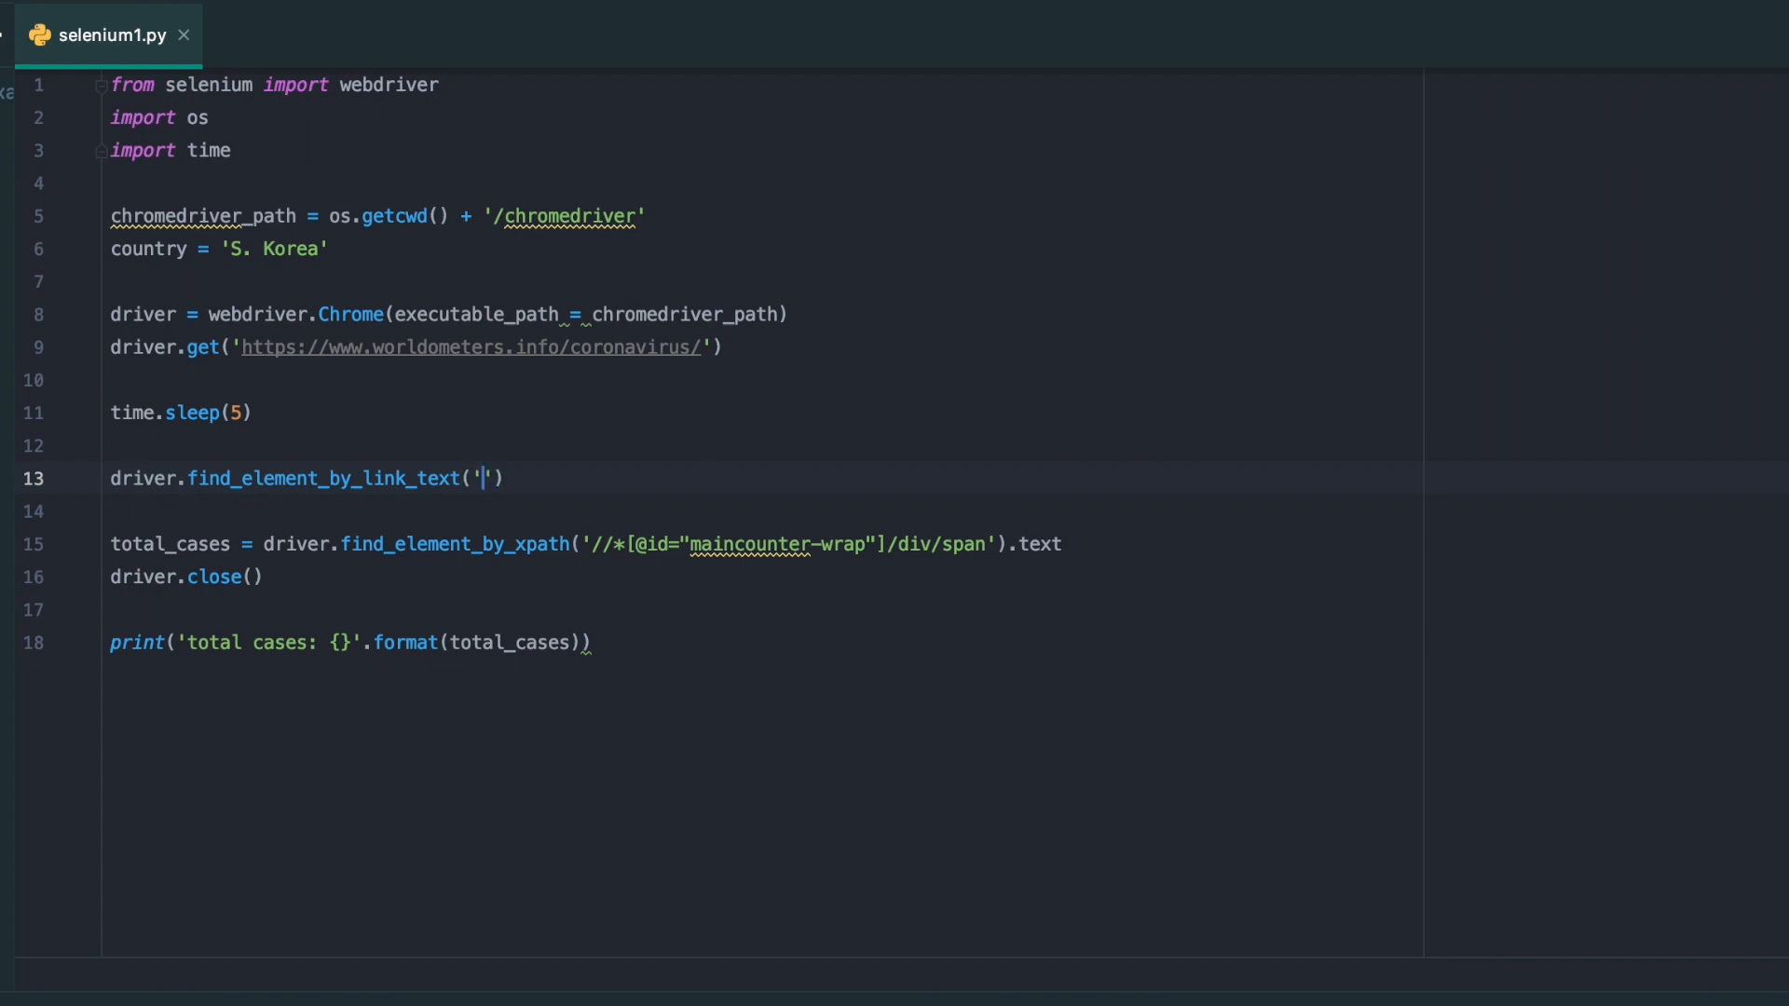
type("coiu")
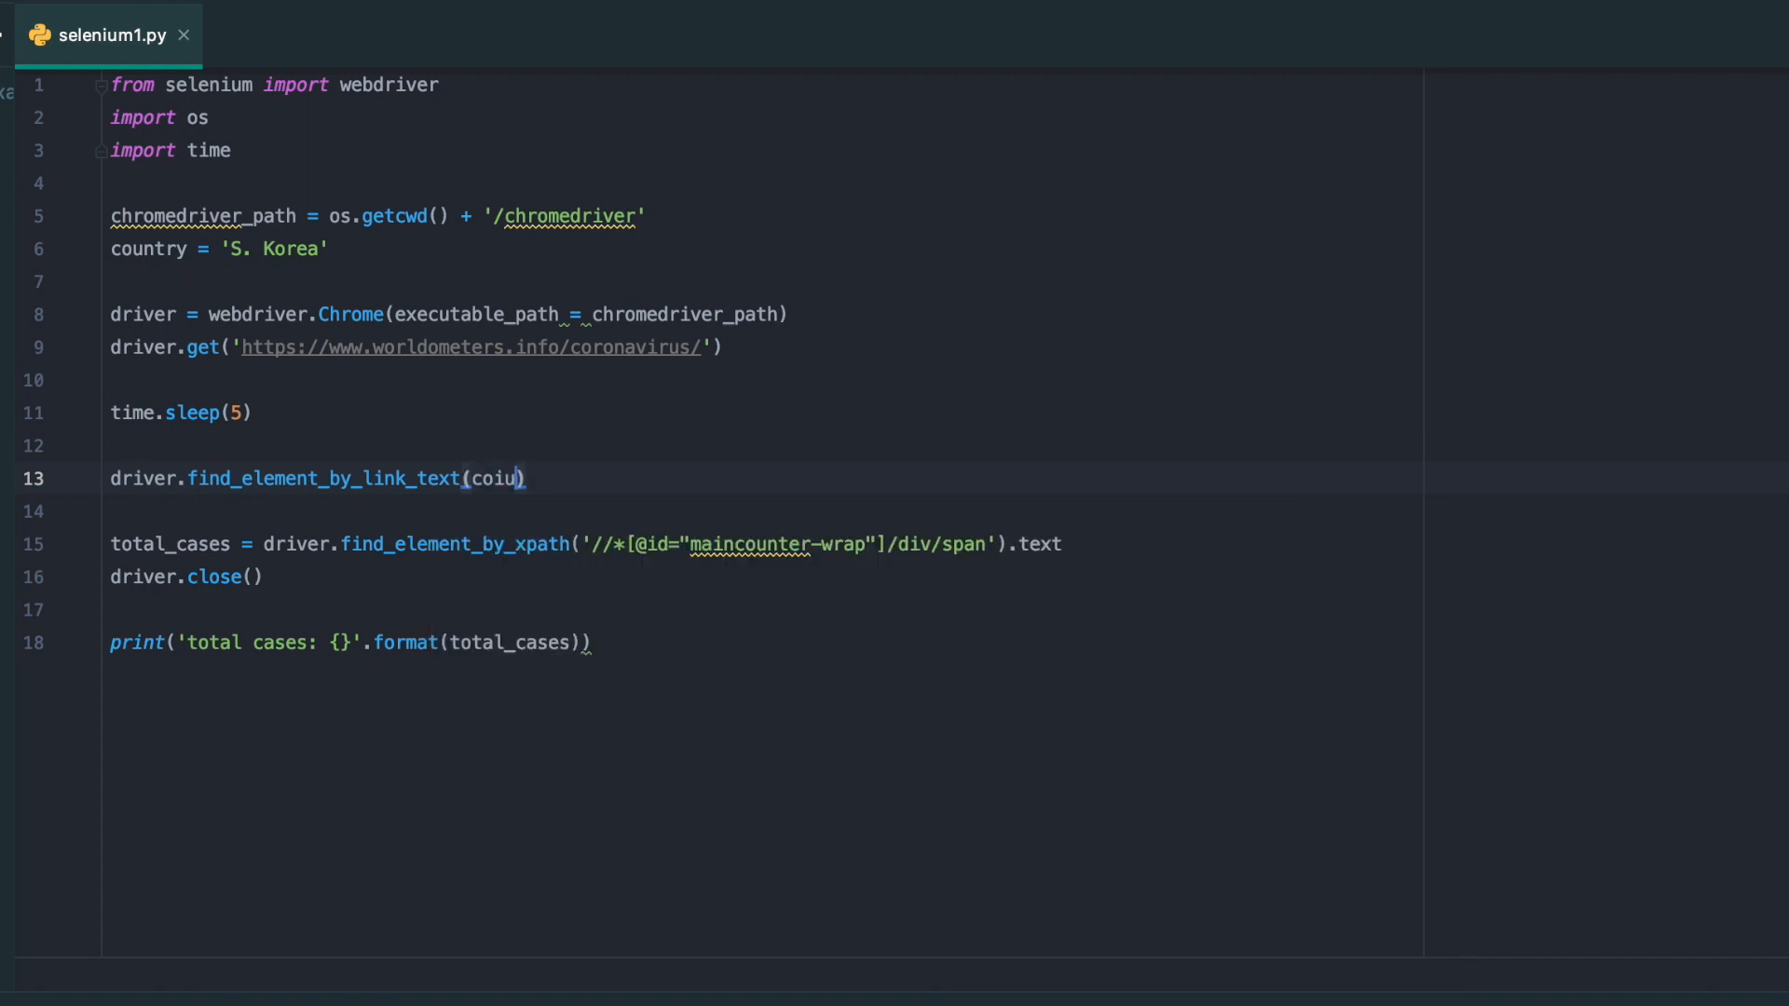
type("counte")
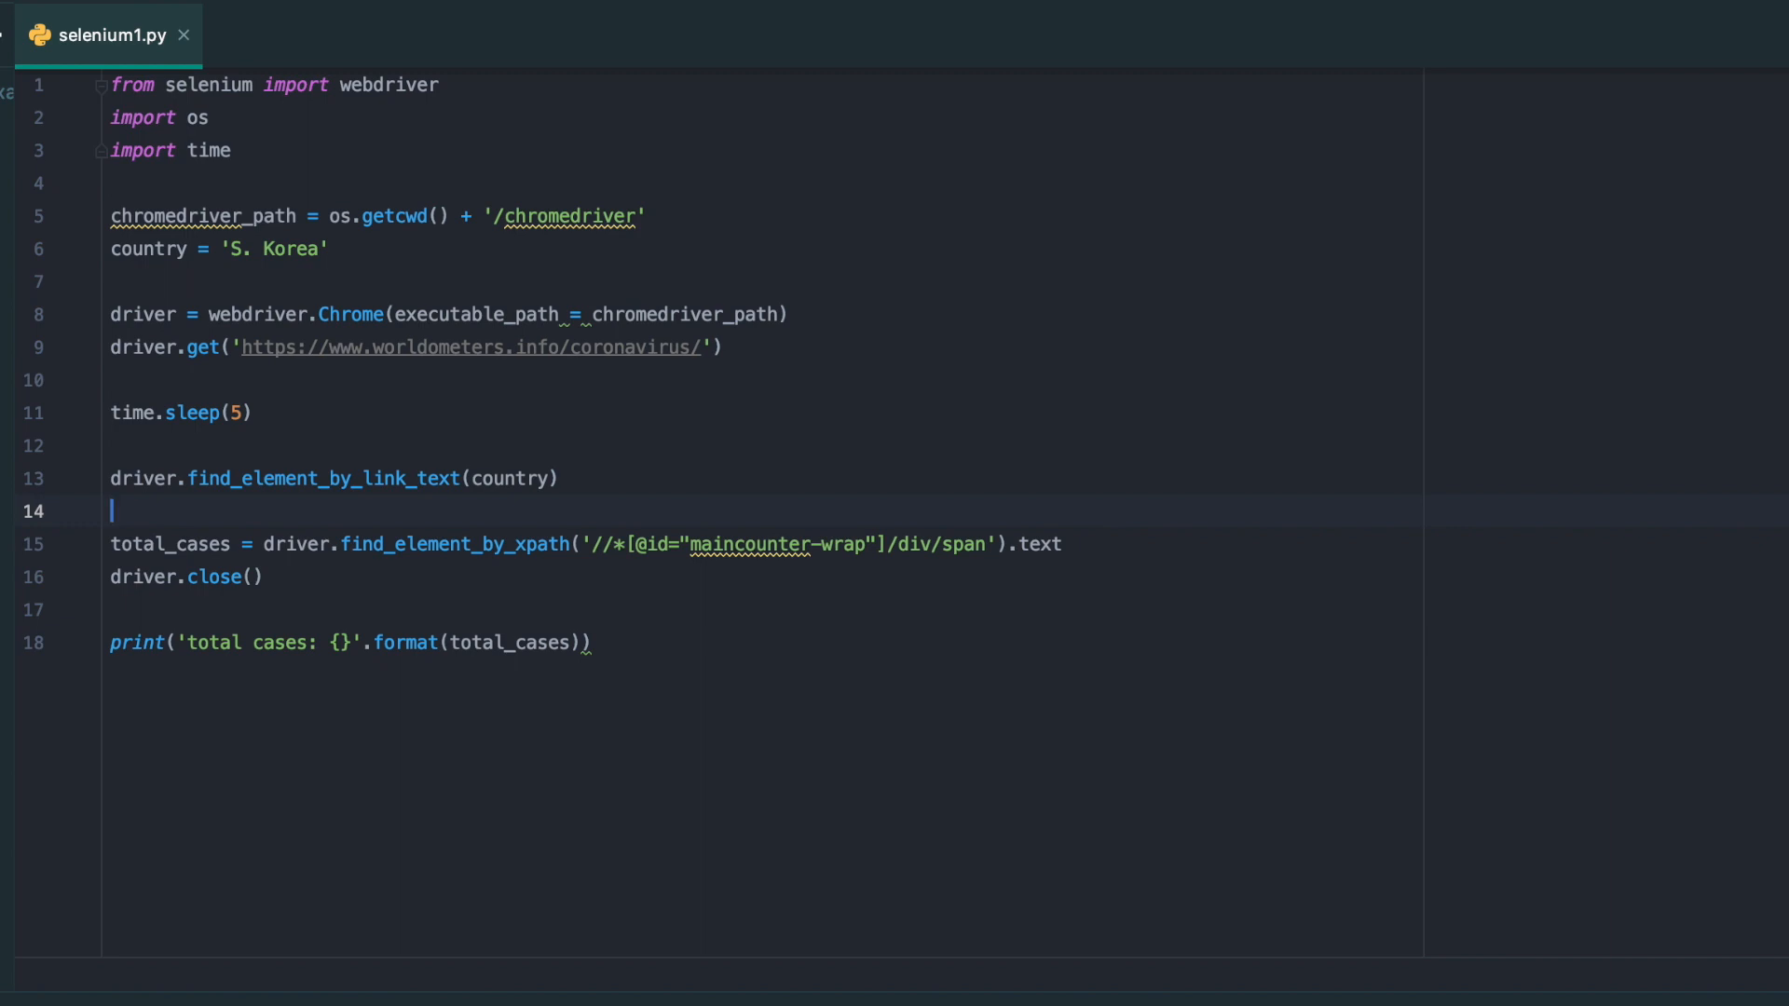
type("time.sleep()")
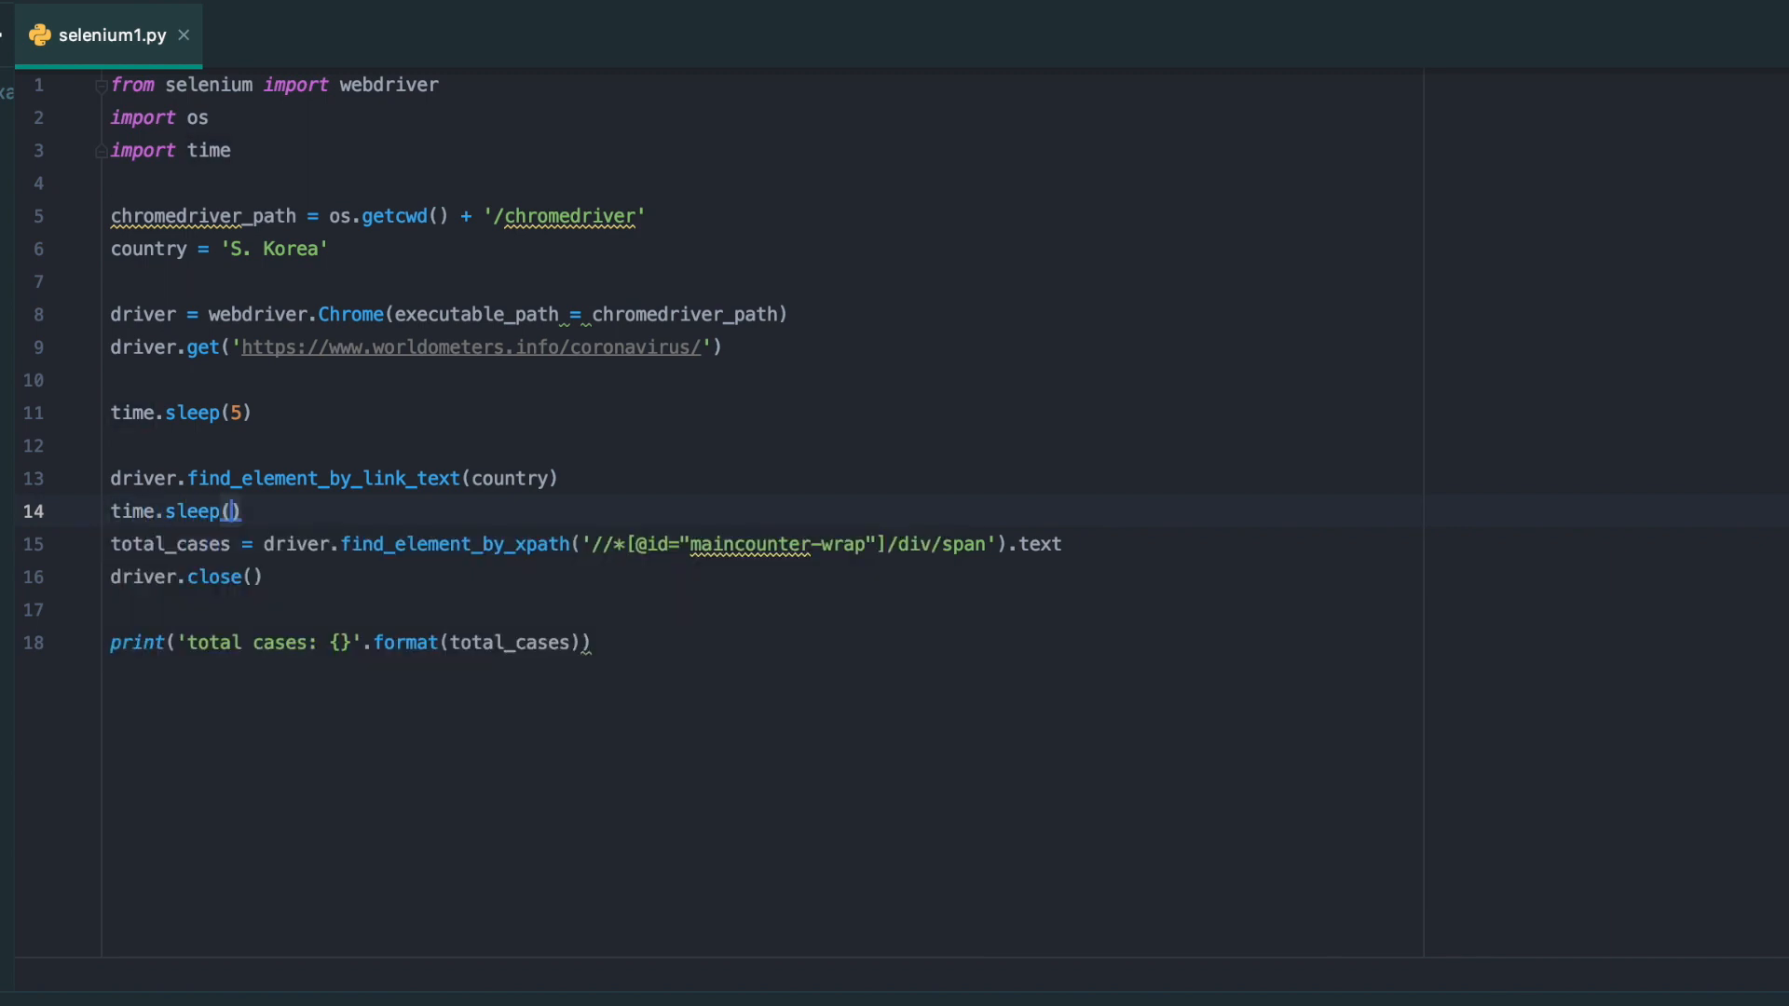
type("5")
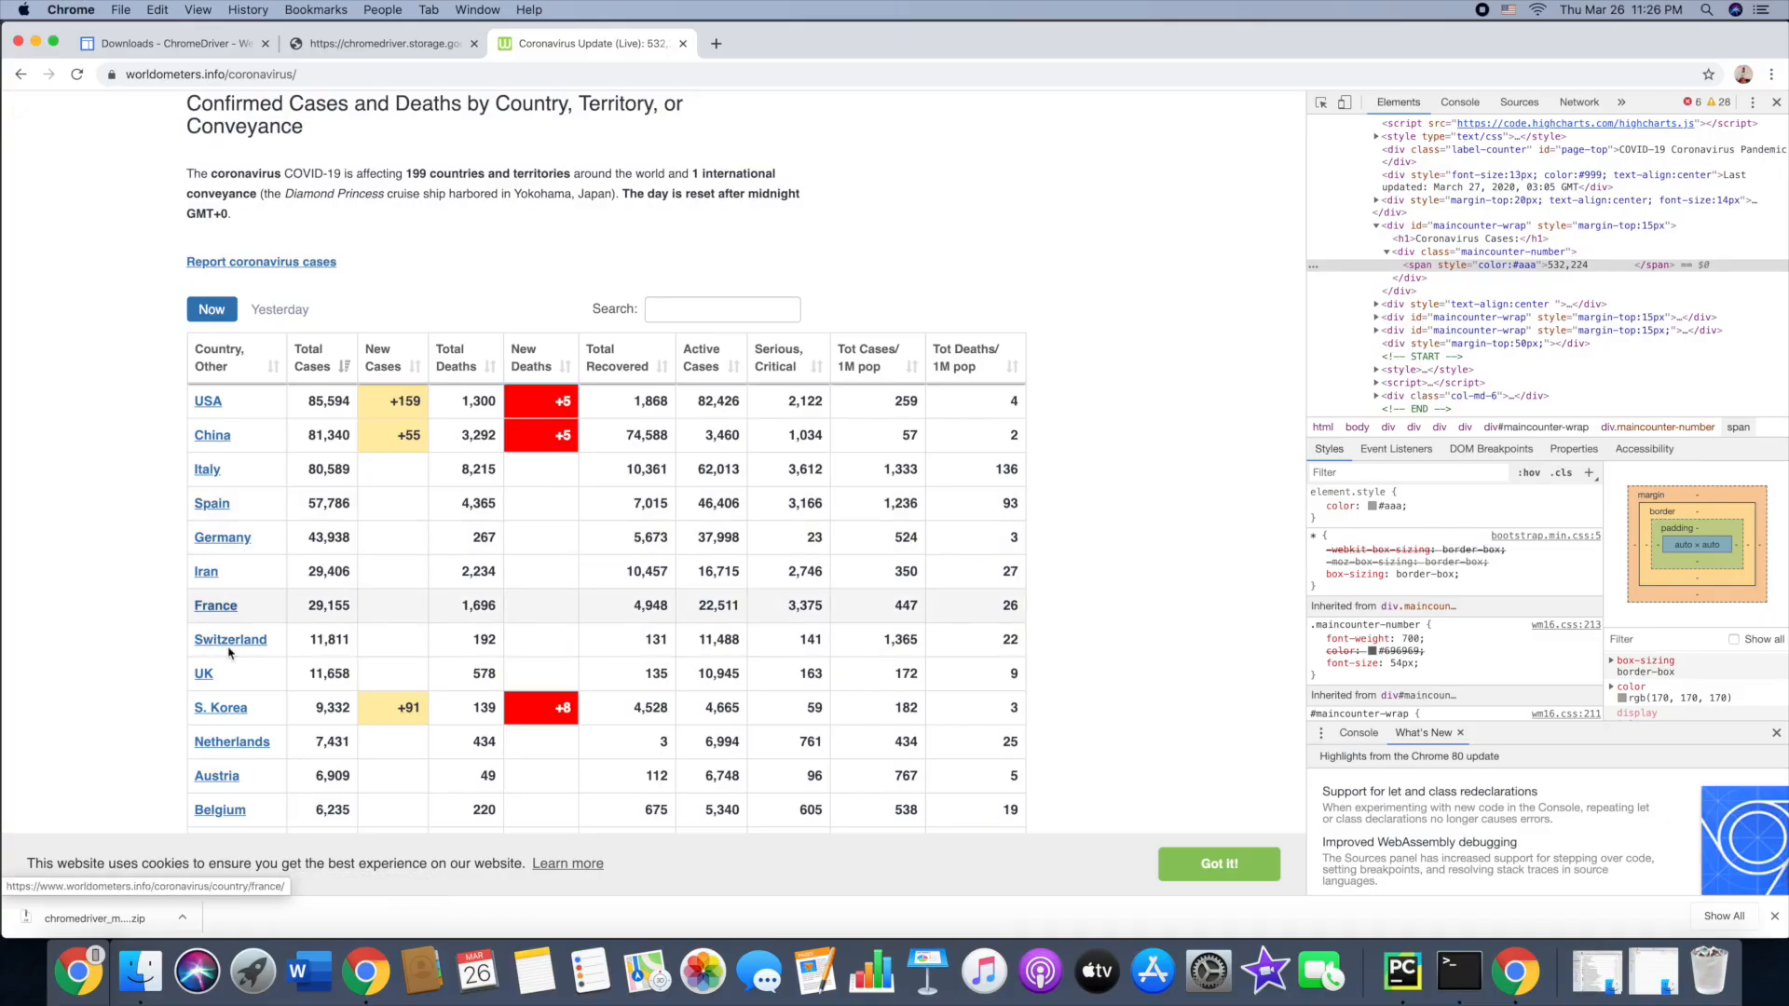
Inspect the span holding South Korea's 9,332 total cases count in Chrome DevTools
right_click(492, 708)
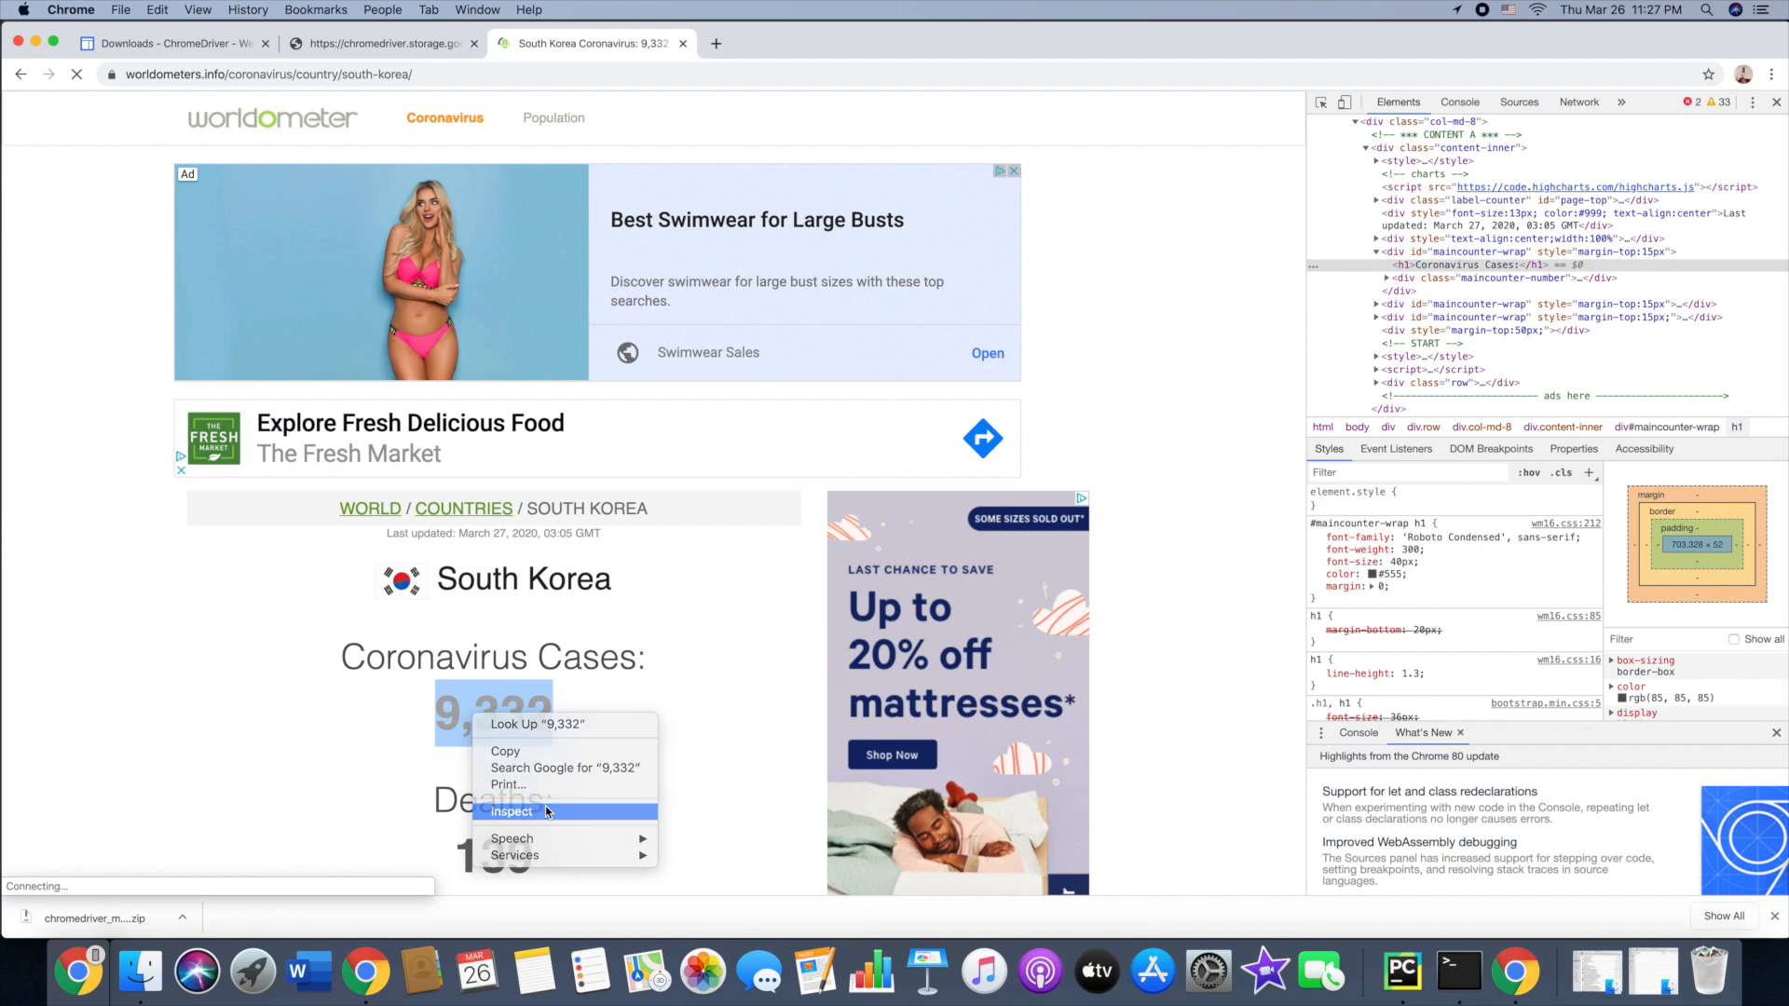
left_click(511, 811)
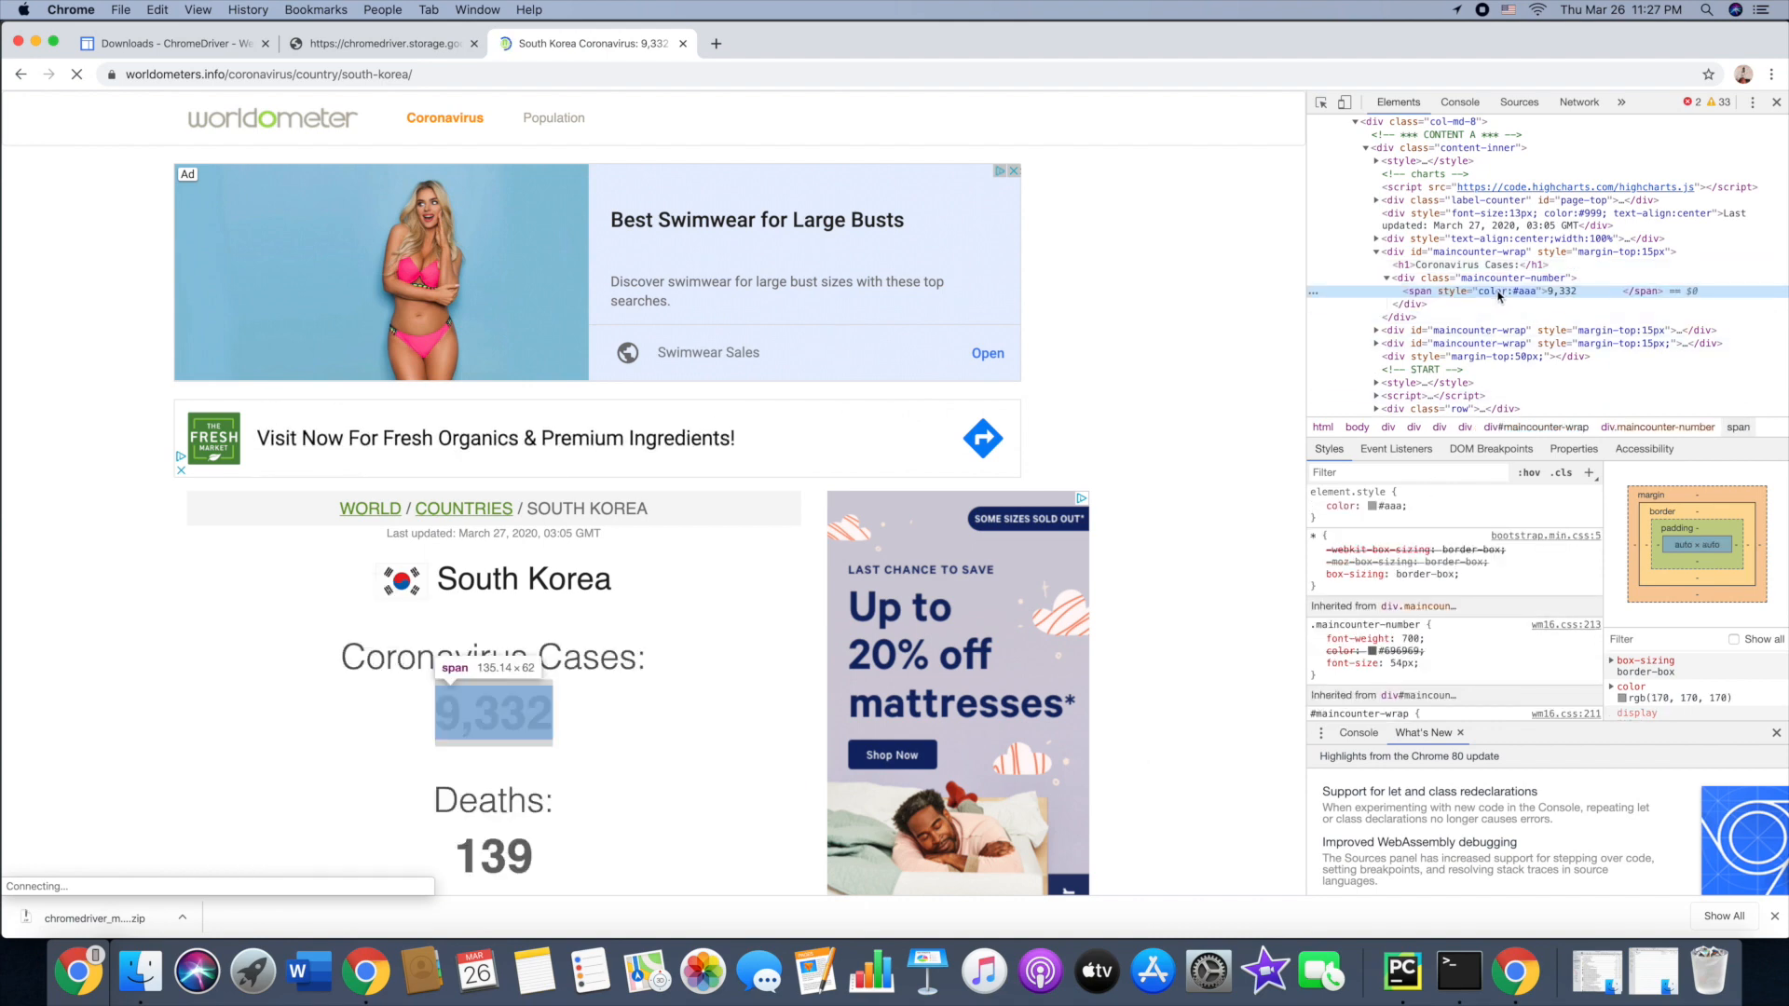
right_click(1495, 291)
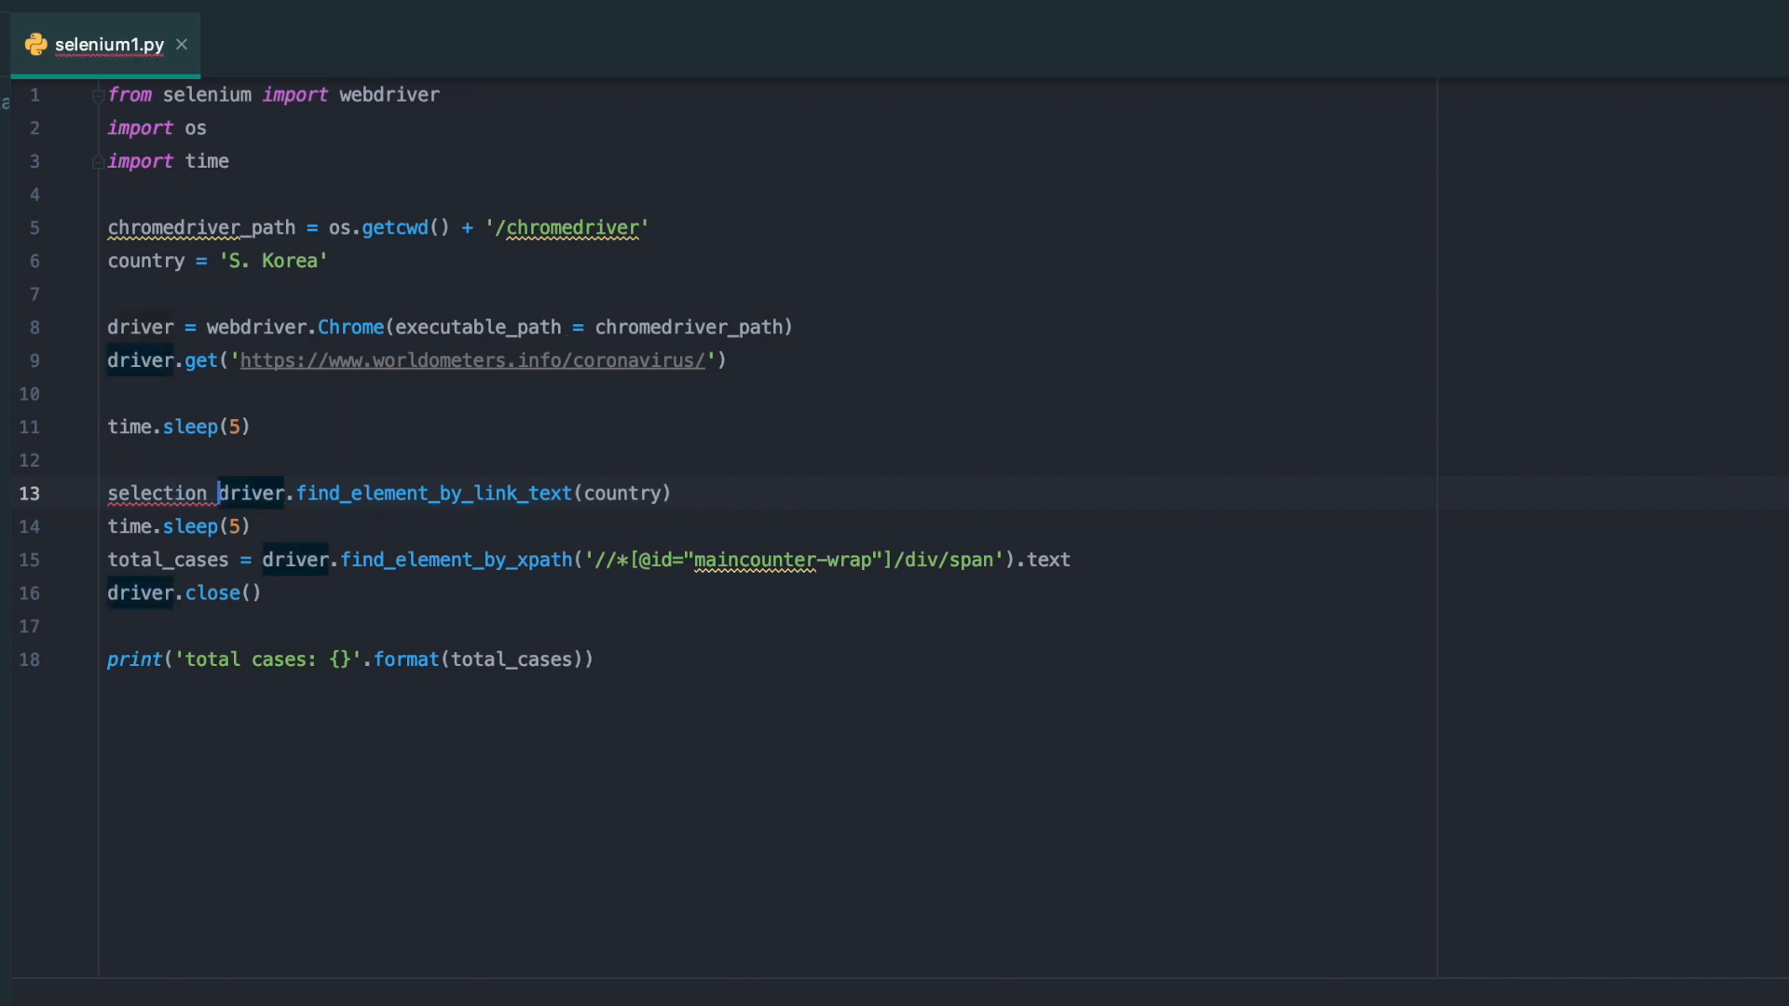
Assign the link lookup to selection and import Keys from selenium.webdriver.common.keys
type("=")
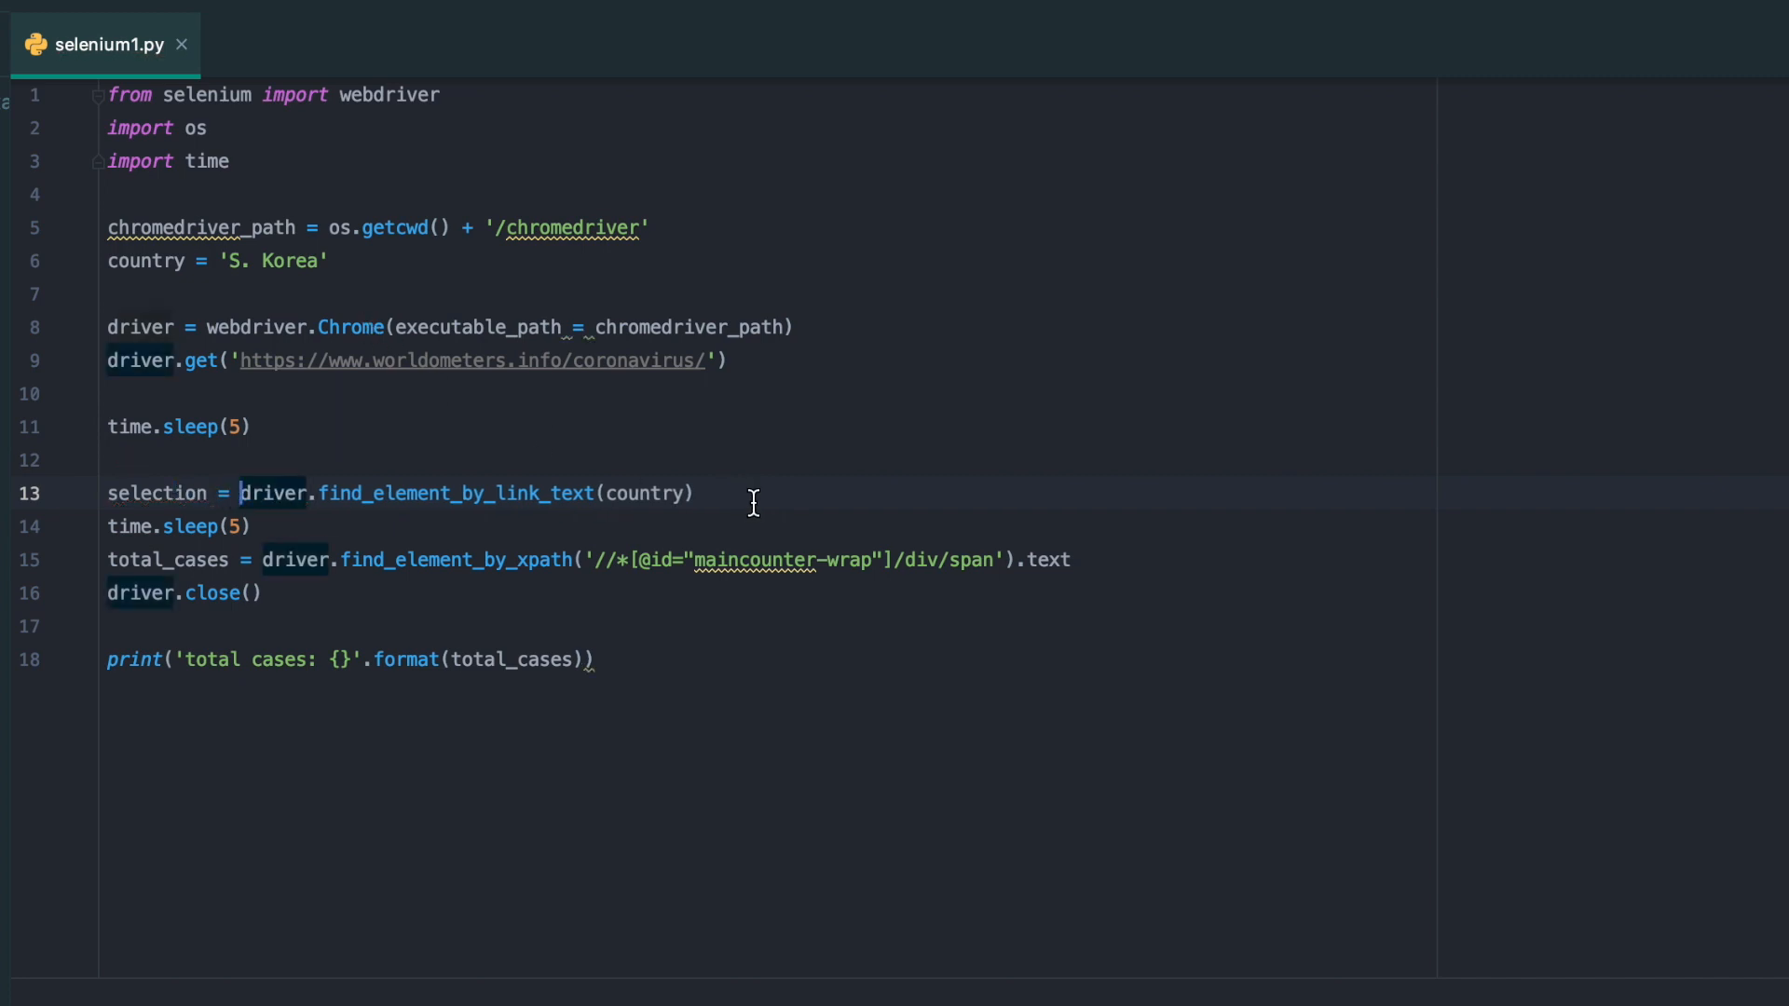
key("Enter")
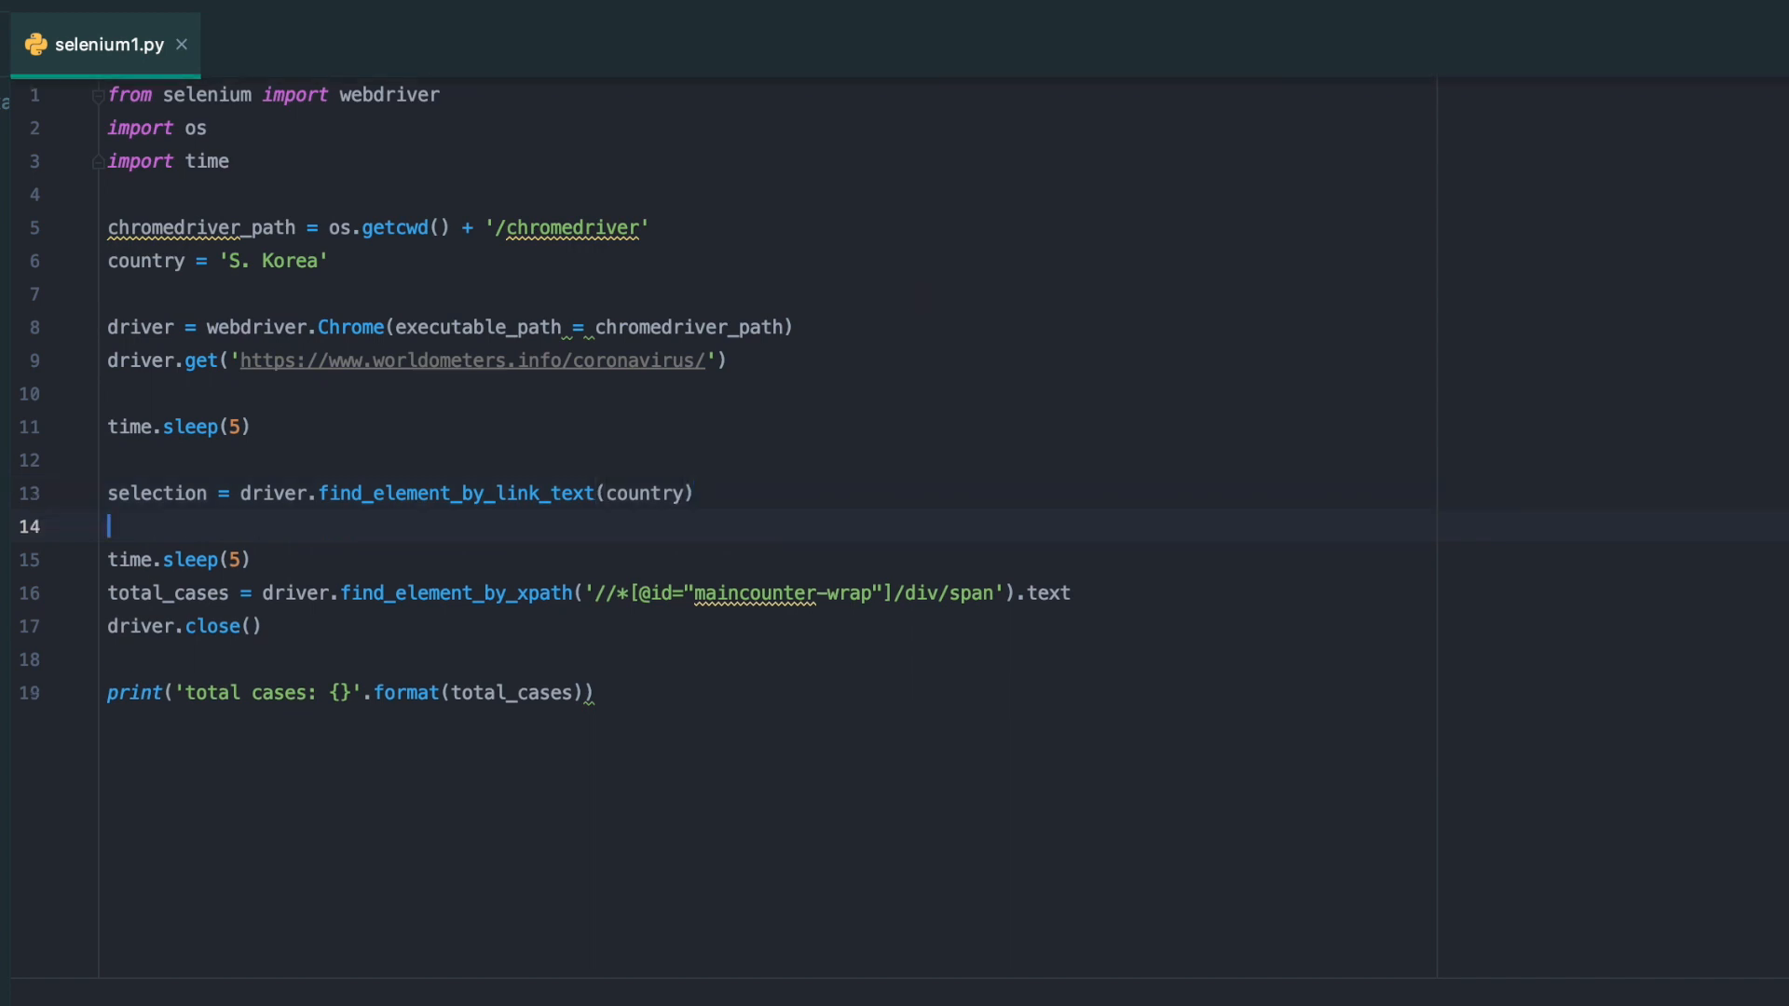
mouse_move(604, 113)
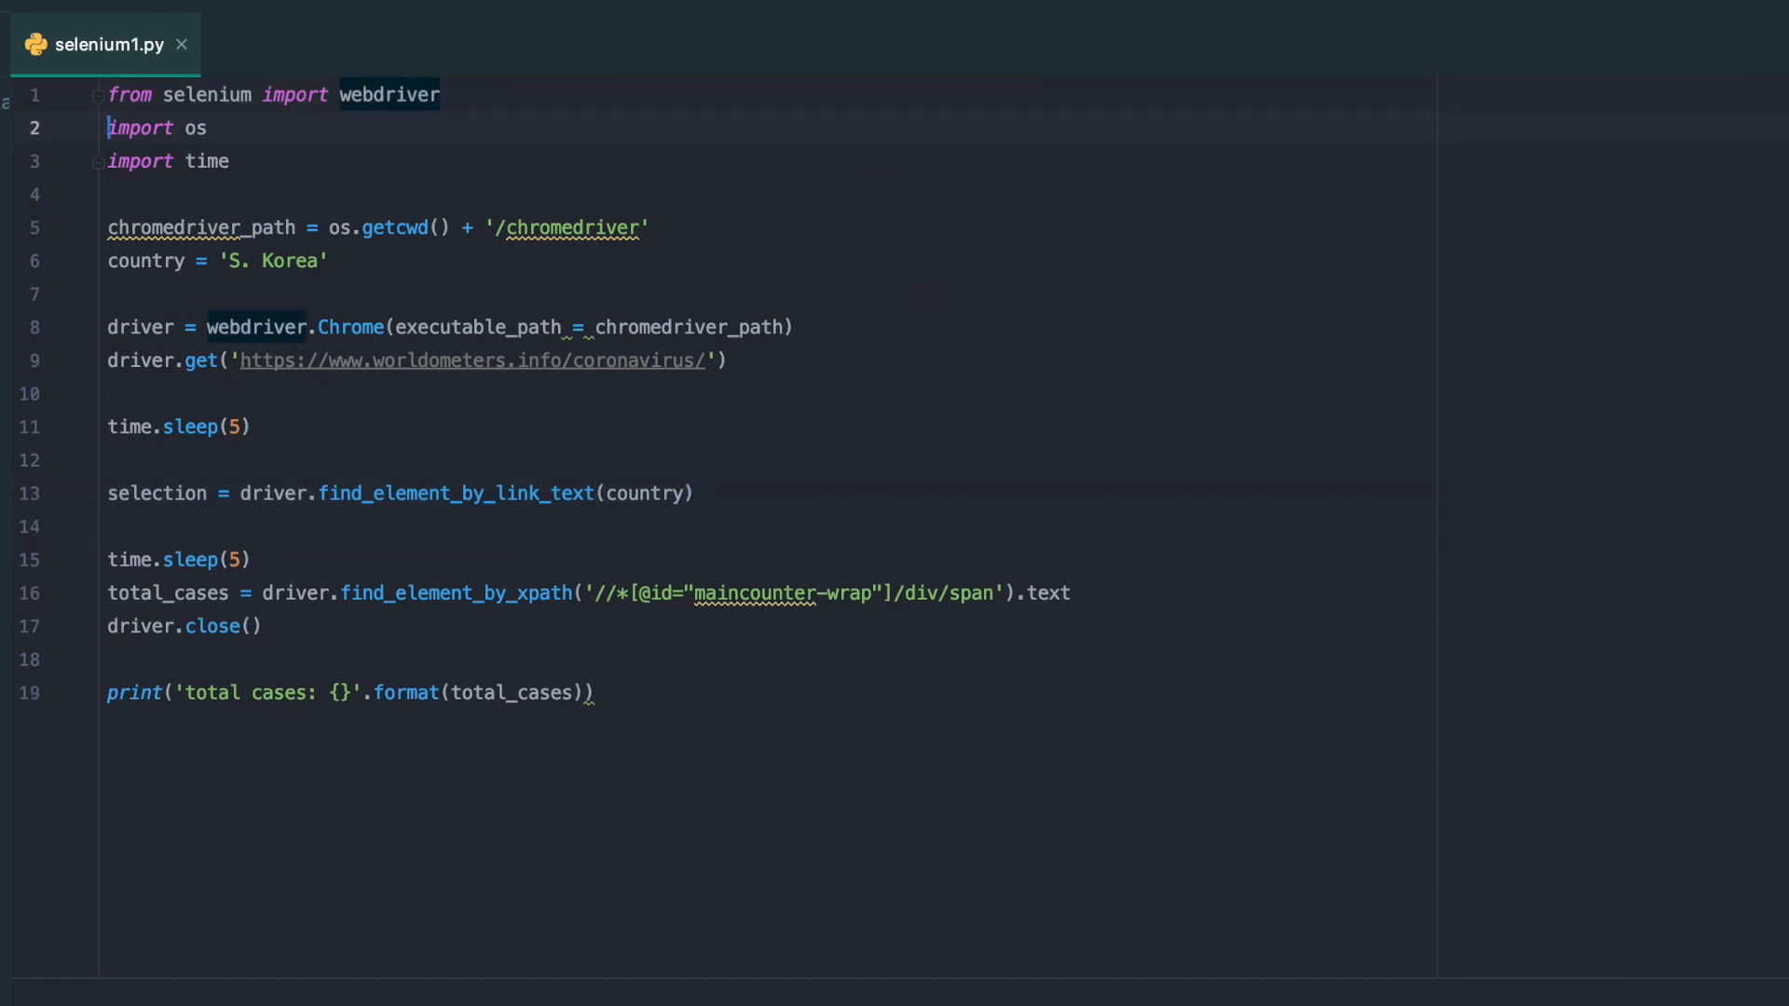
key("Enter")
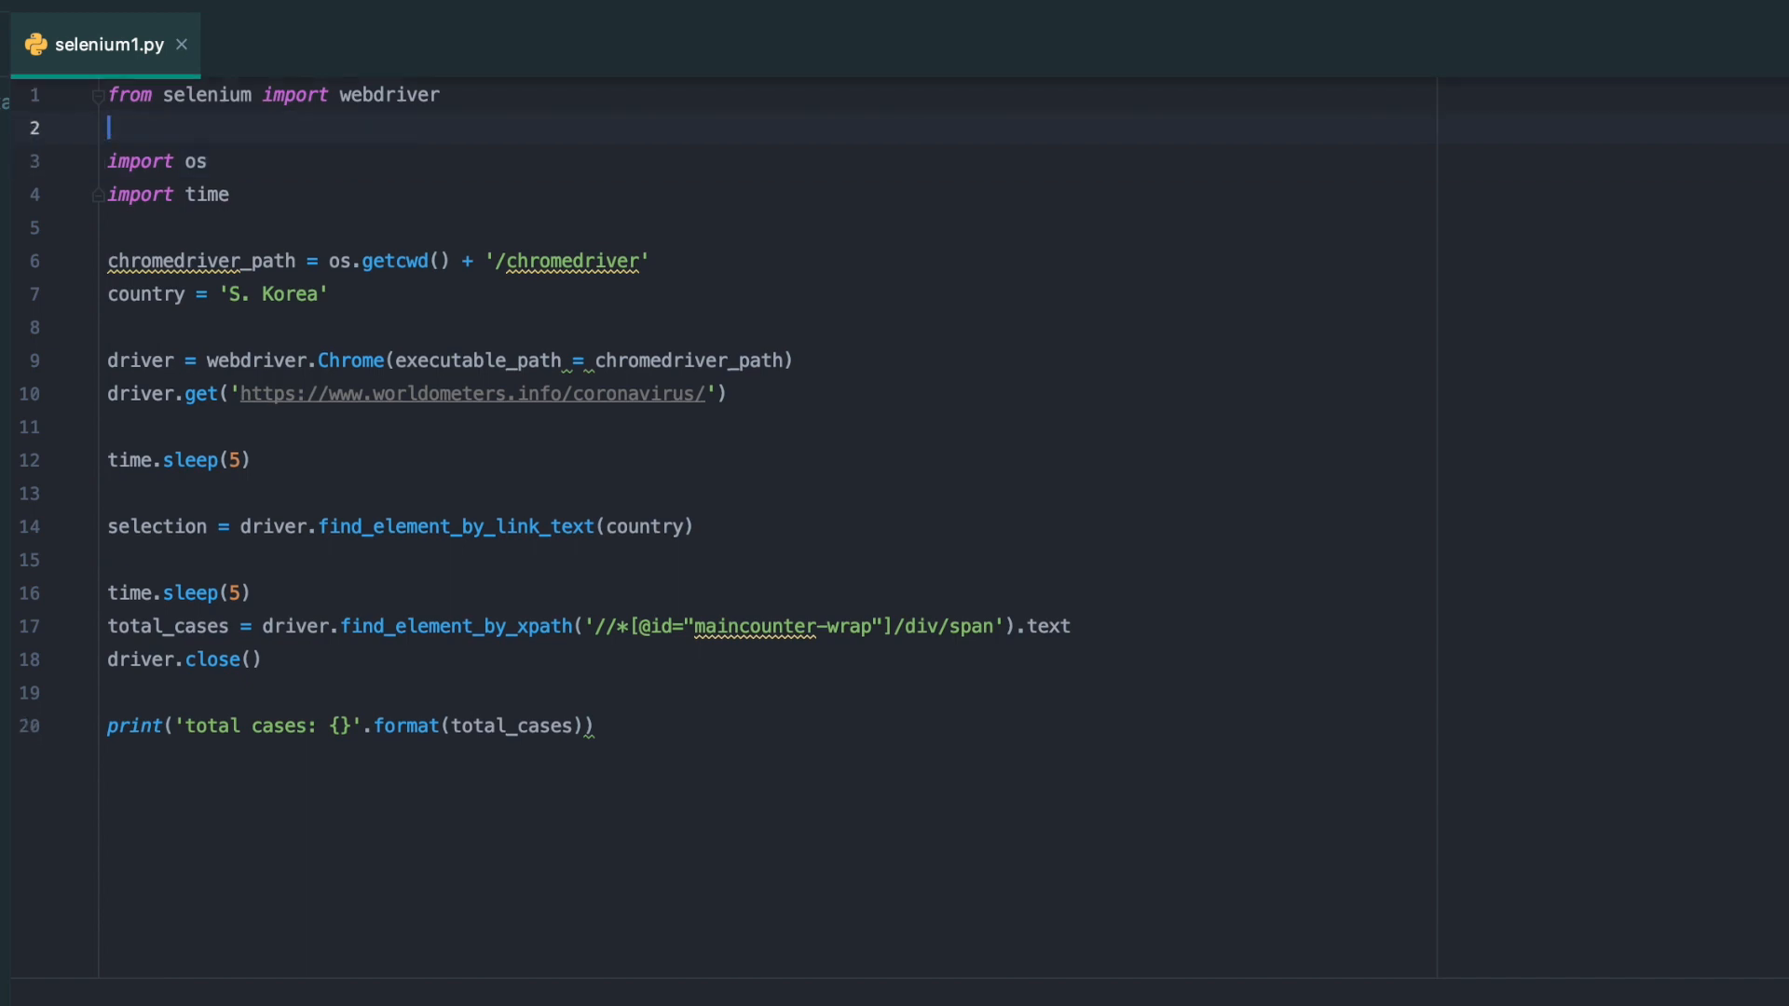
type("from selenium")
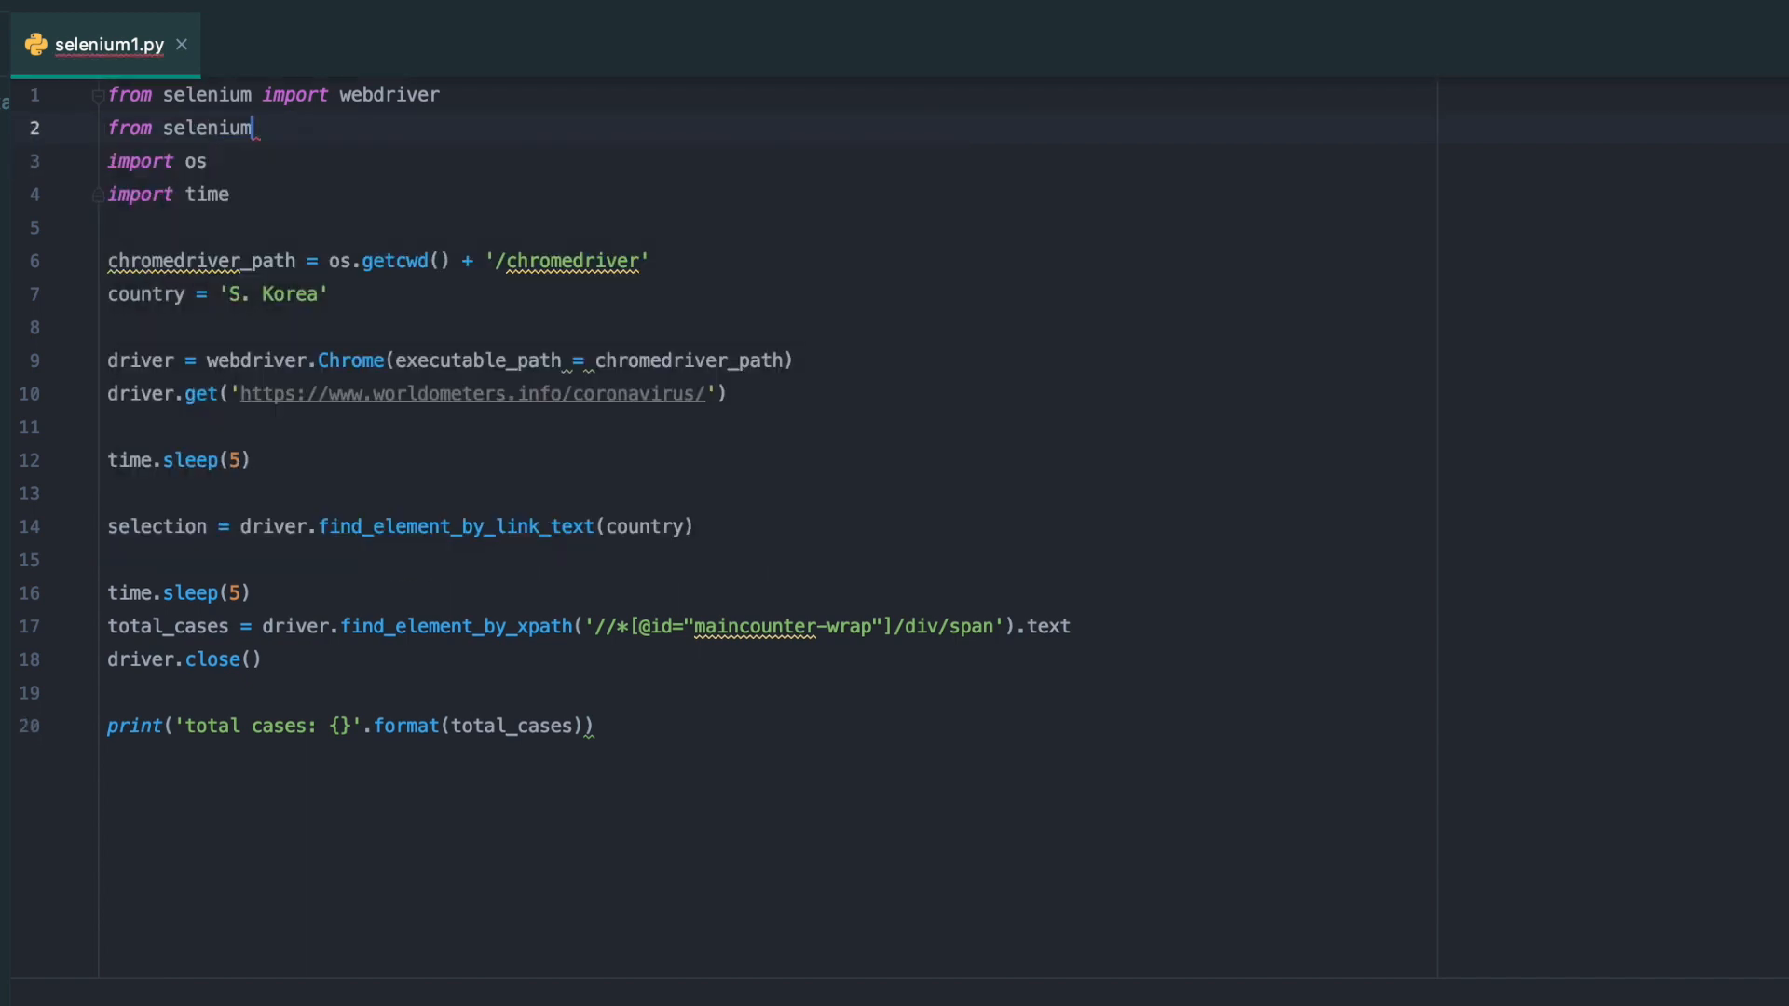
type(".webdriver.common")
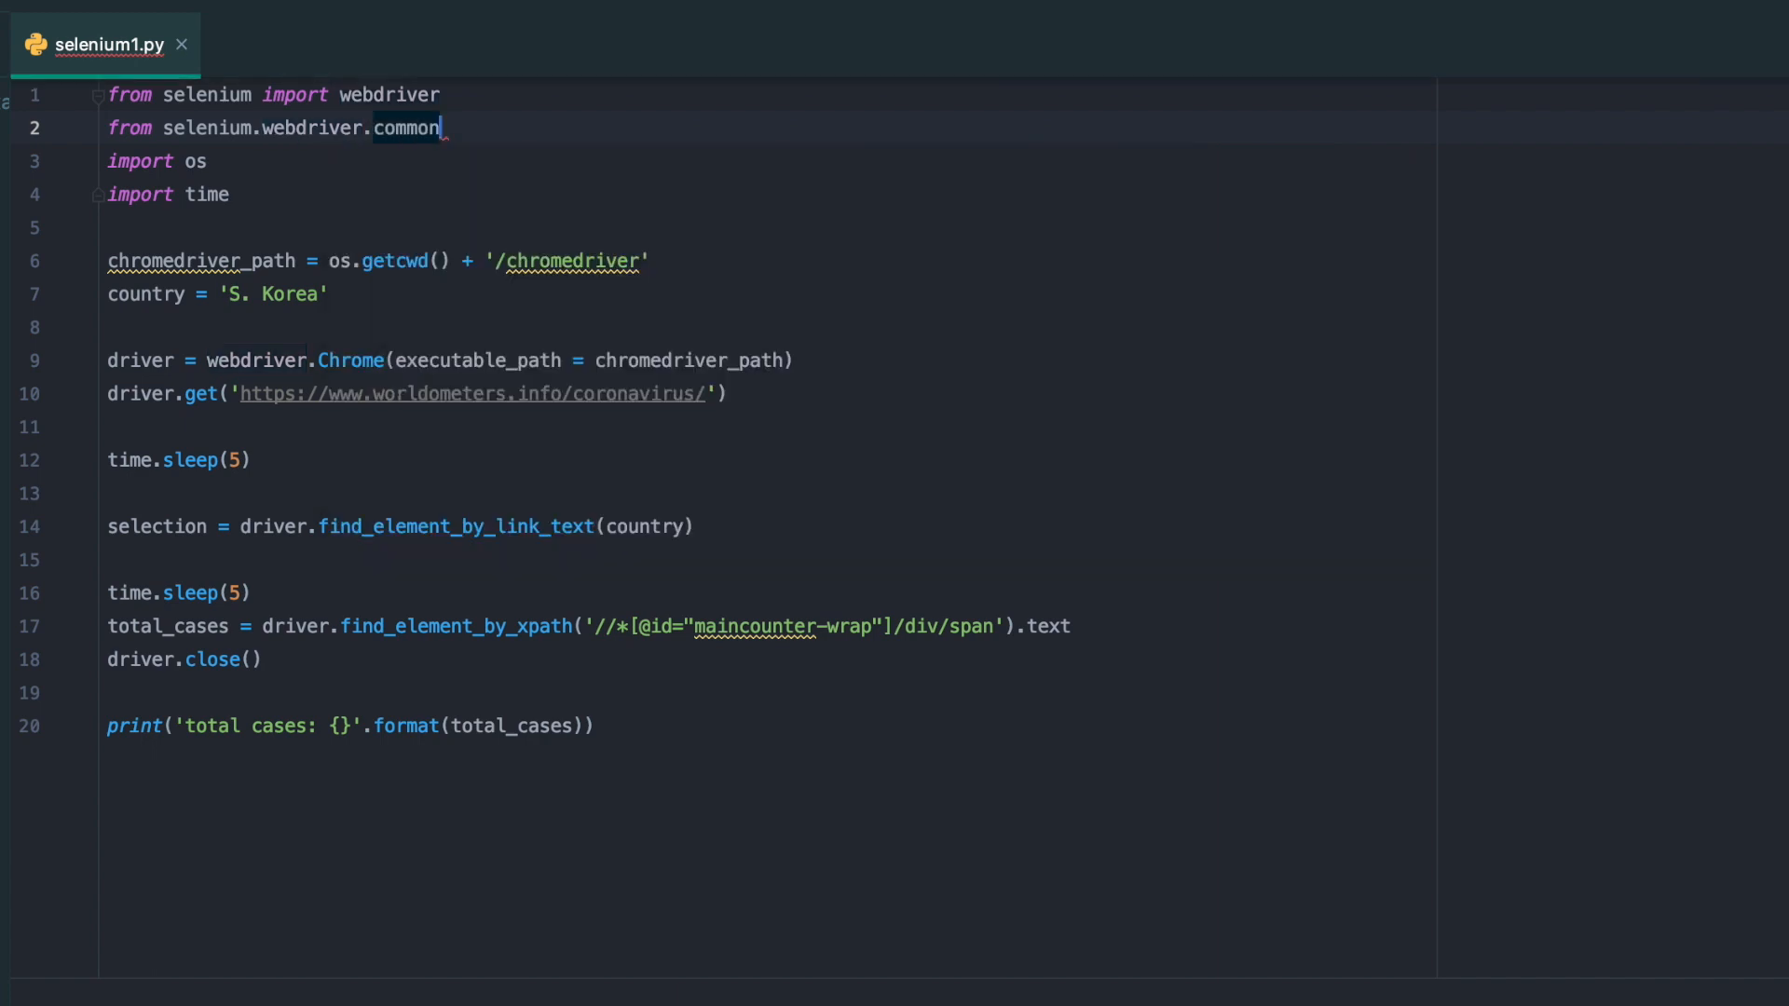
type(".keys import")
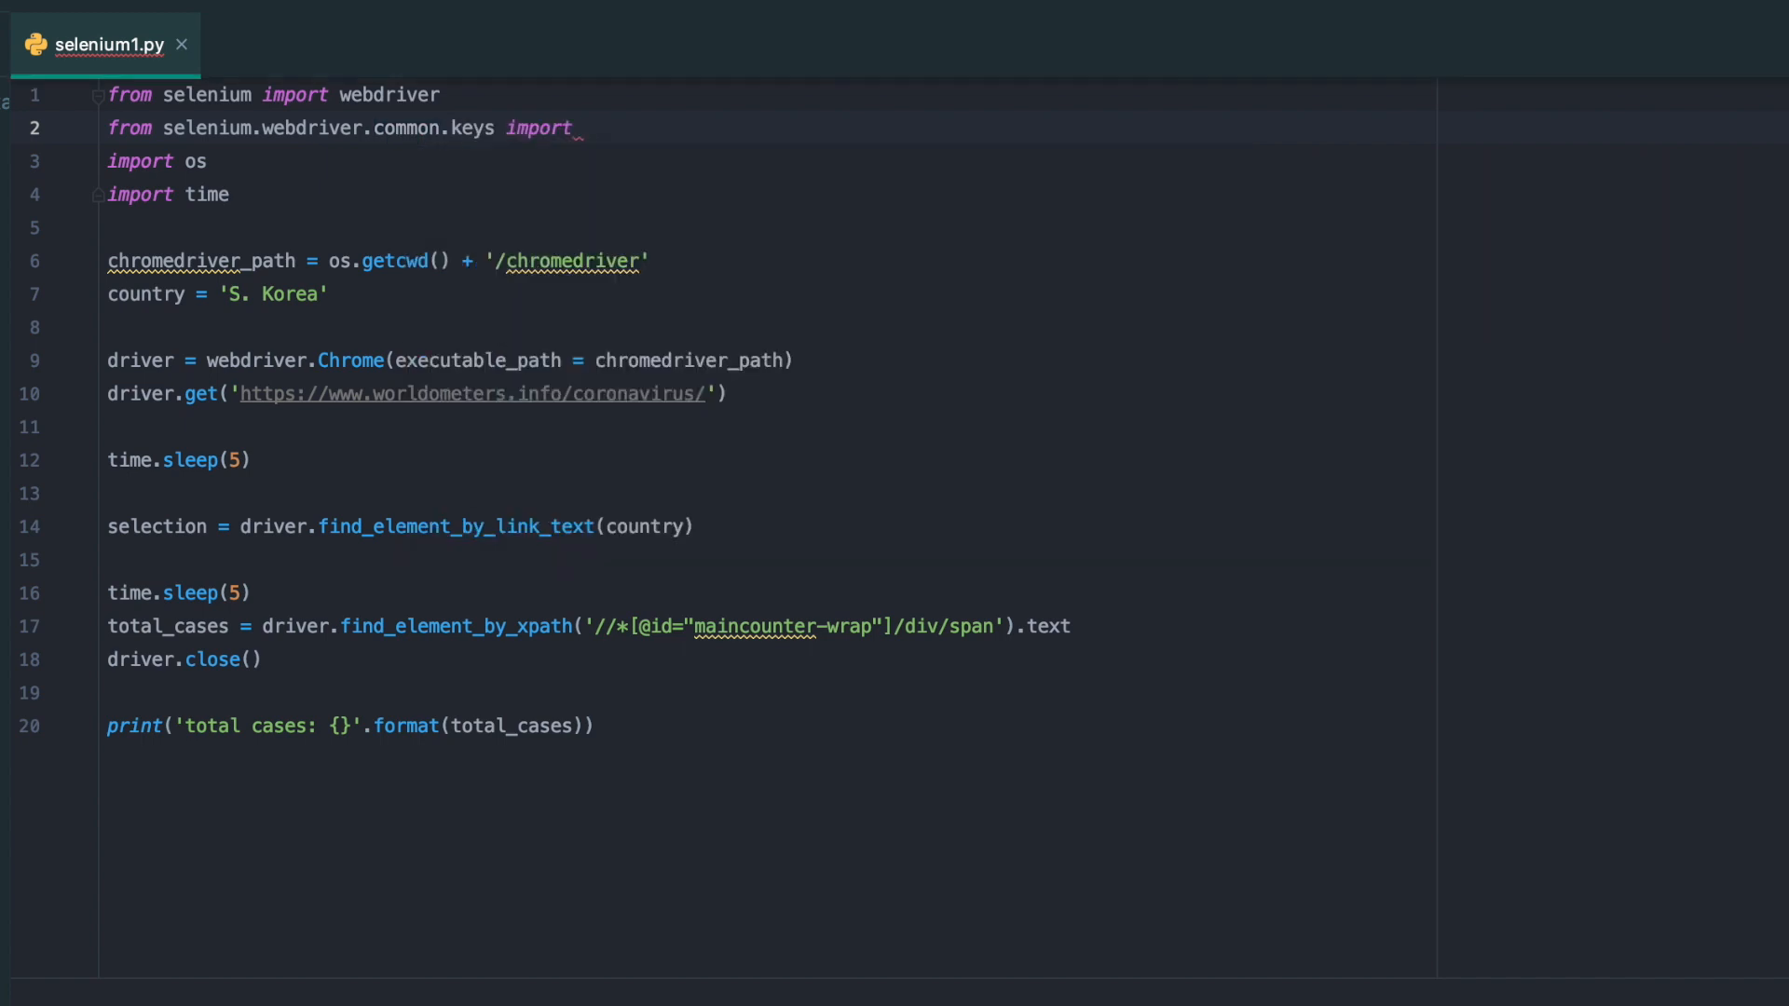
type("Keys")
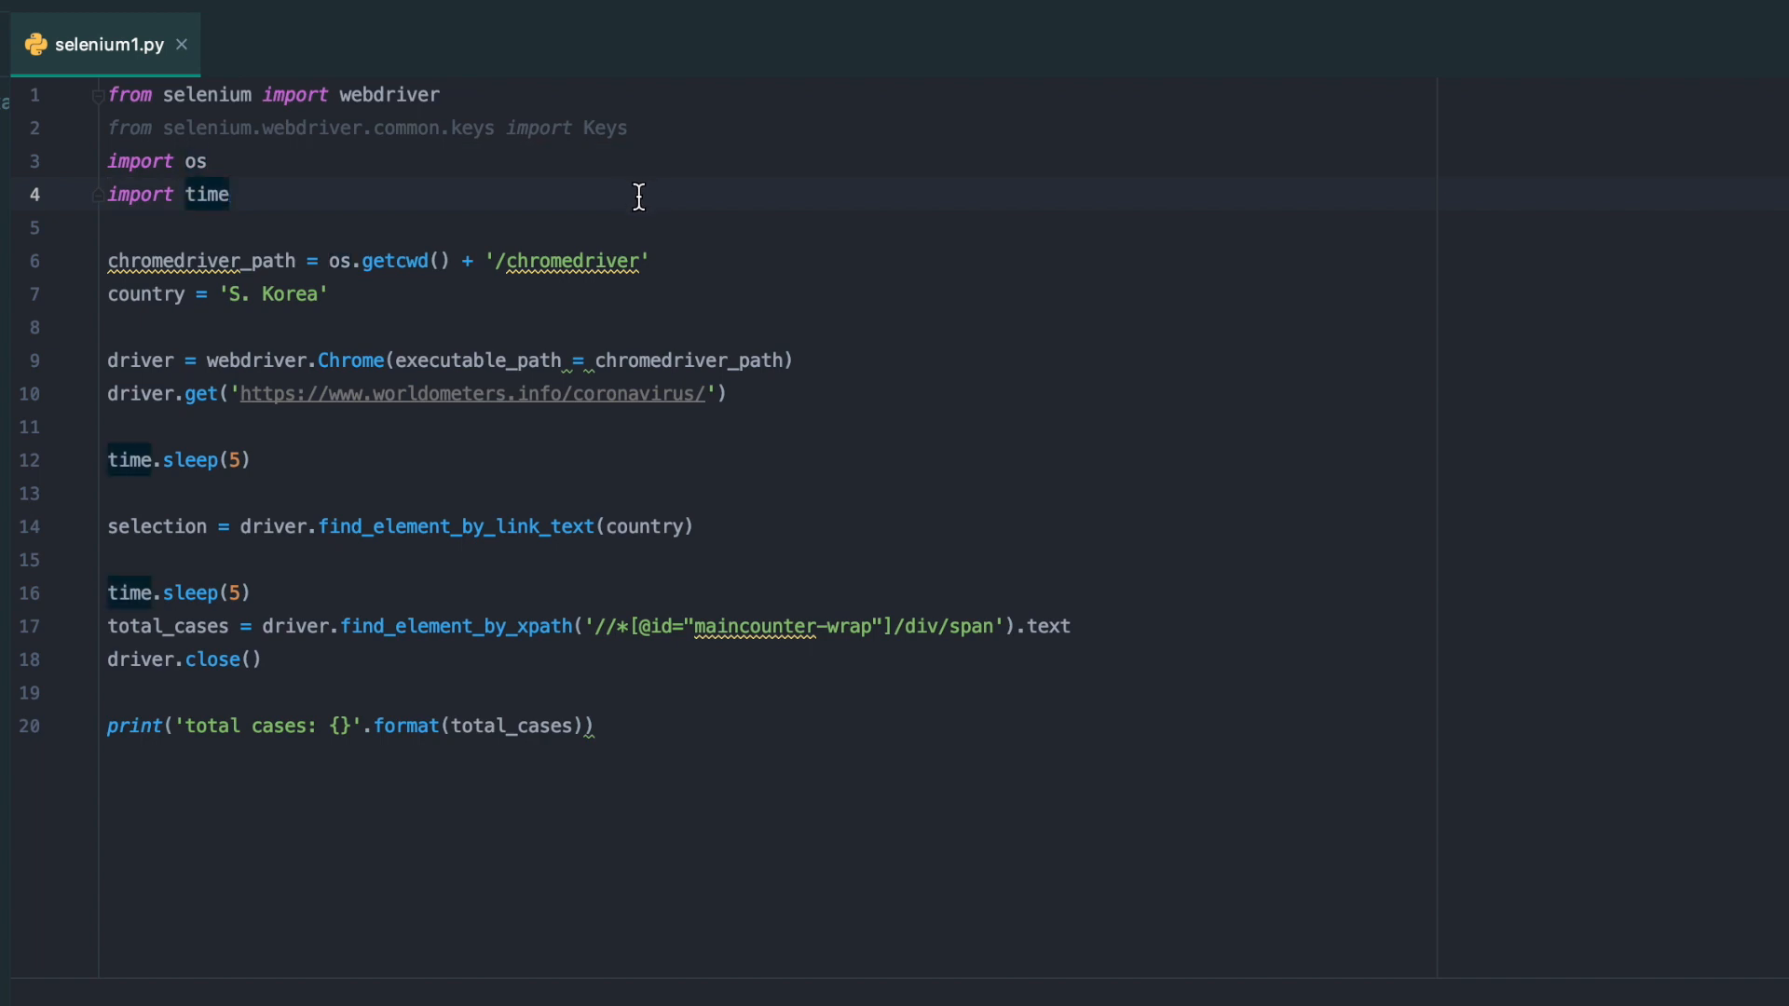
mouse_move(321, 608)
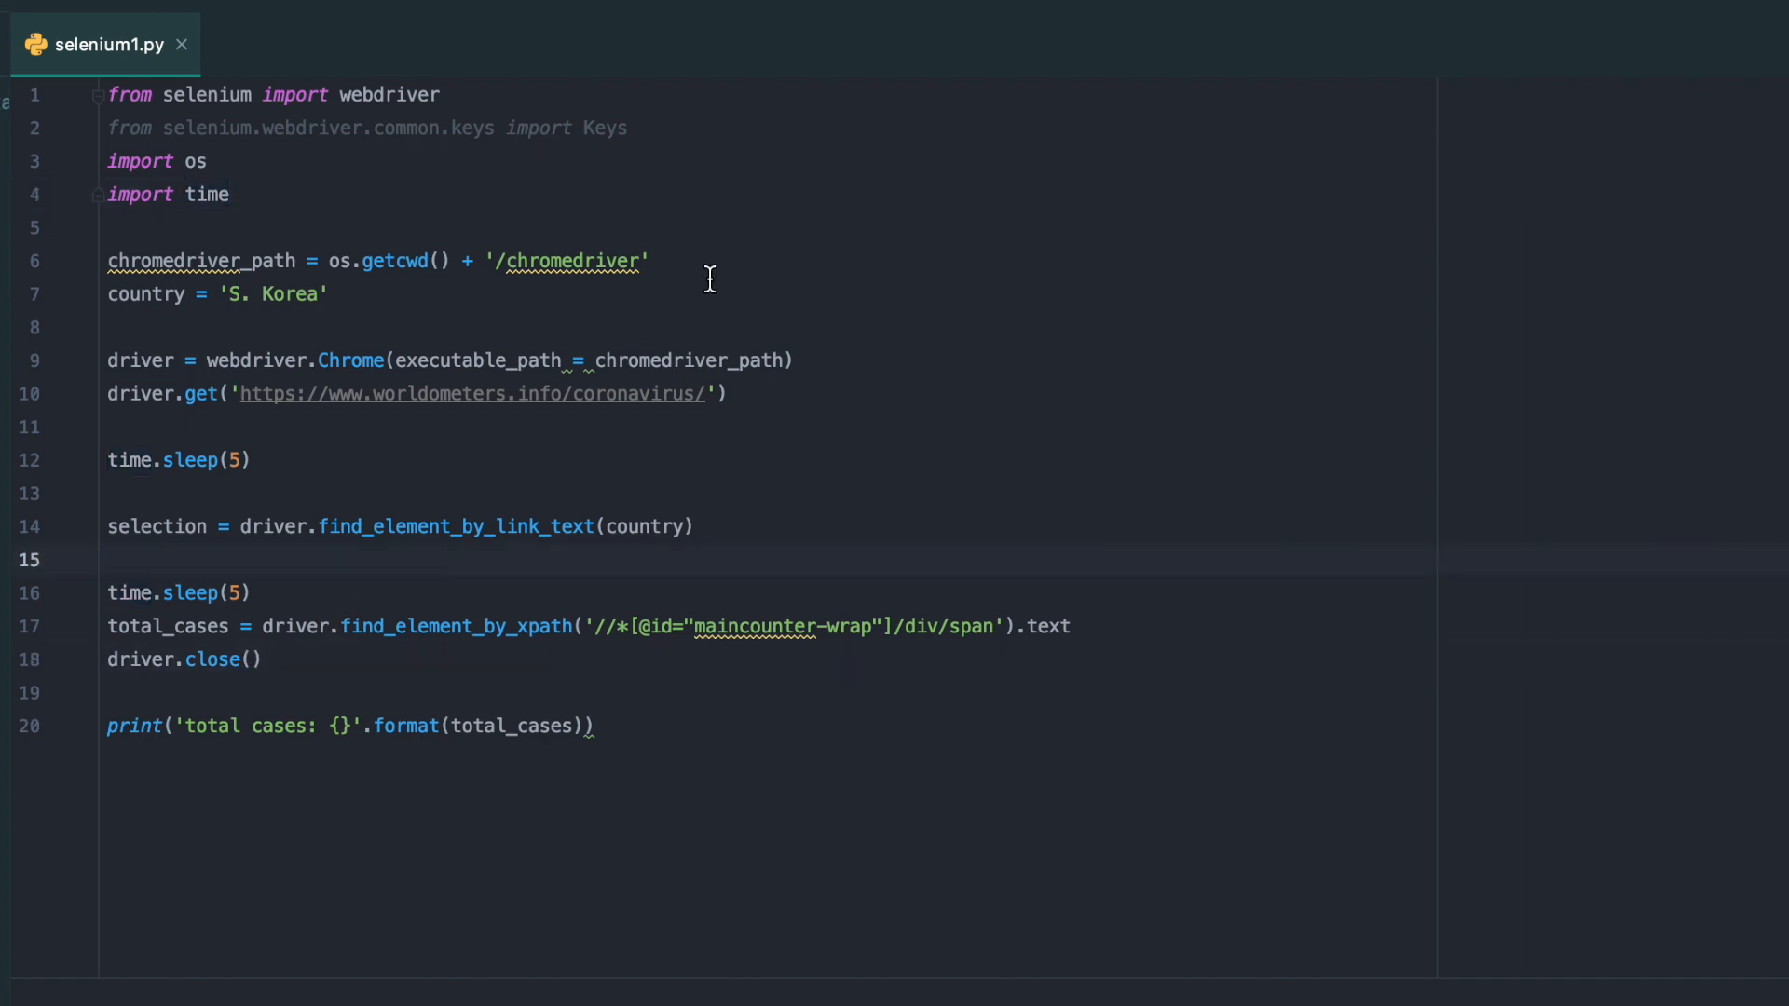
Add selection.send_keys(Keys.ENTER) and make the print message include country before total cases
type("sele")
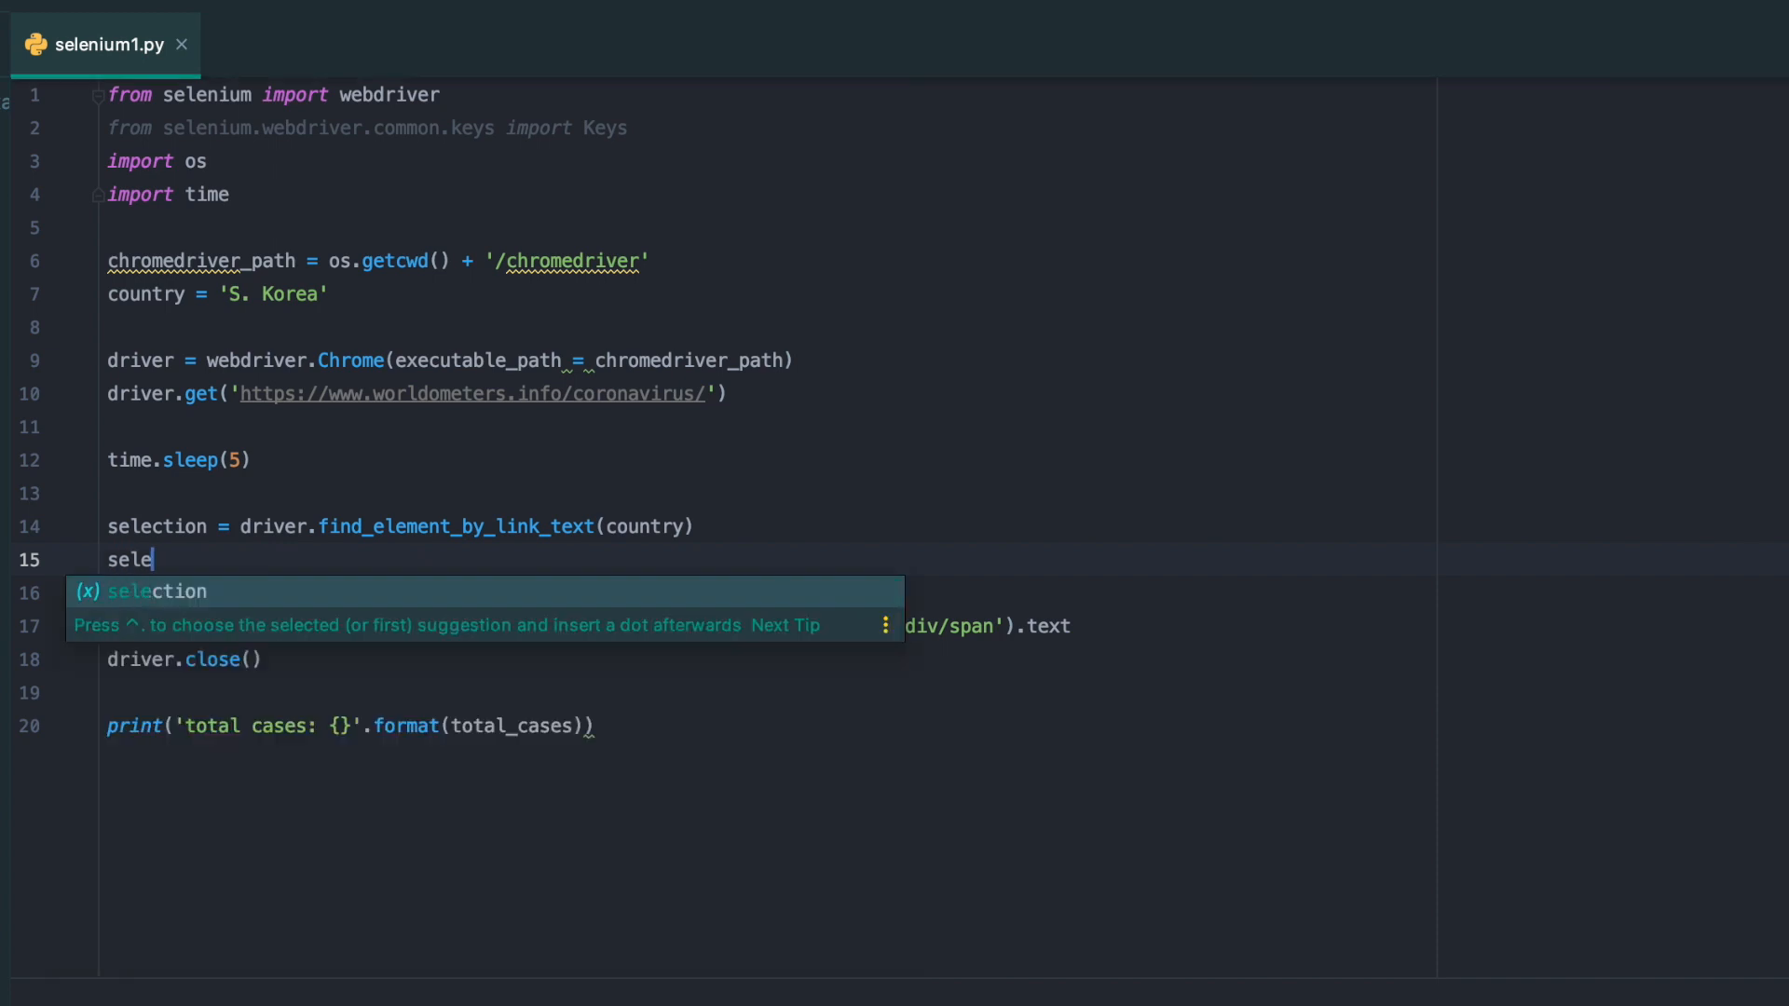
type("selection.send_keys()")
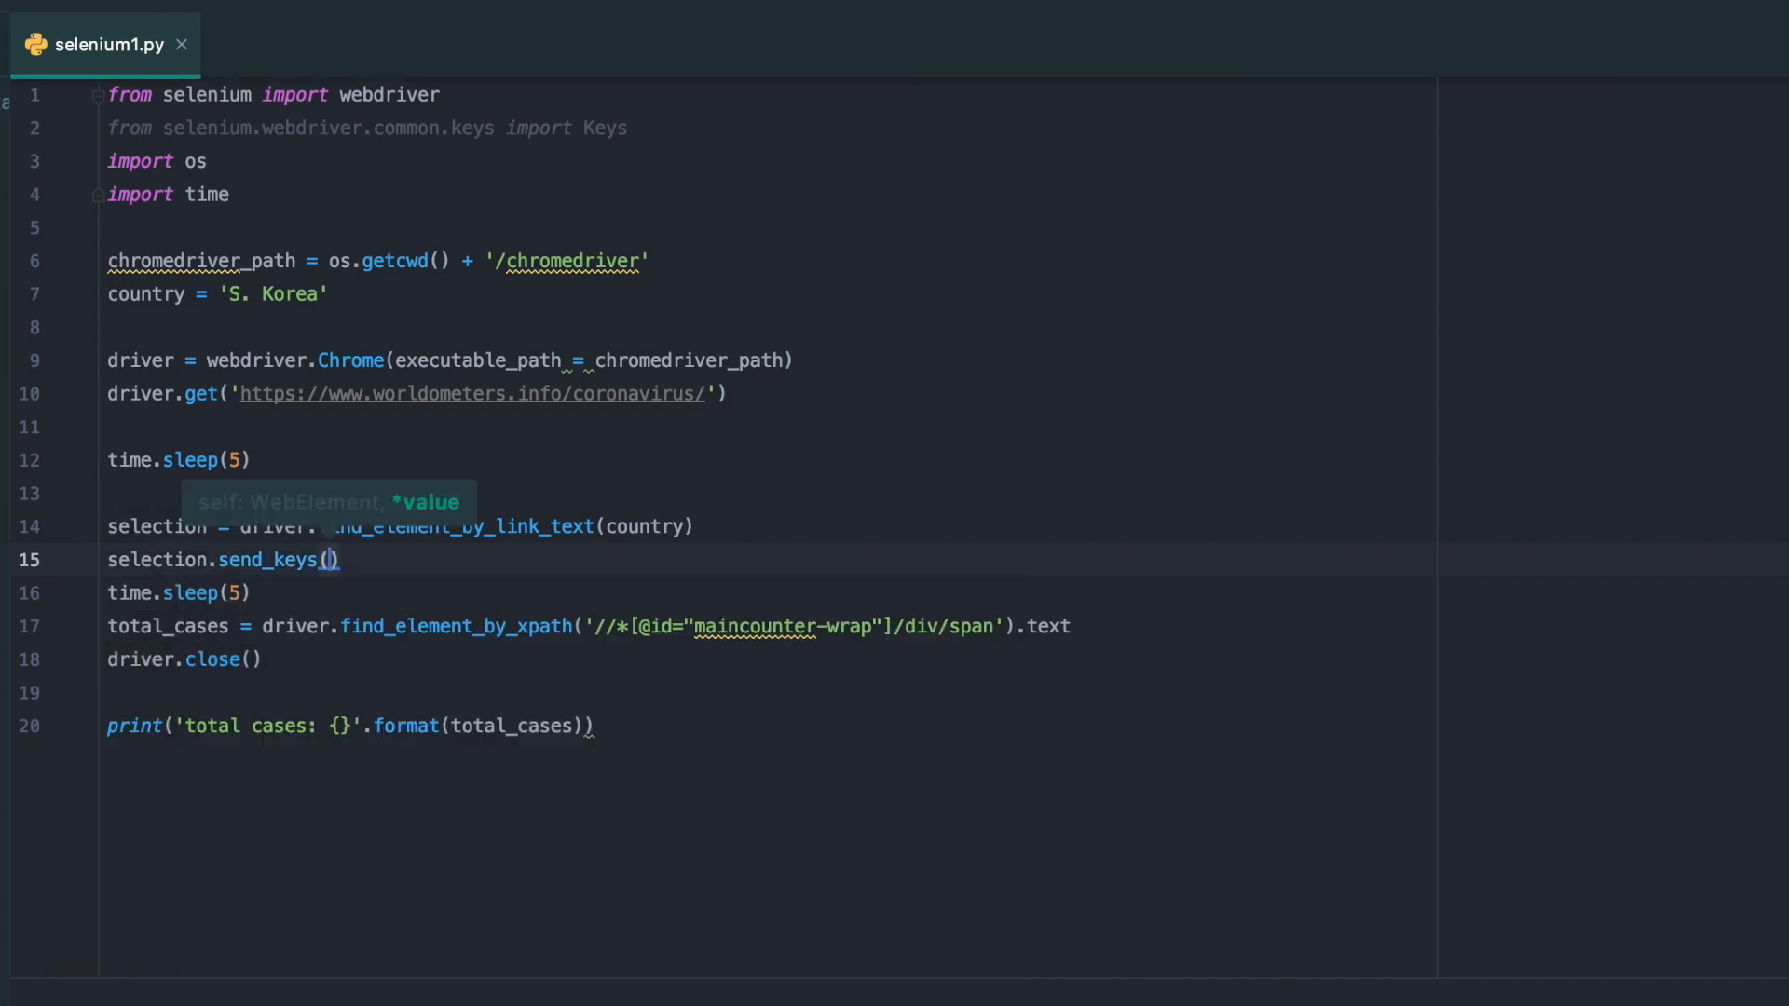
type("Keys.ENTER")
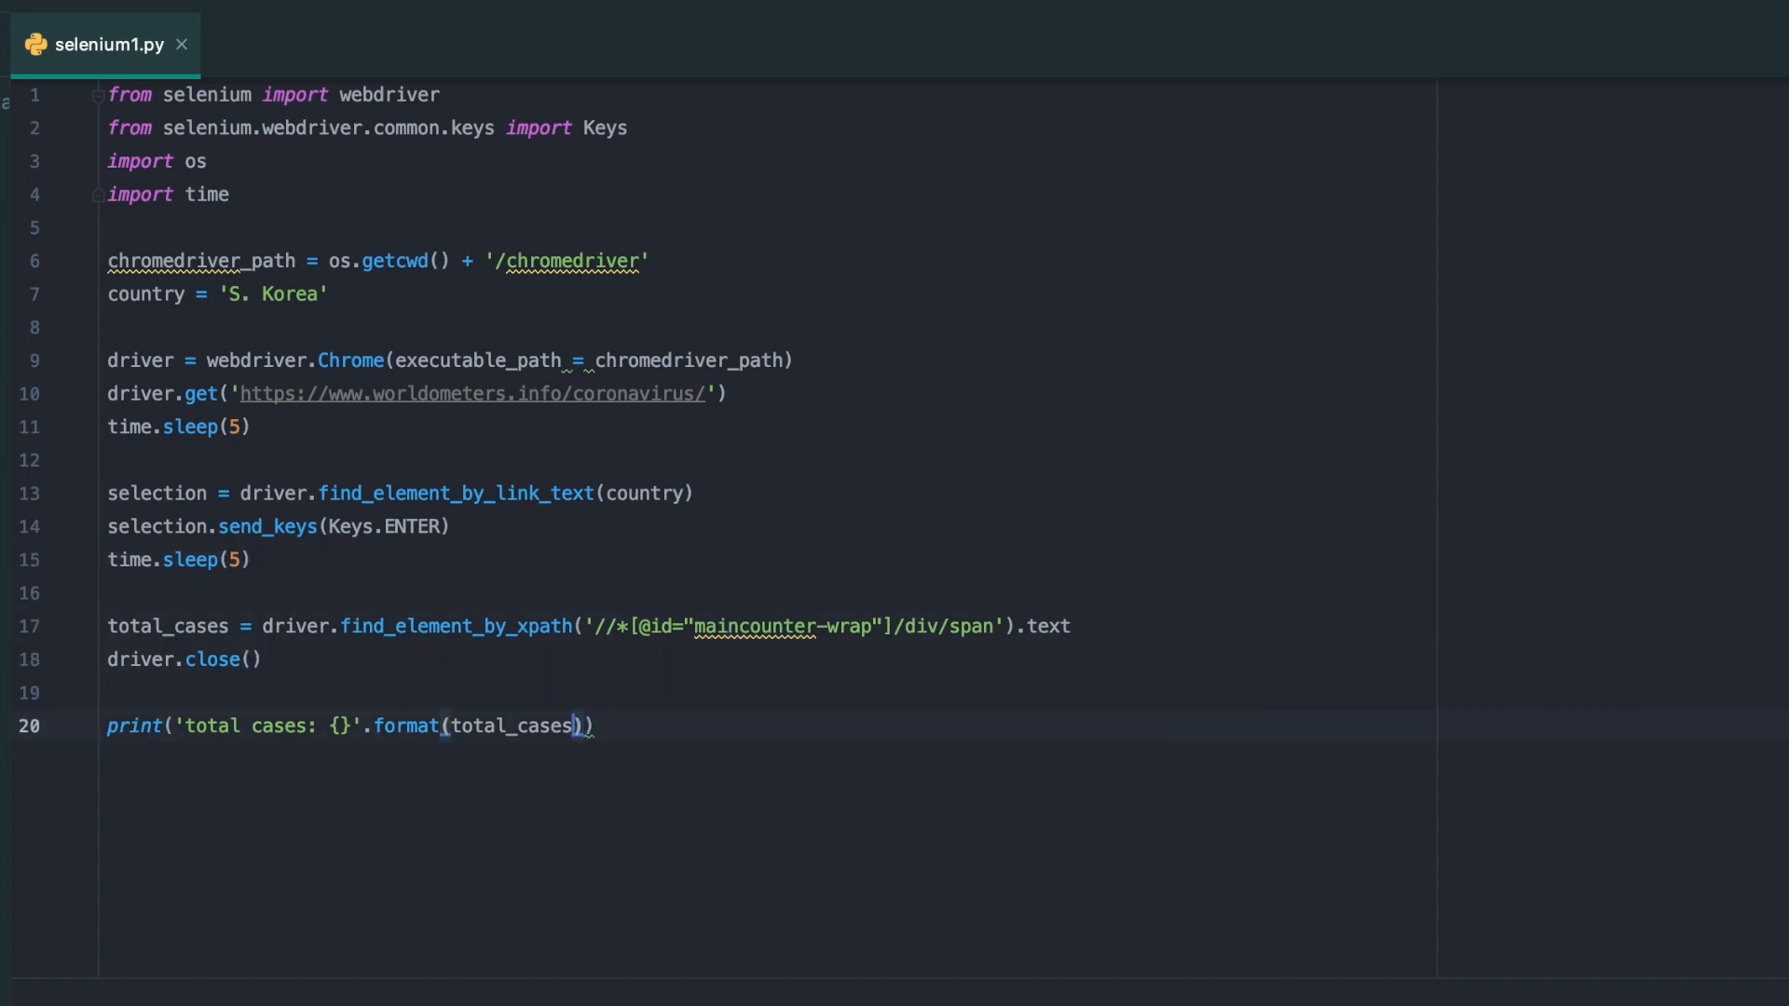
double_click(512, 726)
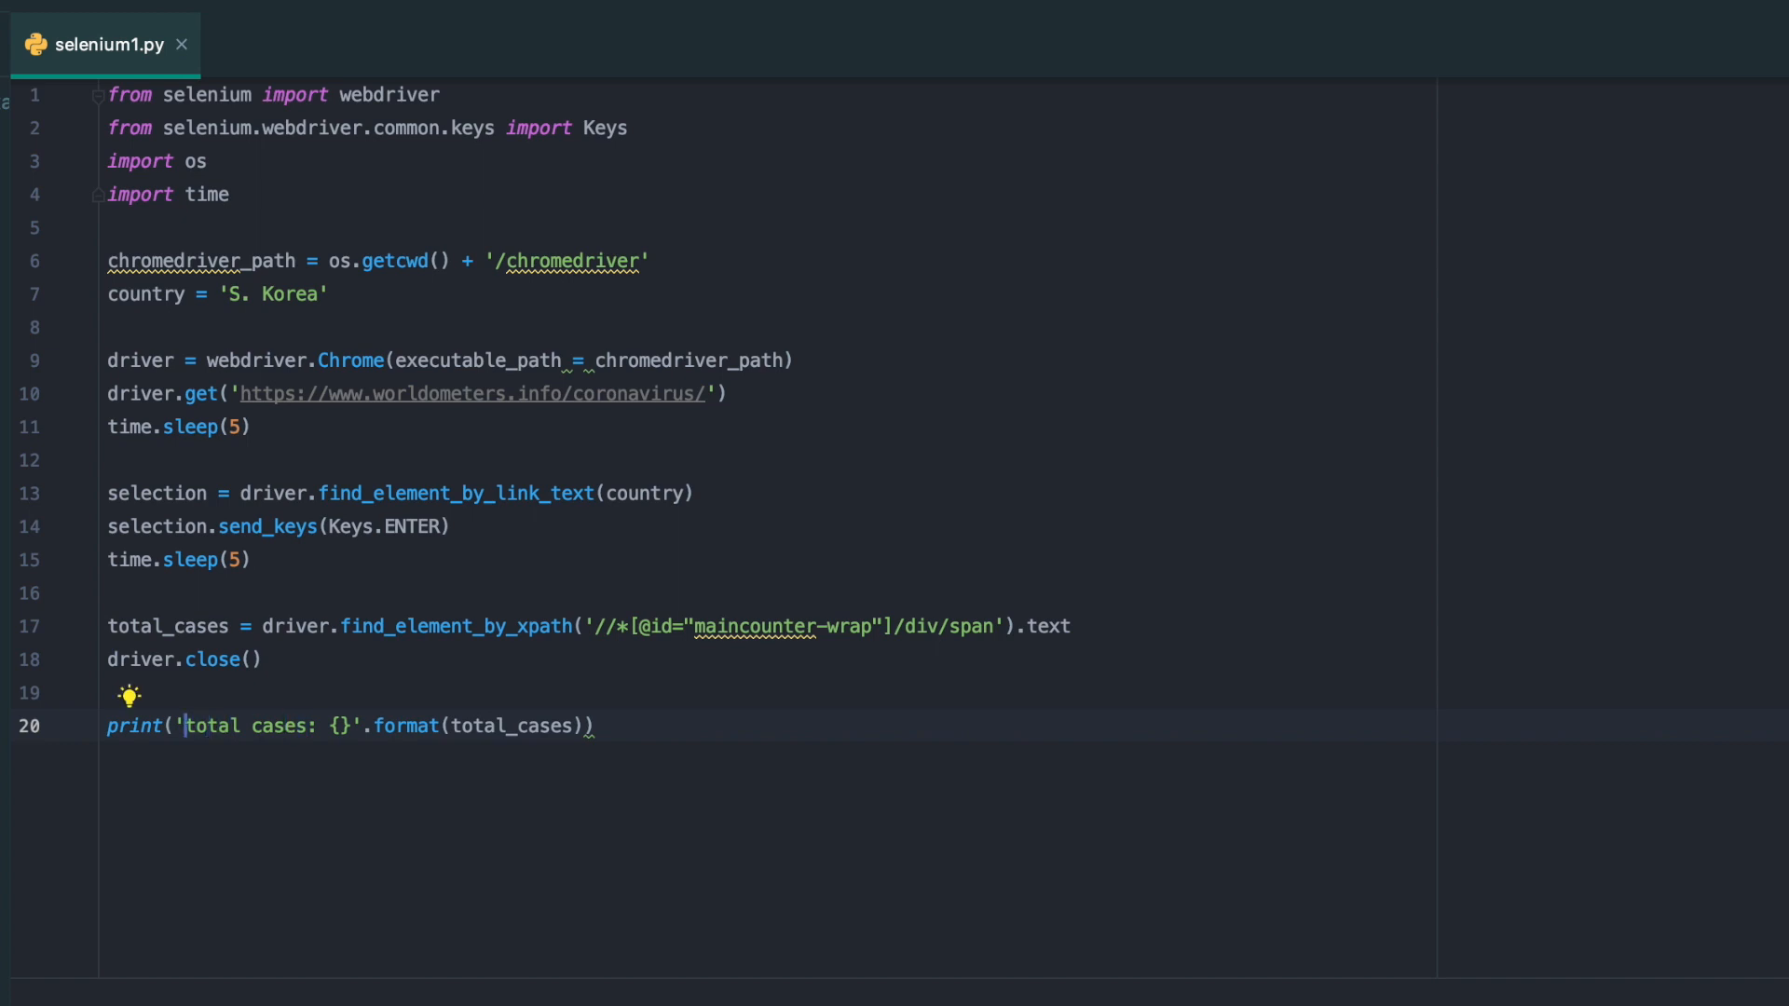
type("{}")
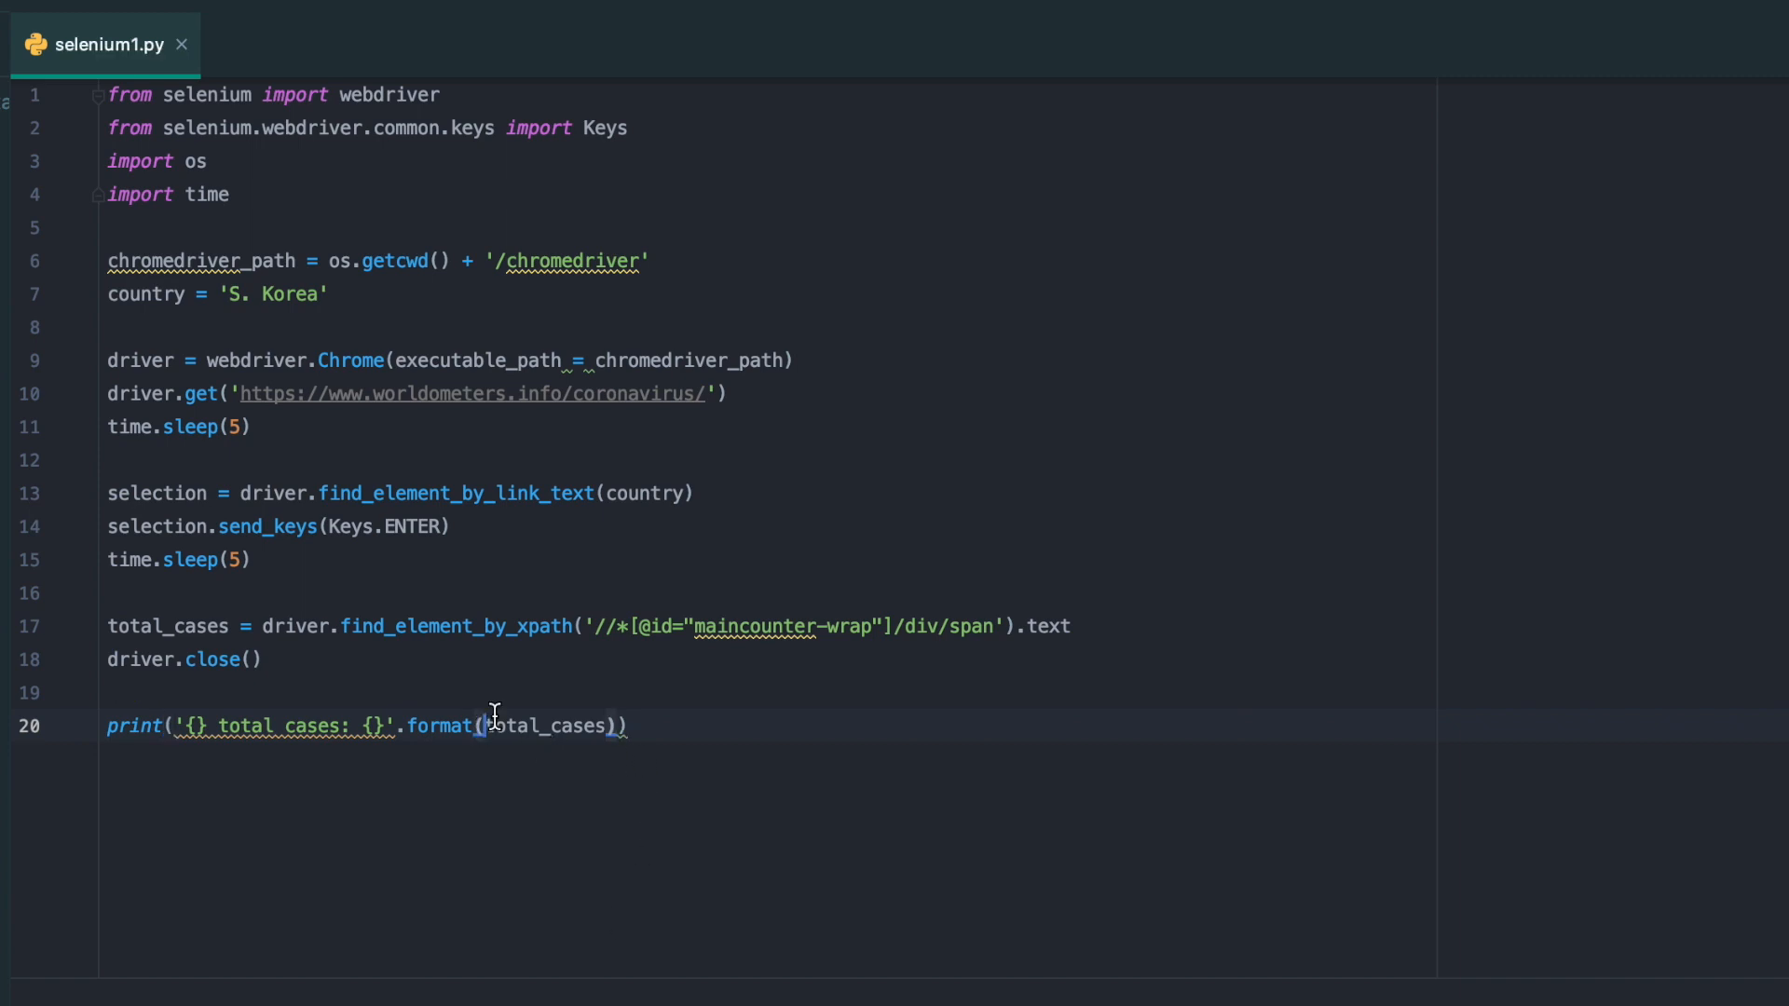
type("country,")
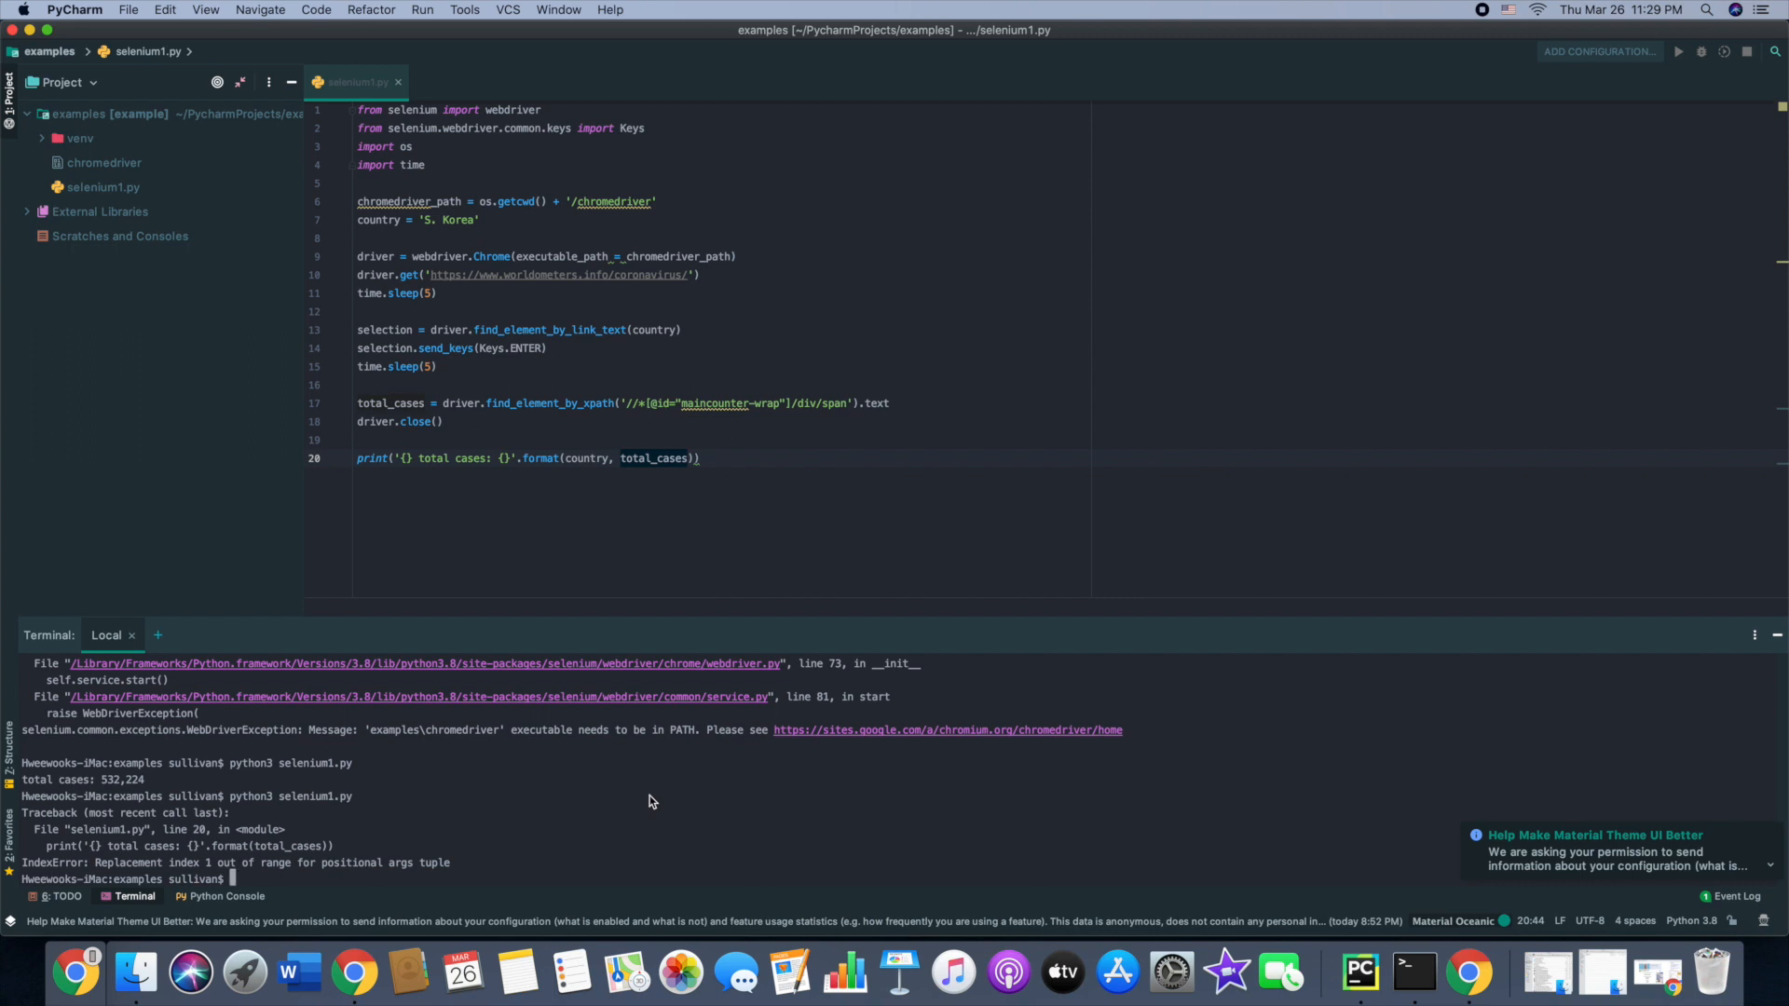
Rerun 'python3 selenium1.py' in the PyCharm terminal
key("Return")
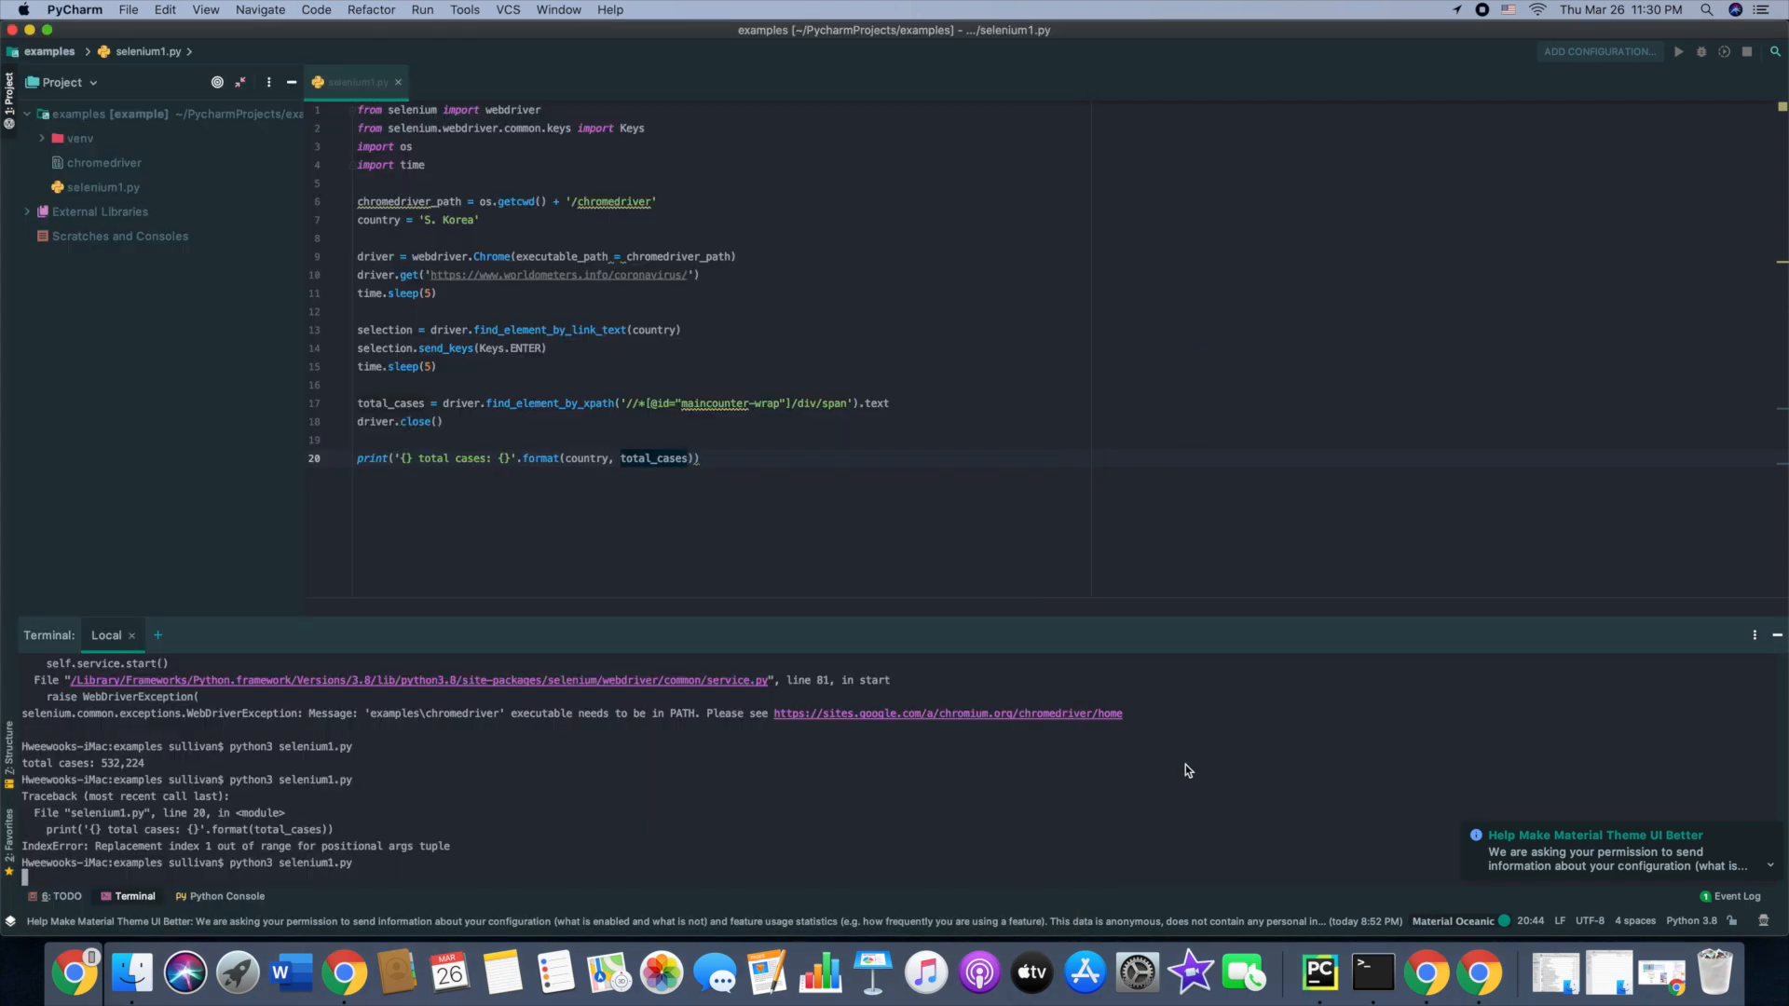
mouse_move(1609, 971)
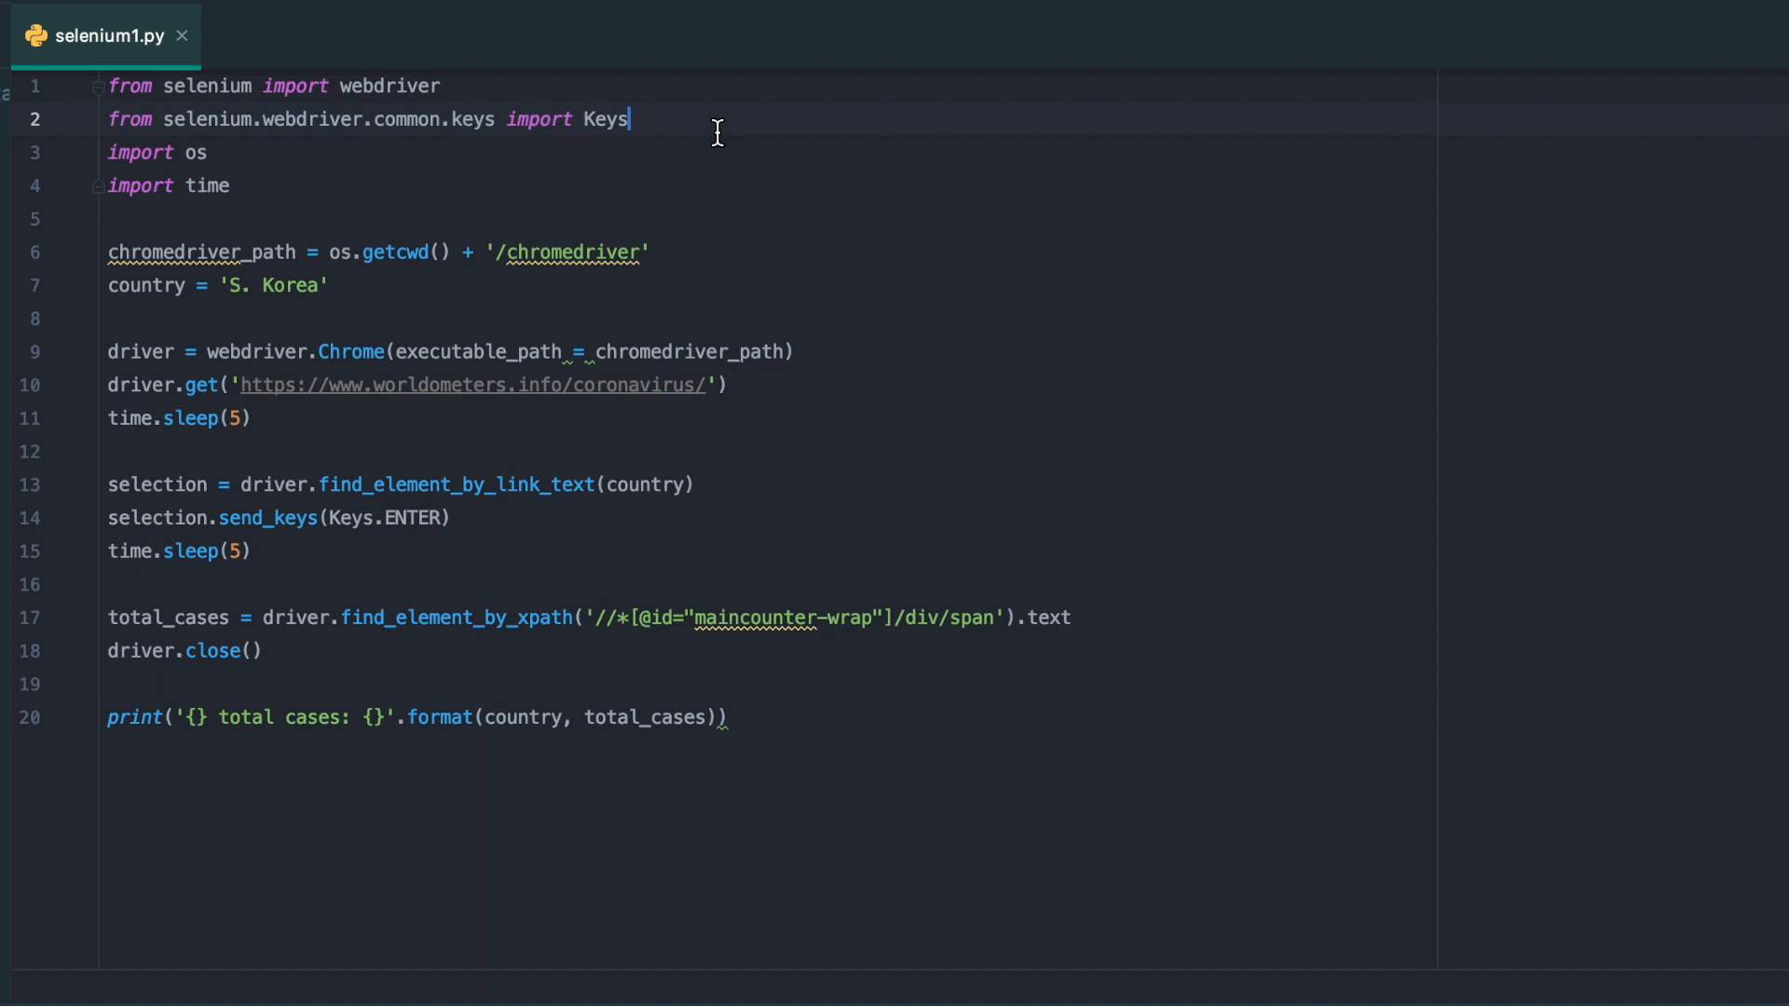
Import Options from selenium.webdriver.chrome.options
type("from s")
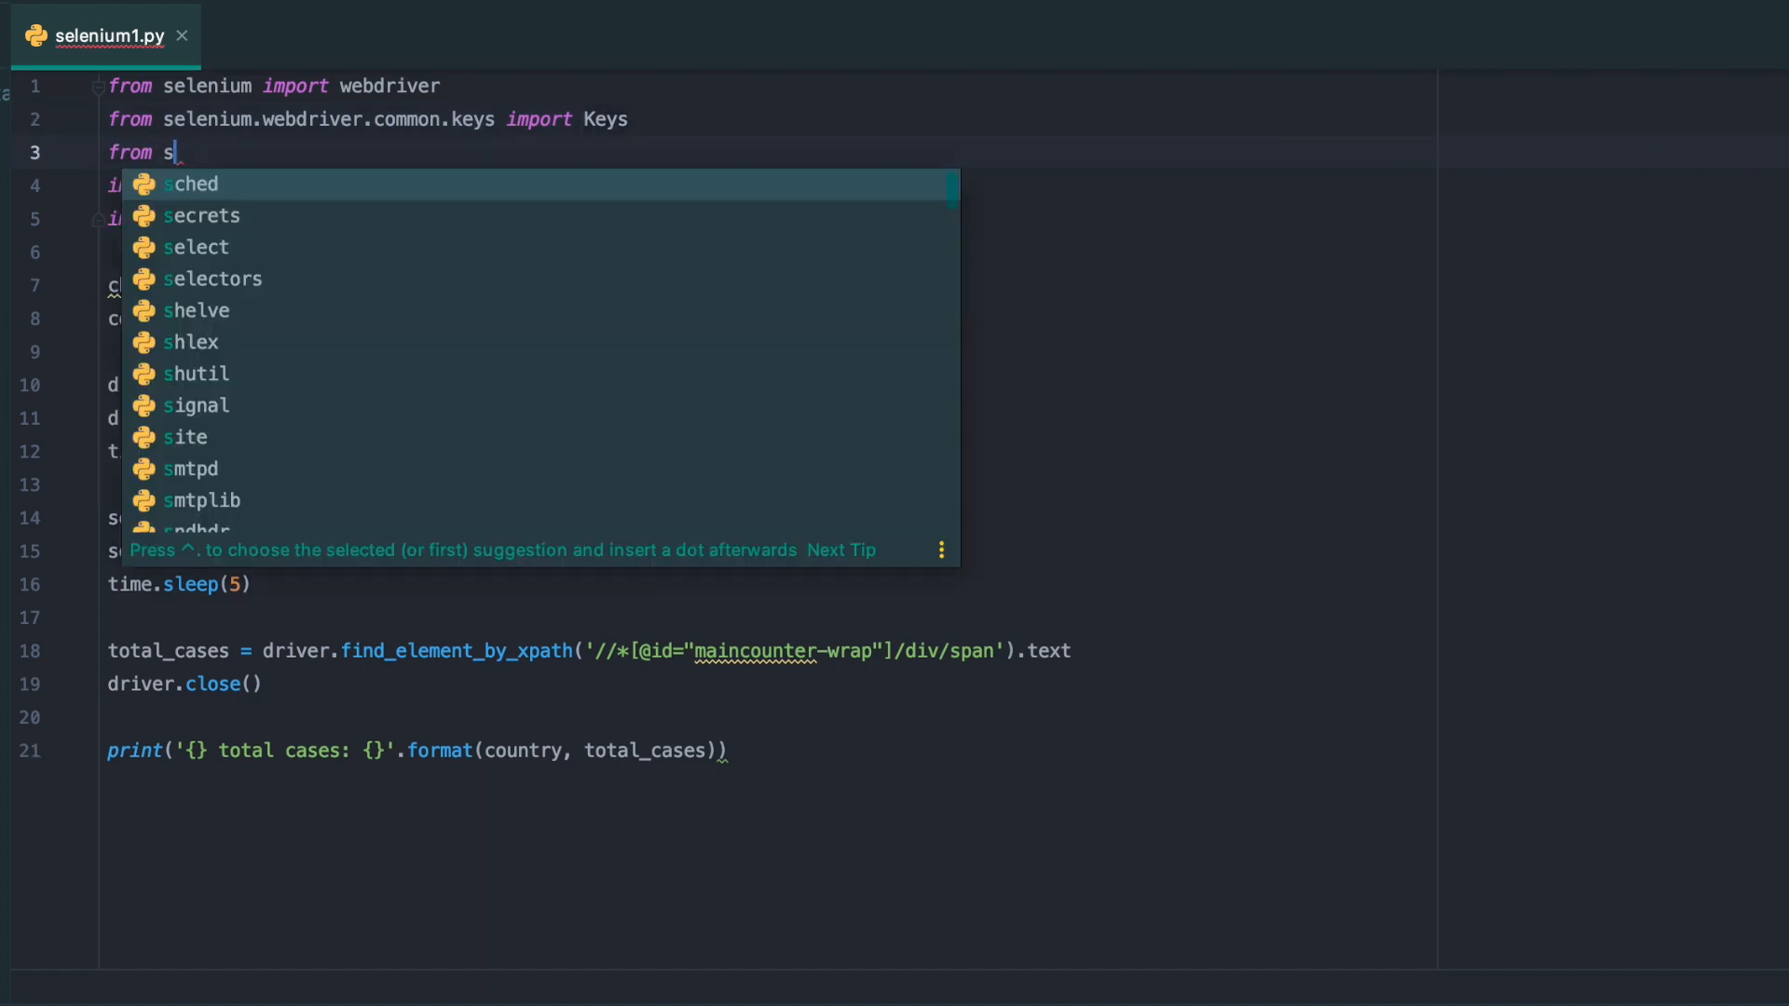
type("elenium.webdriver")
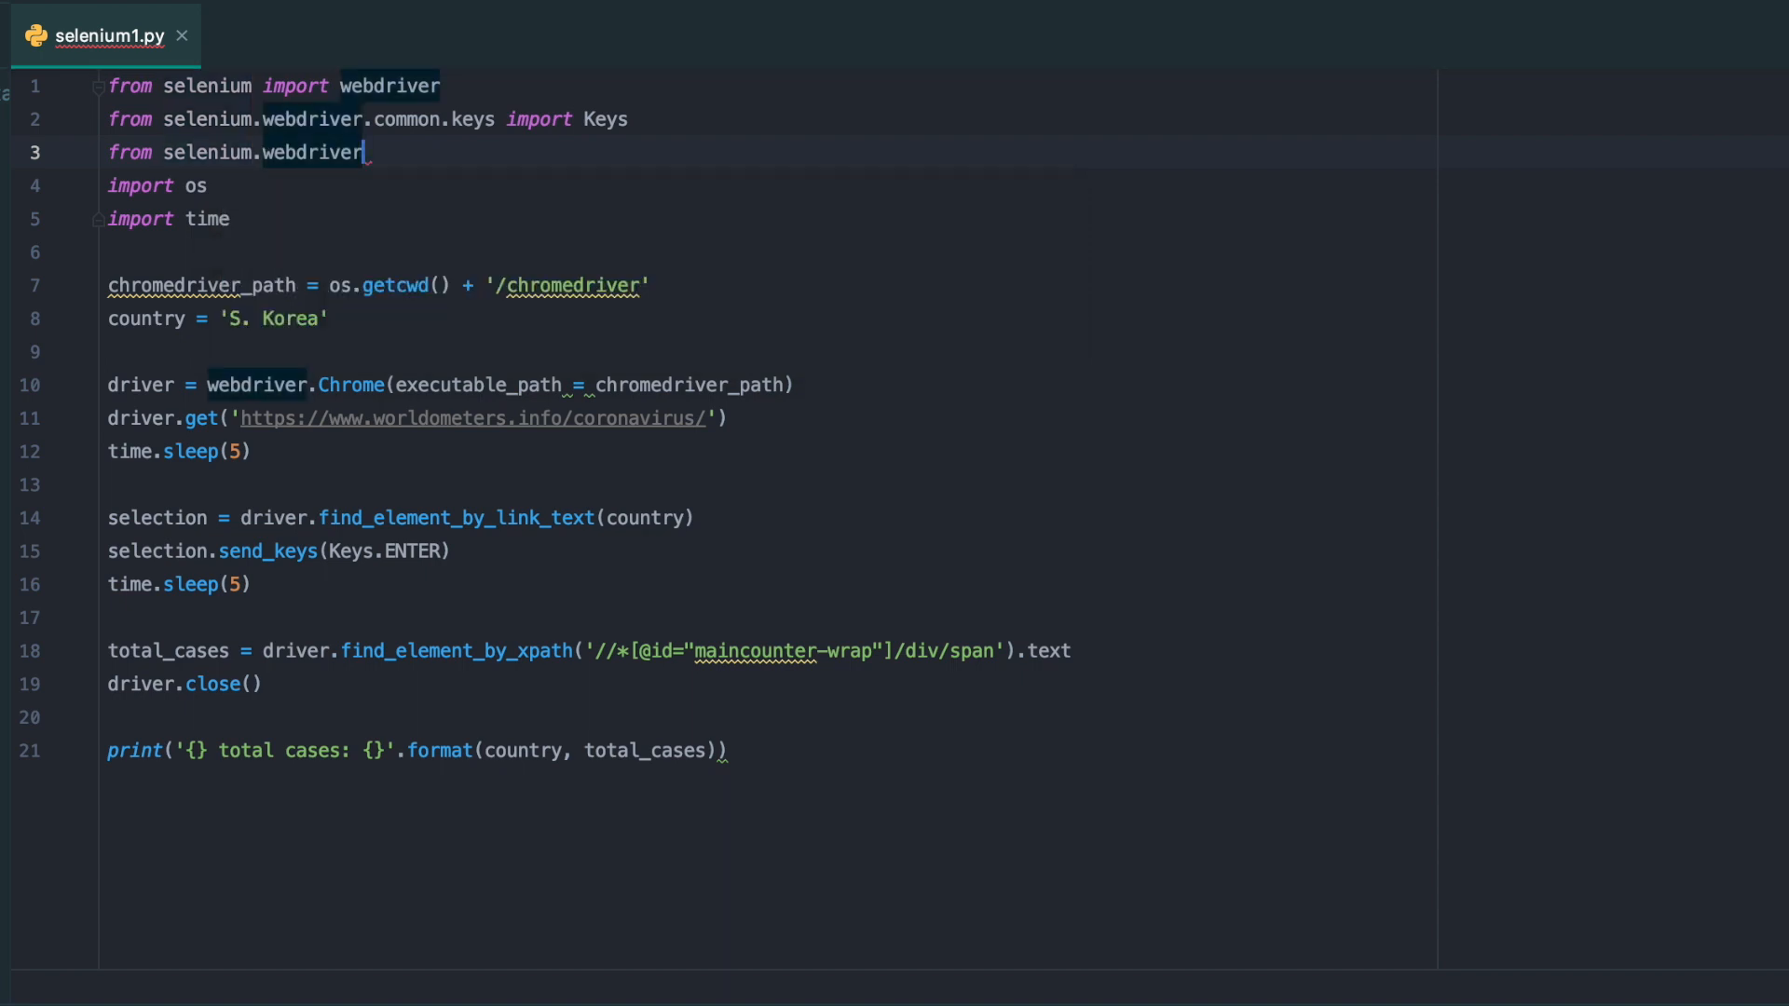
type(".chrome.")
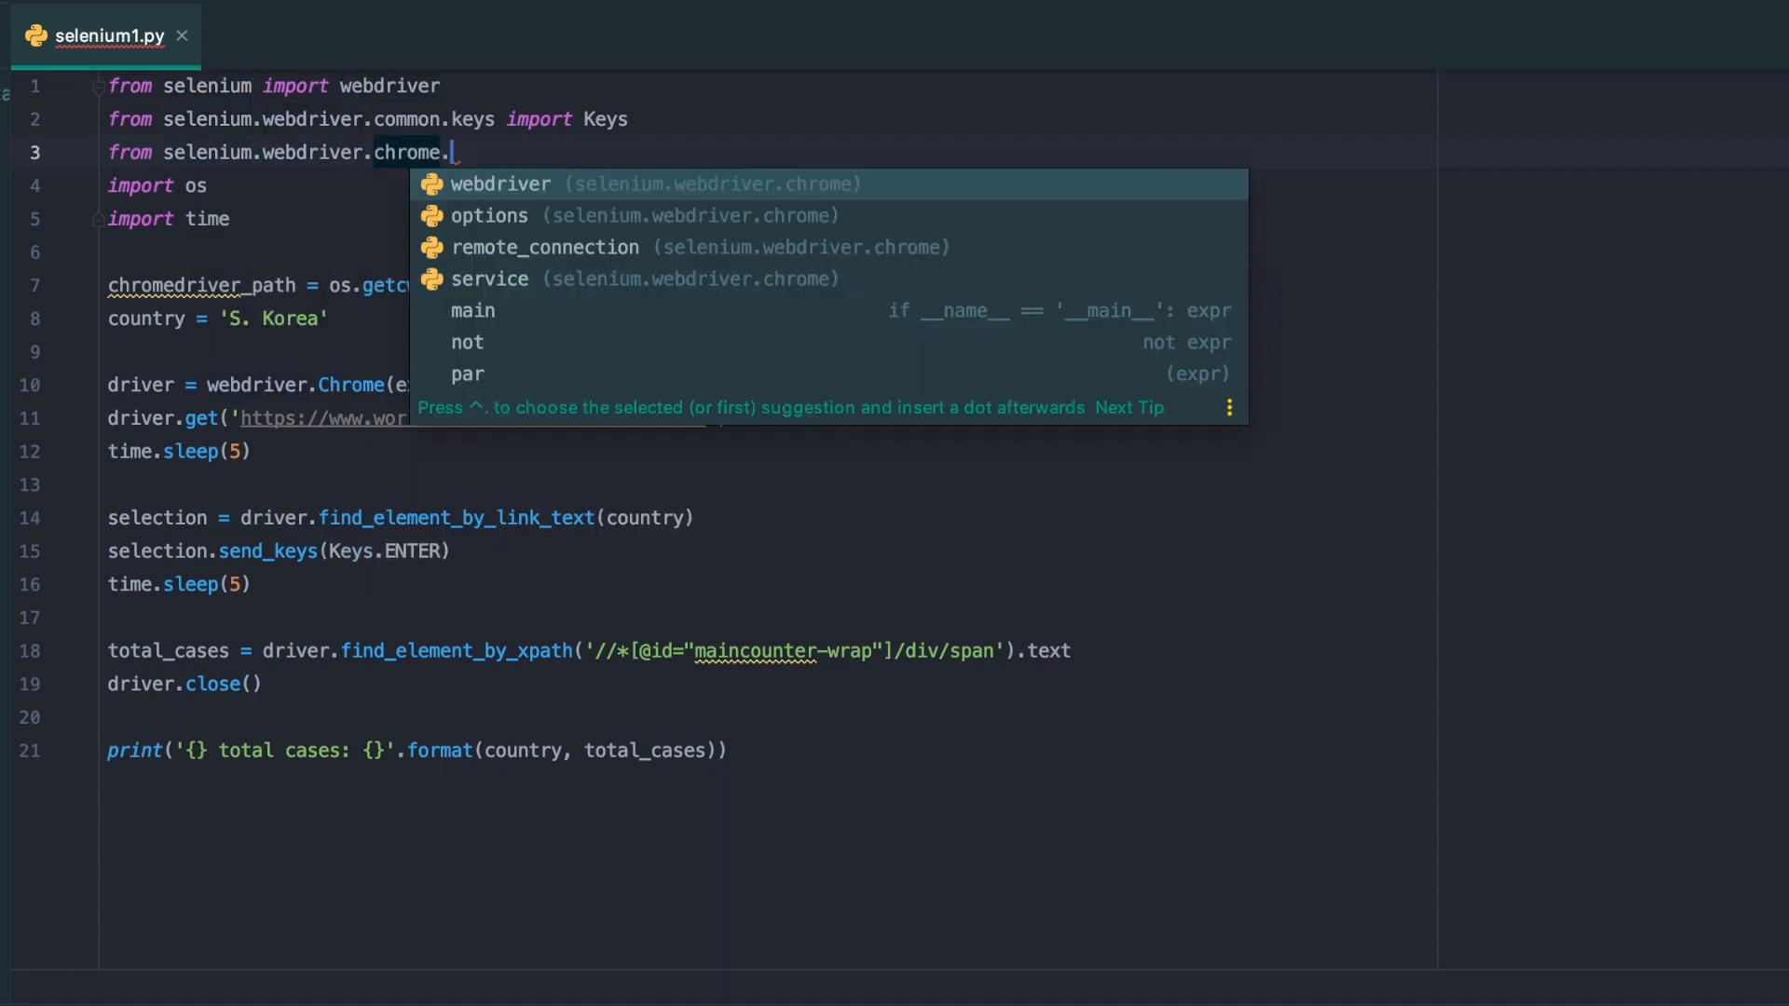
type("options import Options")
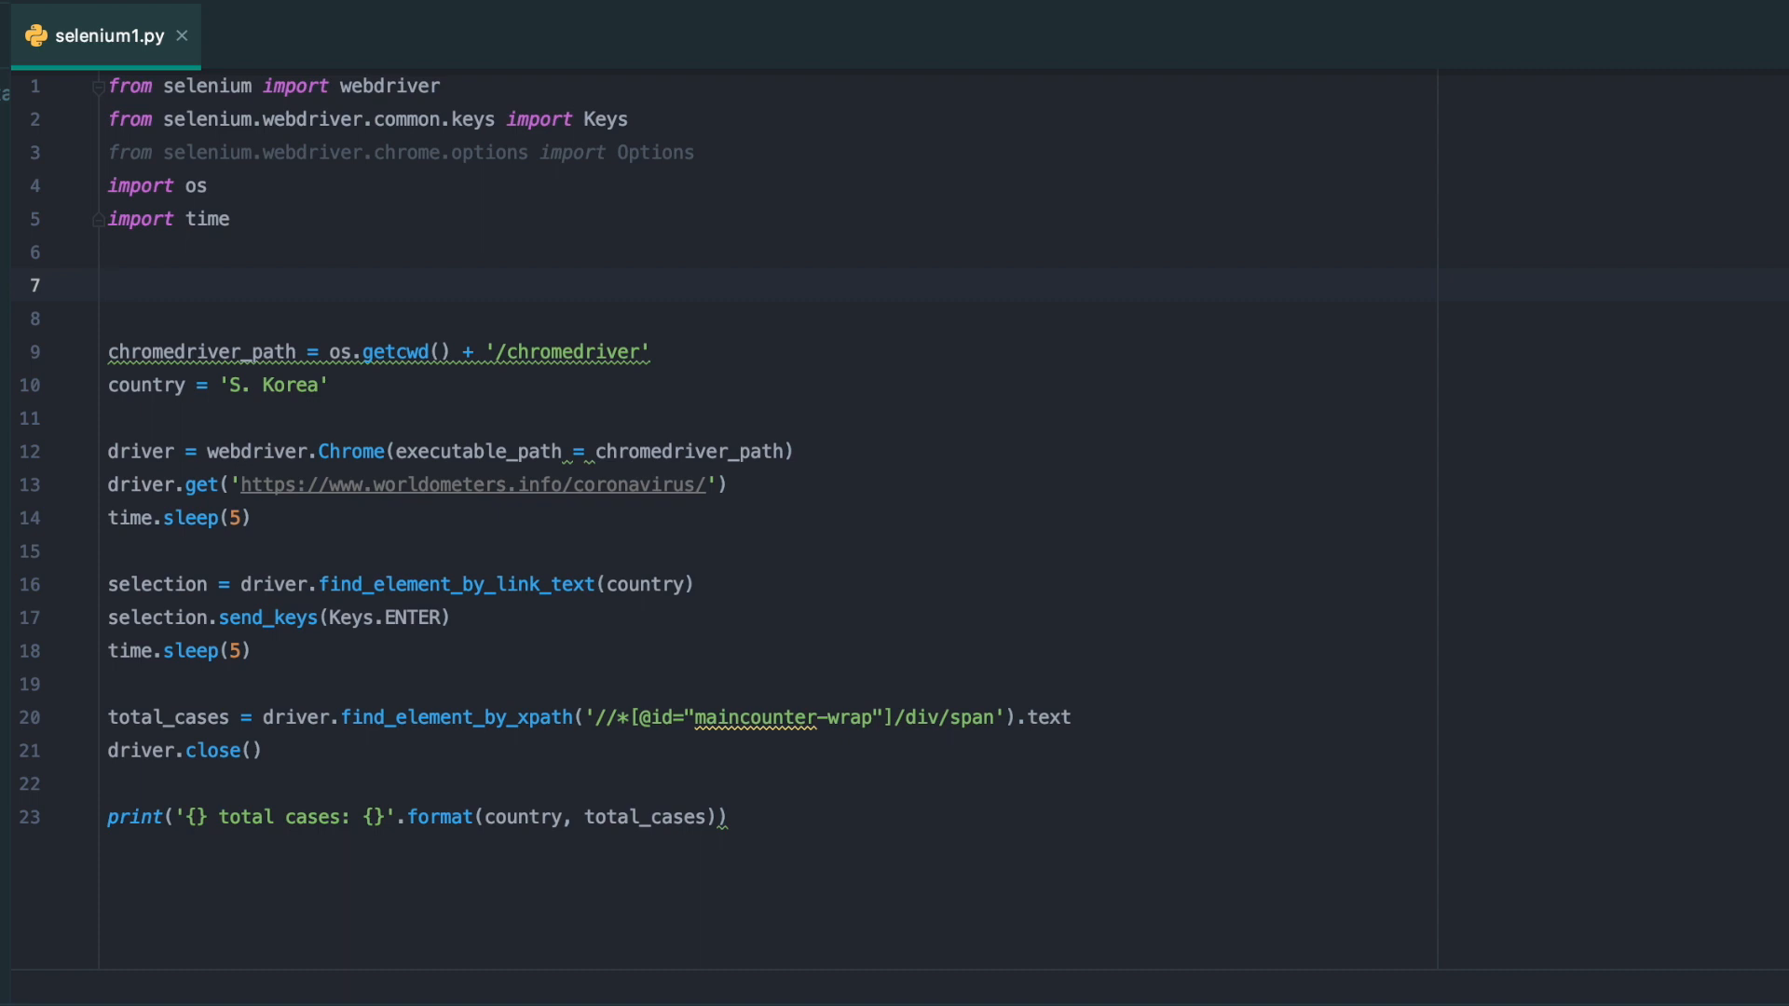
Create options = Options() with headless = True and pass options to webdriver.Chrome
type("options =")
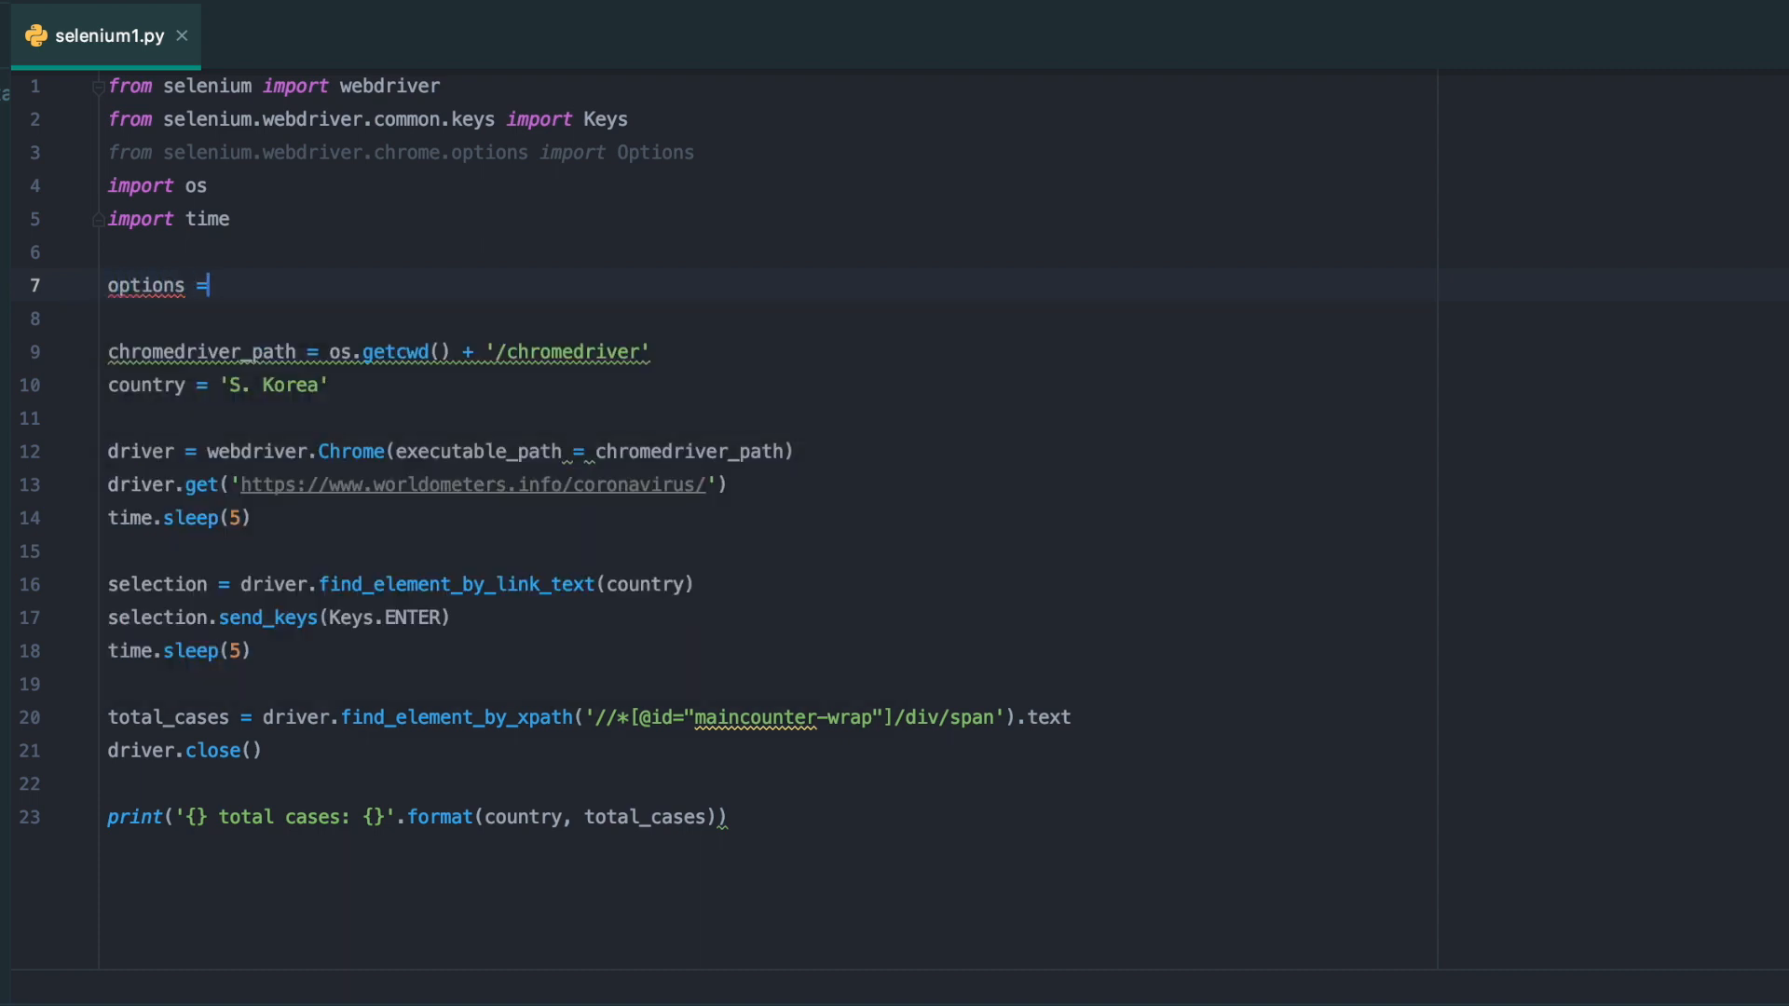
type("Options()")
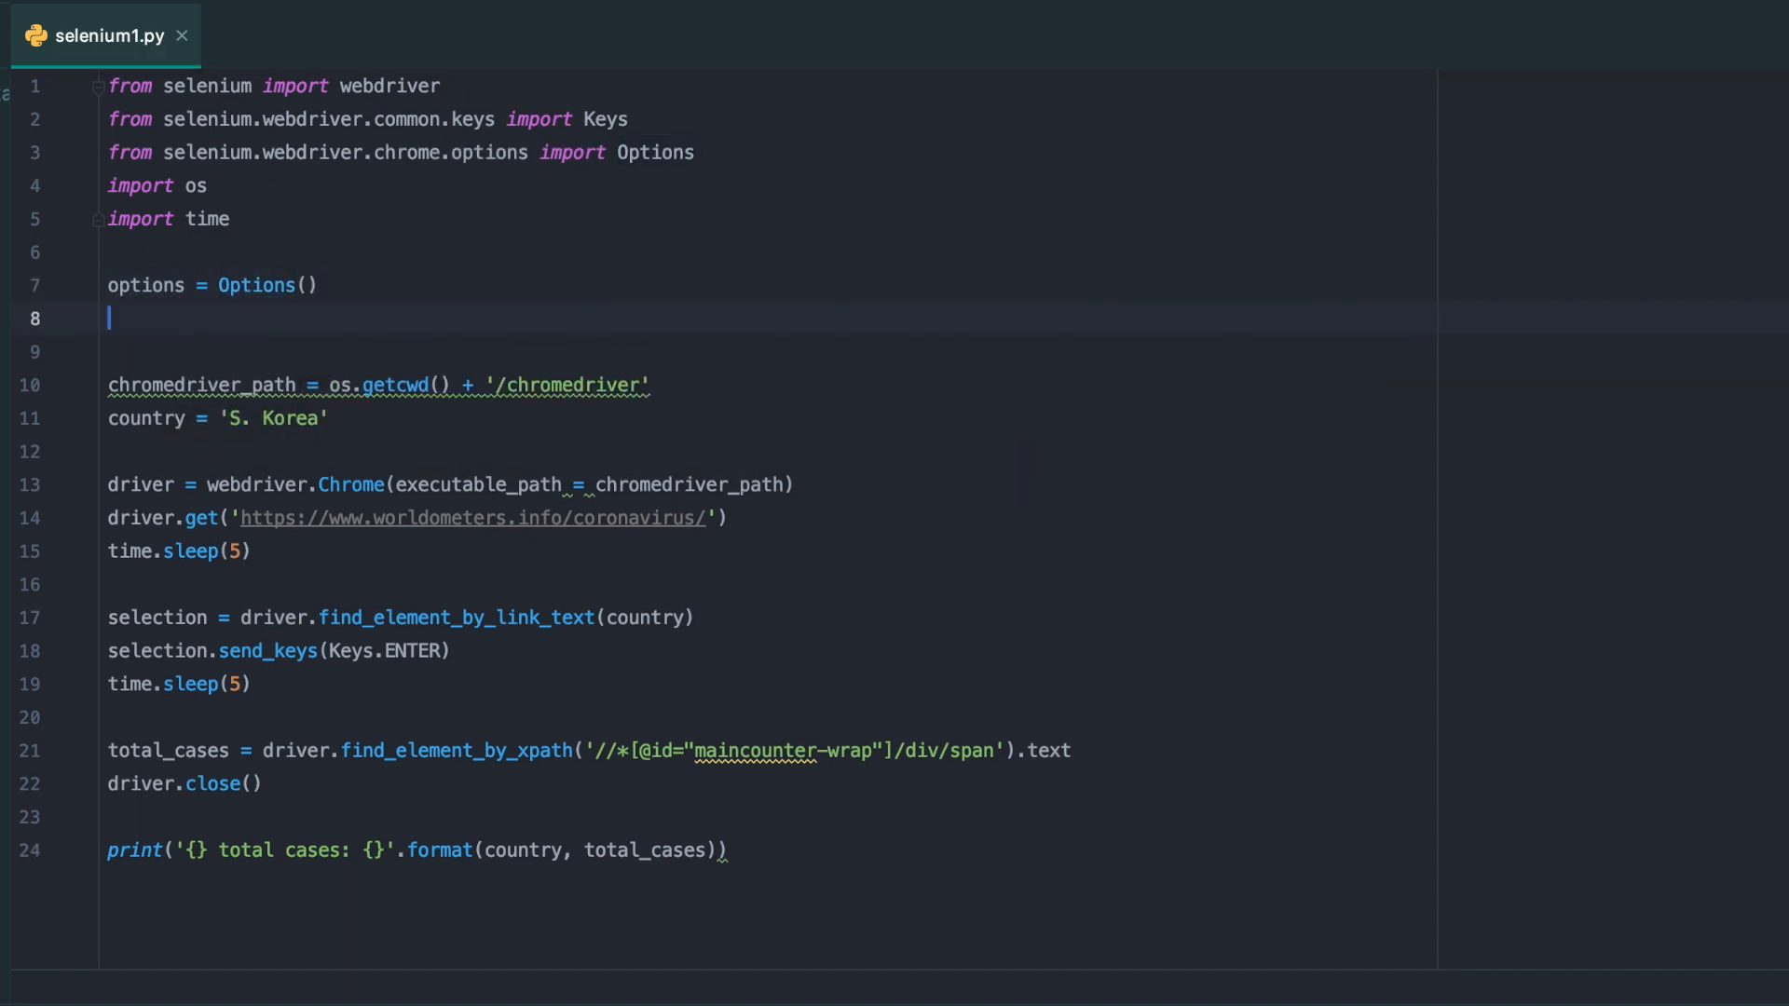
type("options.hea")
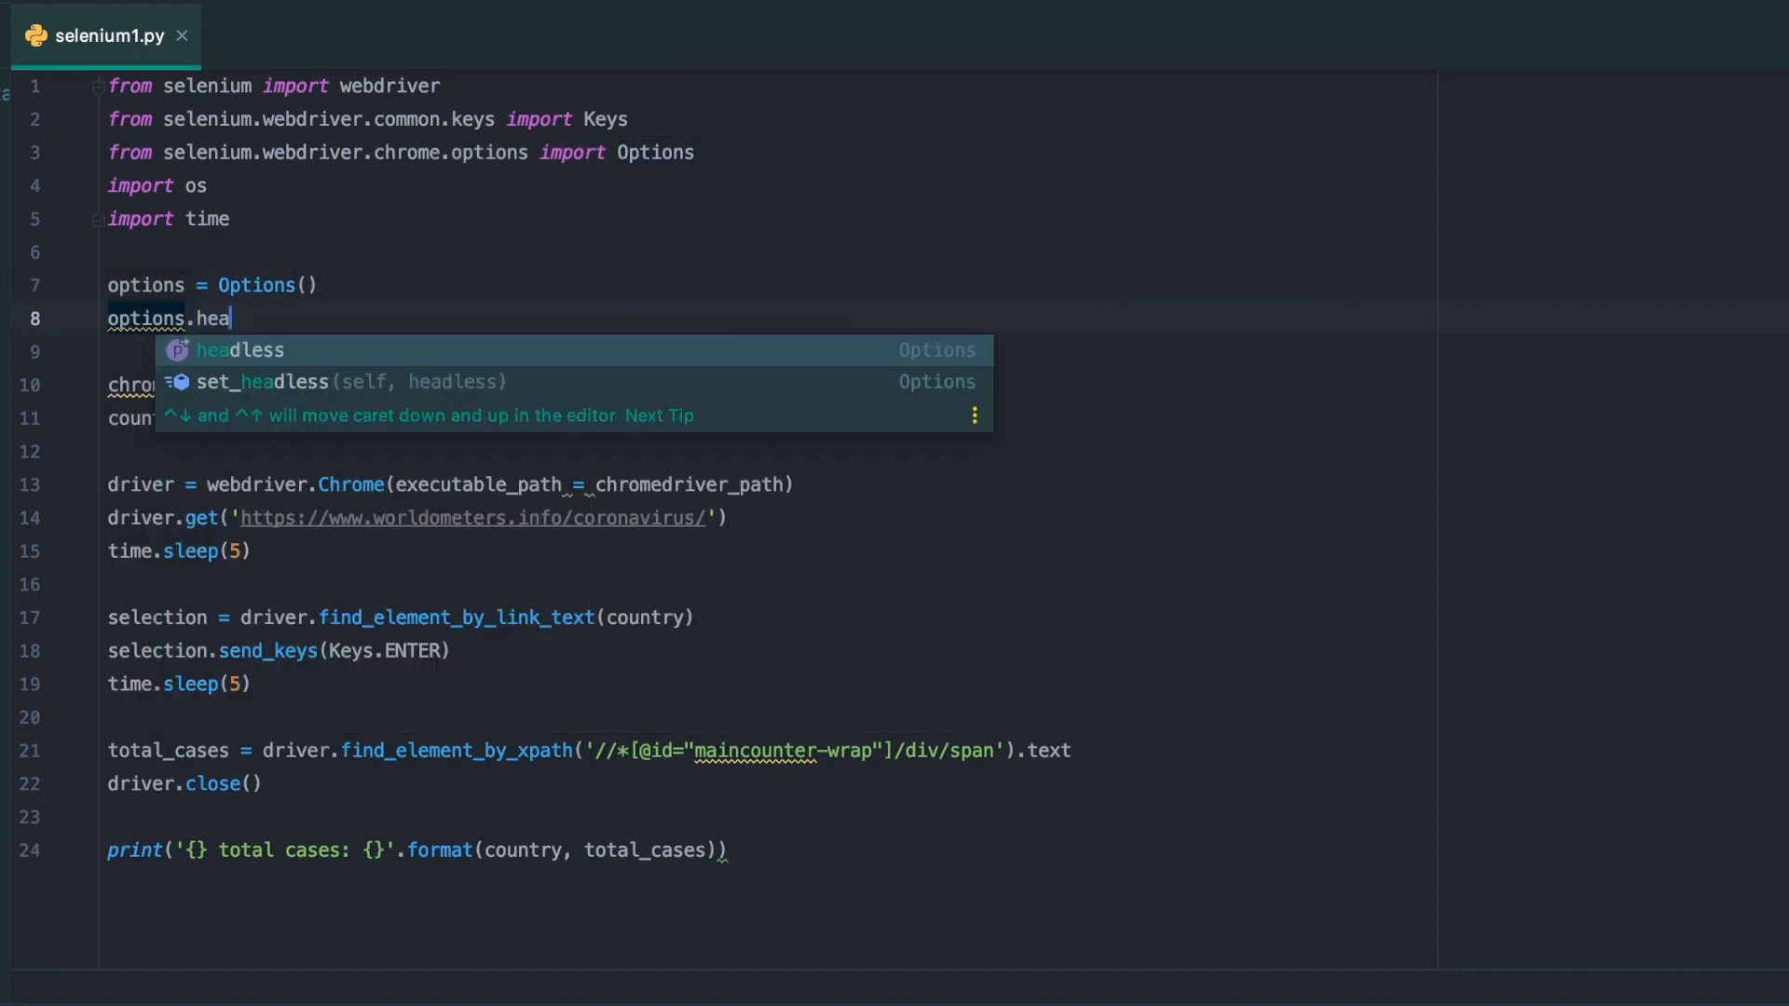
type("dless =")
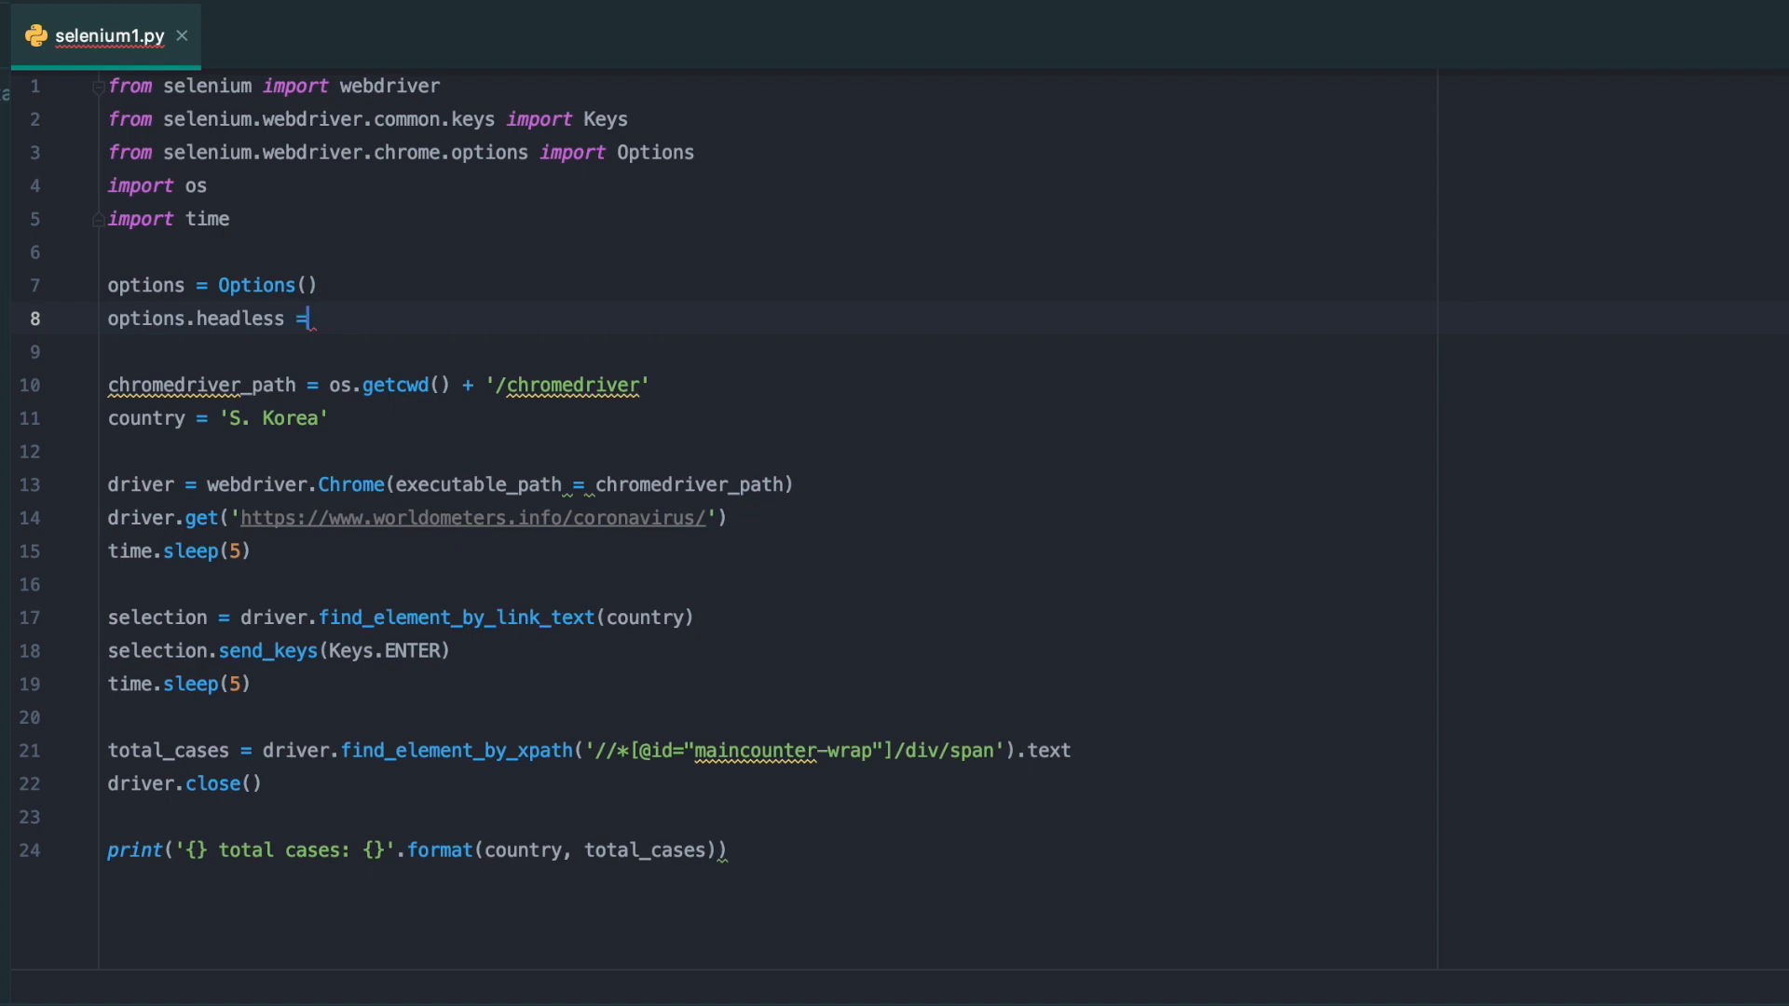
type("True")
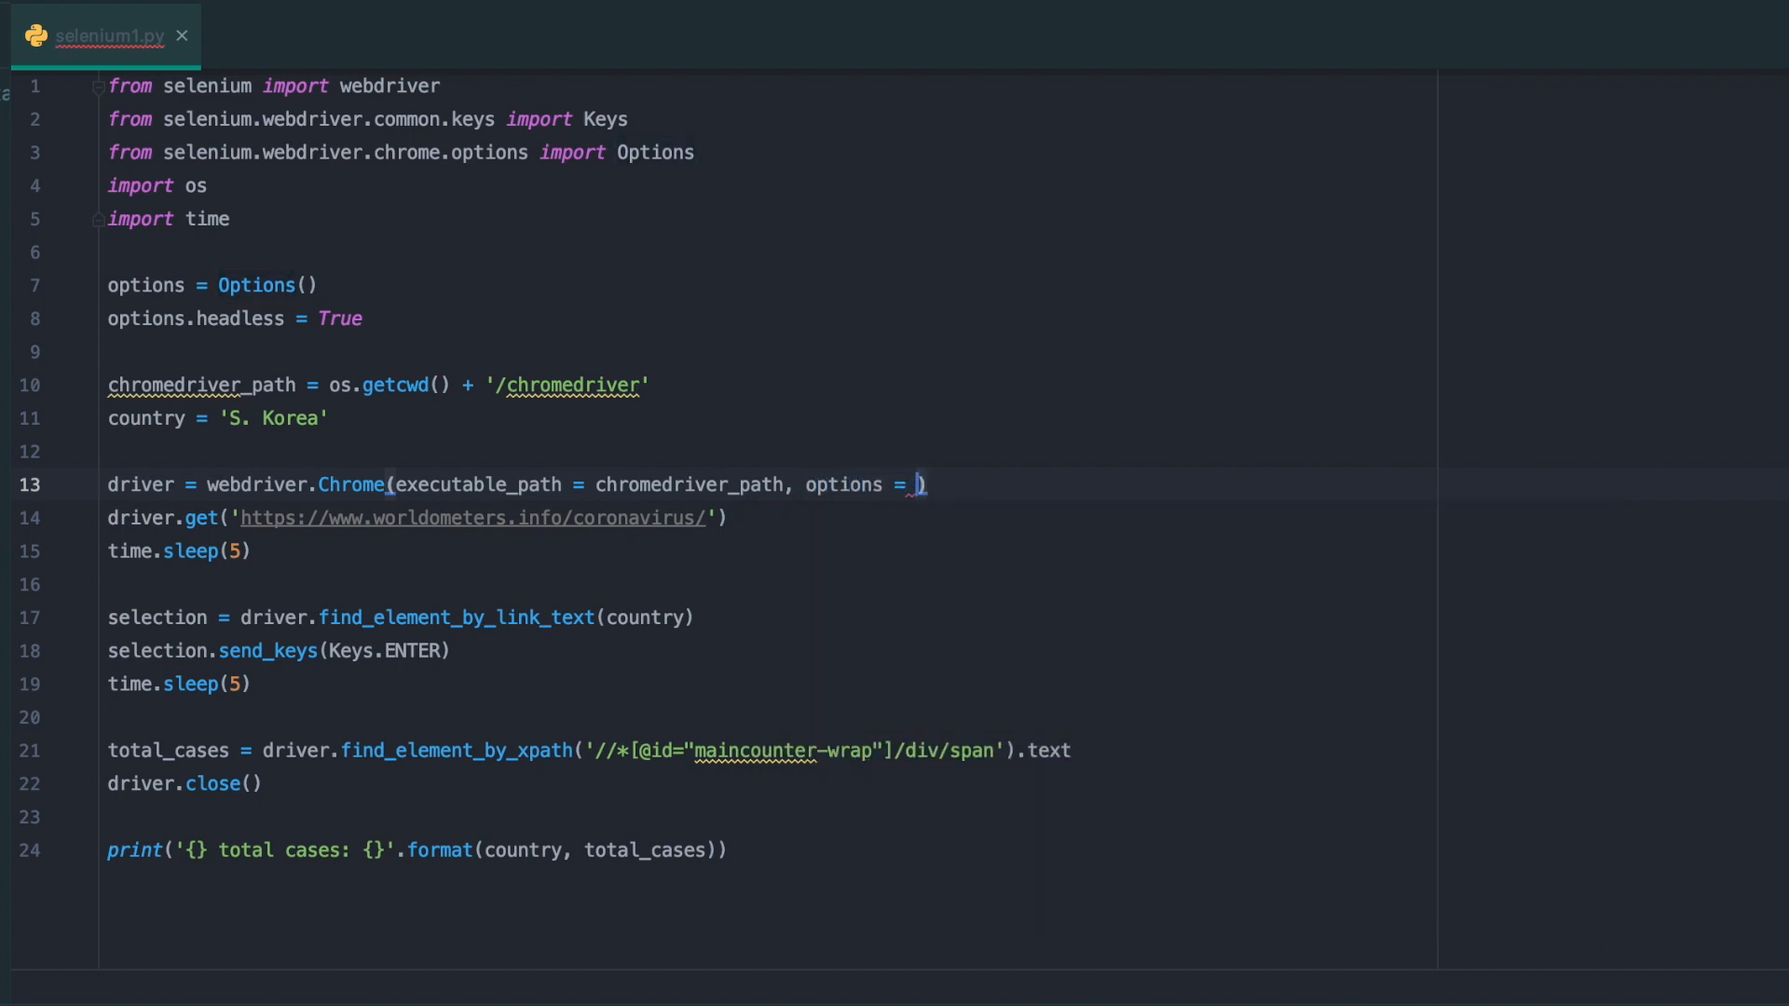
type("options")
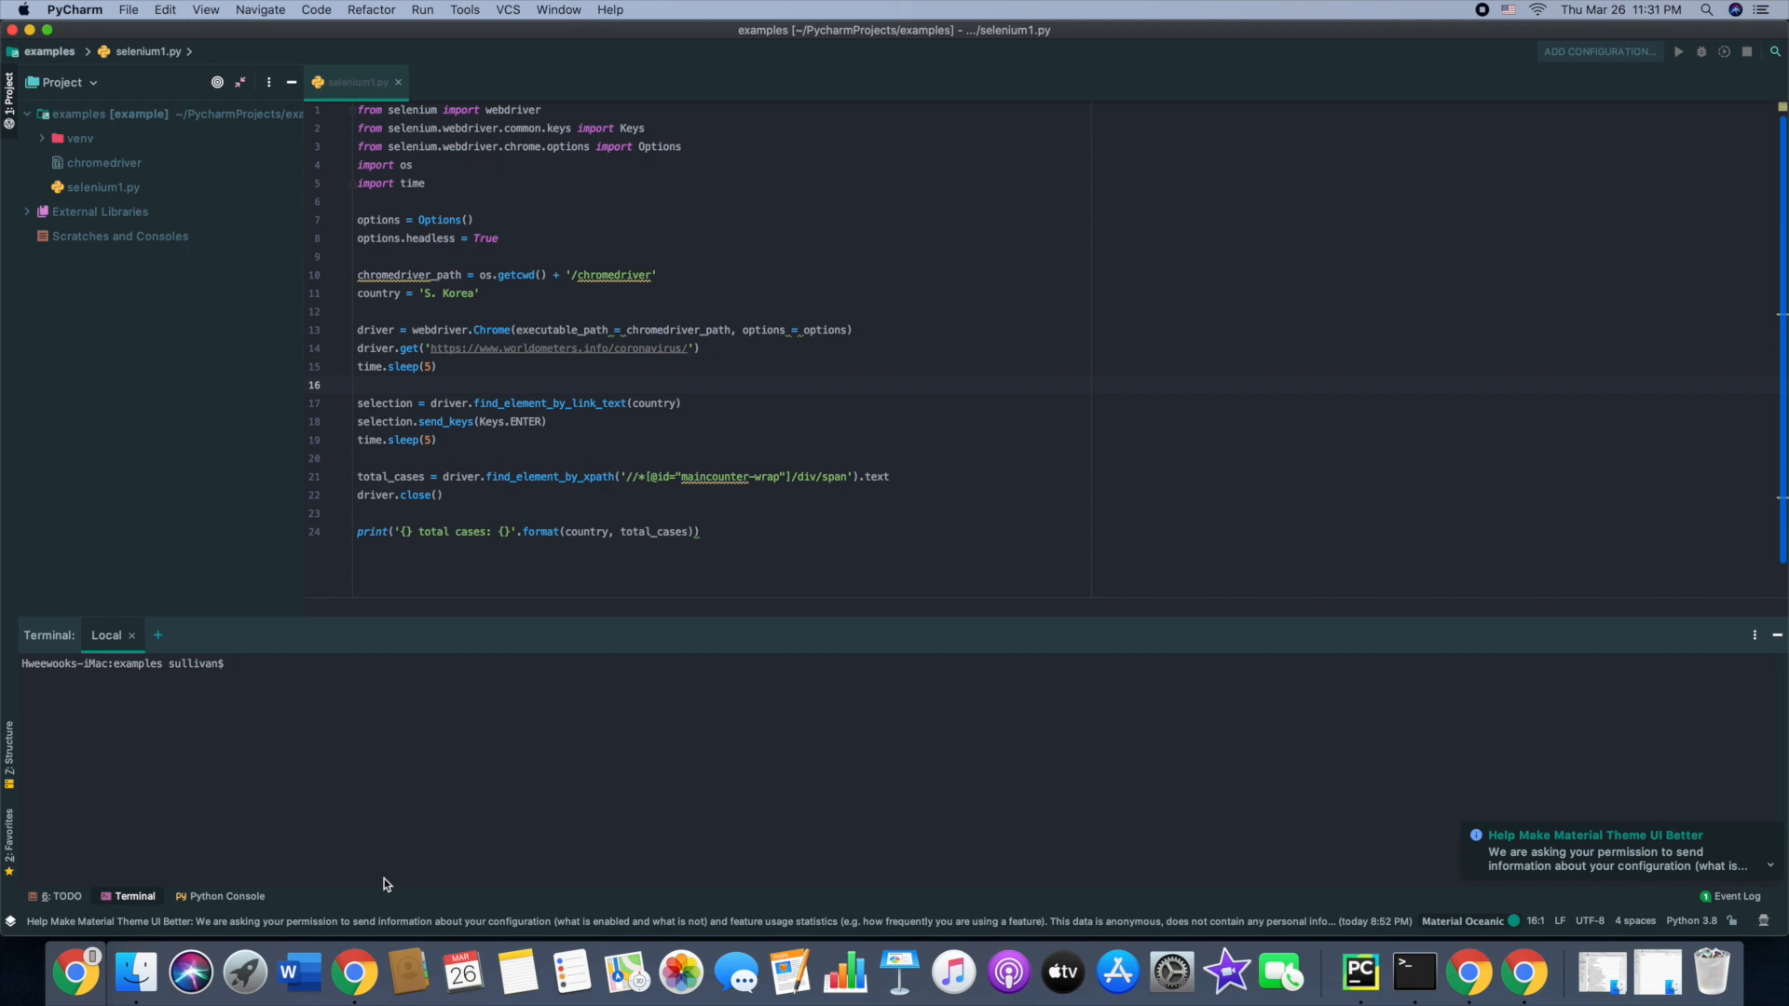
Clear the terminal and run 'python3 selenium1.py', printing 'S. Korea total cases: 9,332'
type("cls")
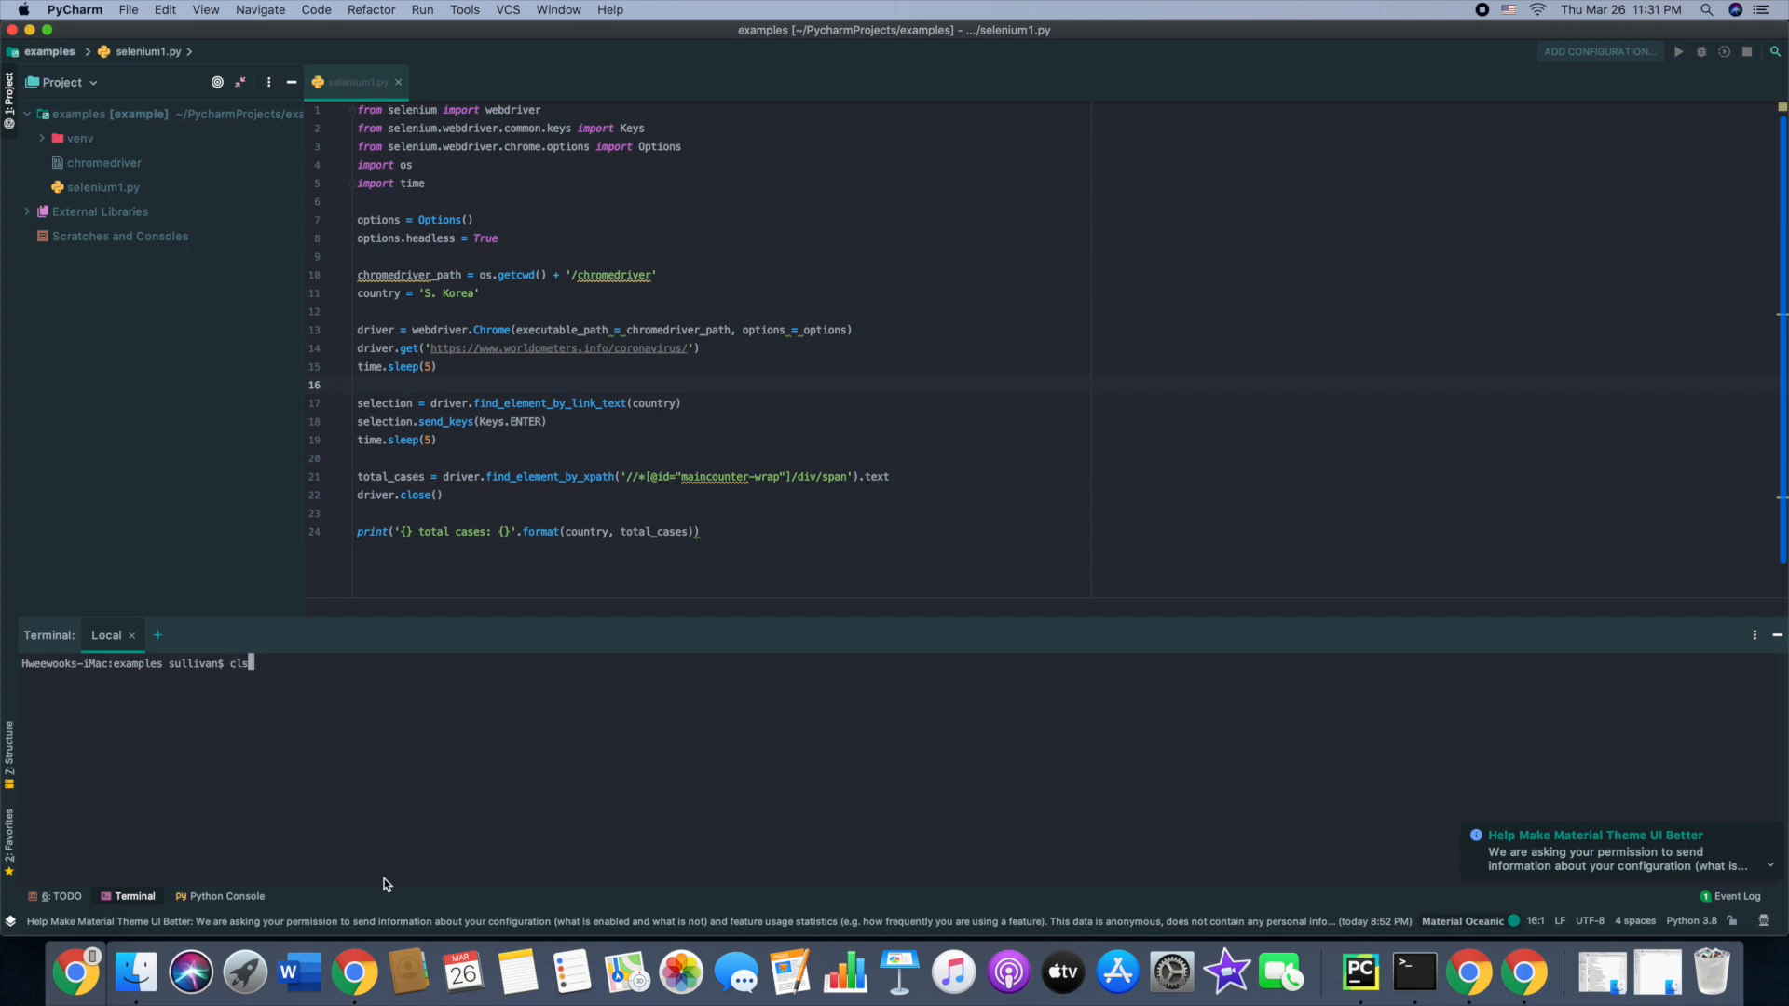
type("python3 selenium1.py")
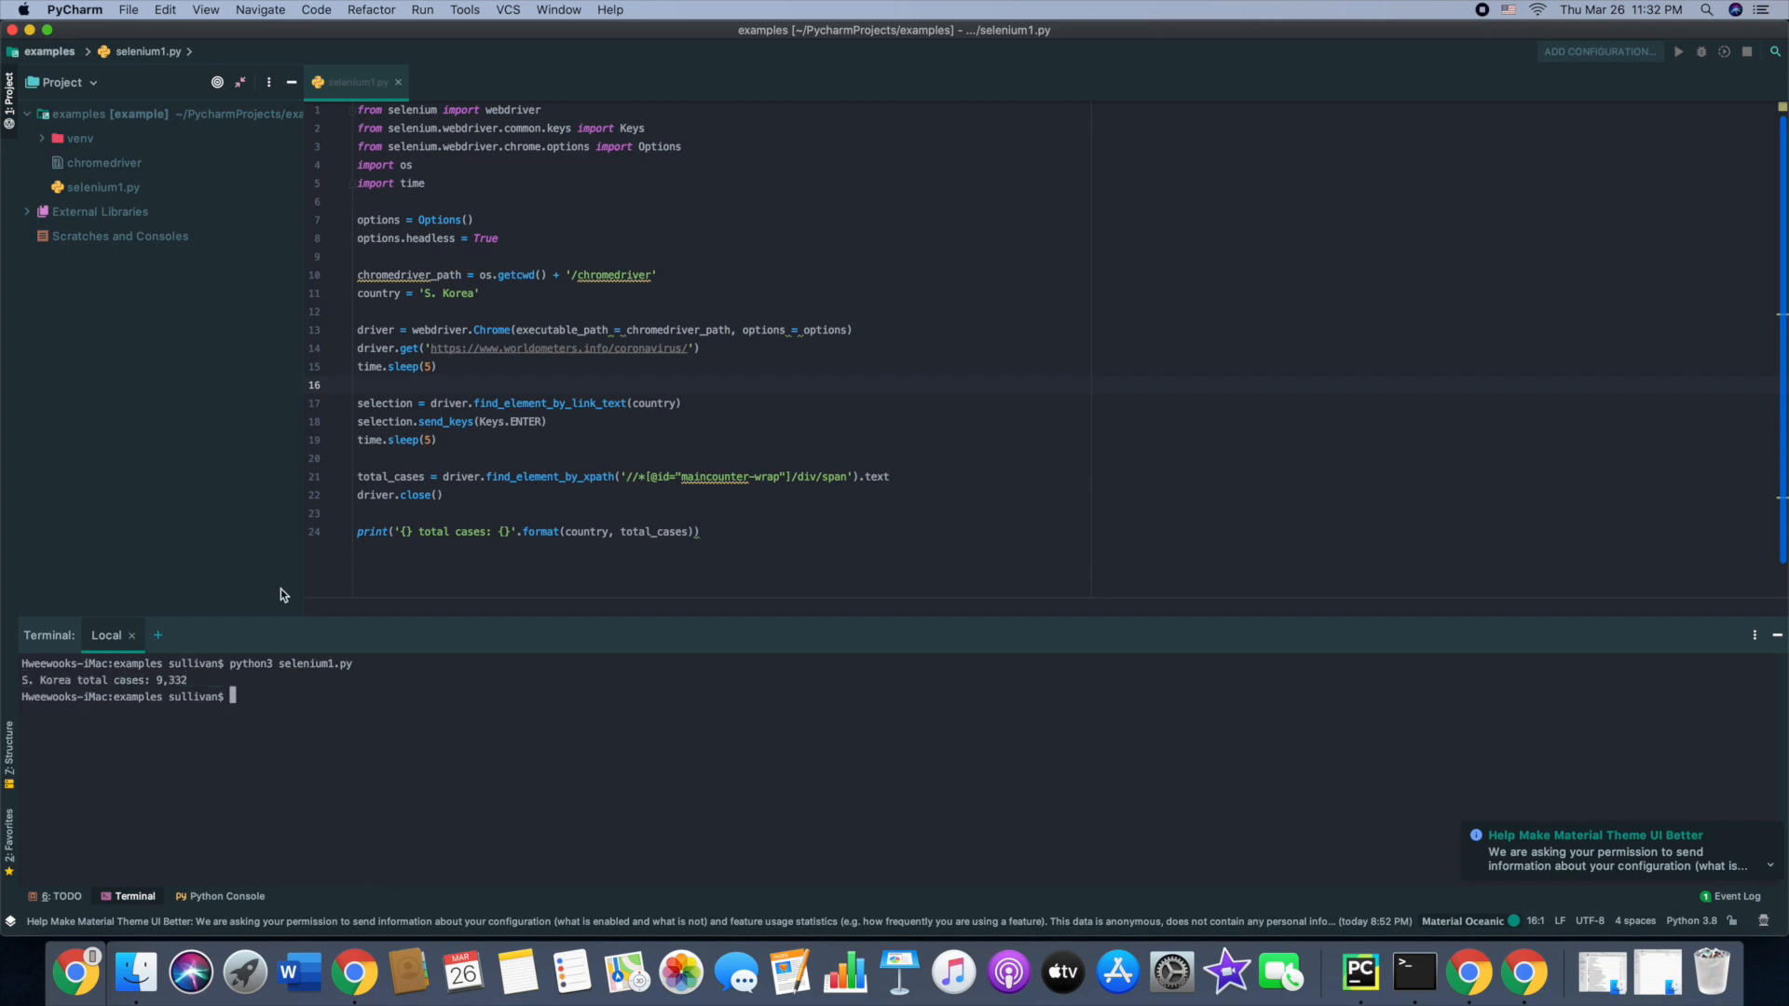
mouse_move(478, 320)
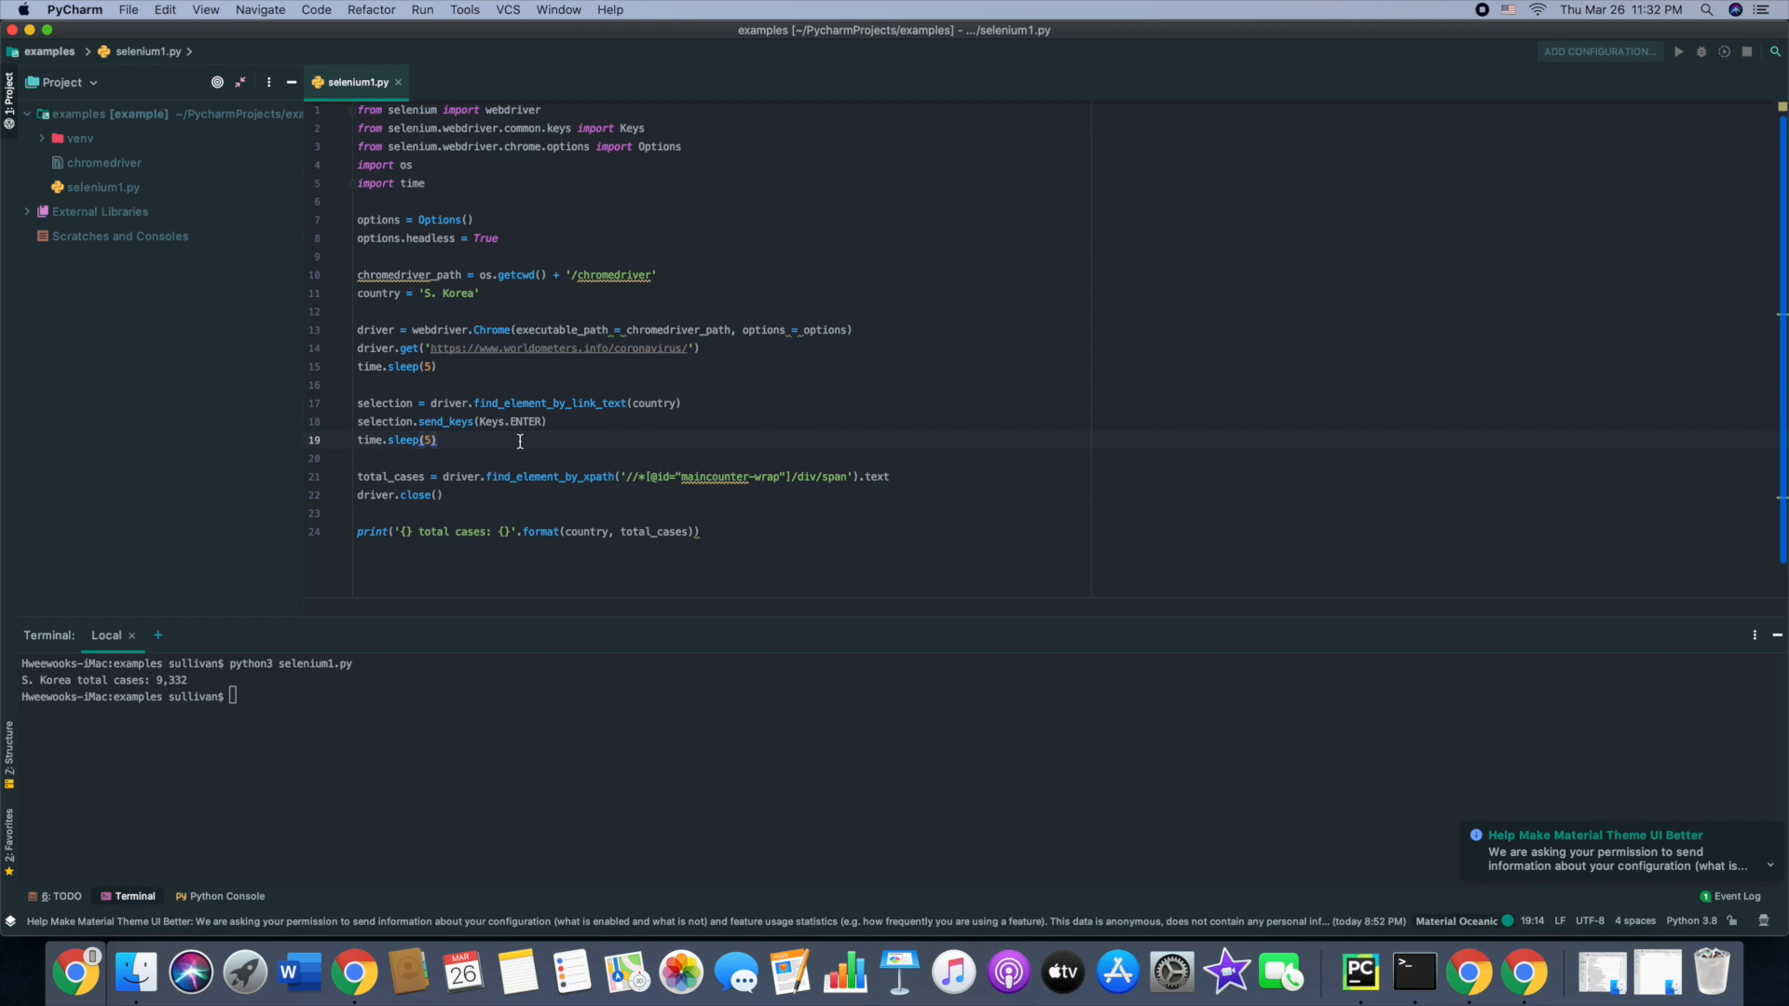
mouse_move(683, 139)
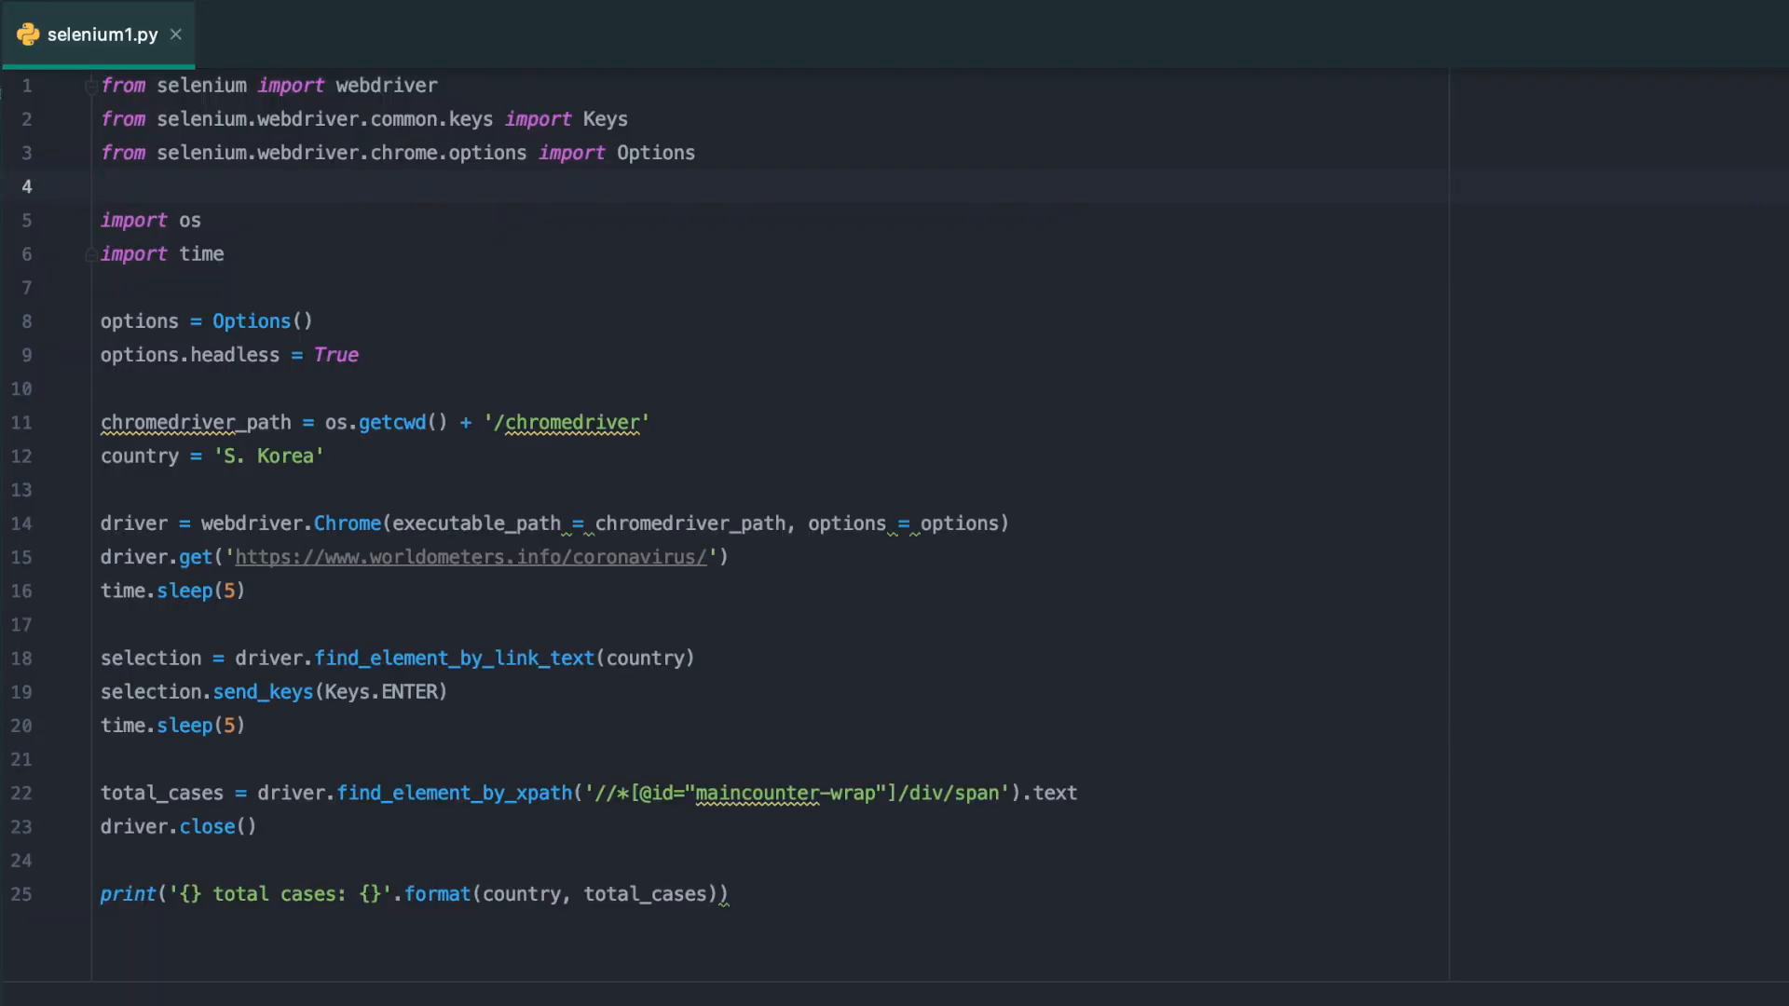
Import By from selenium.webdriver.common.by
type("from sel")
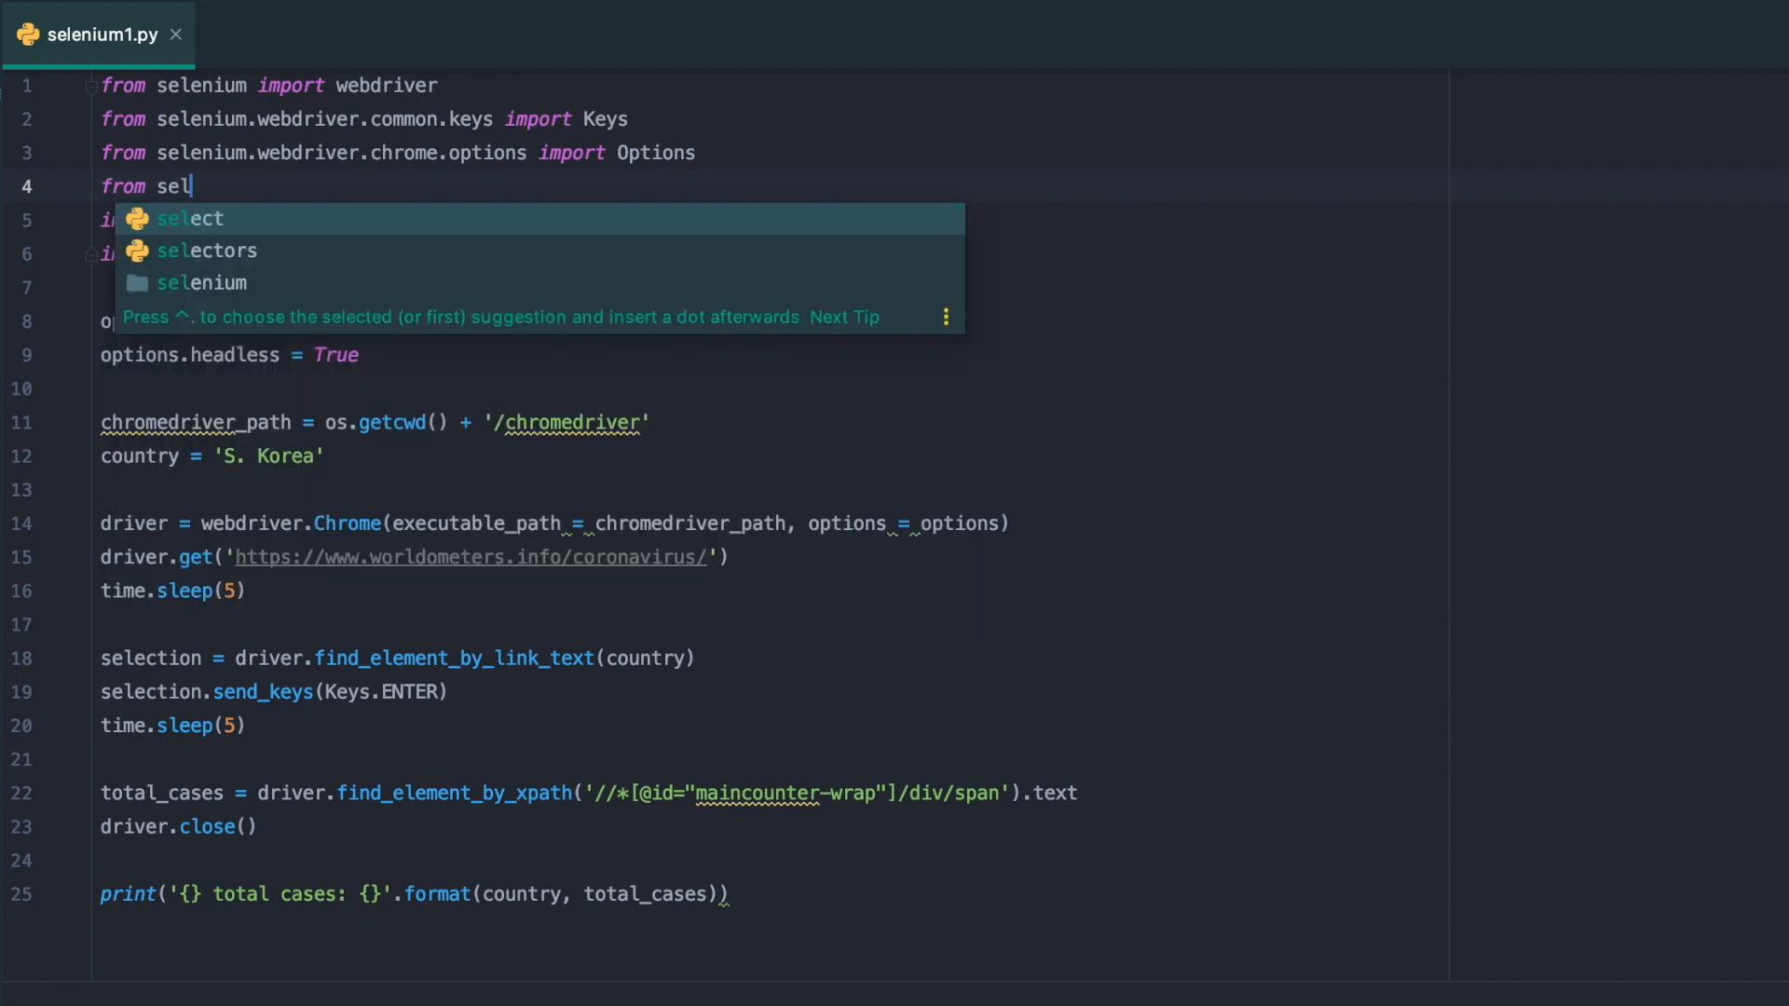
type("enium.web")
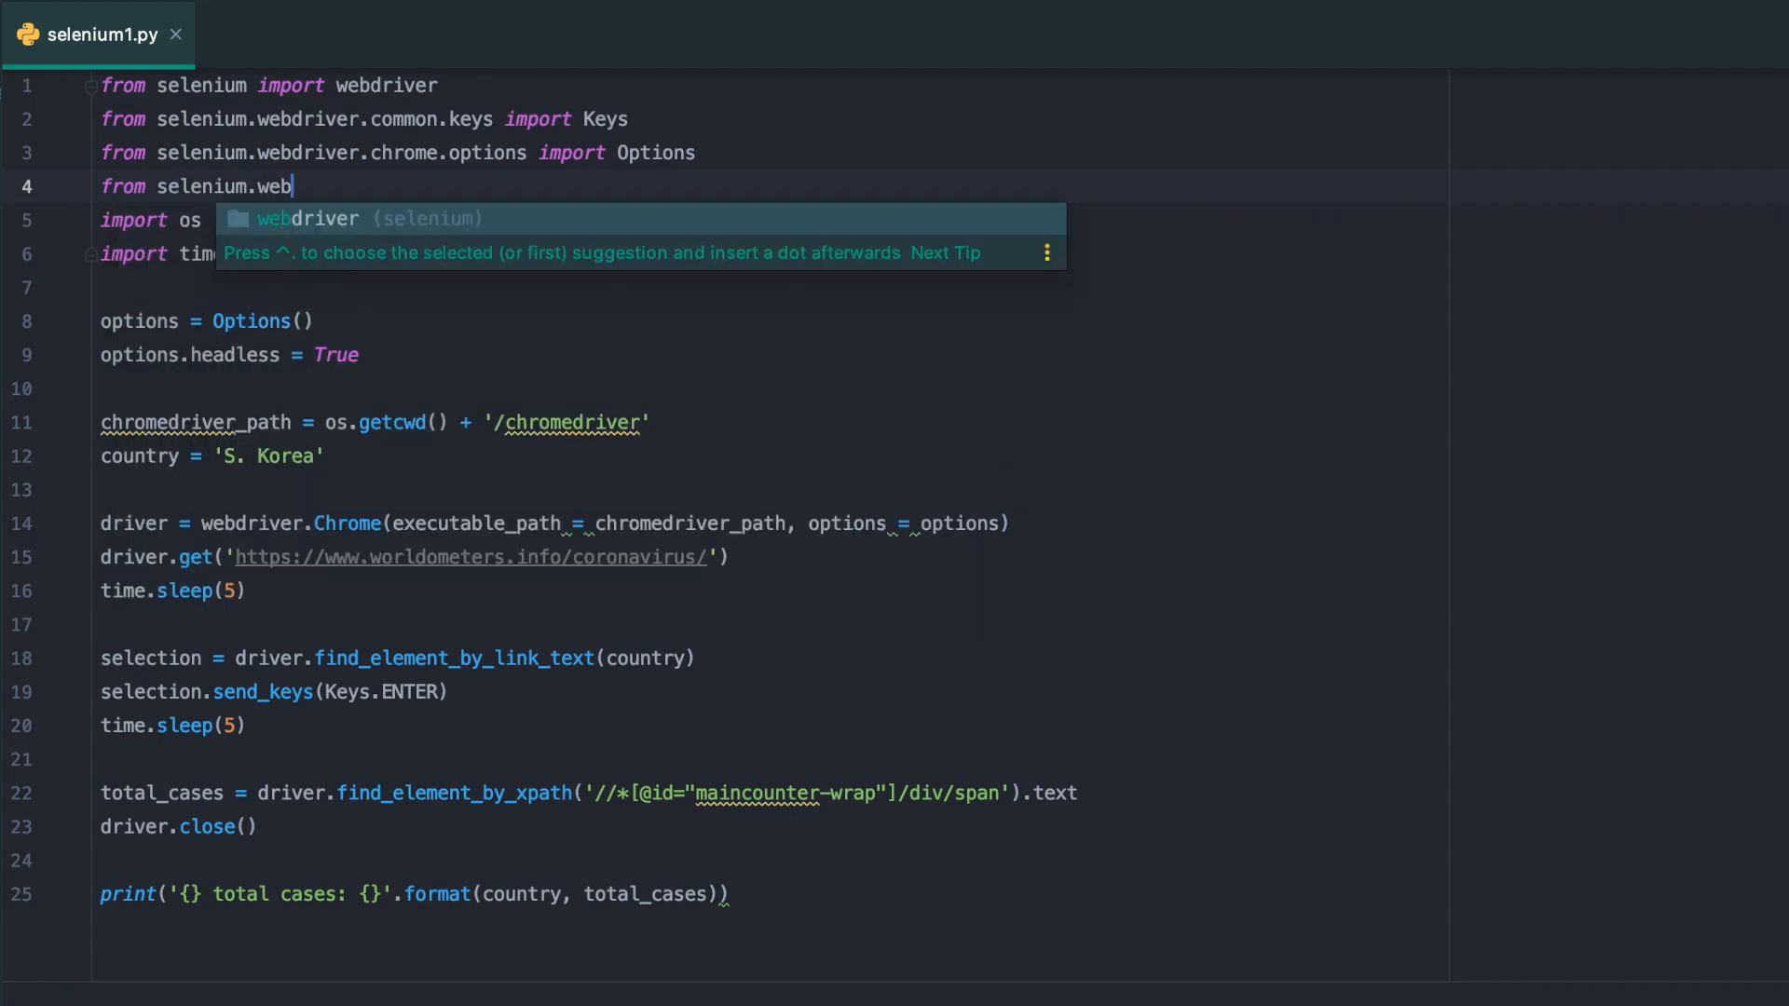
type("driver.")
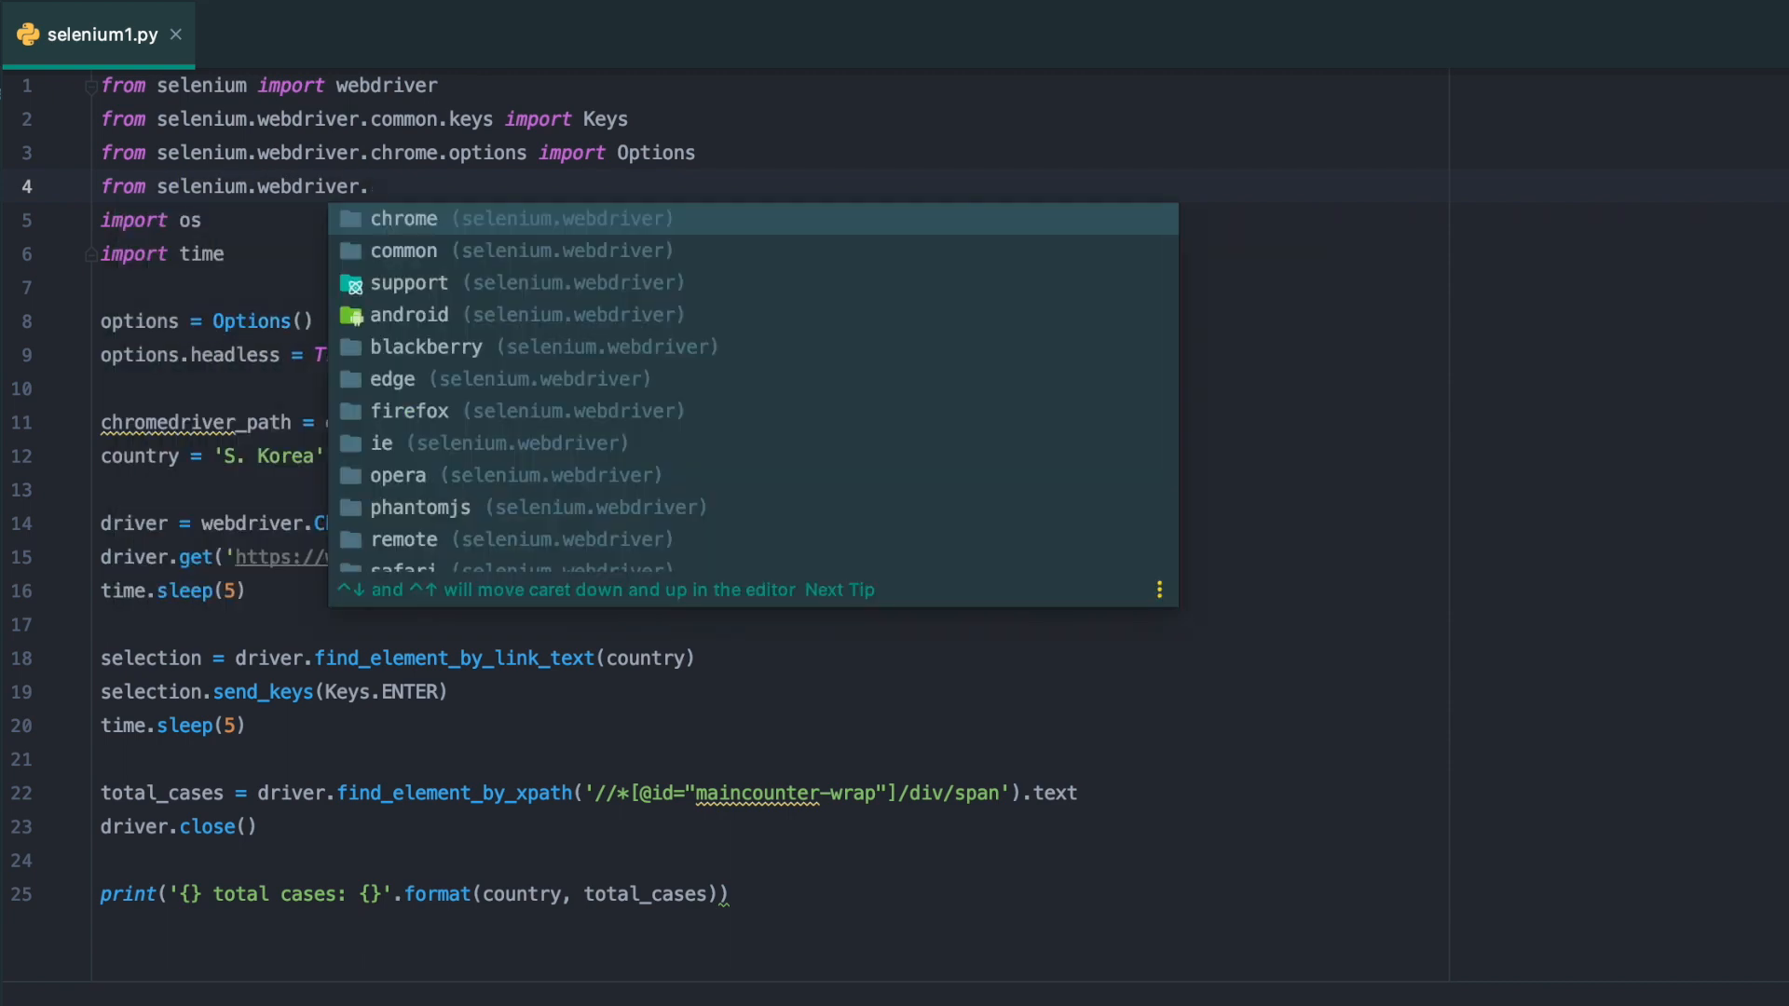
type("common.b")
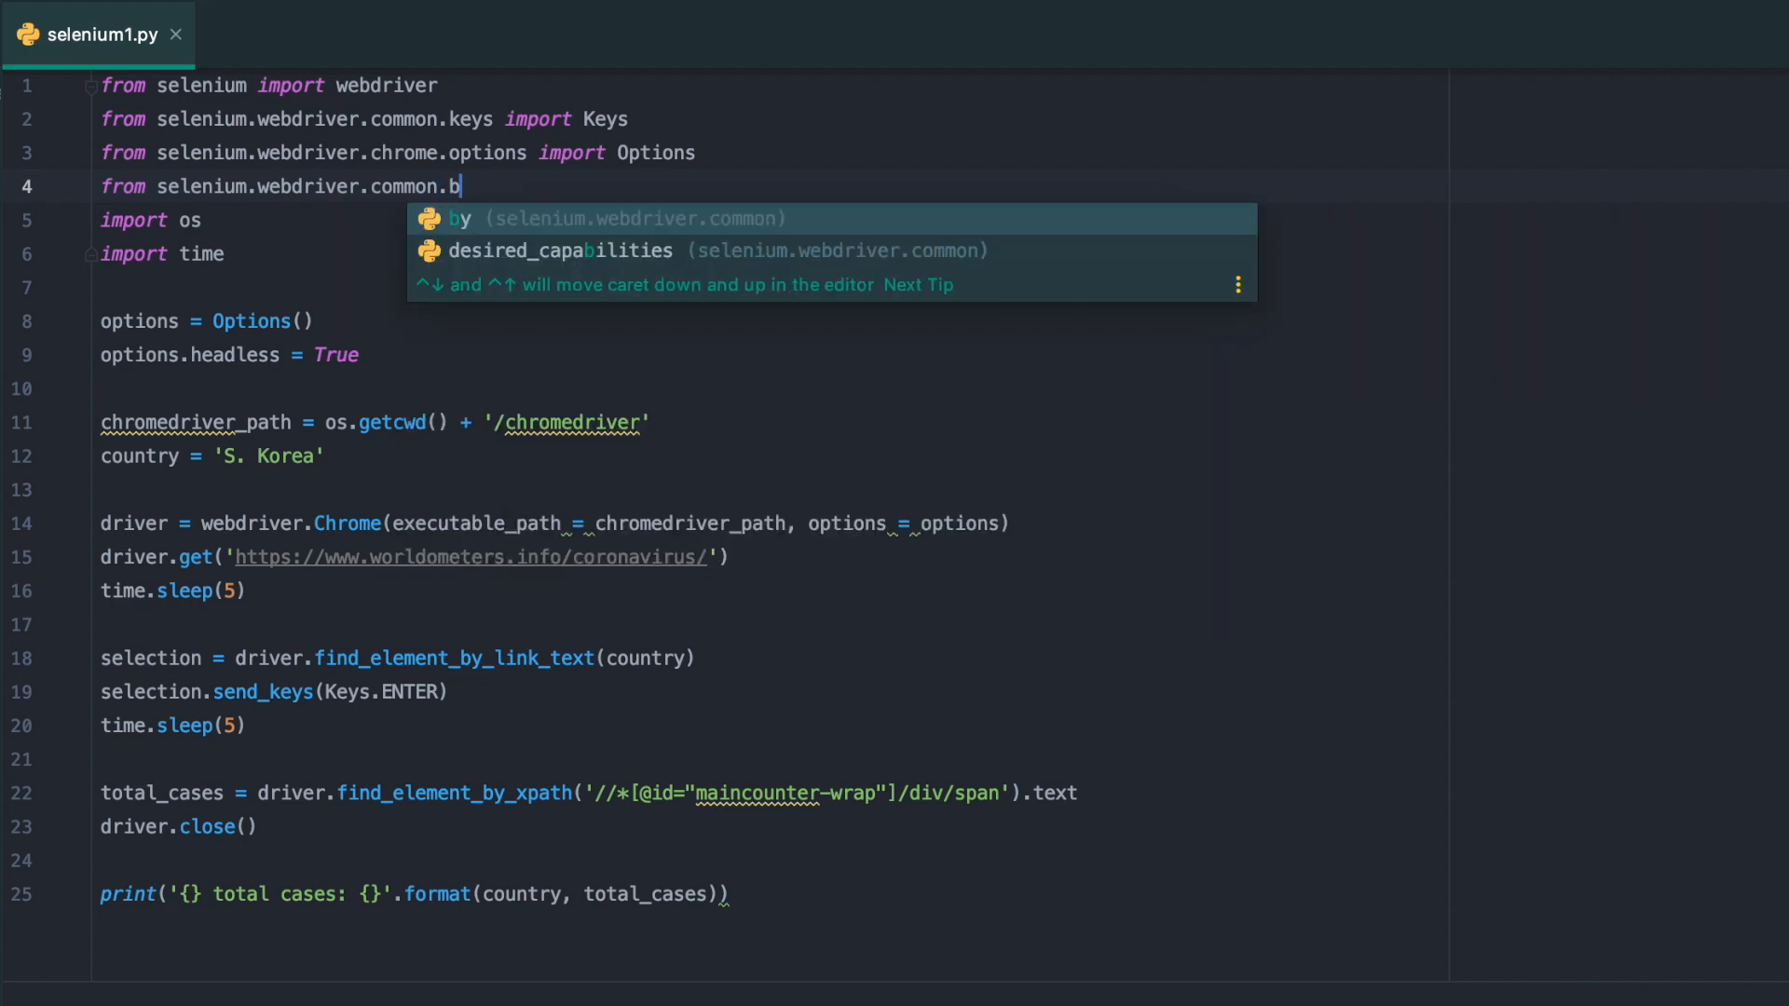
key("Tab")
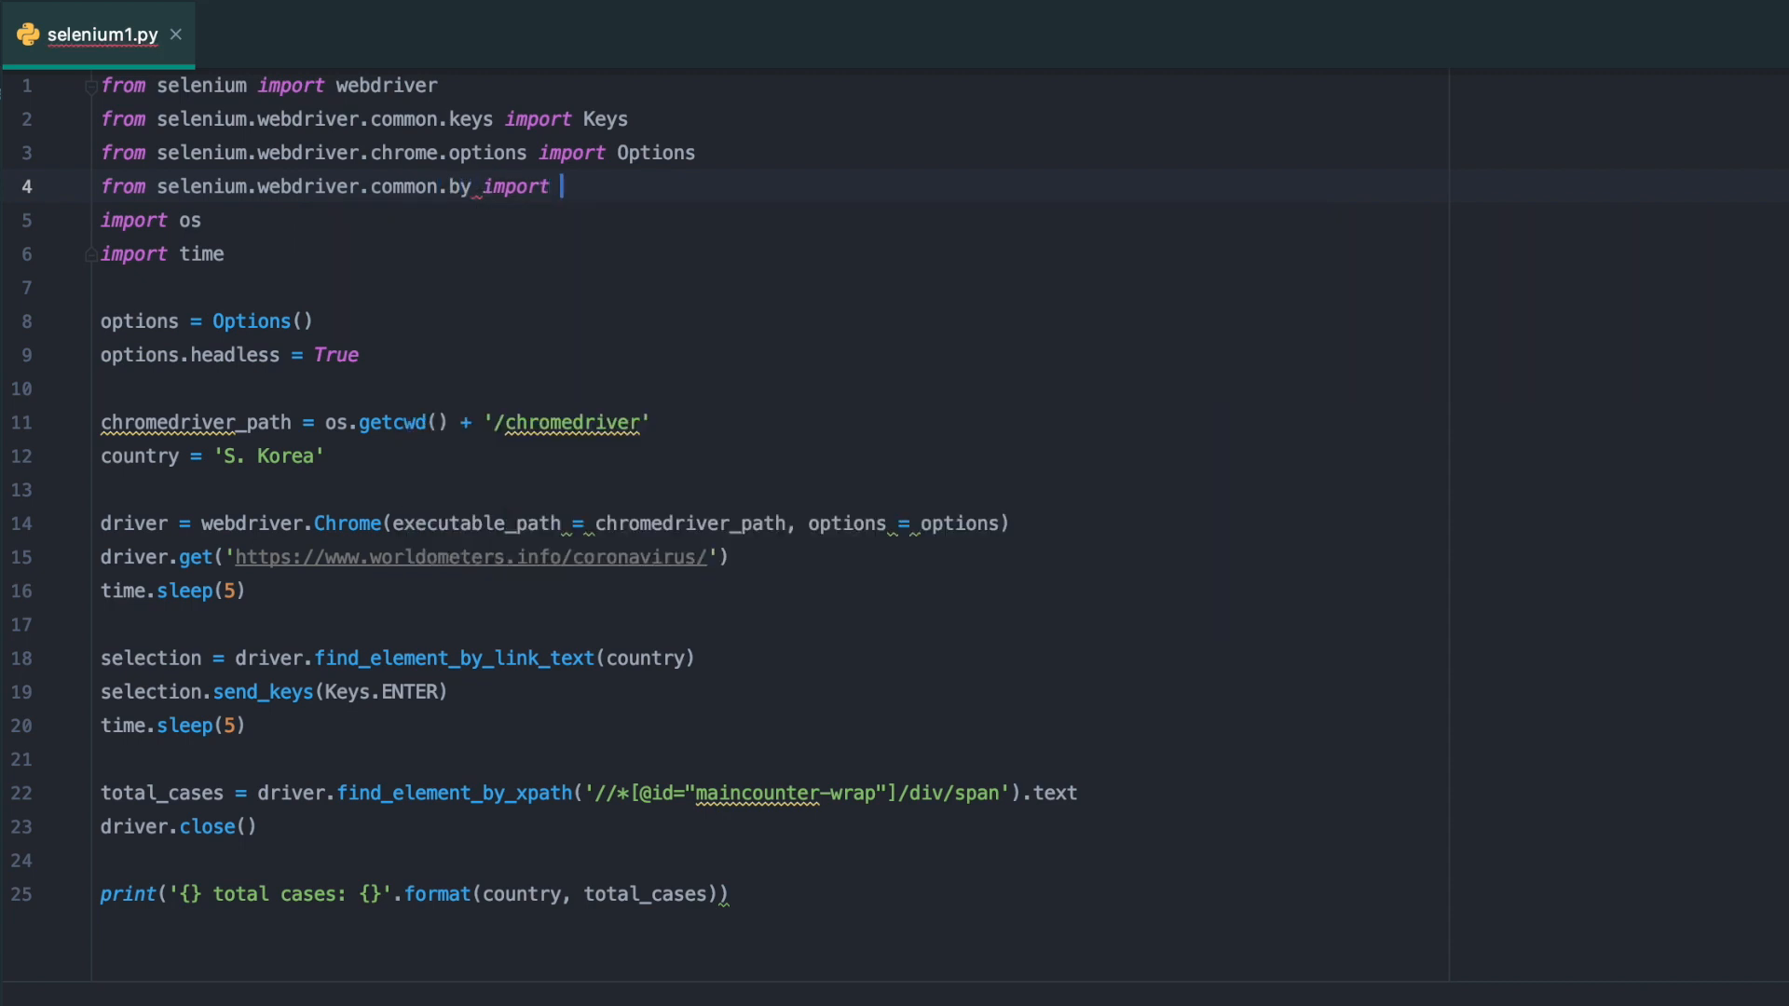
type("By")
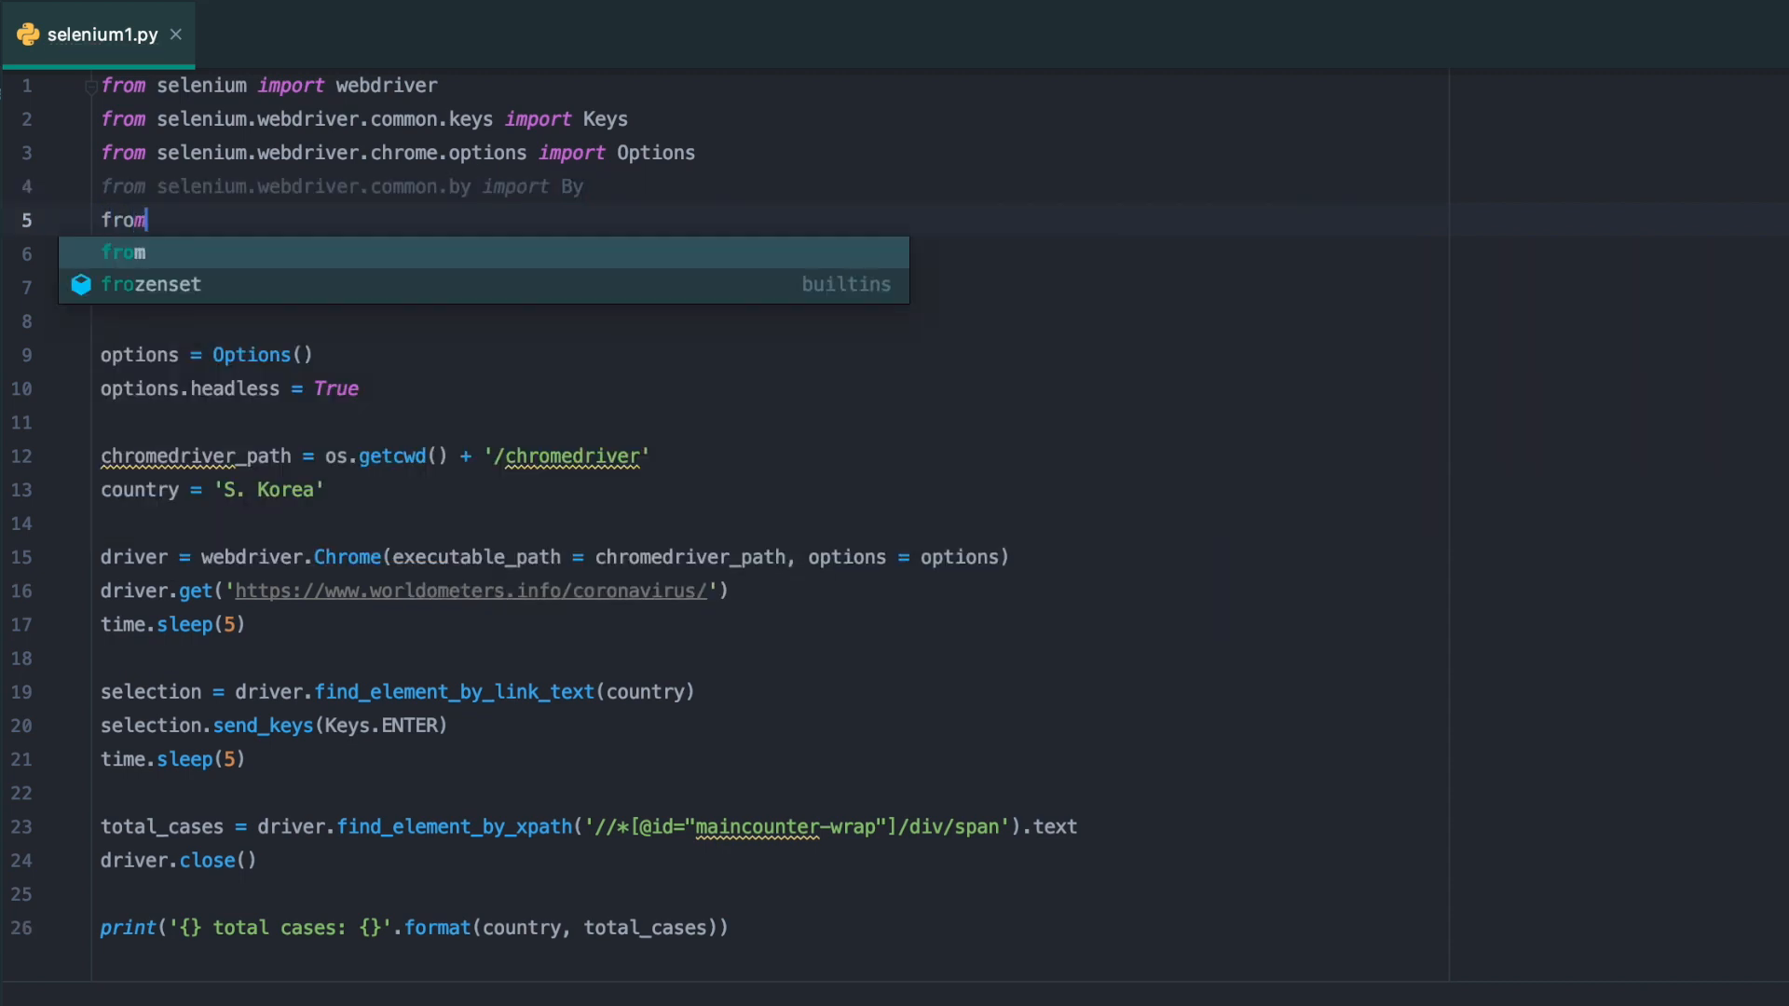
Import expected_conditions as EC and WebDriverWait from selenium.webdriver.support
type("selenium.webdriver")
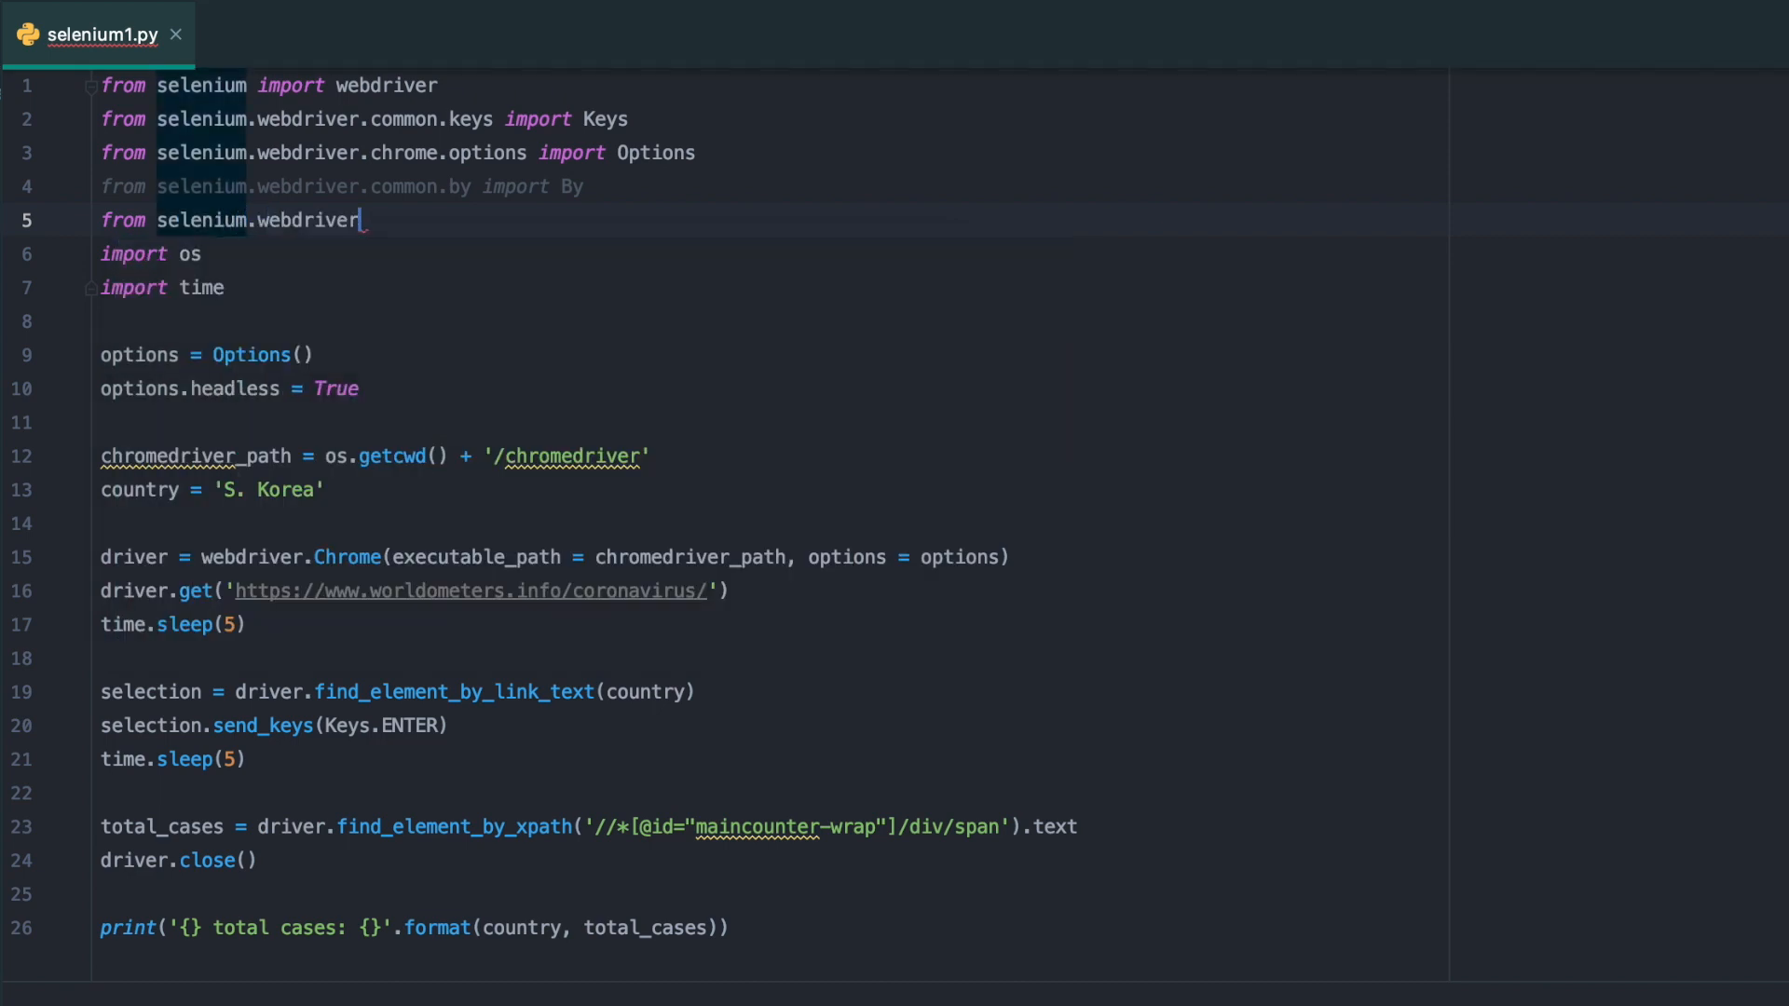
double_click(202, 558)
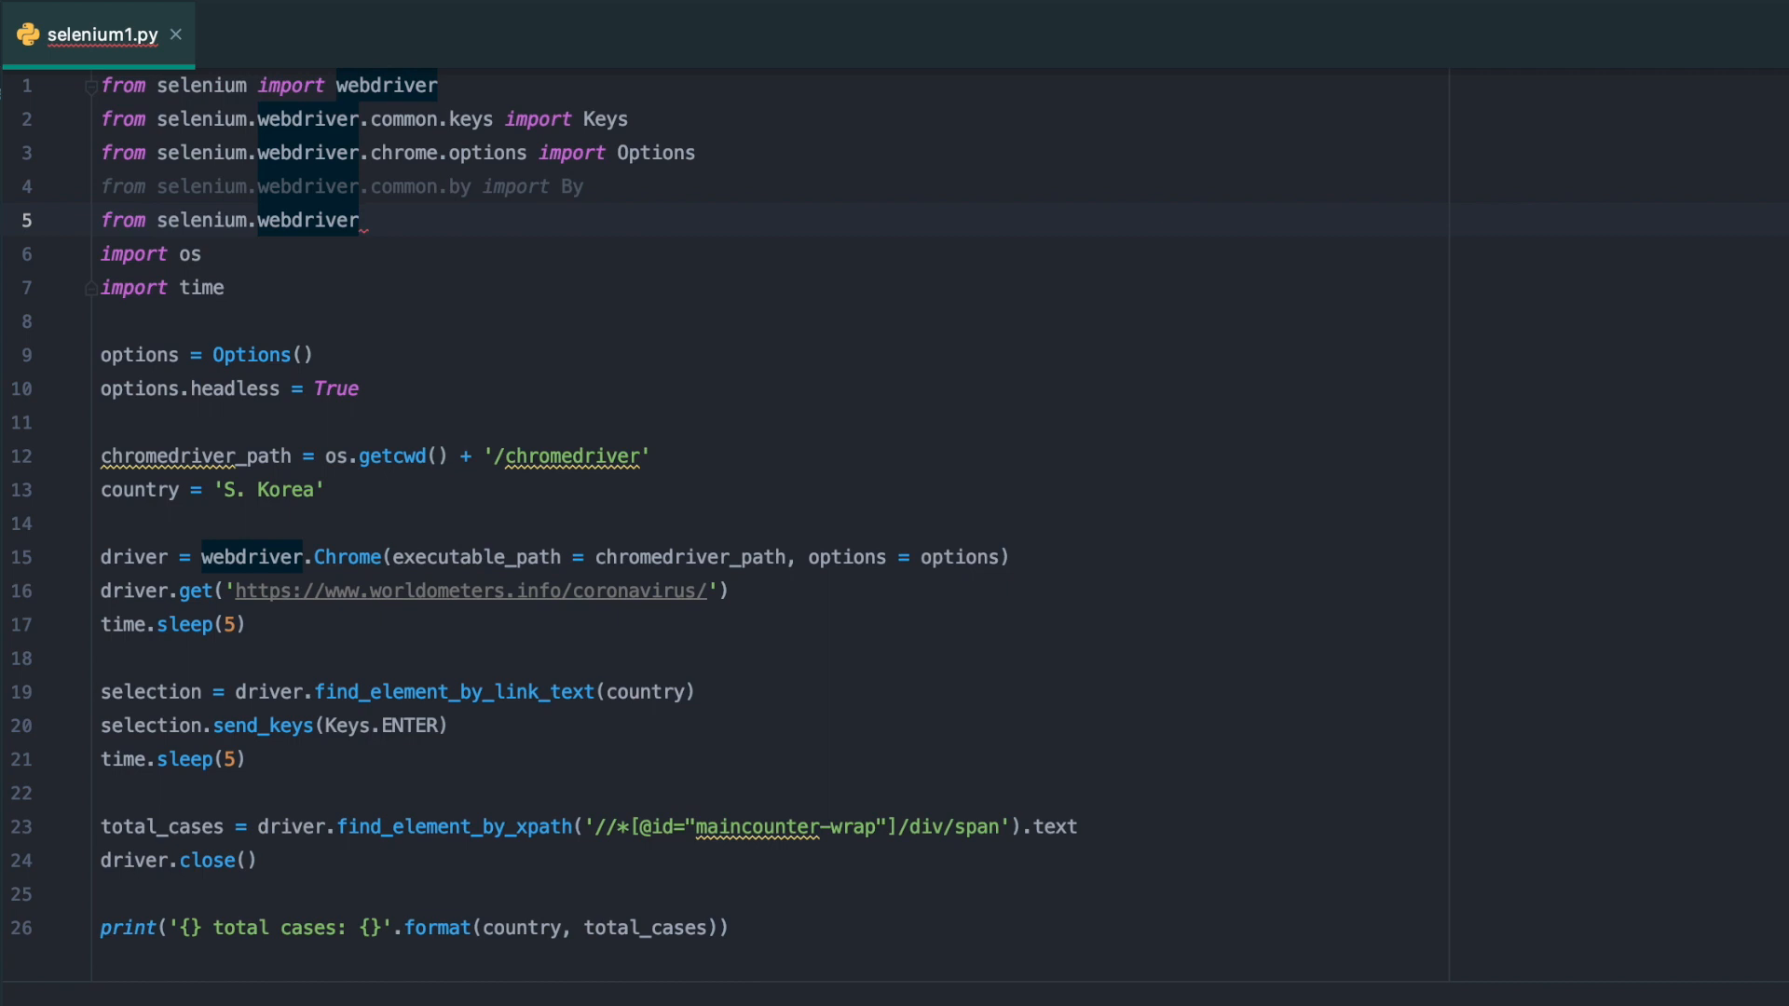
type(".support")
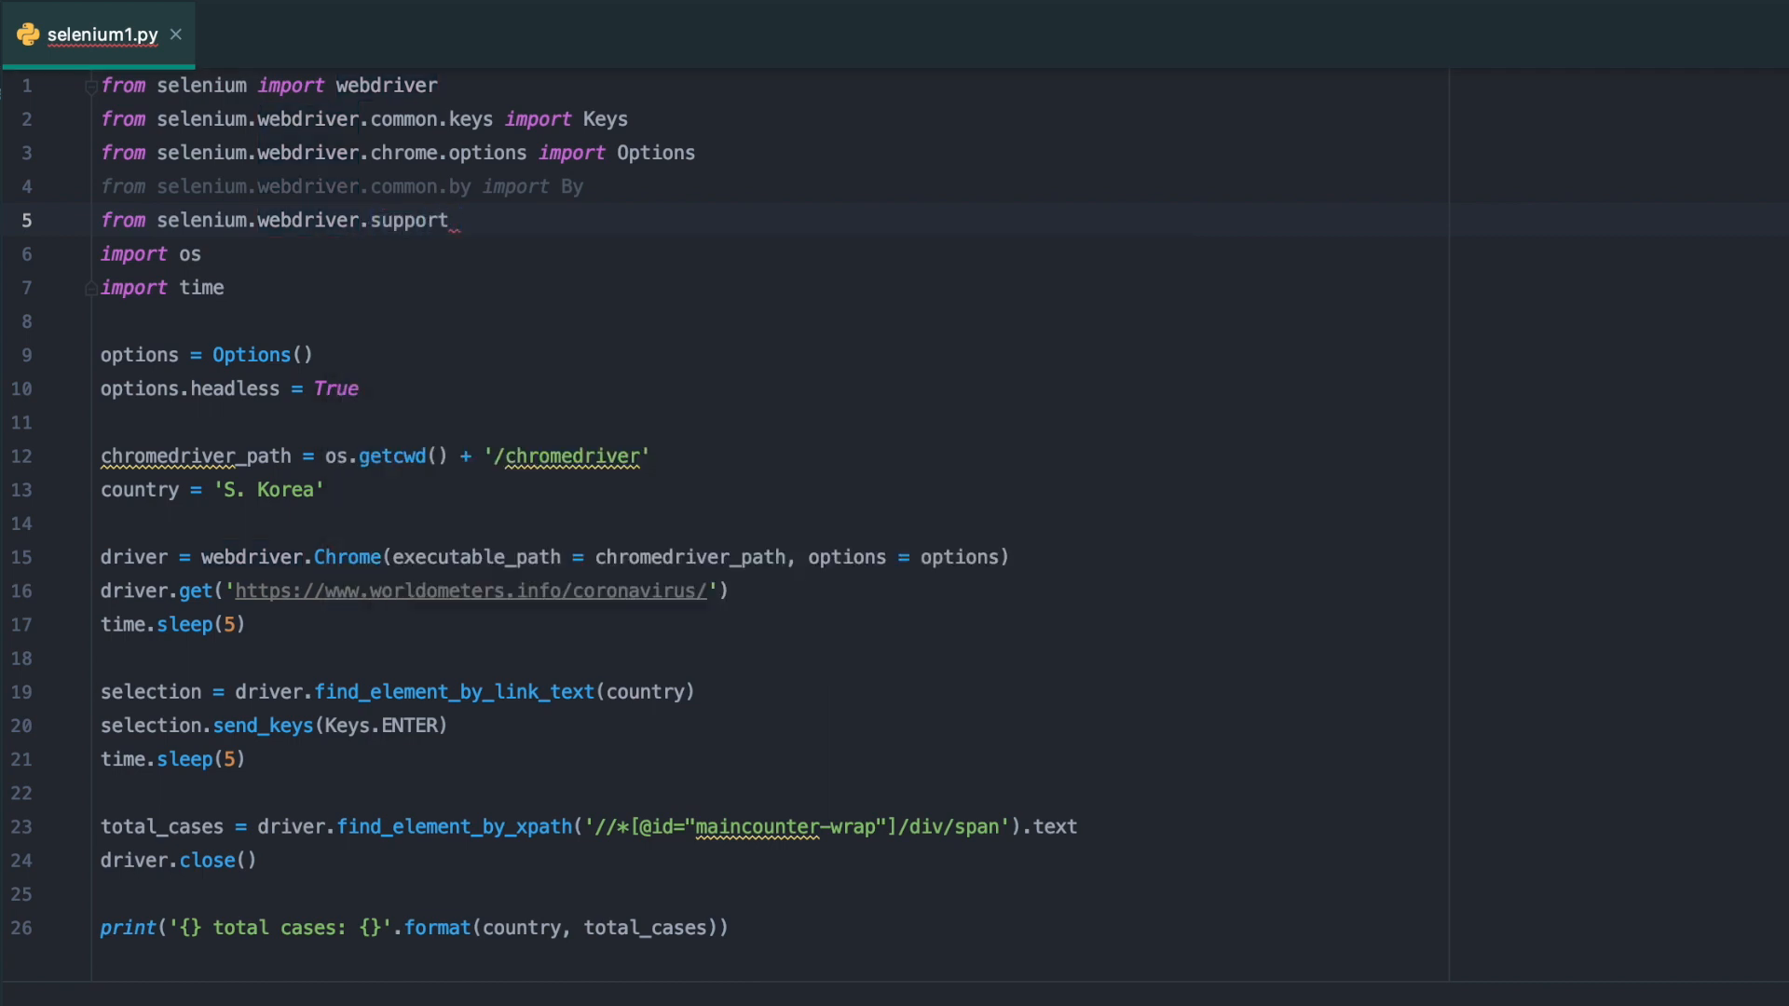
type("import expected_conditions as E")
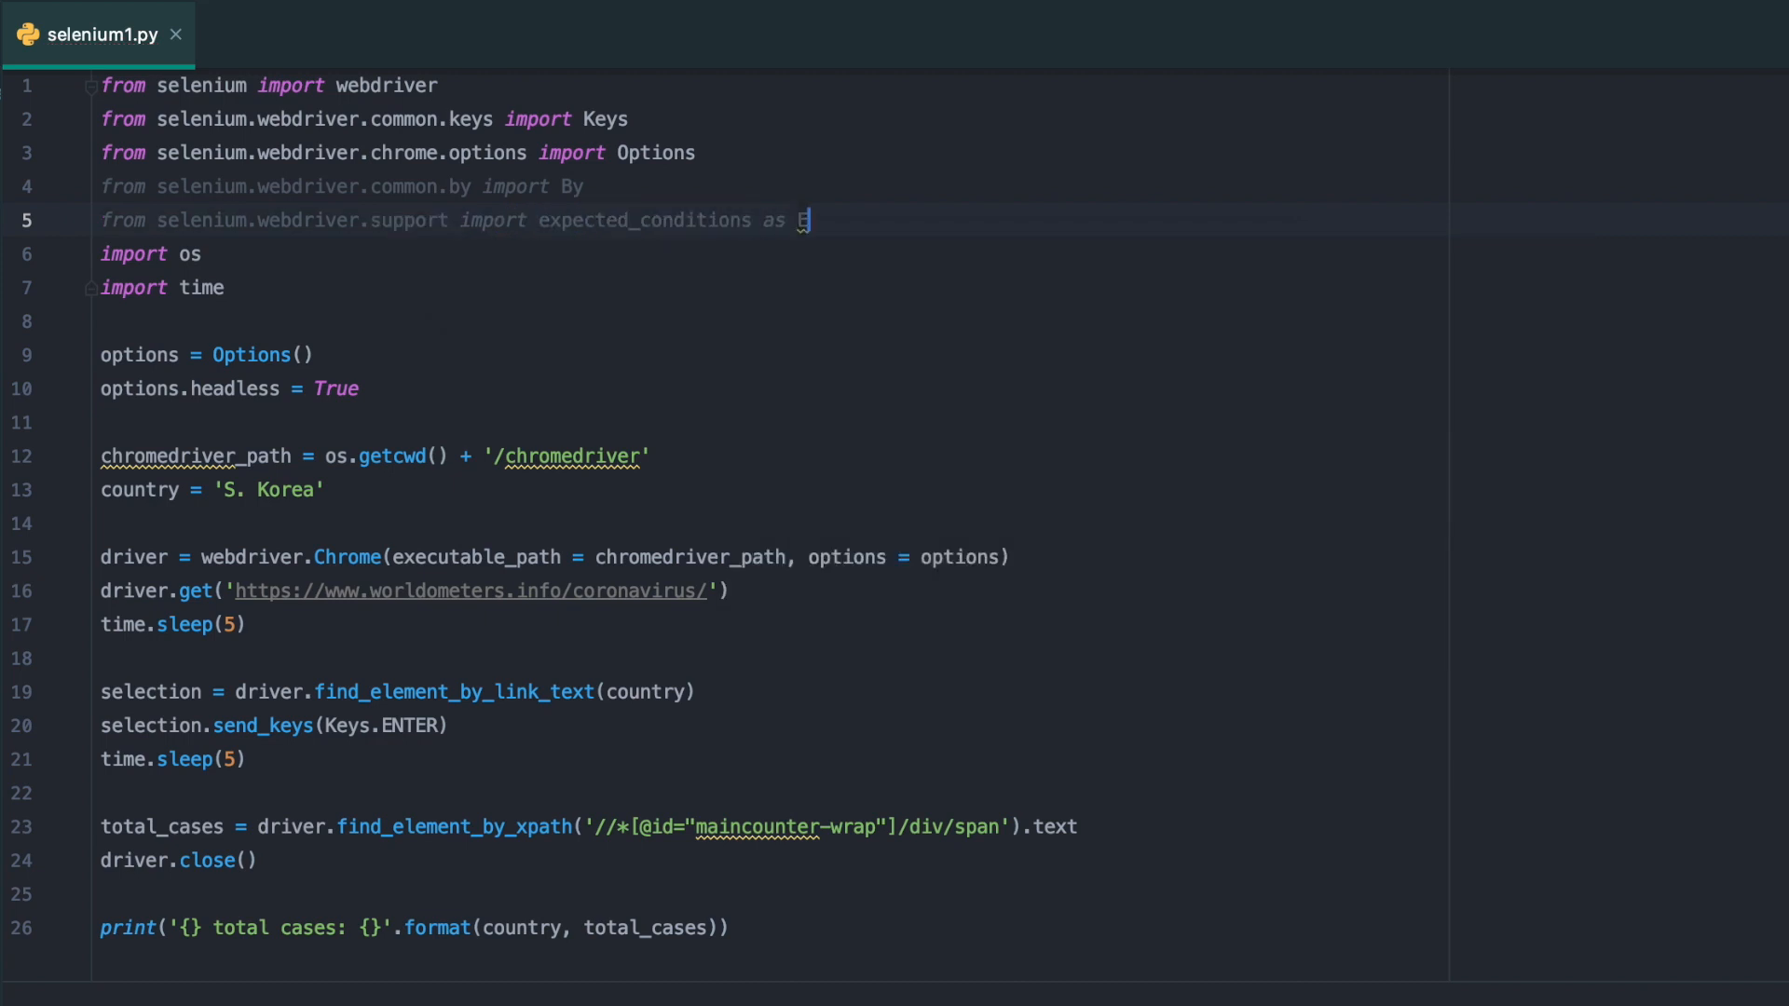
type("from selenium")
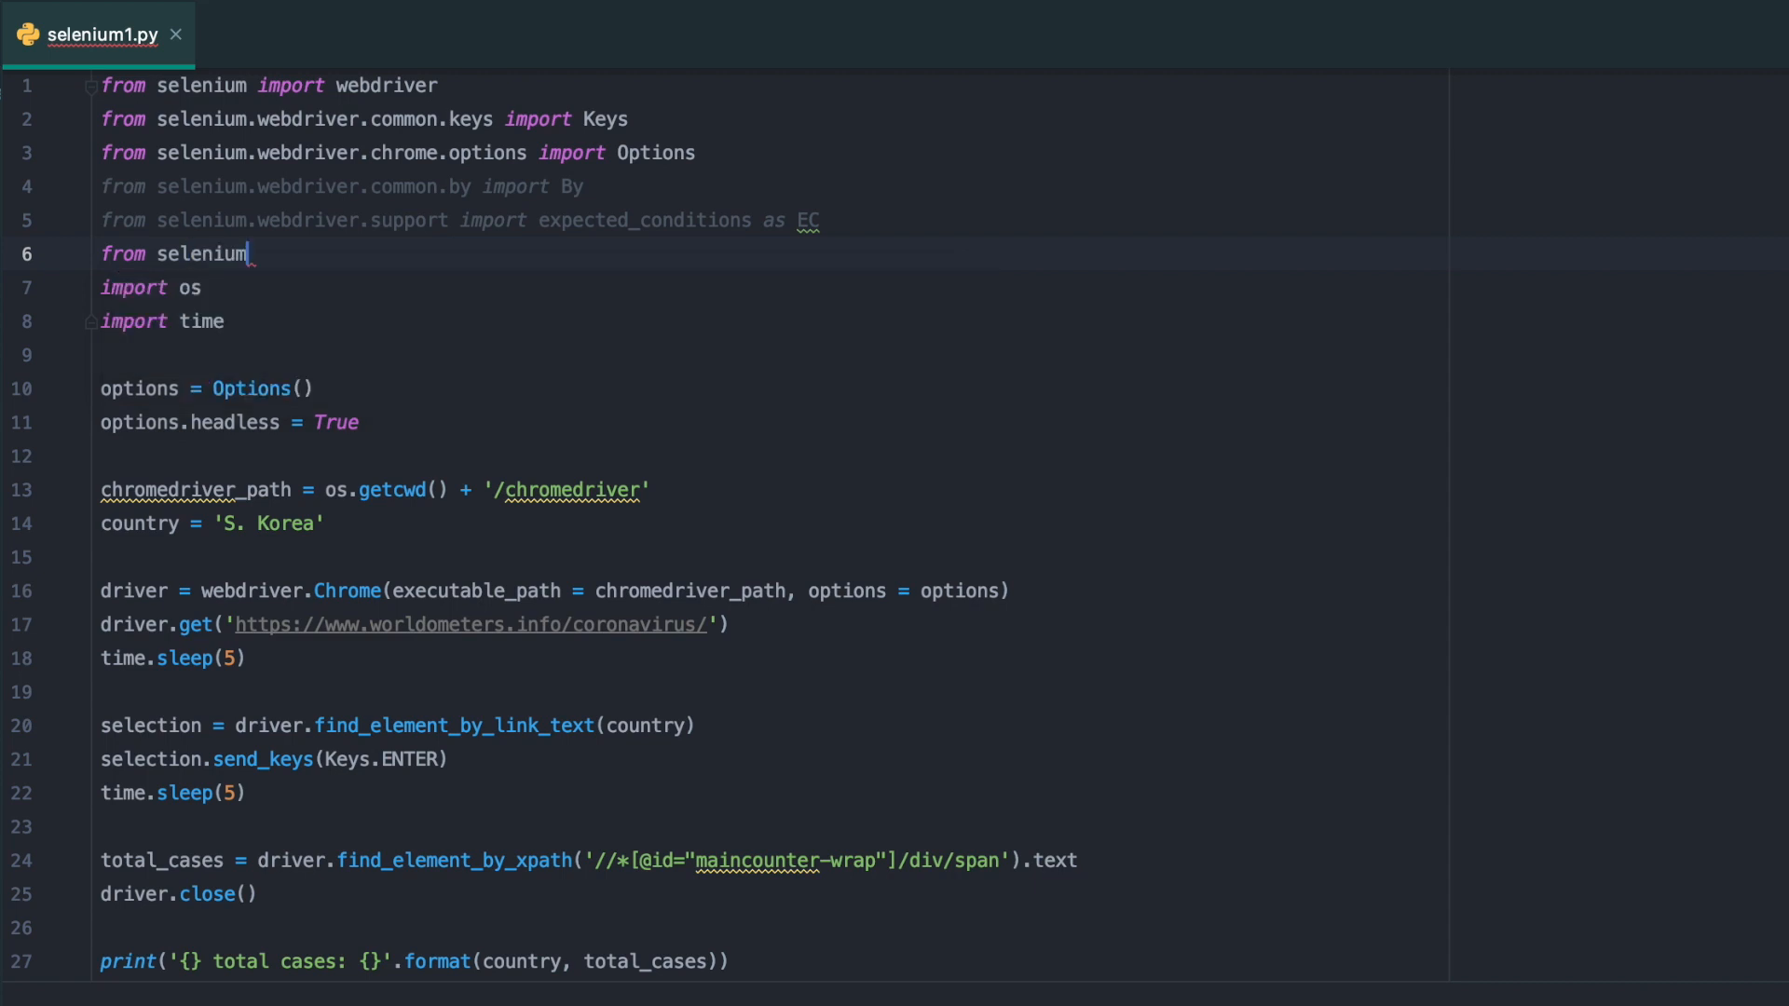
type(".webdriver.support")
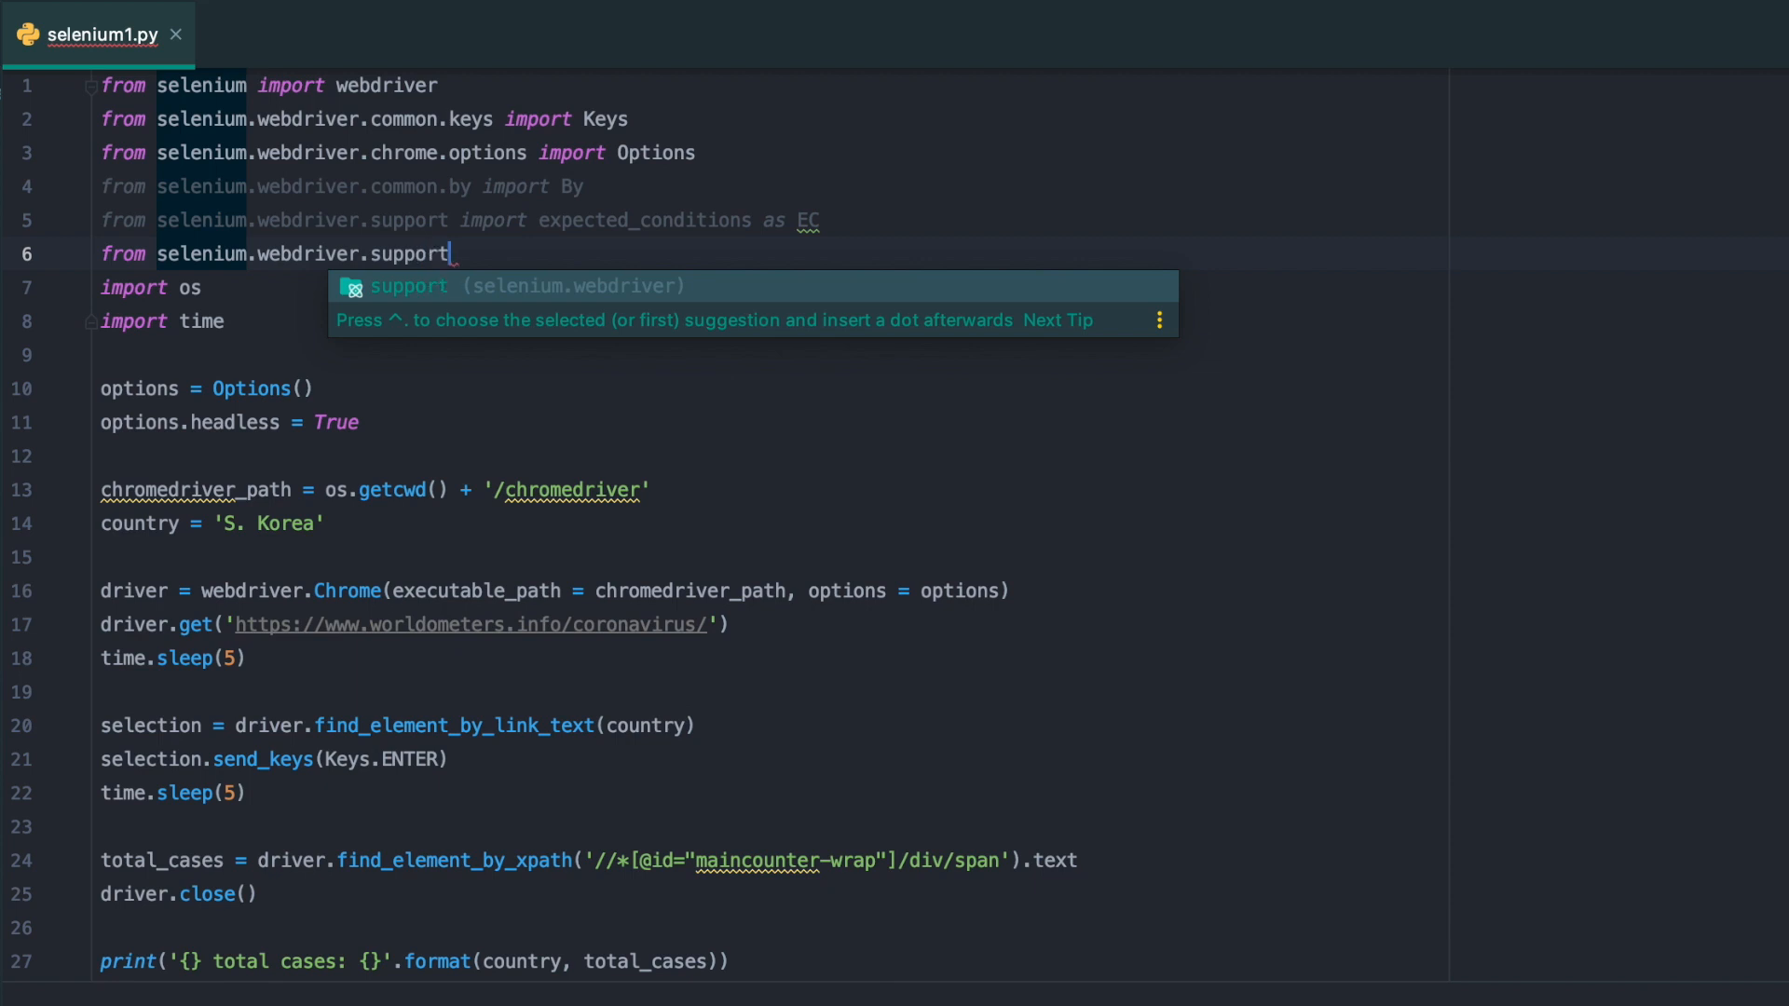
type(".ui")
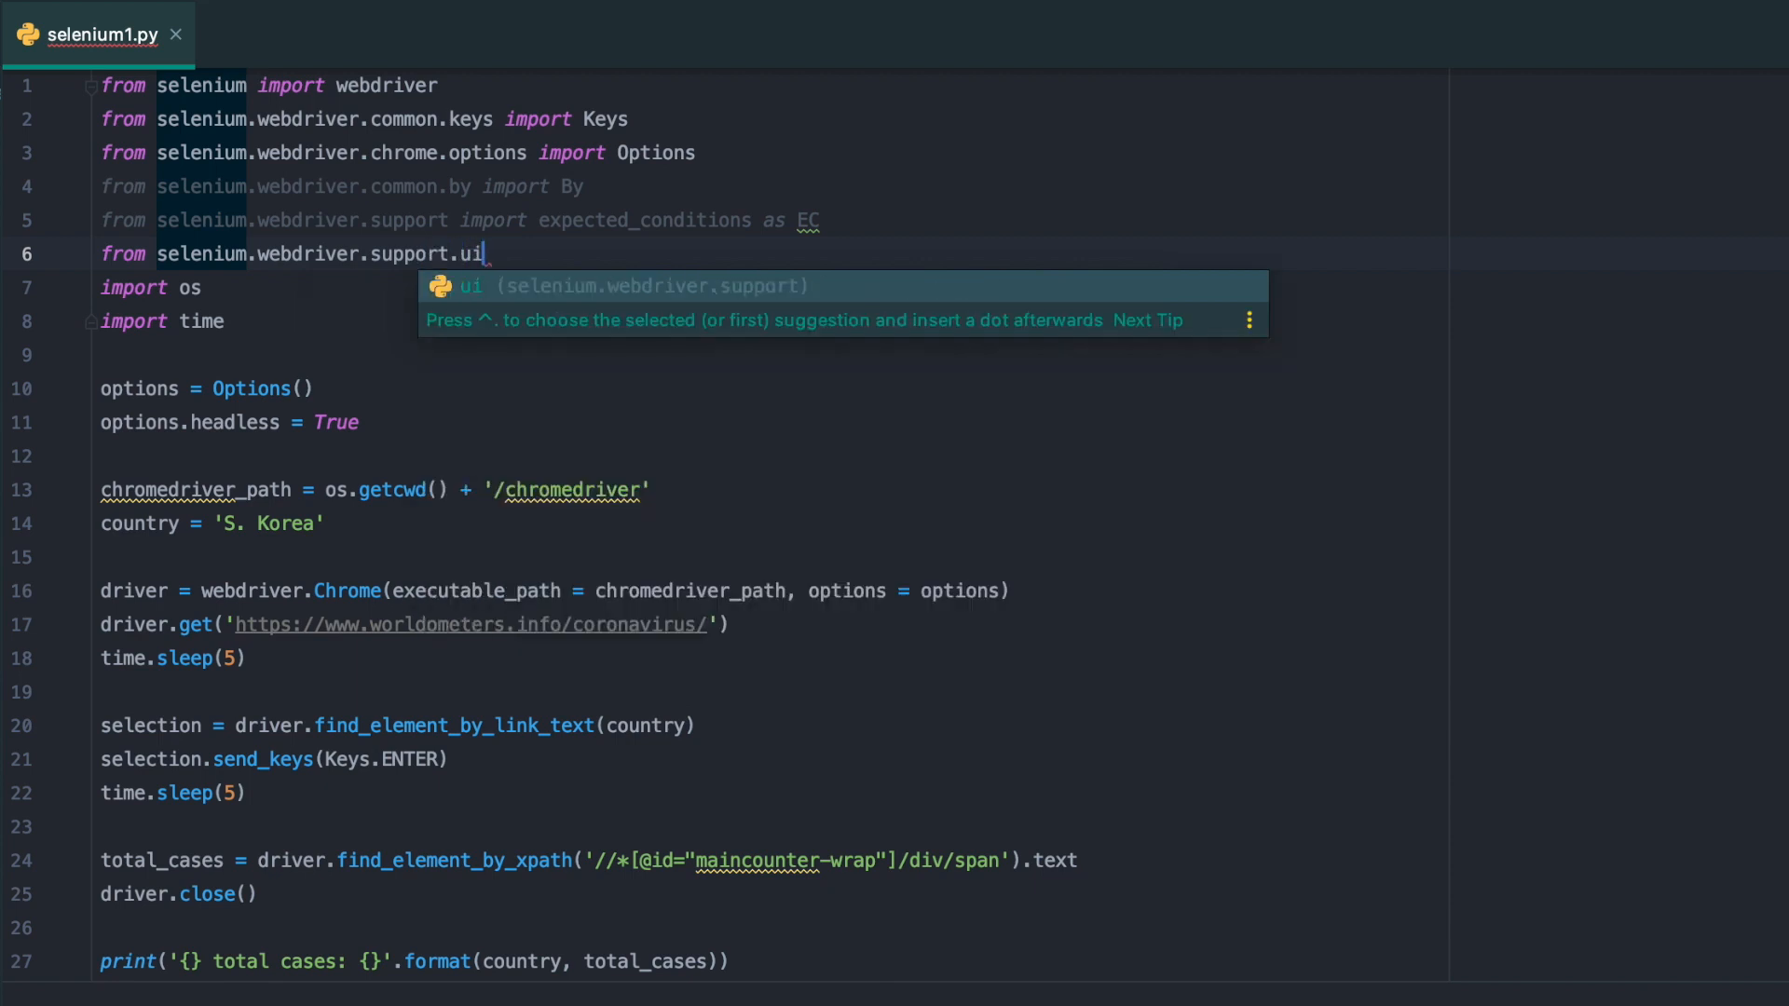
type("import WebDriverWait")
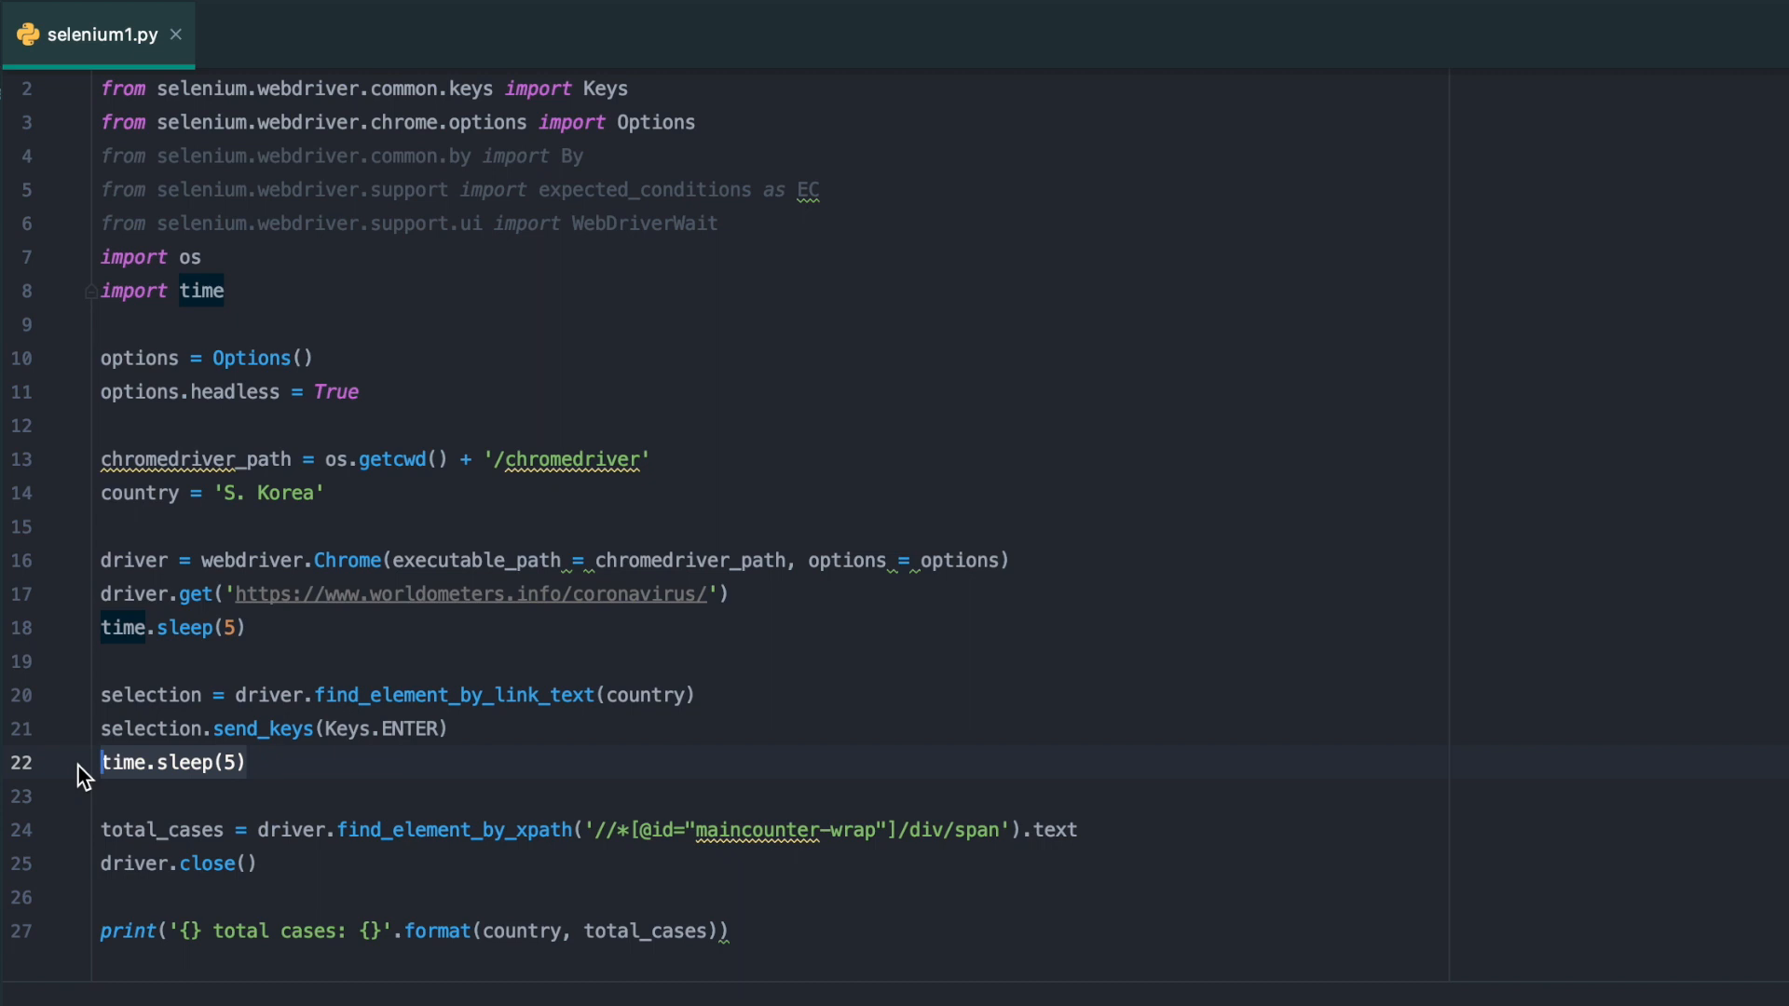
Replace the second sleep with WebDriverWait(driver, 30).until(EC...)
key("Delete")
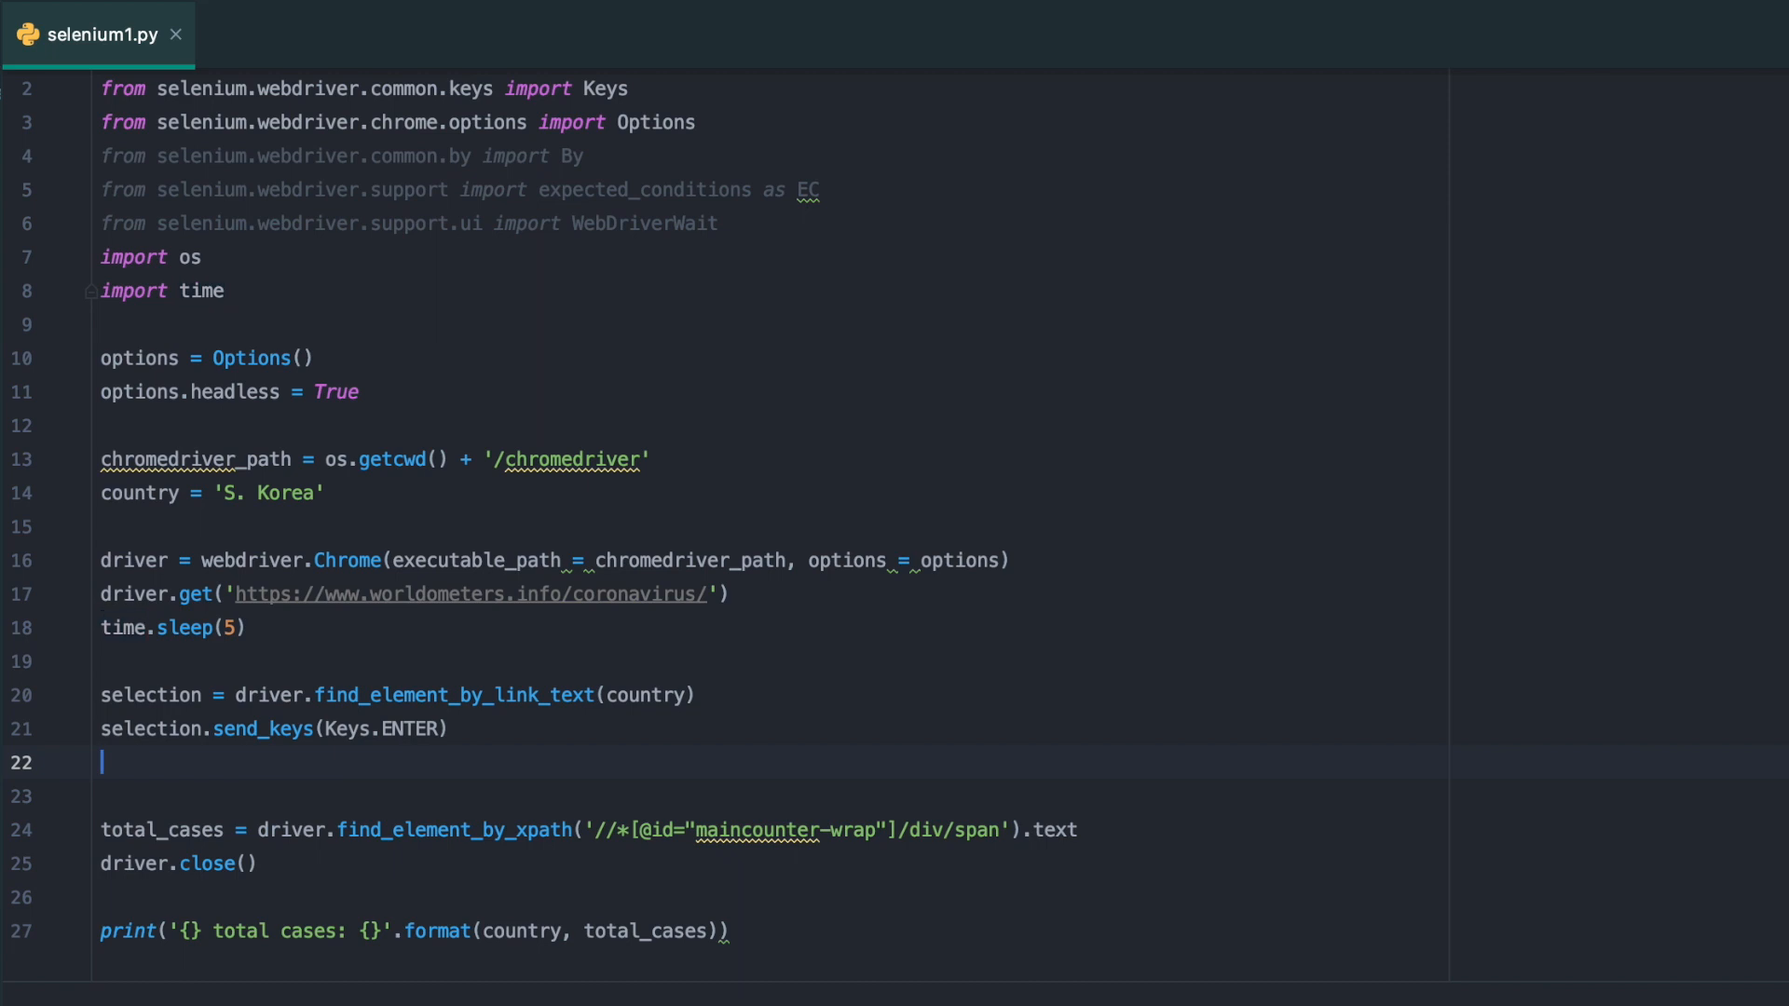
type("WebDriverWait")
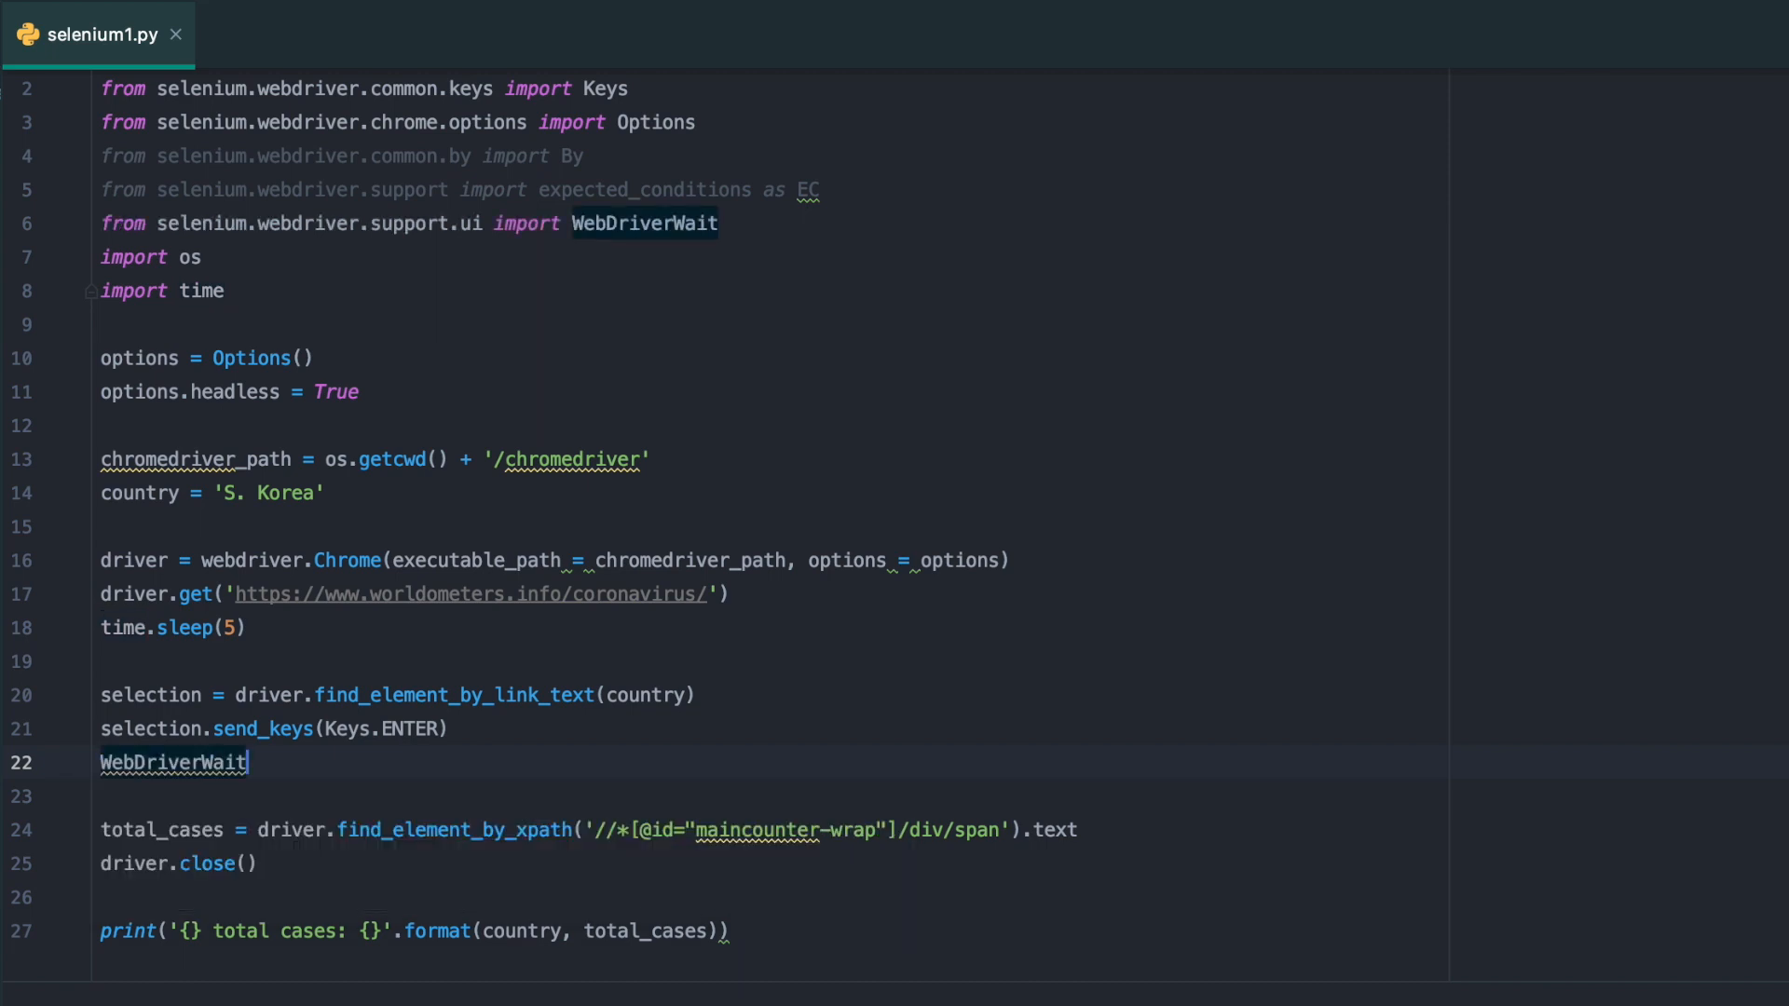
type("()")
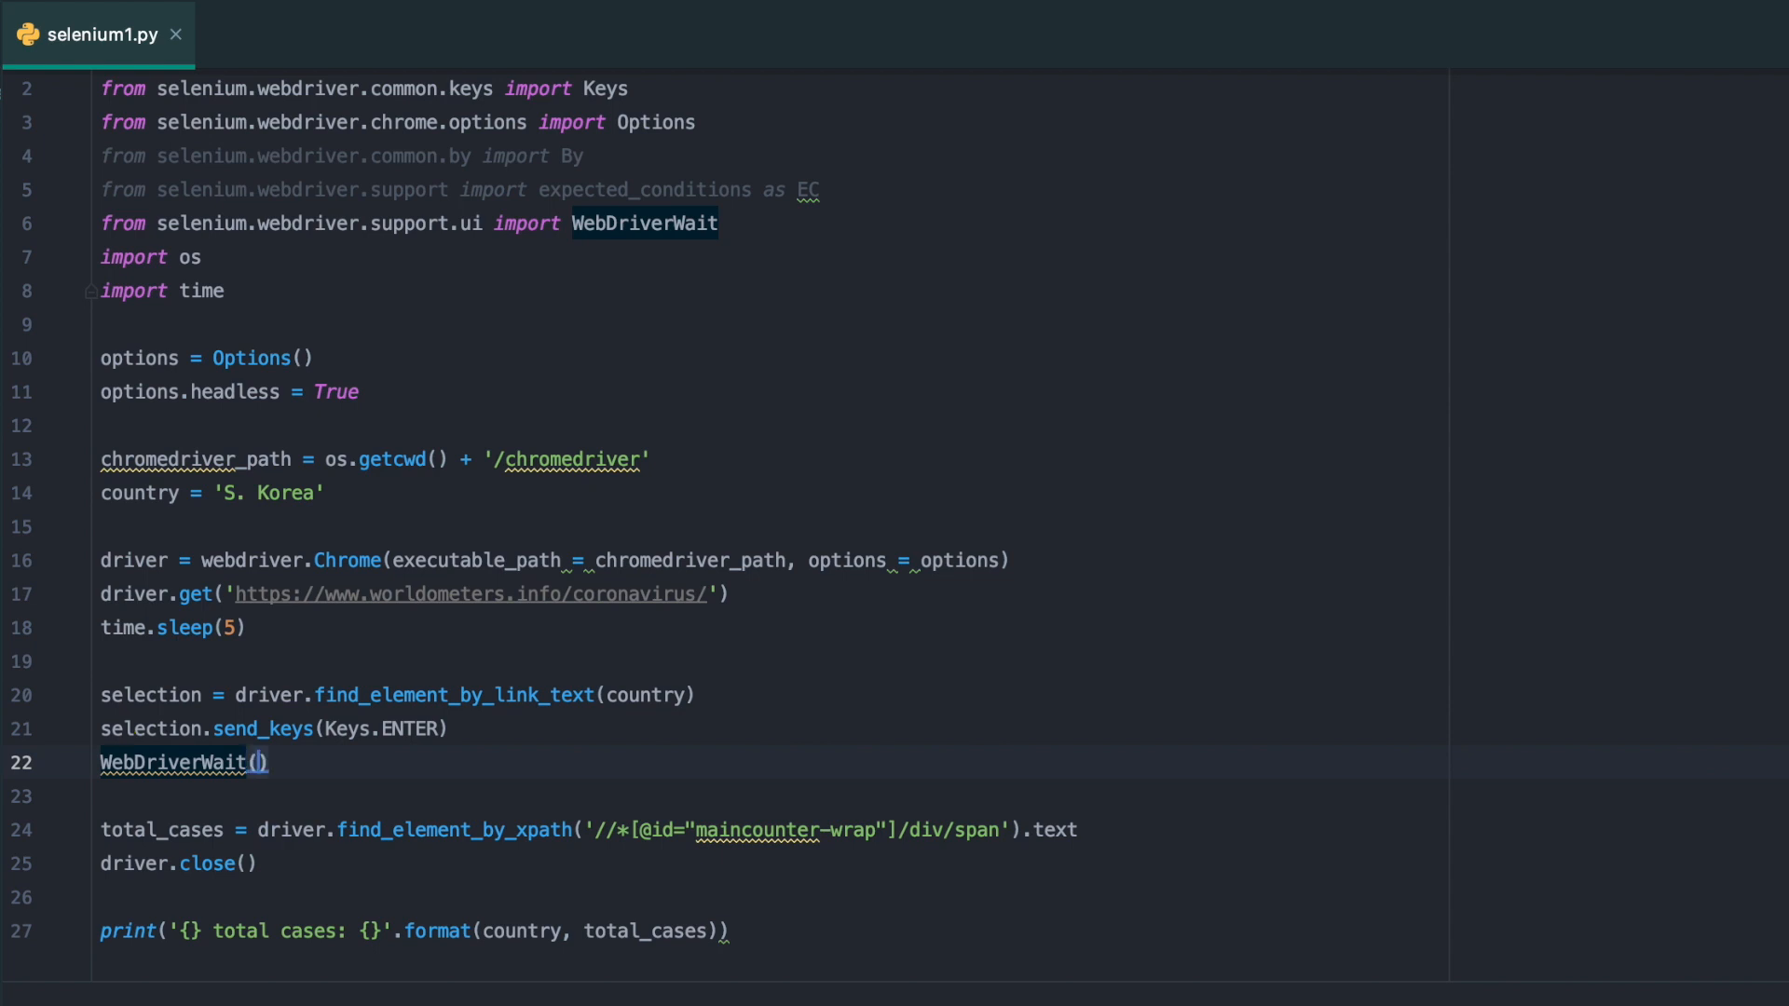
type("driver,")
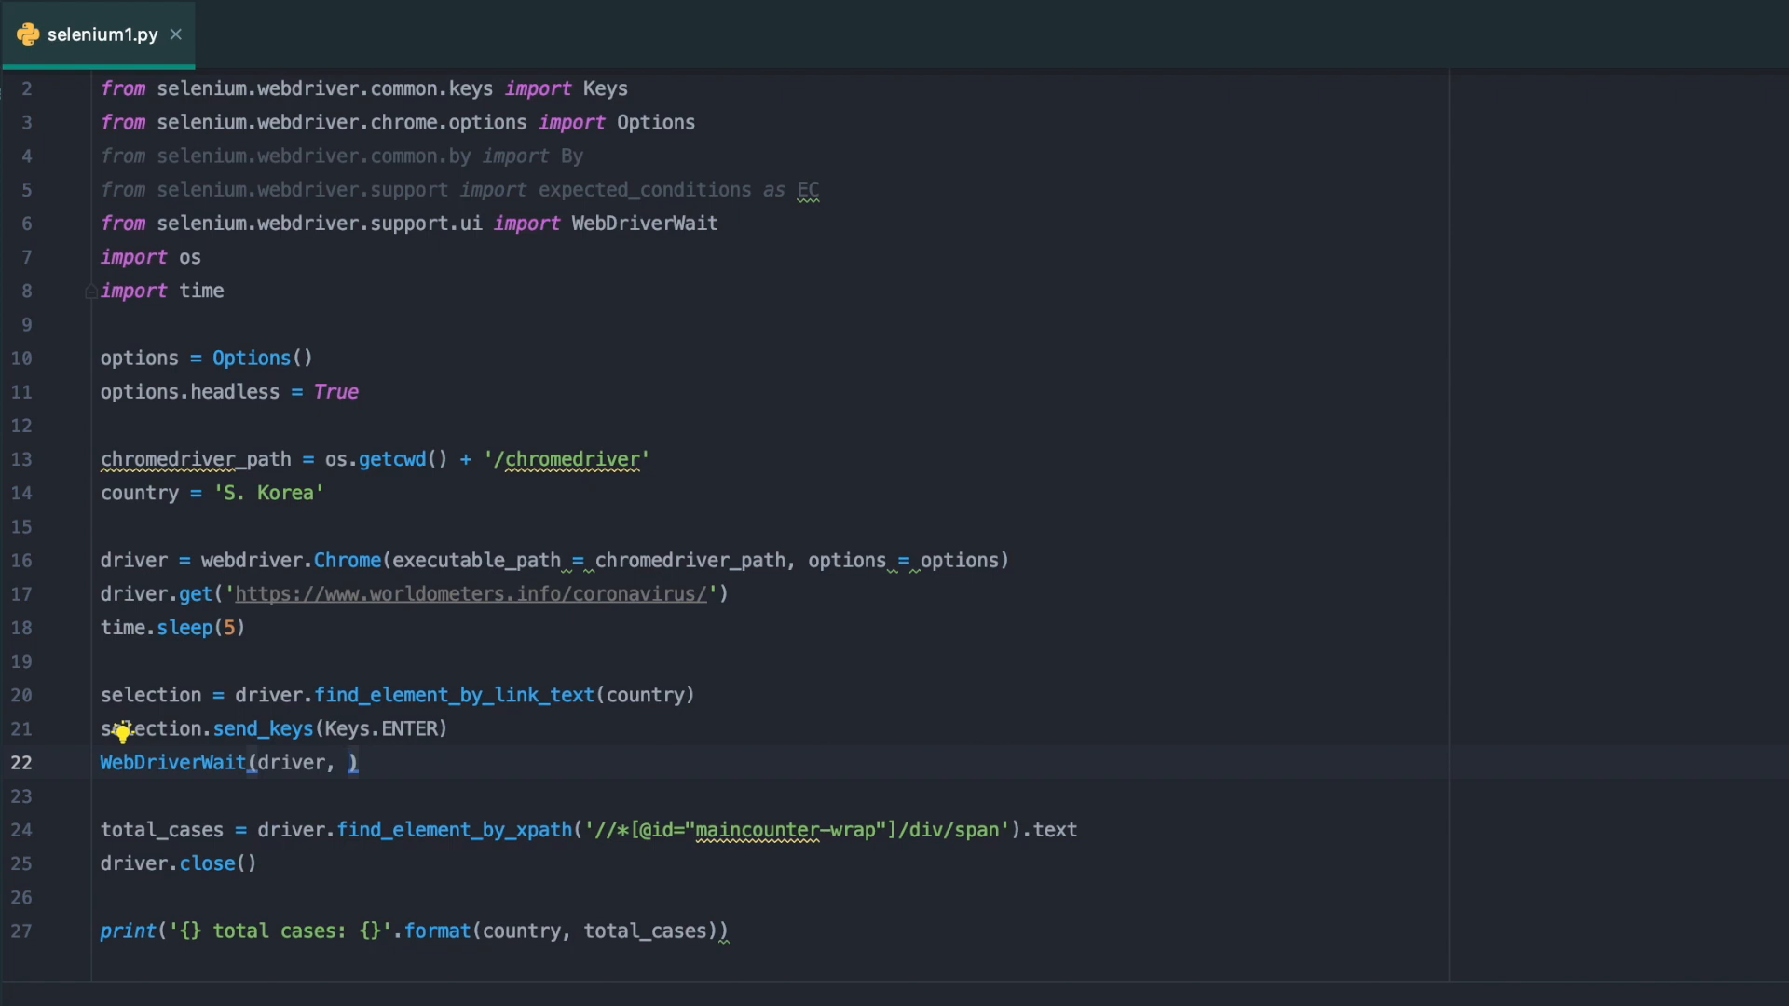
type("30")
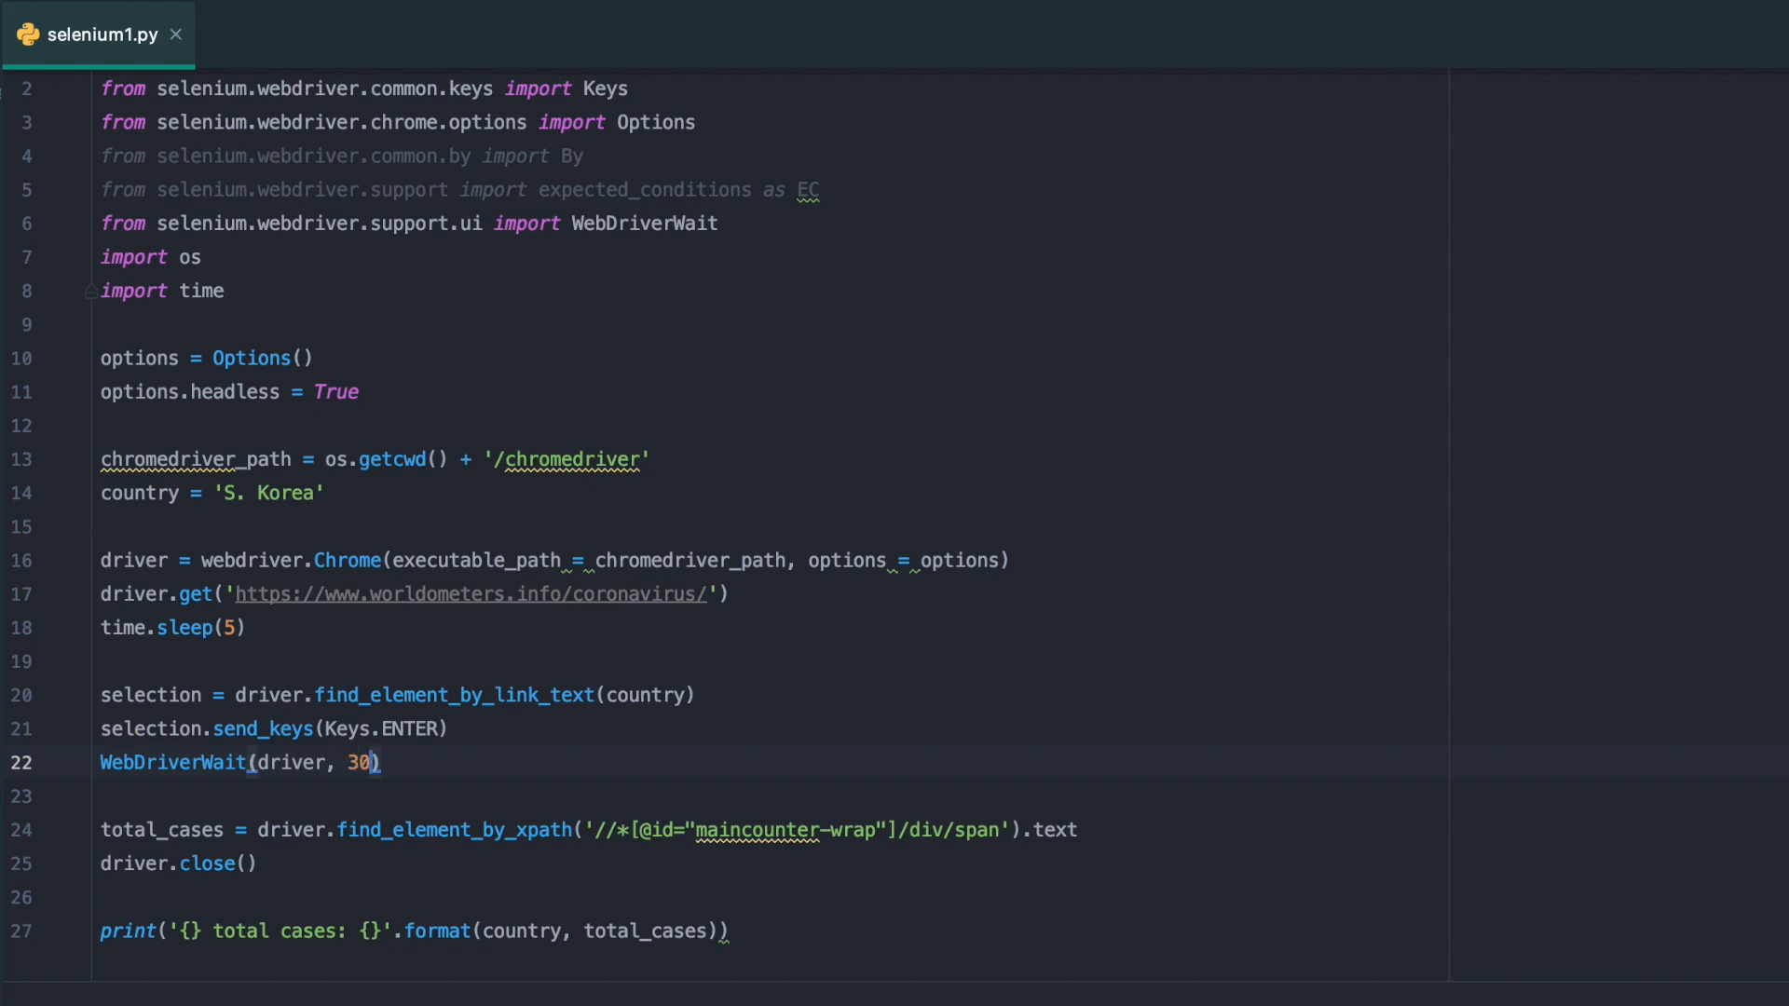
type(".")
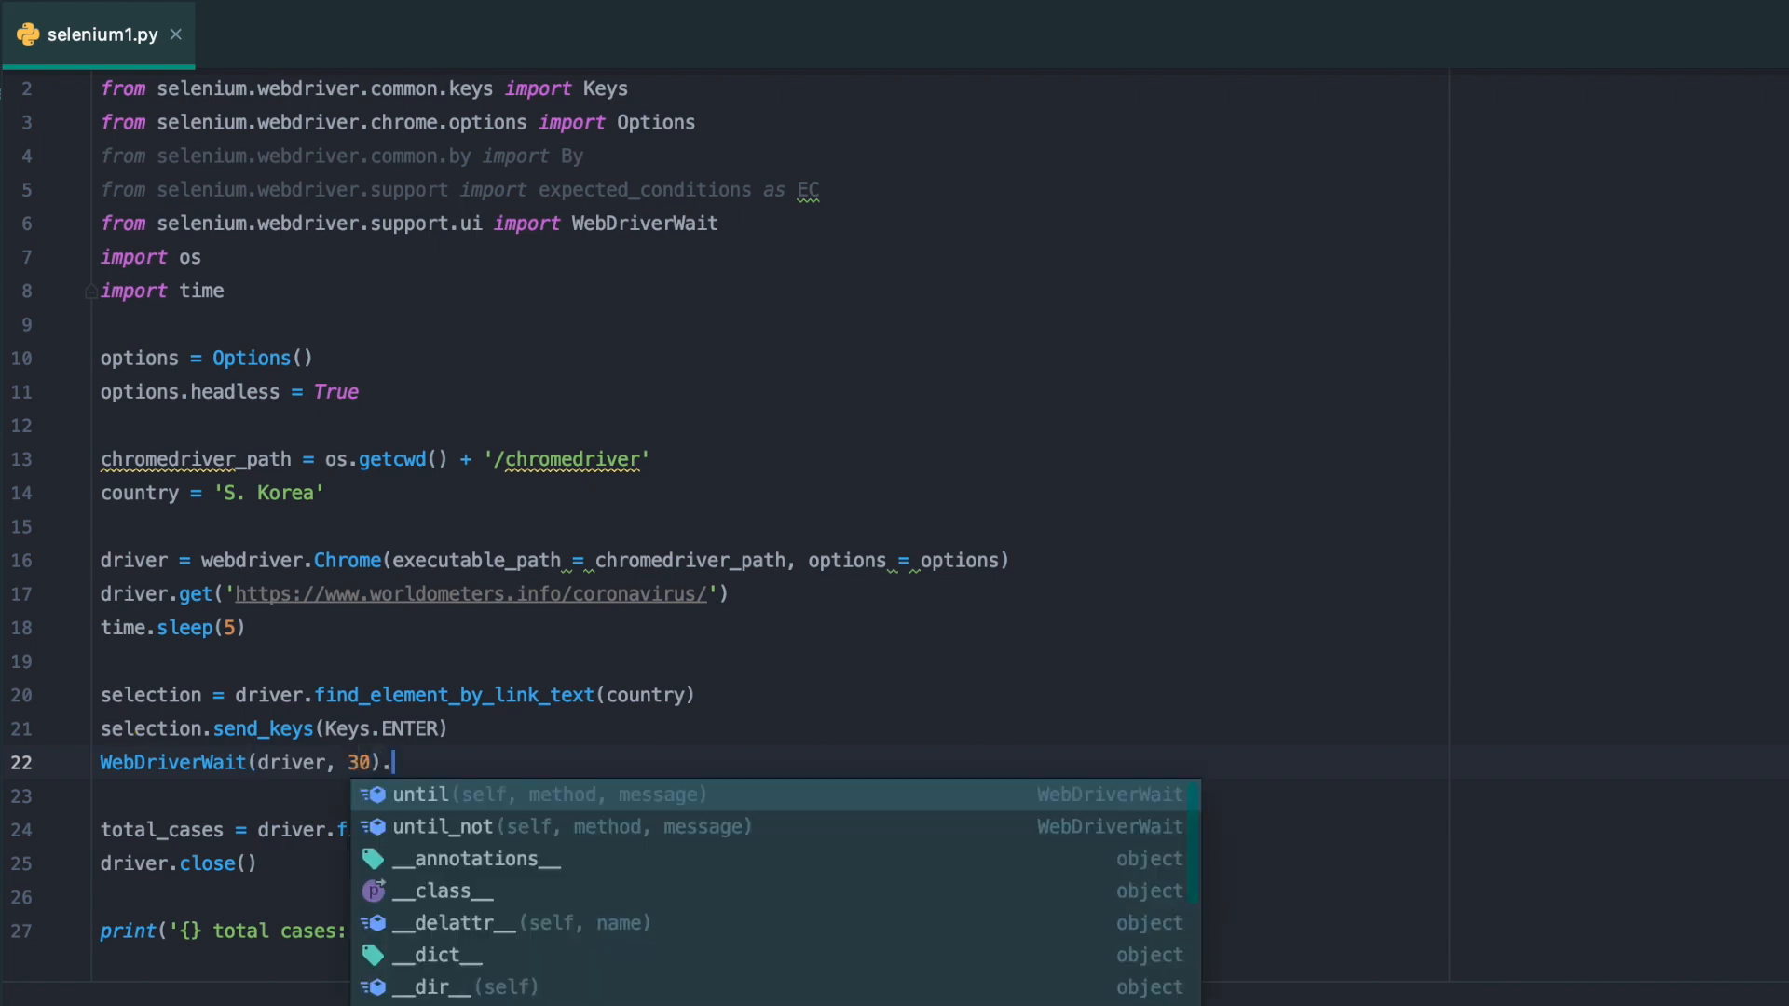
left_click(433, 793)
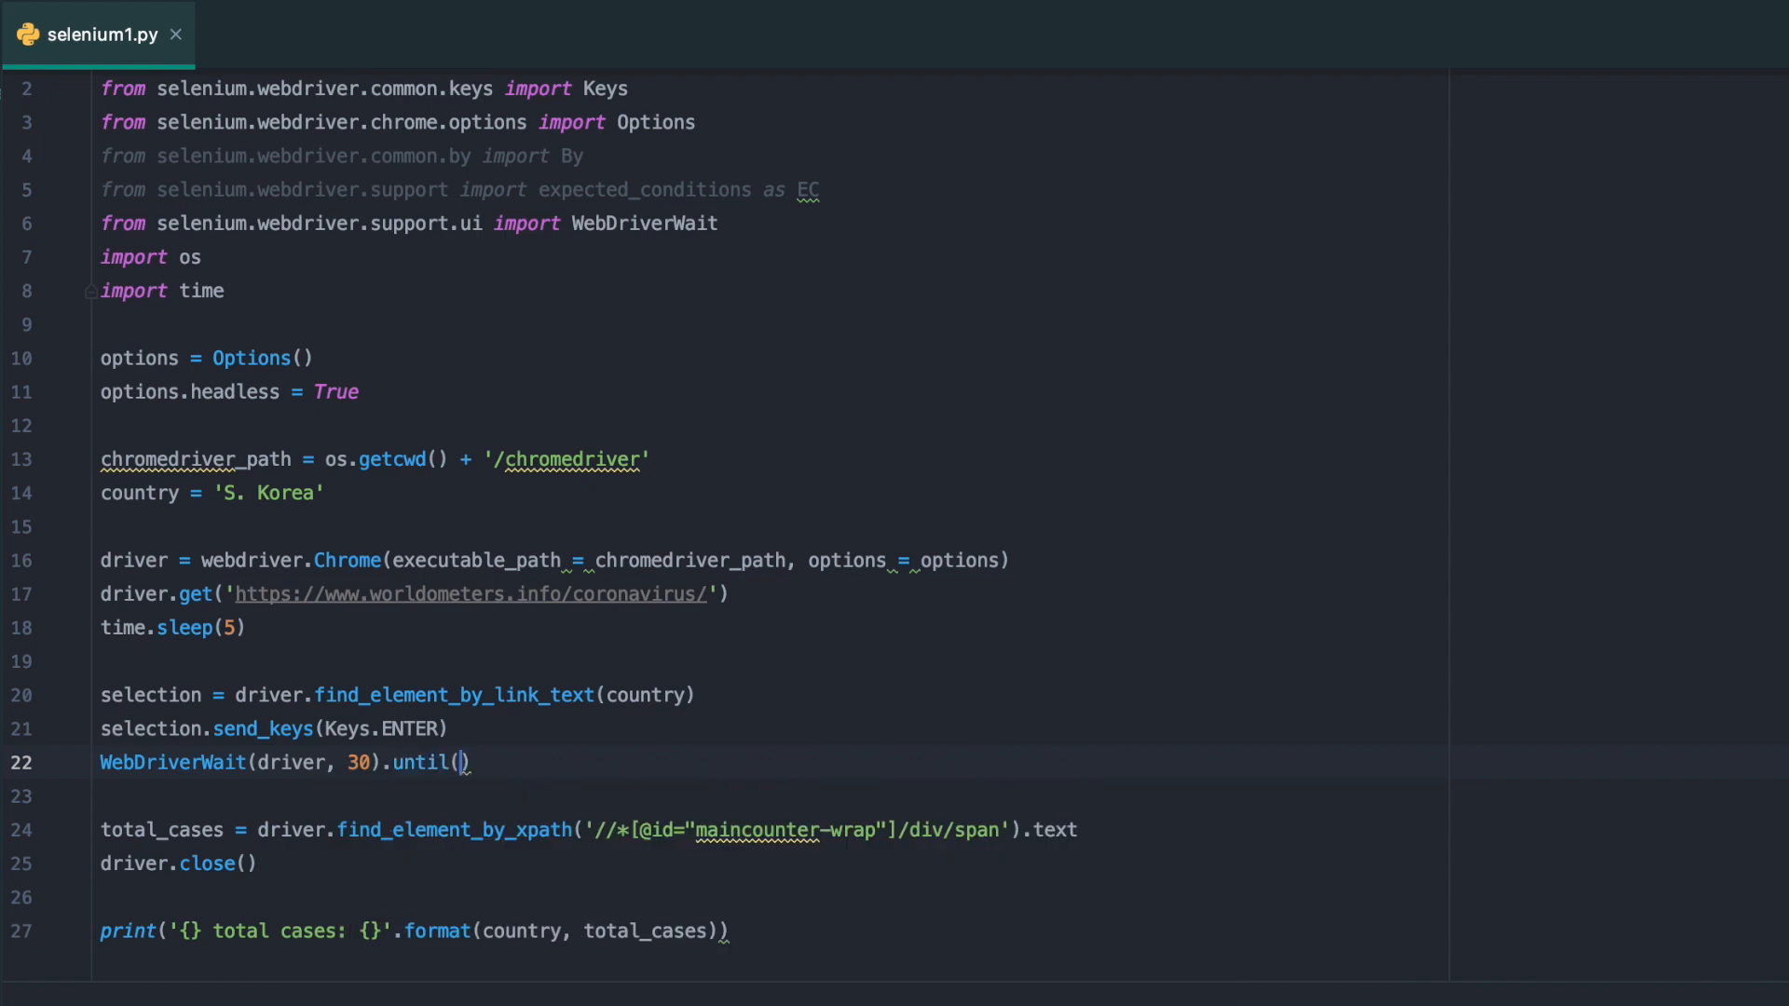
type("EC")
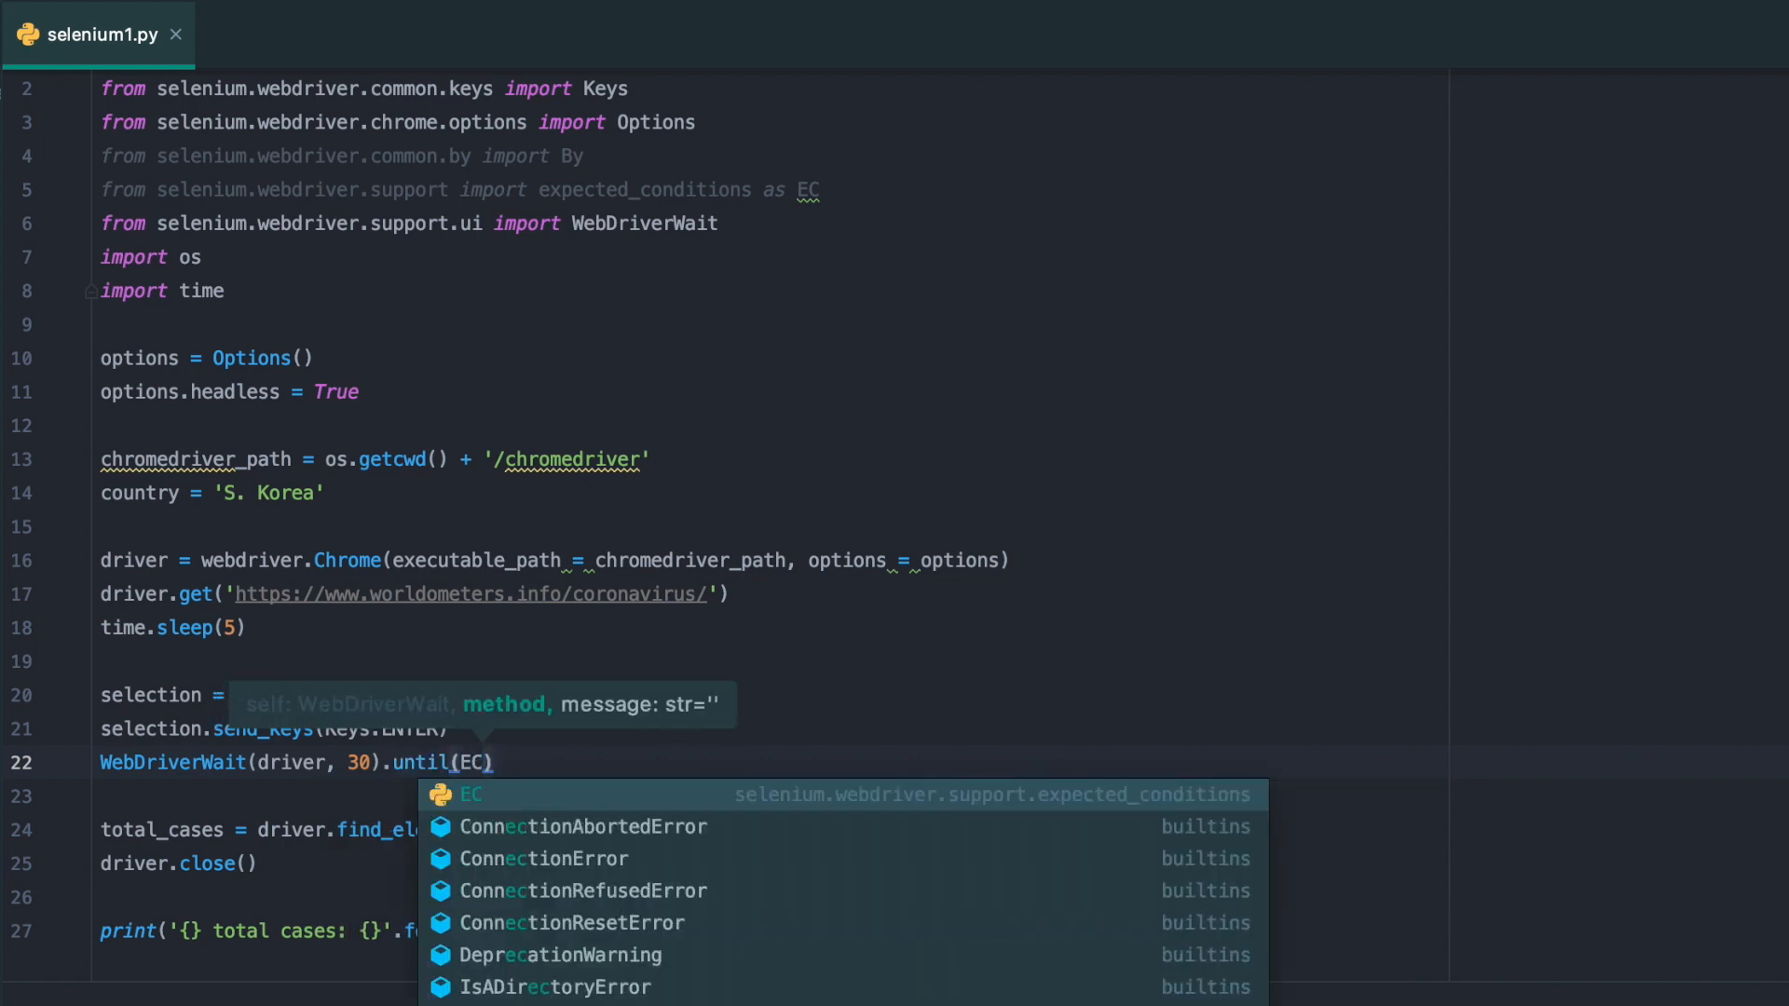
type(".")
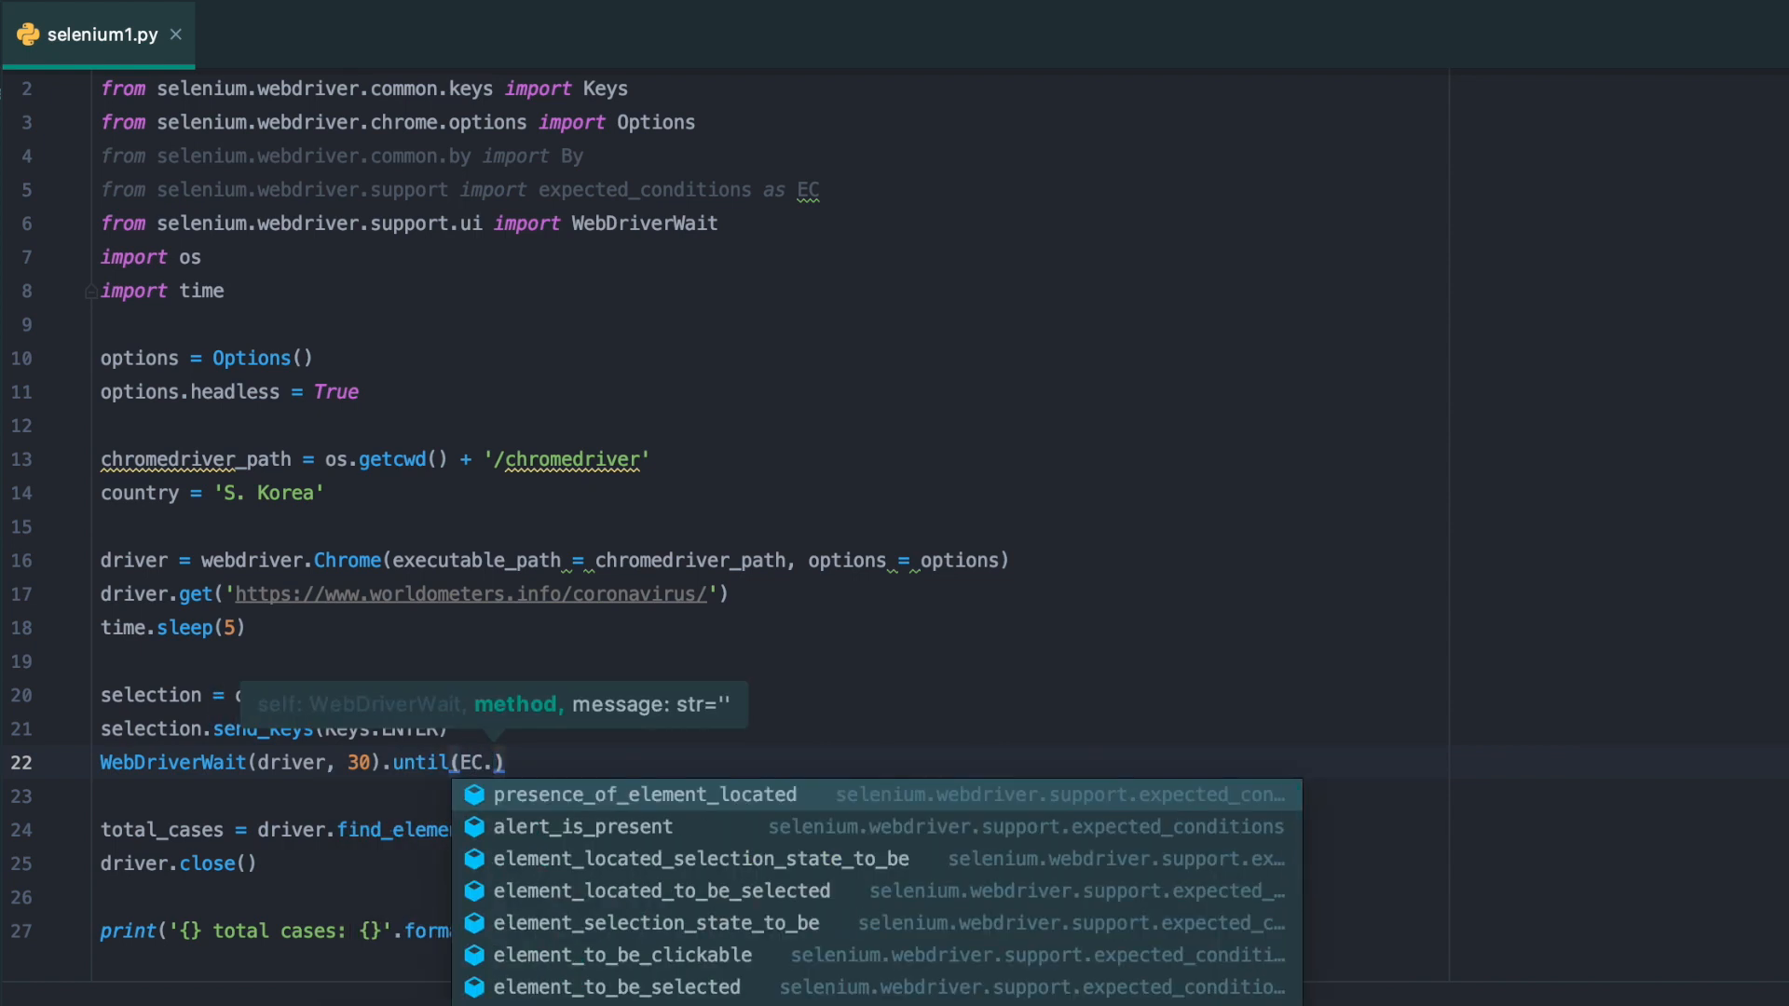
left_click(644, 793)
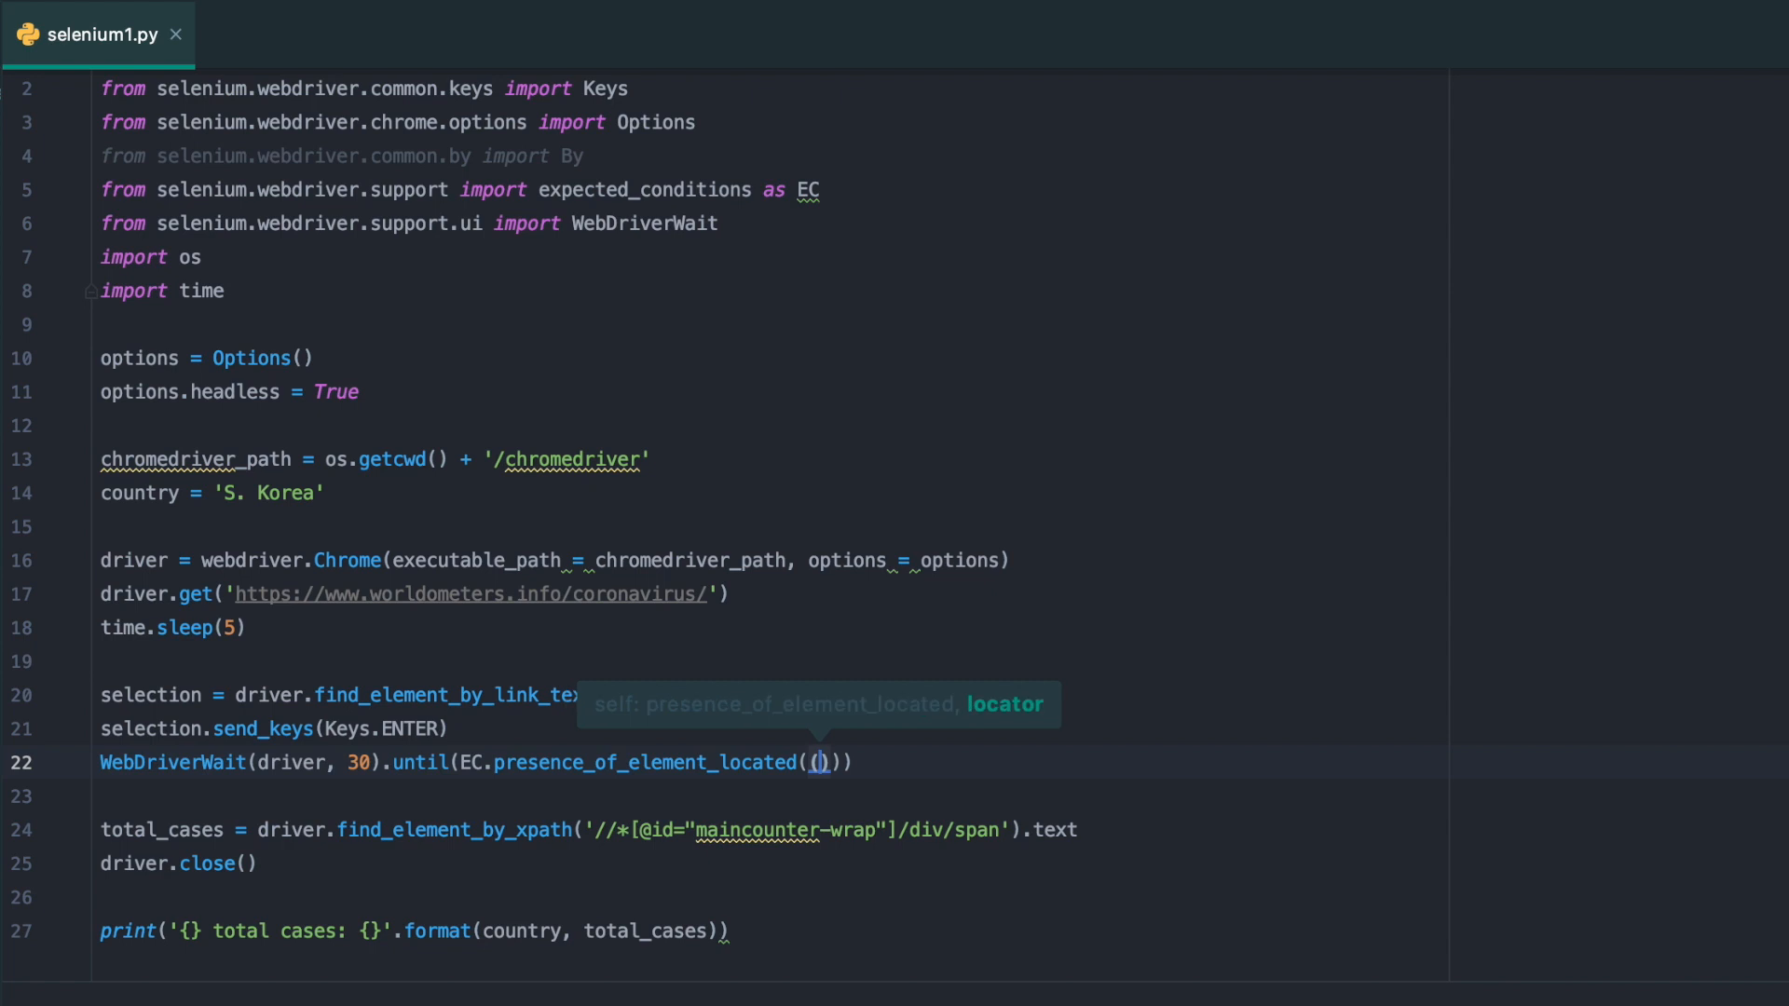
type("By.XPATH")
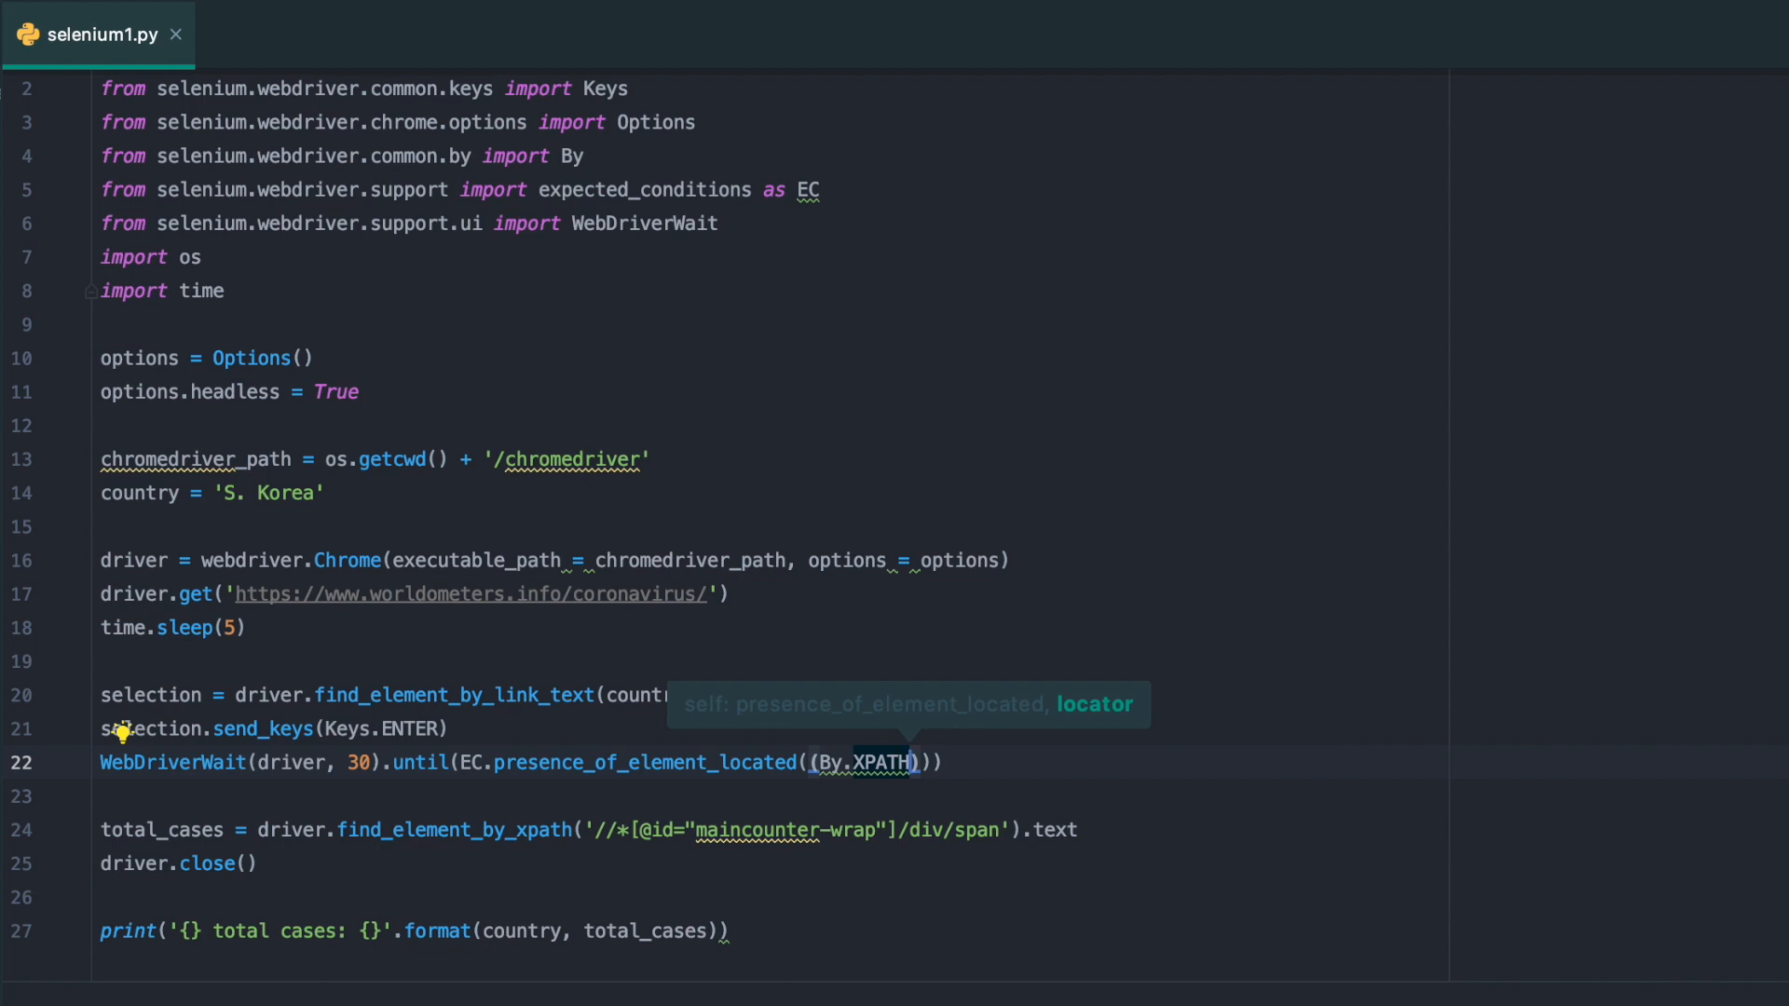
type(",")
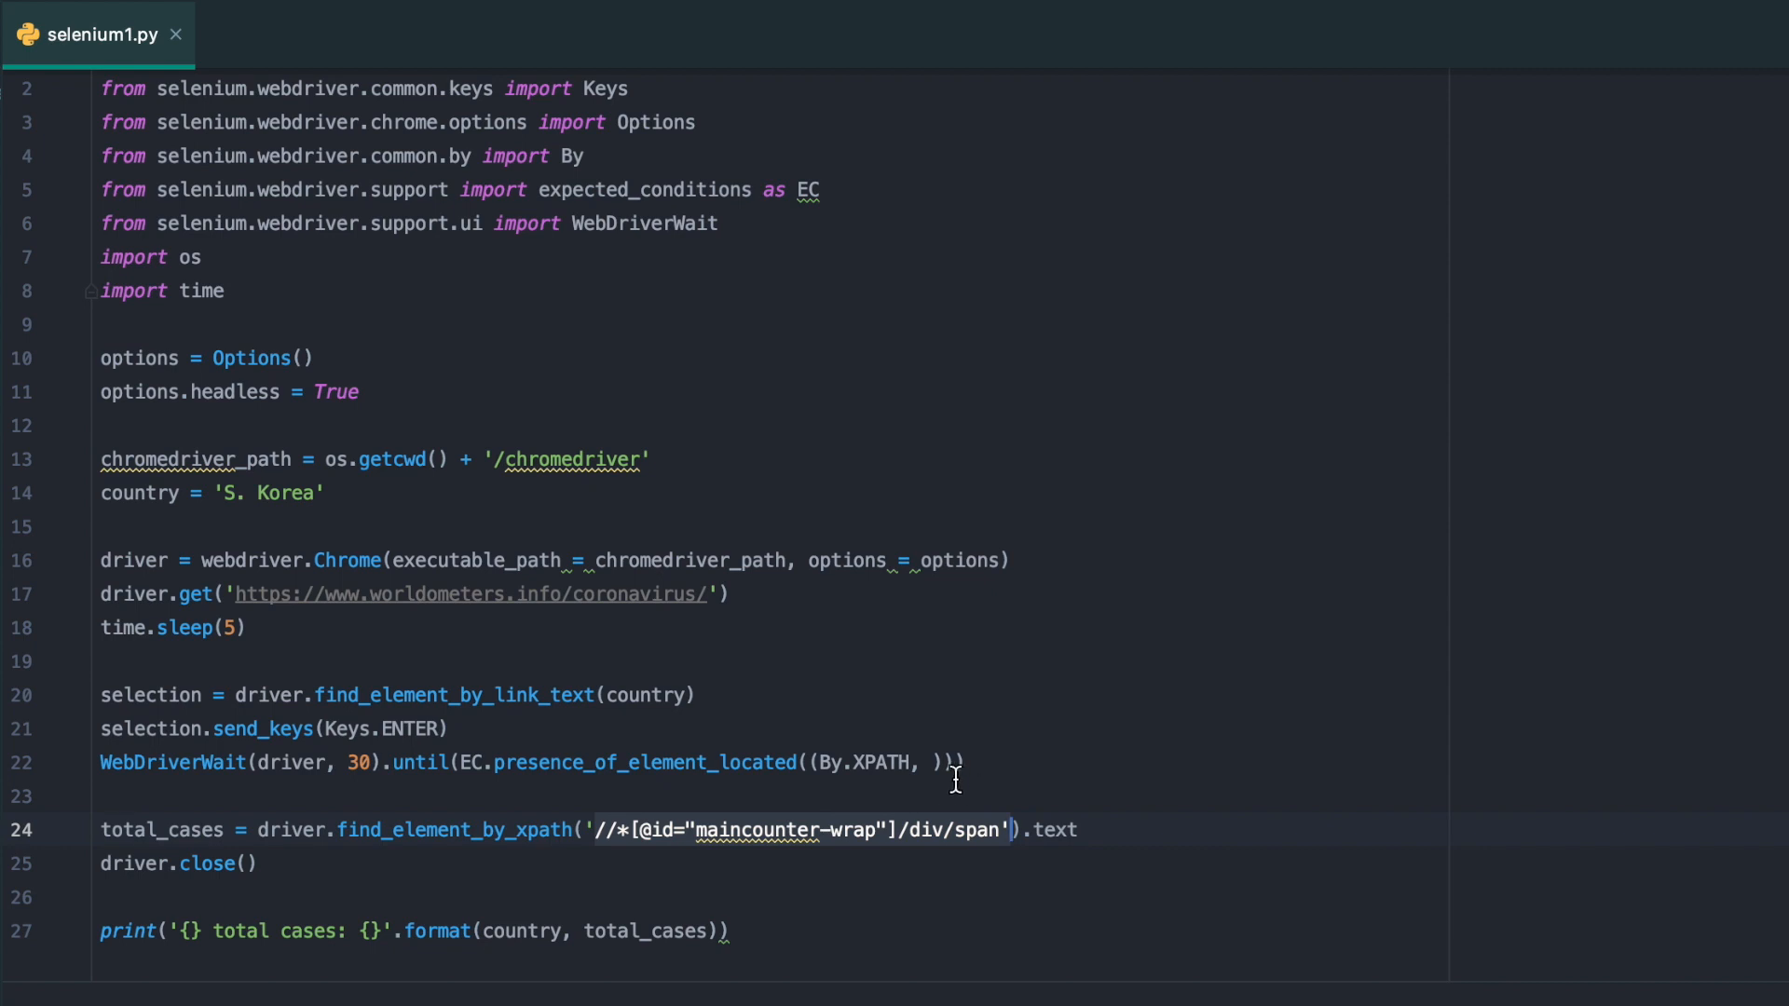
type("'//*[@id=\"maincounter-wrap\"]/div/span'")
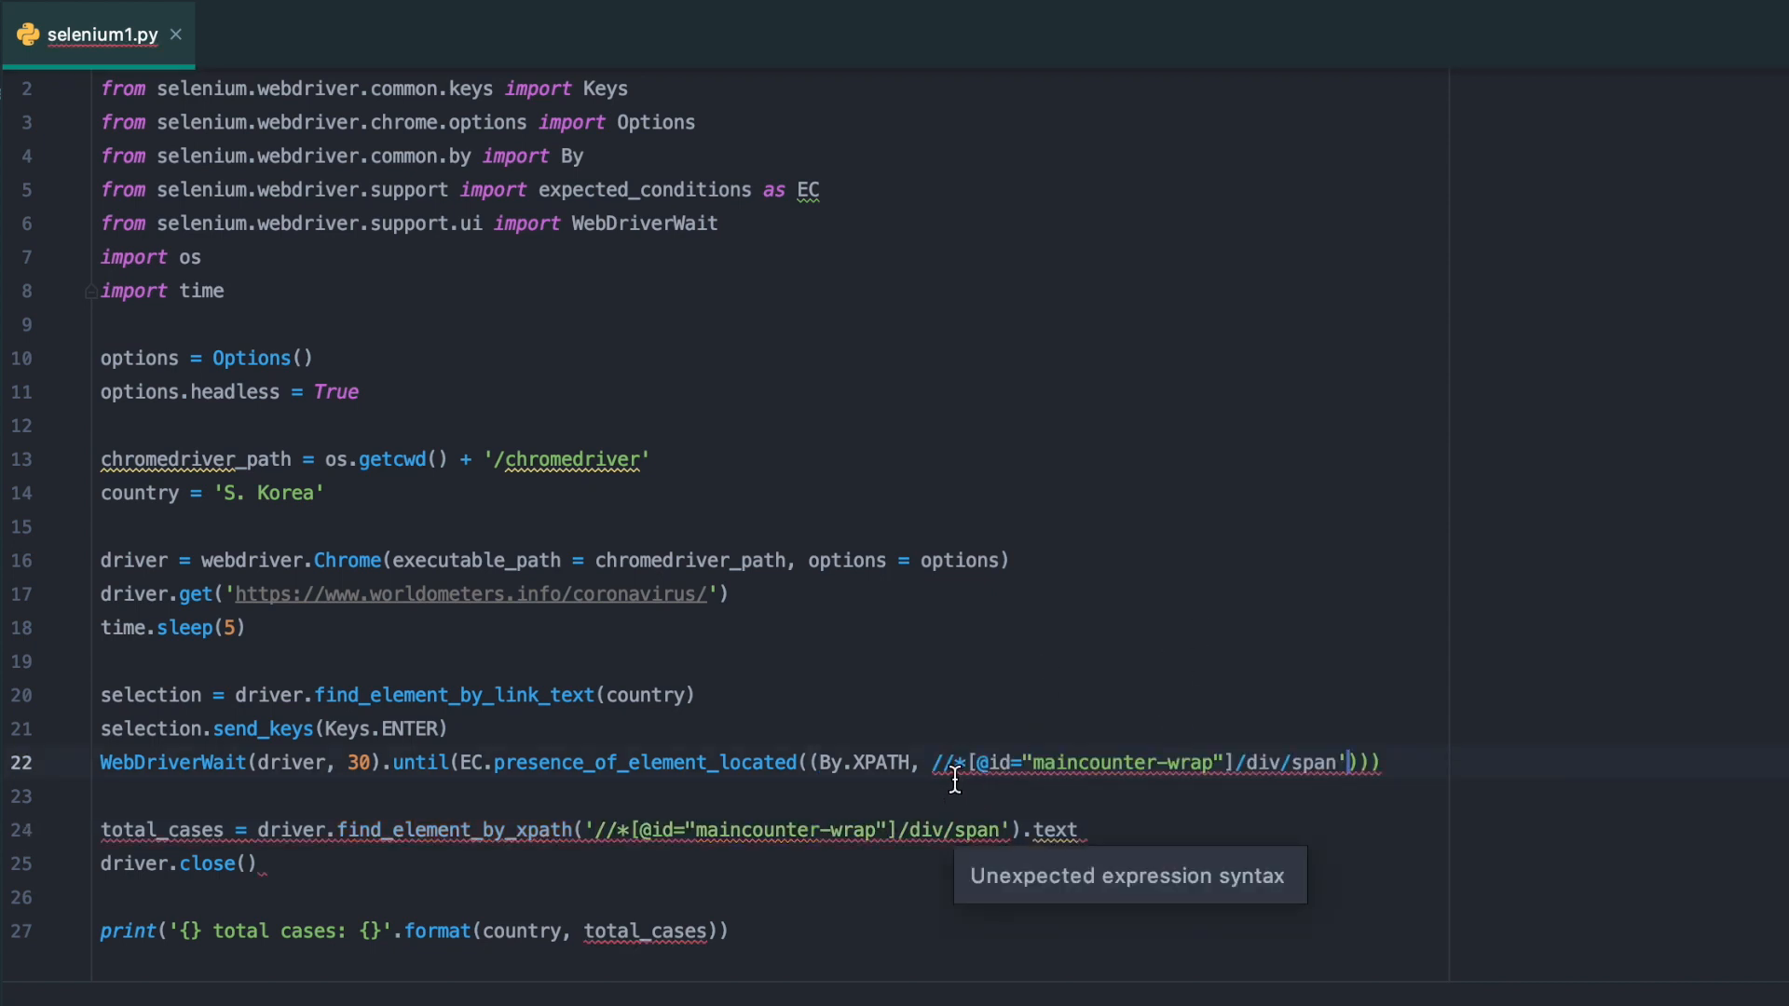
type("'")
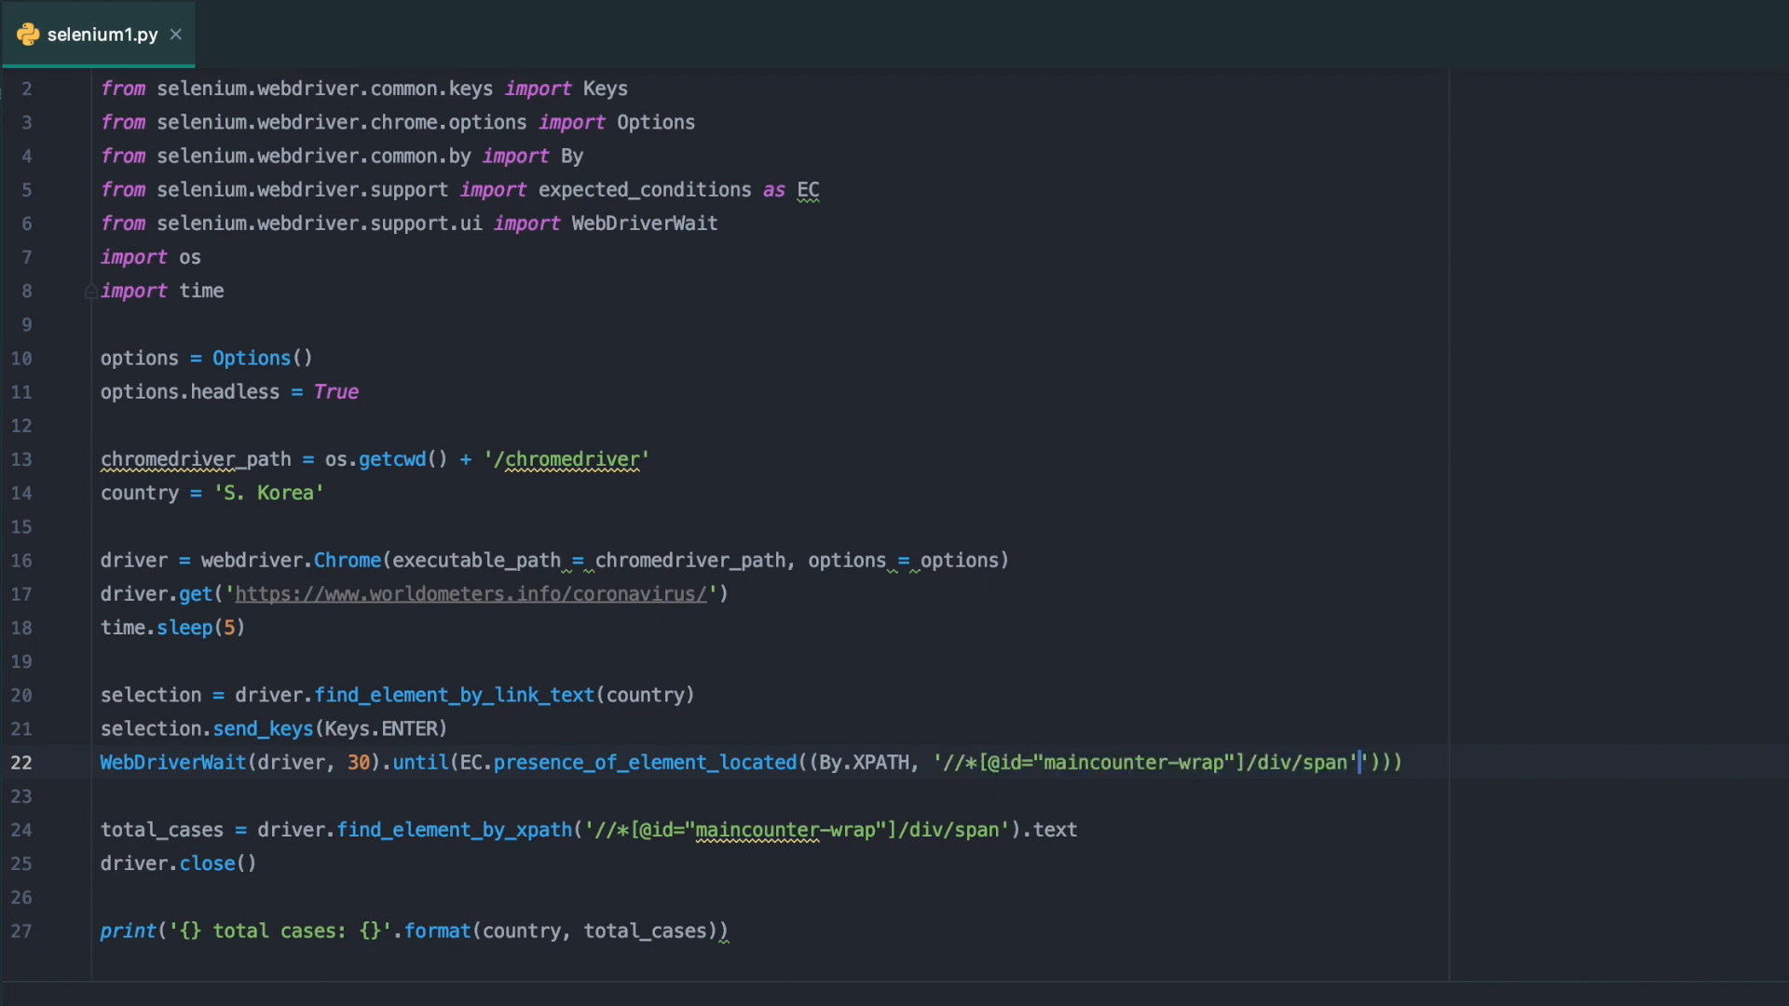